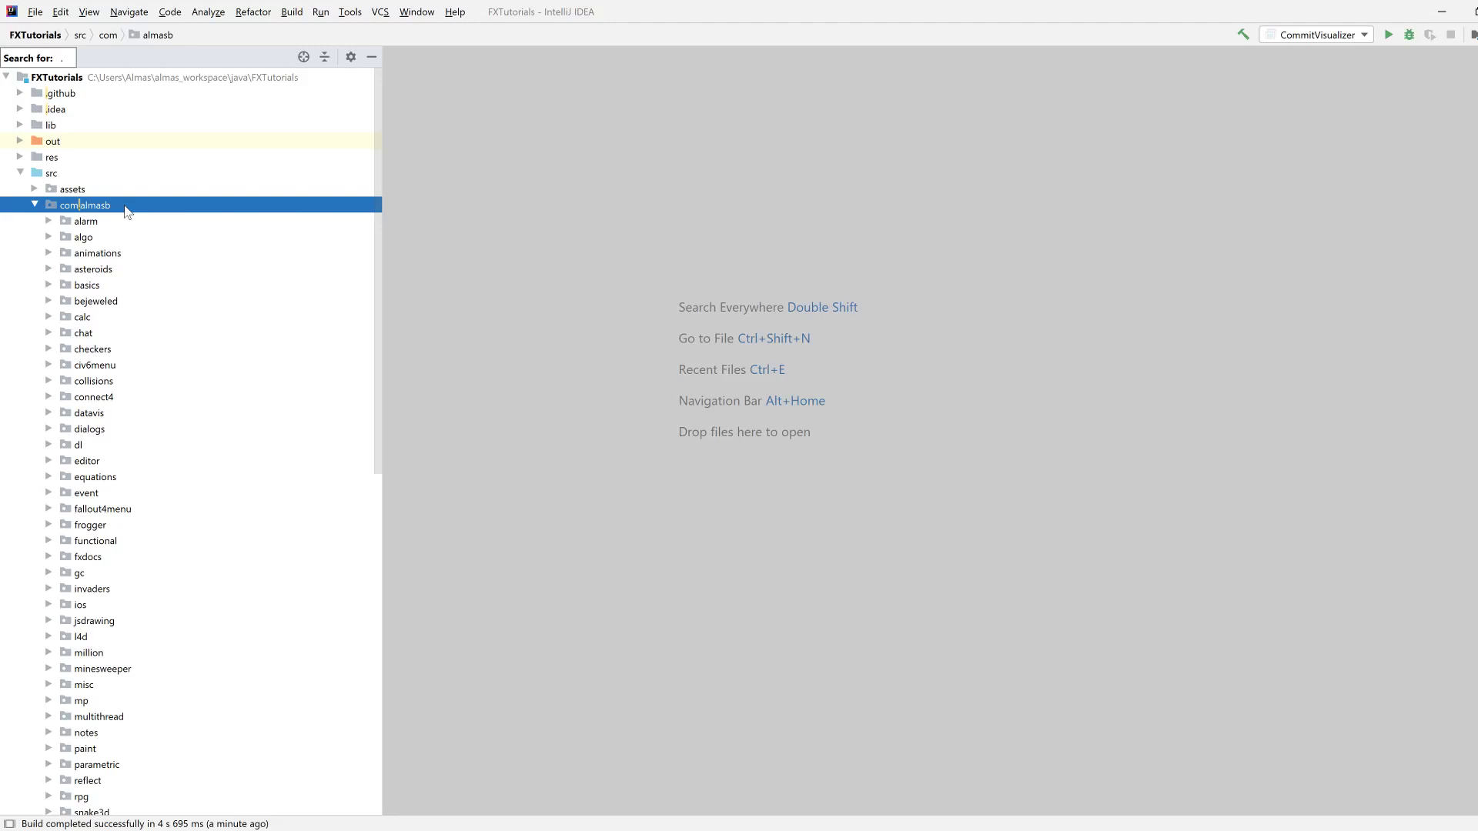
Step: Create a new package named 'image' inside com.almasb
{"action": "right_click", "coordinate": [85, 205]}
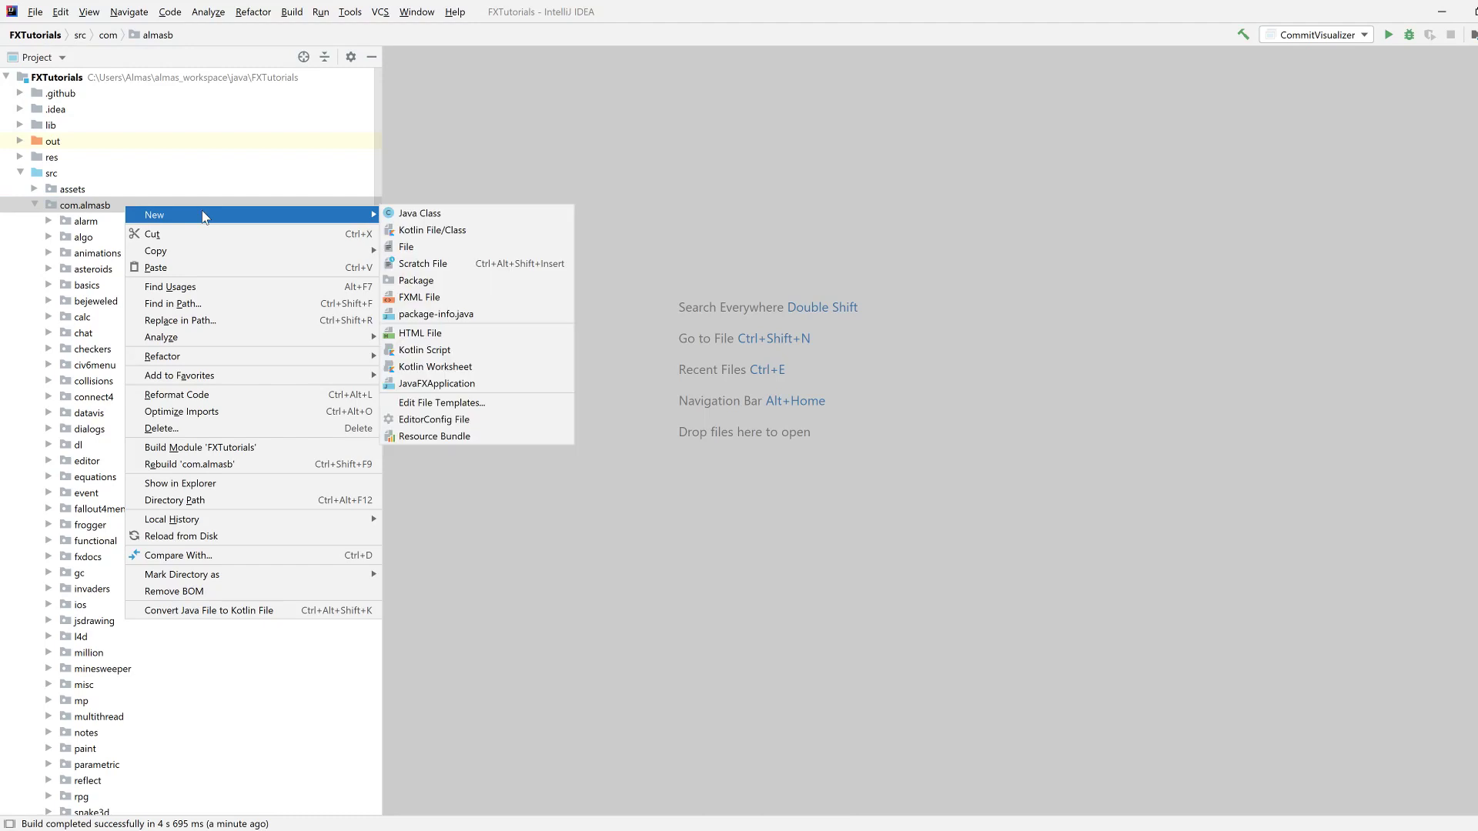
{"action": "left_click", "coordinate": [416, 281]}
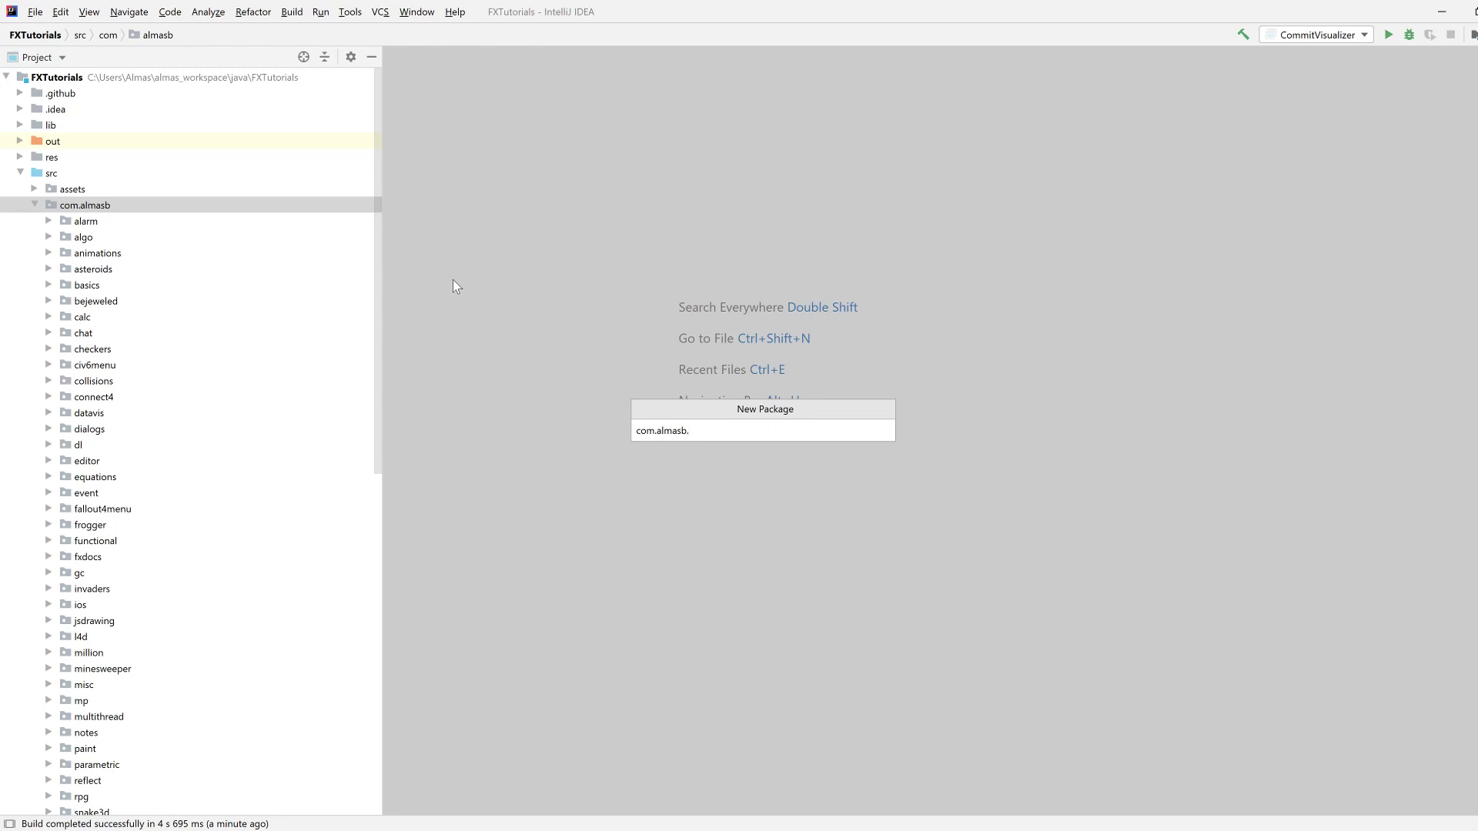
{"action": "type", "text": "image"}
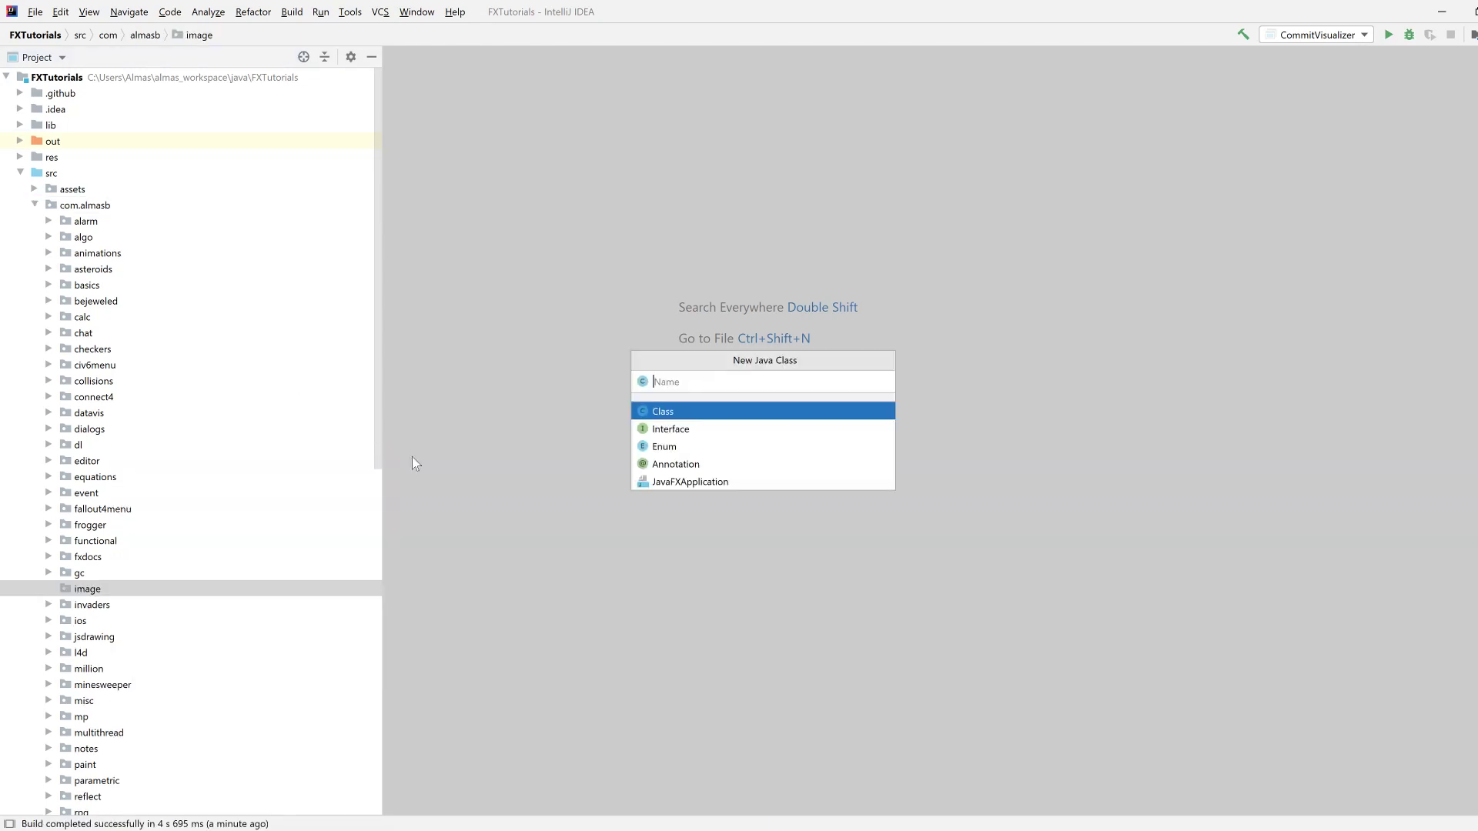
Step: Create the ImageEditingApp Java class in the image package, extending Application
{"action": "type", "text": "ImageEdi"}
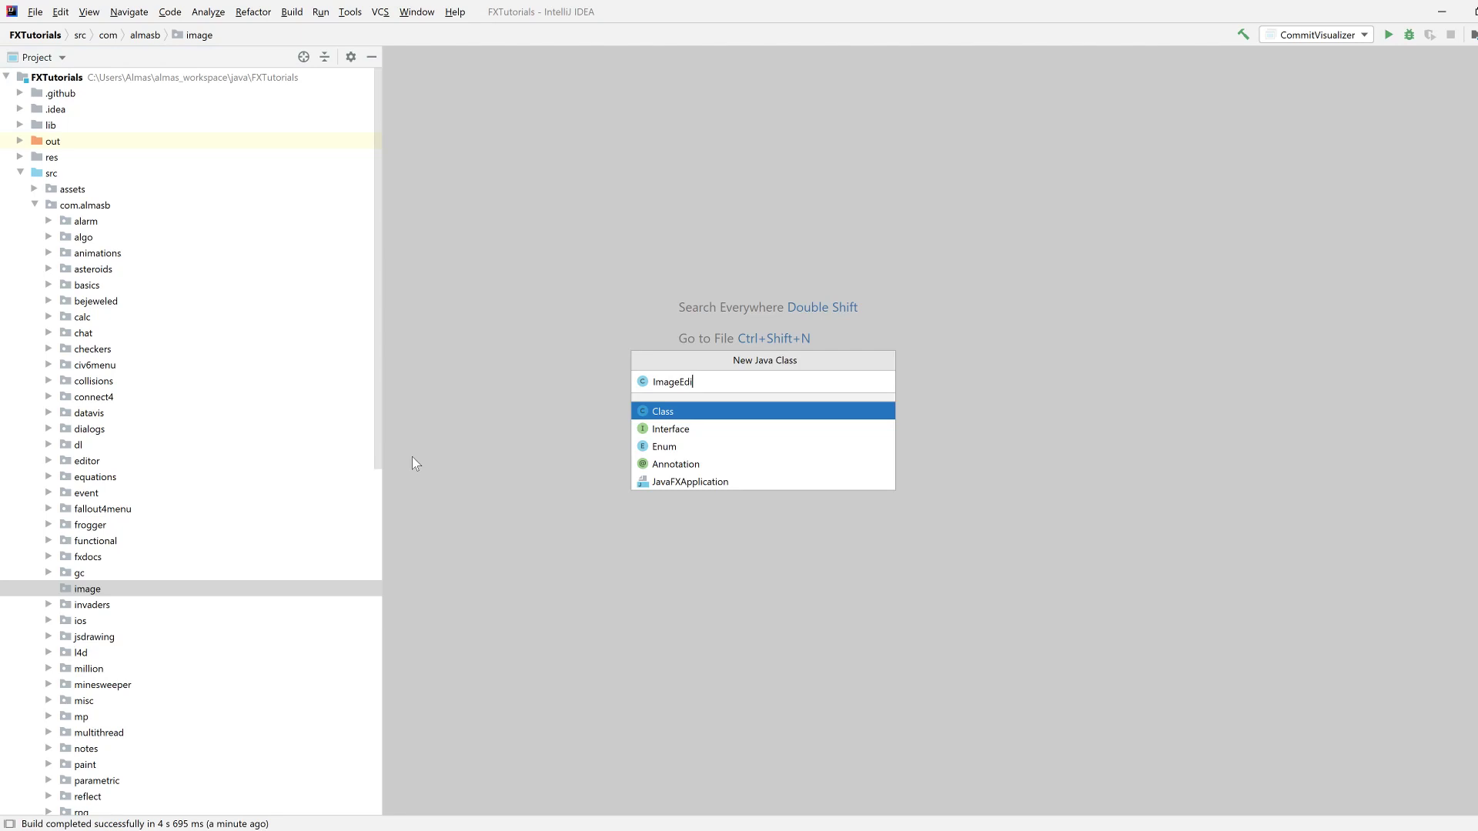
{"action": "type", "text": "tingAp"}
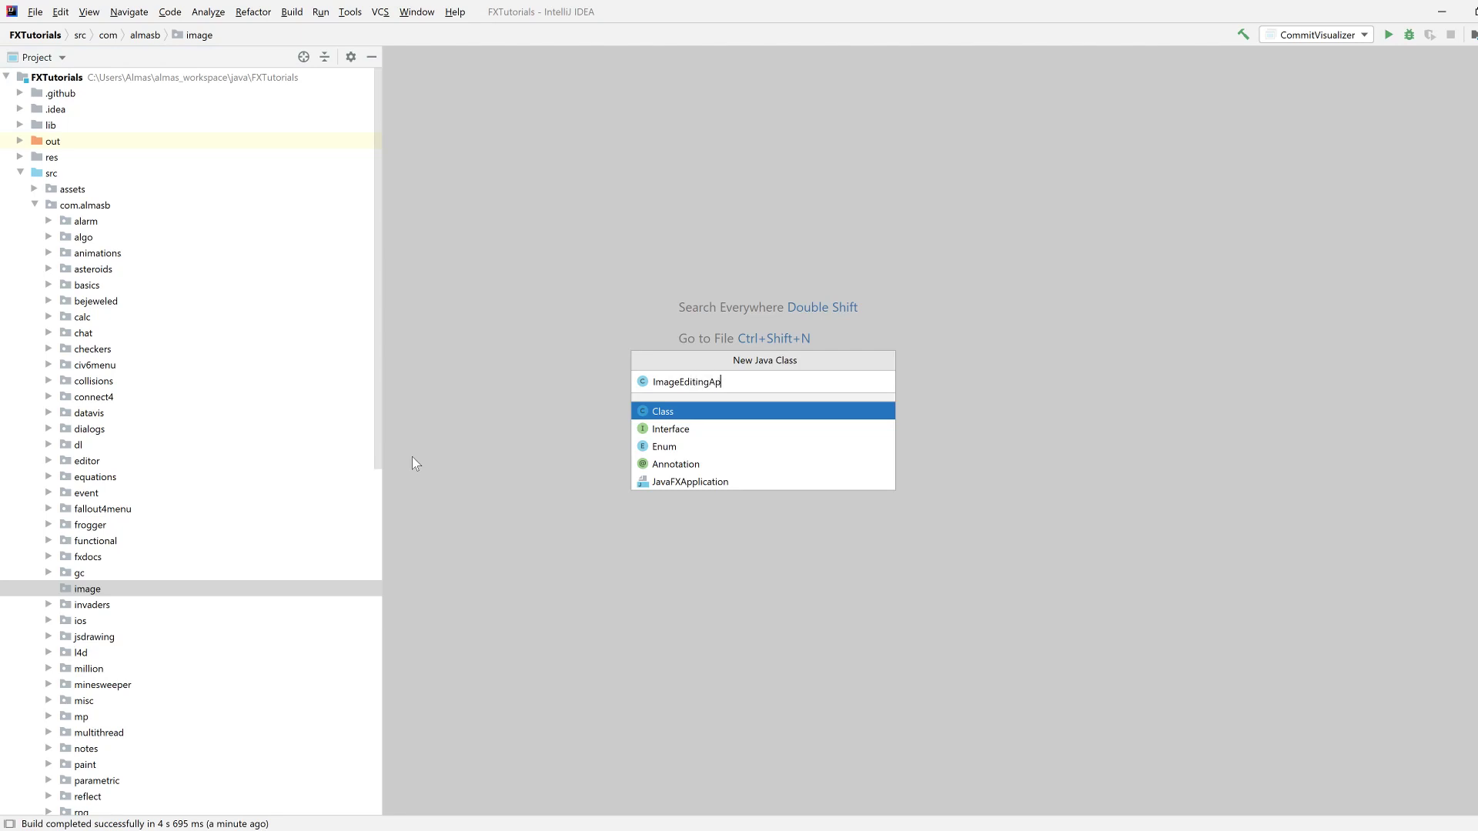
{"action": "key", "text": "Enter"}
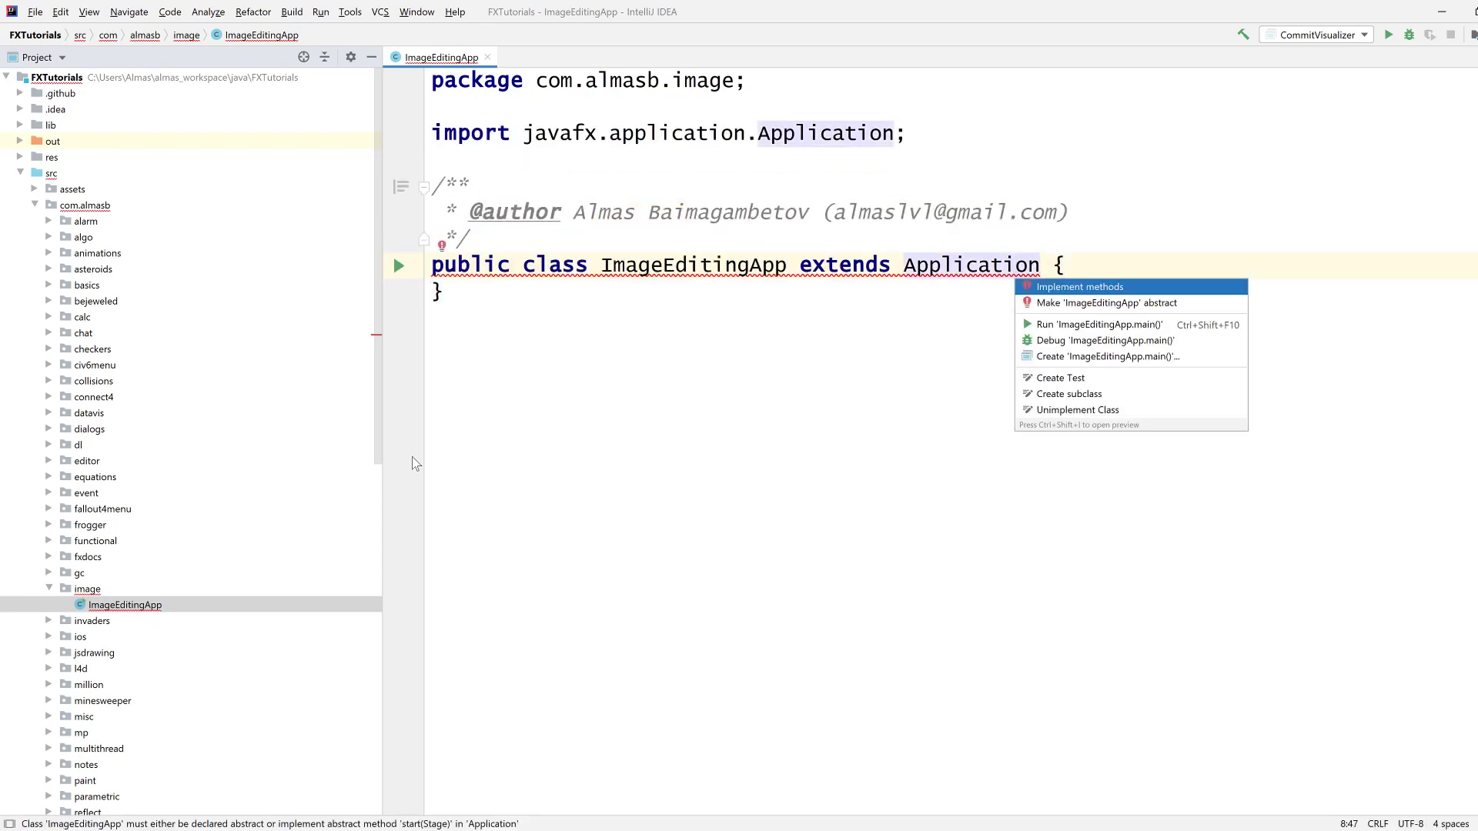
Step: Implement start() so the stage gets a new Scene built from createContent()
{"action": "left_click", "coordinate": [1079, 286]}
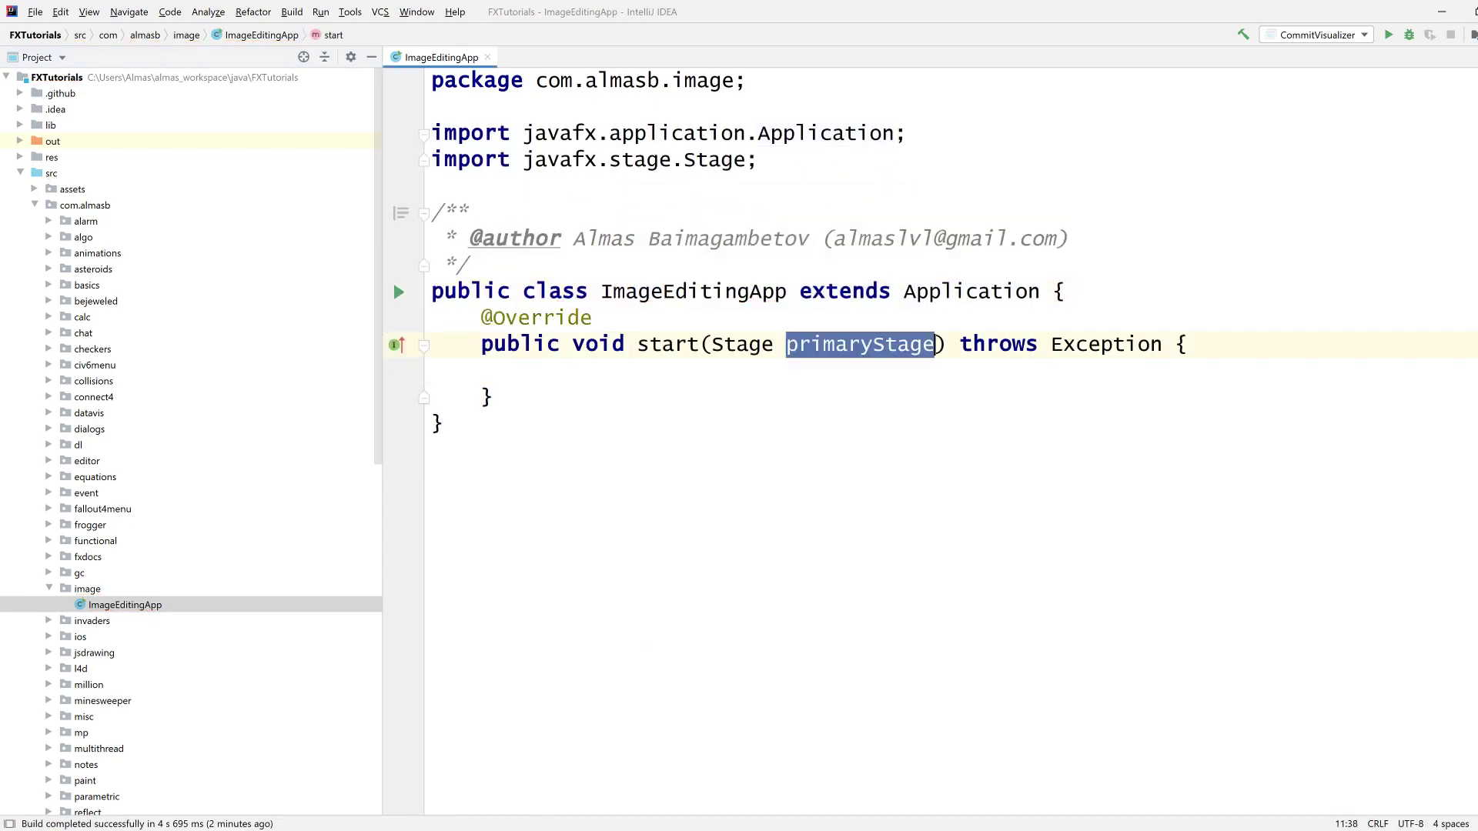
{"action": "type", "text": "stage.setScene(new Scene());"}
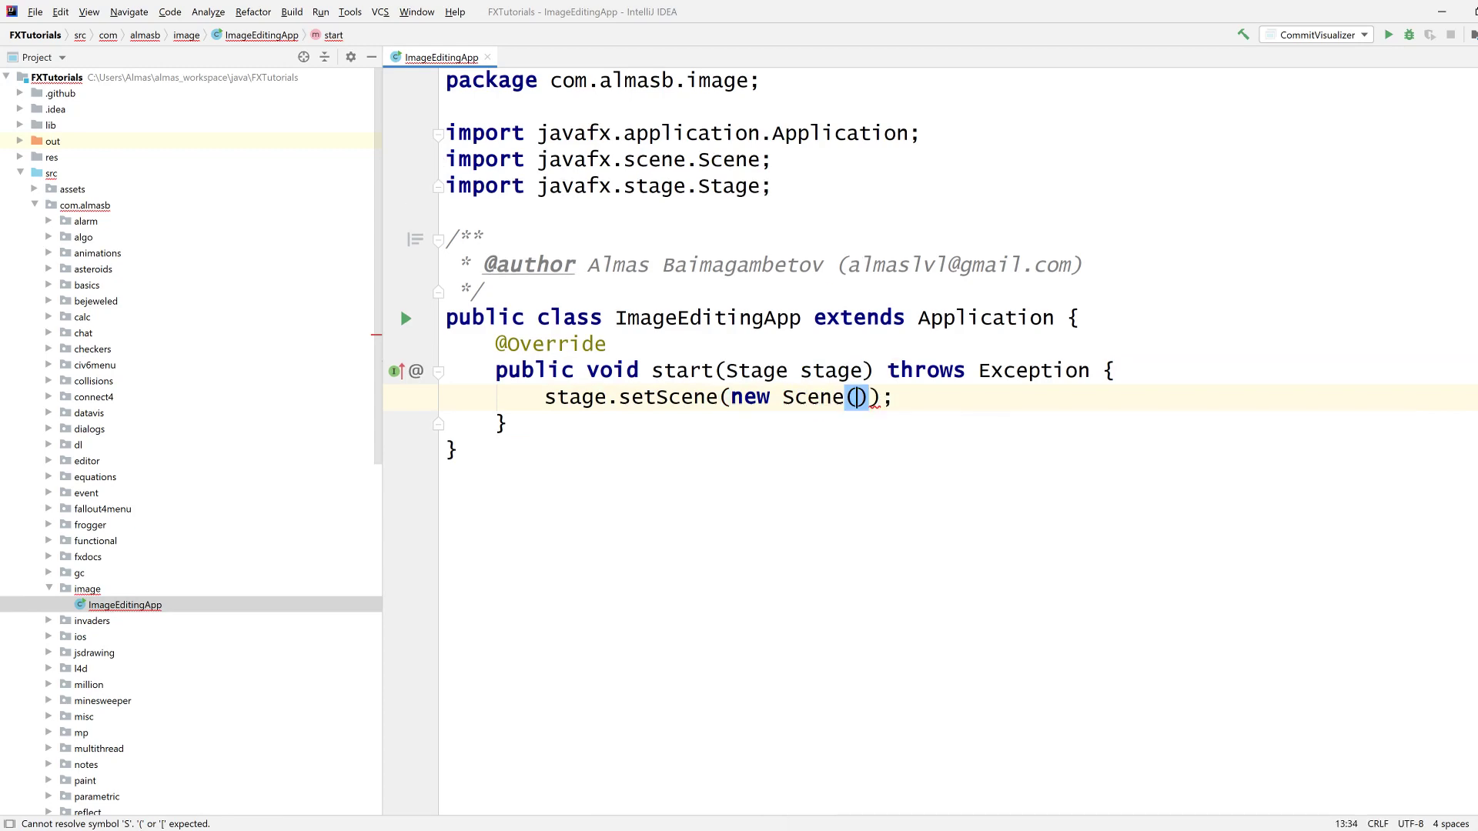
{"action": "type", "text": "createContent("}
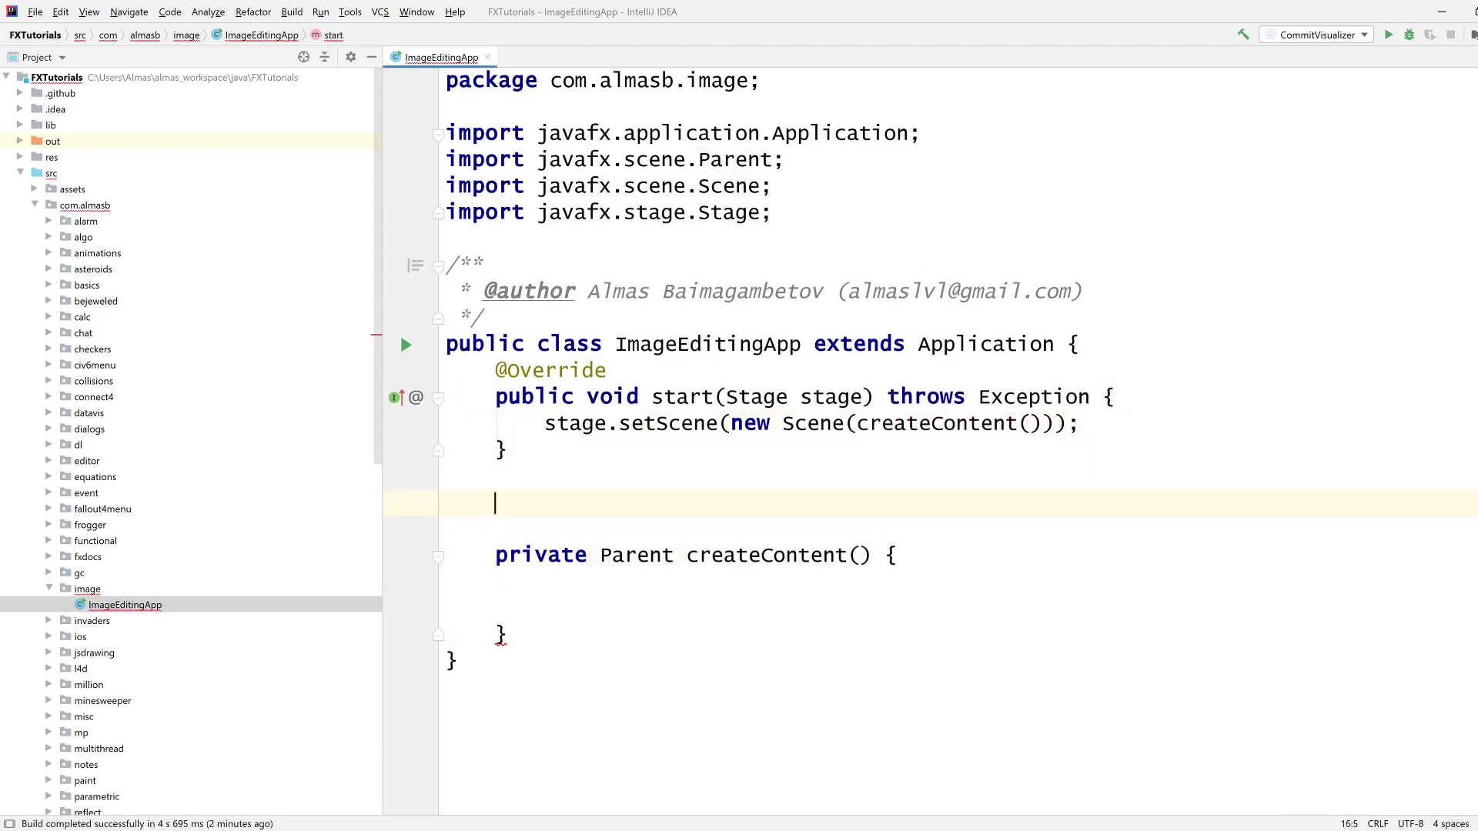
Step: Add a psvm main calling launch(args) and show the stage in start()
{"action": "type", "text": "psvm"}
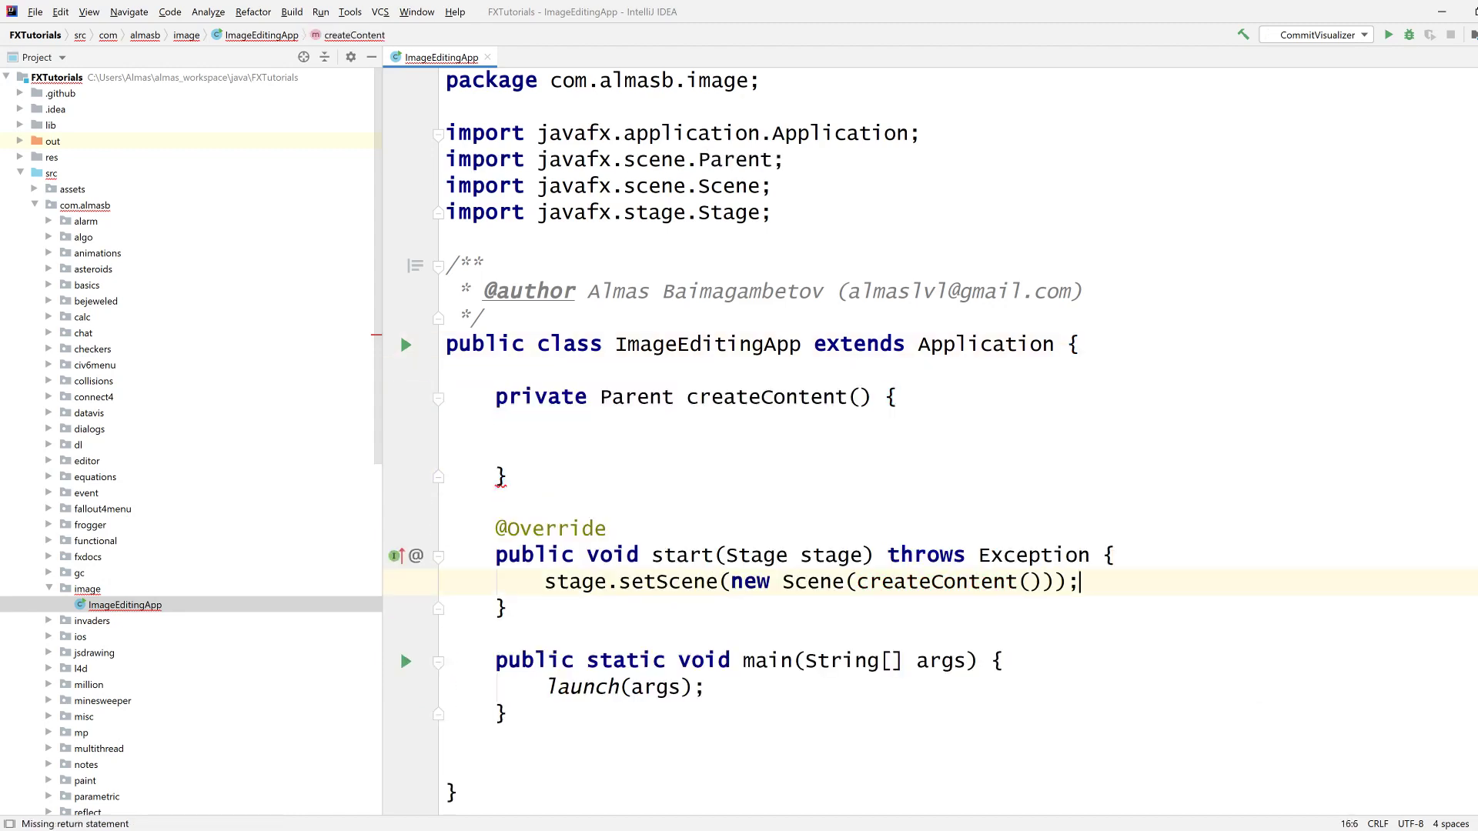
{"action": "type", "text": "stage.show();"}
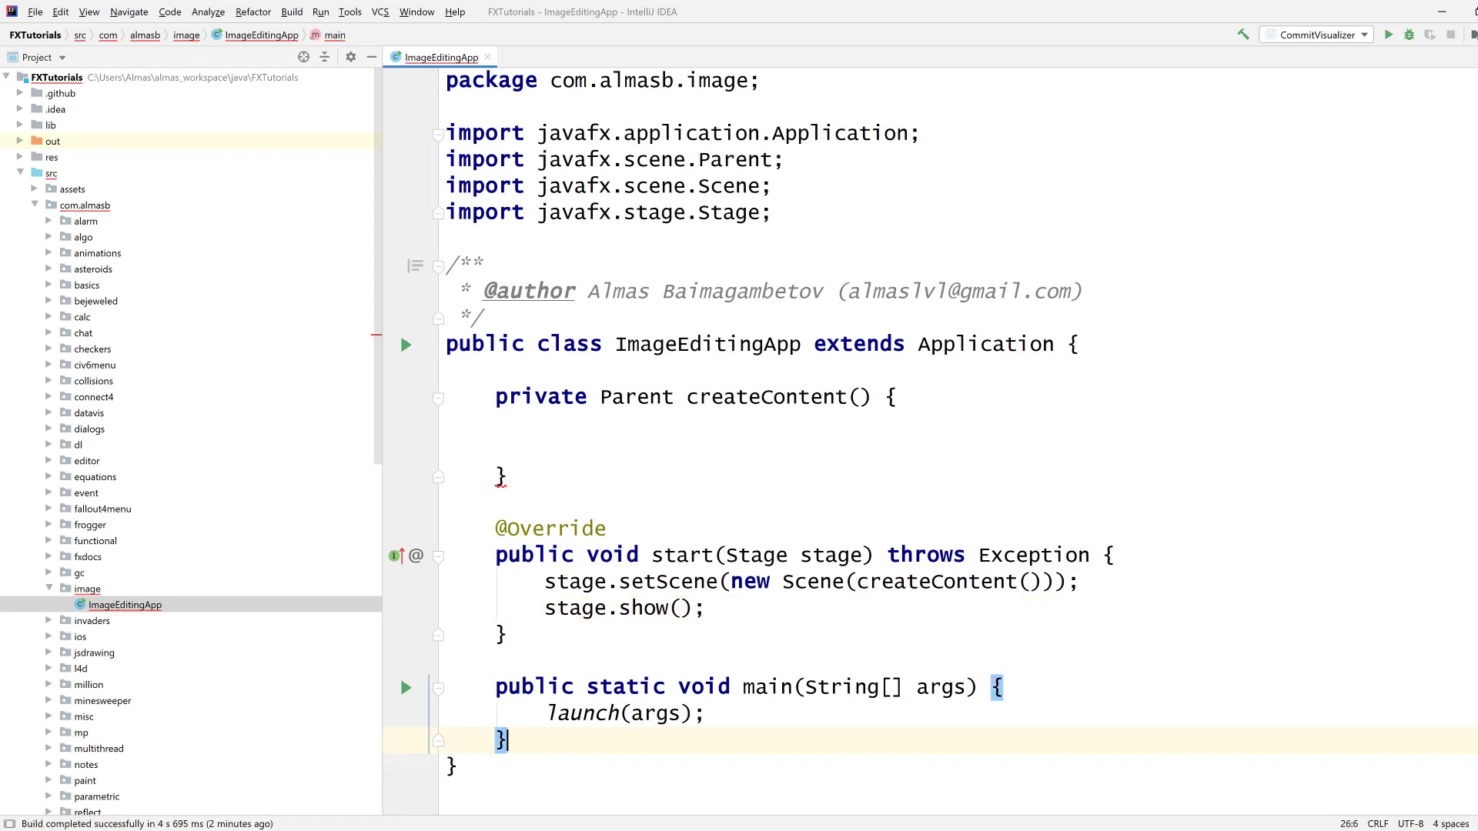
{"action": "left_click", "coordinate": [544, 424]}
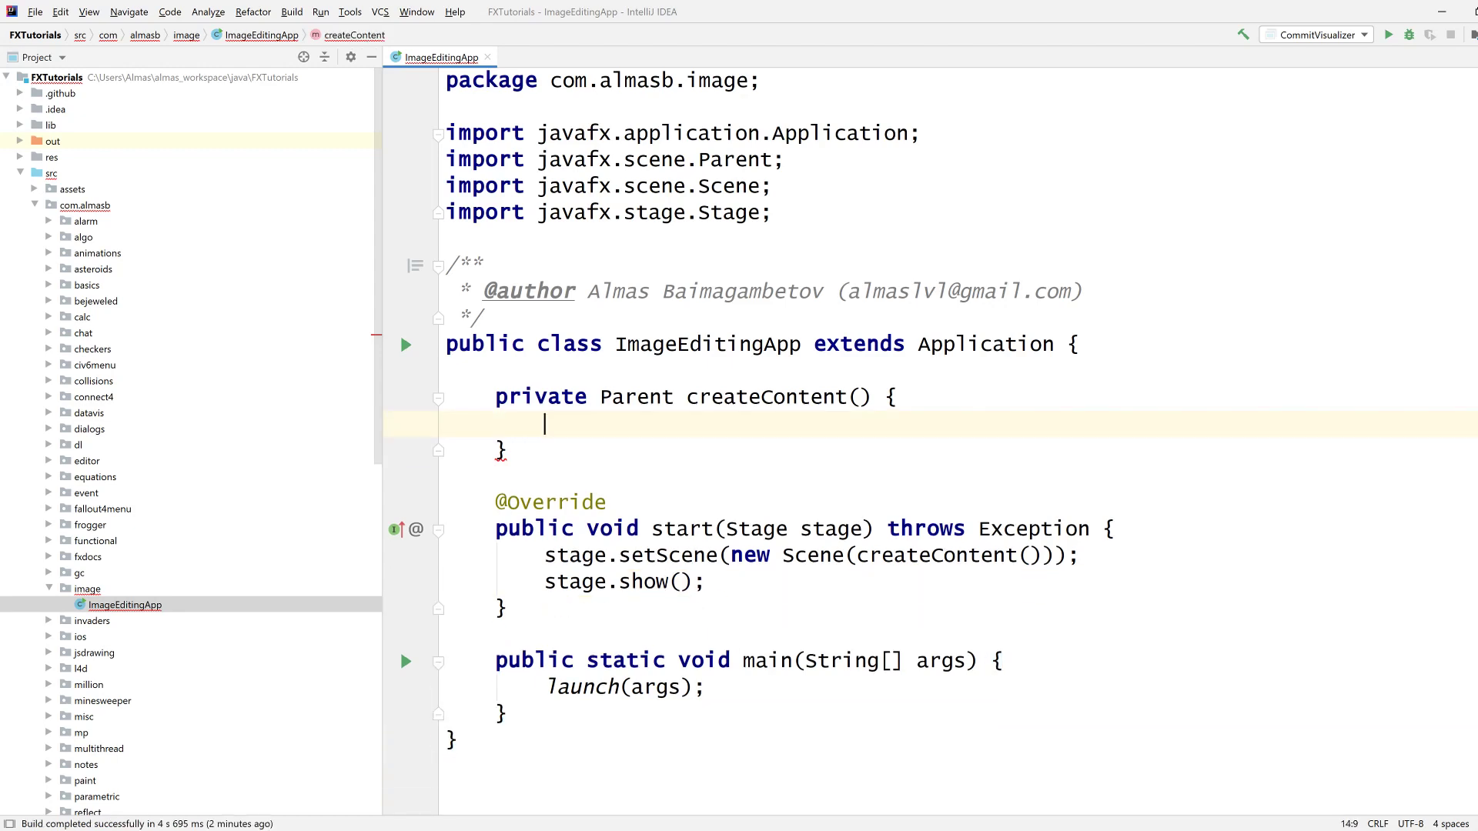
Step: Declare BorderPane root = new BorderPane() with preferred size 800 by 600
{"action": "type", "text": "BorderPane"}
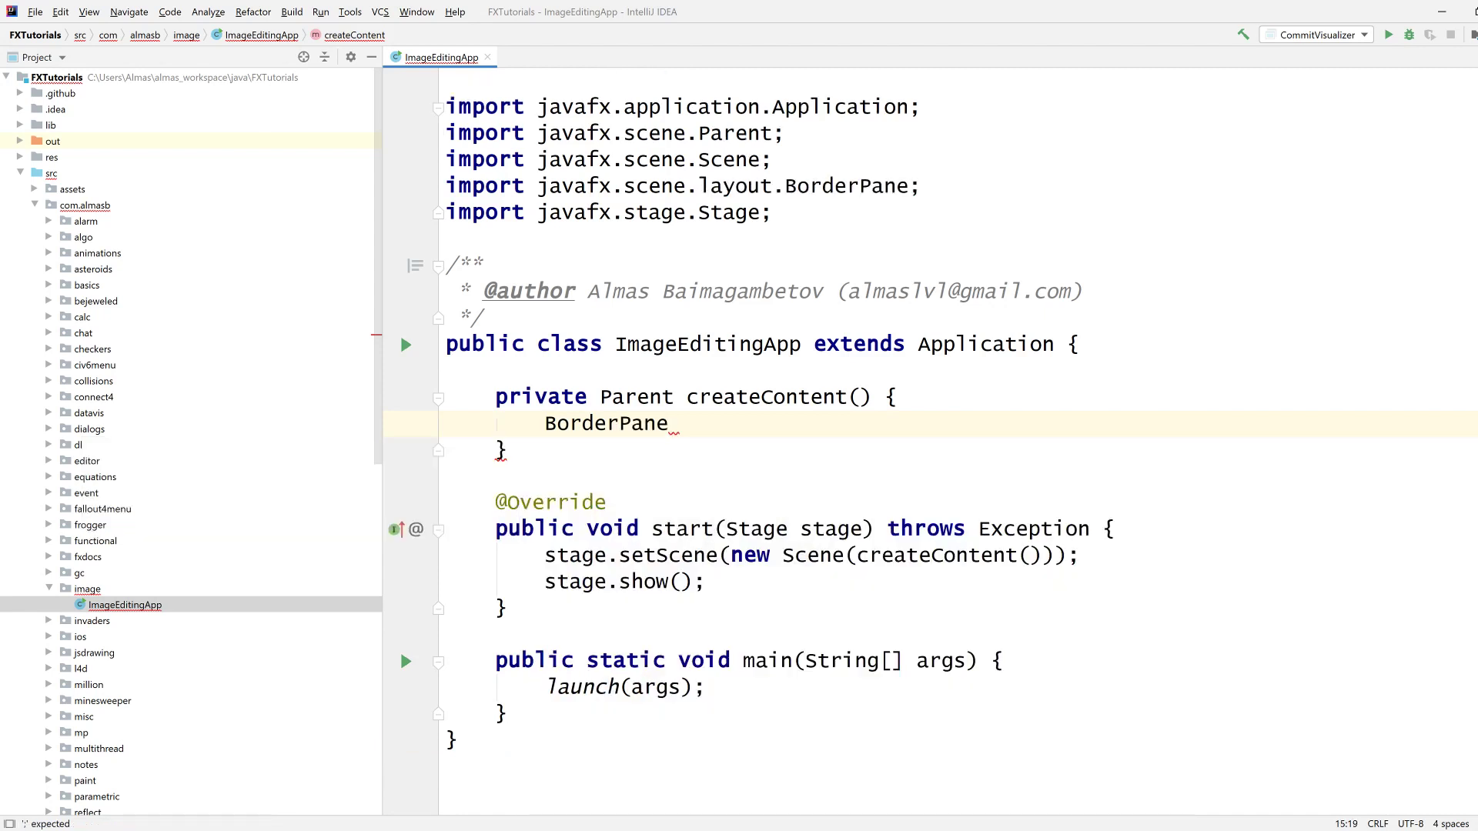
{"action": "type", "text": "r"}
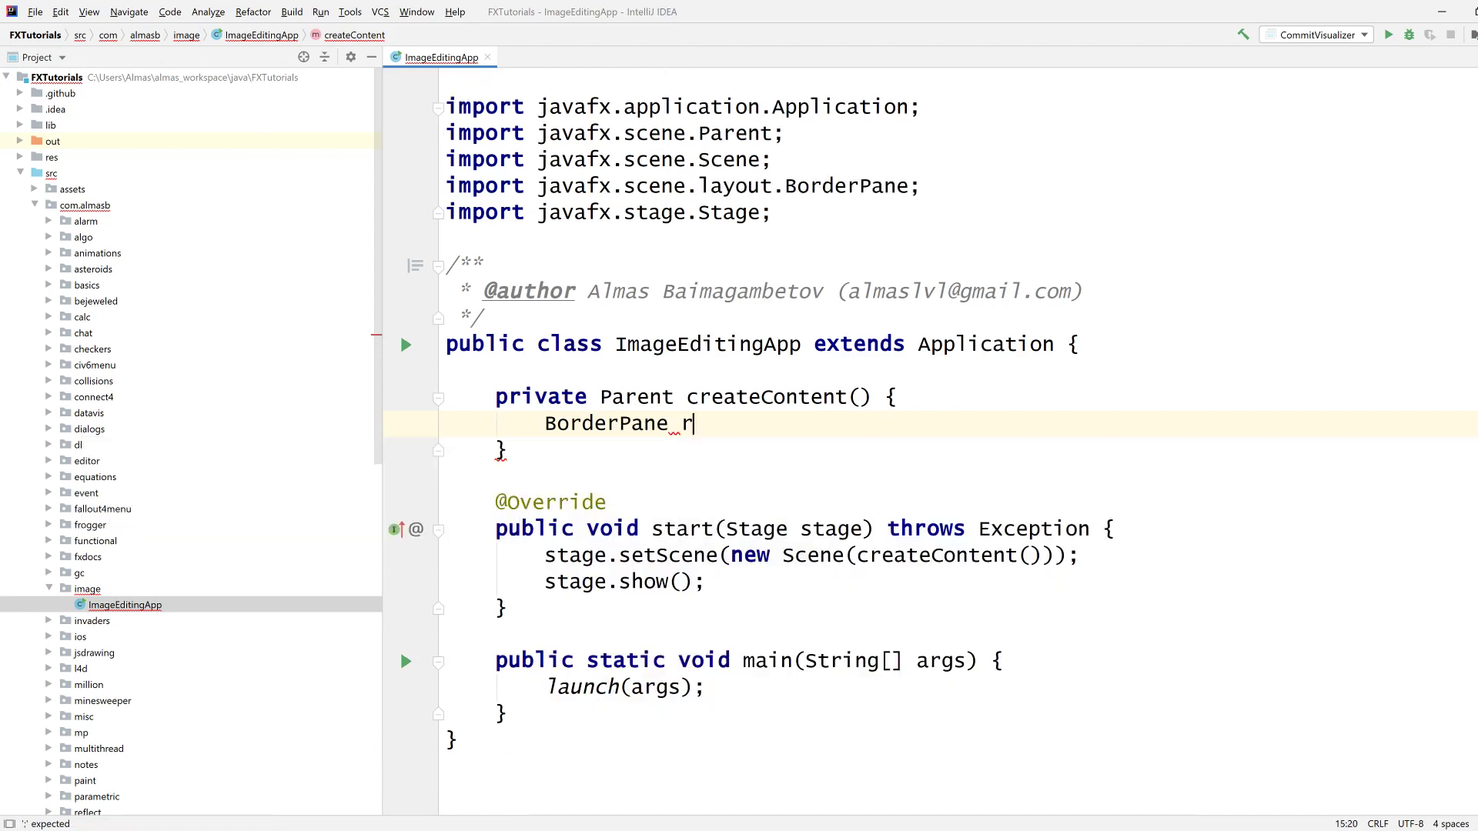
{"action": "type", "text": "root = new BorderPane();"}
{"action": "type", "text": "return"}
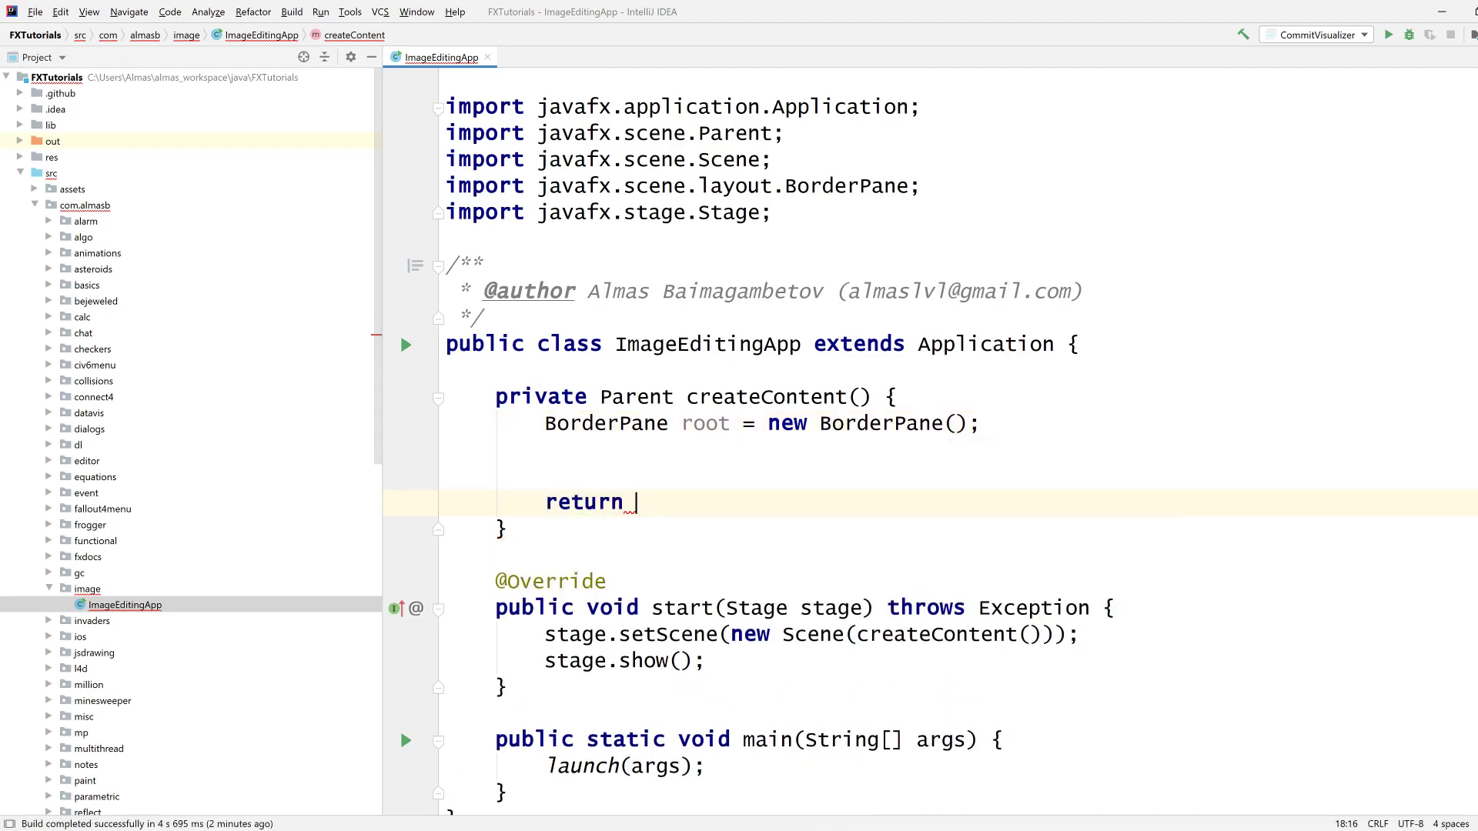
{"action": "type", "text": "r"}
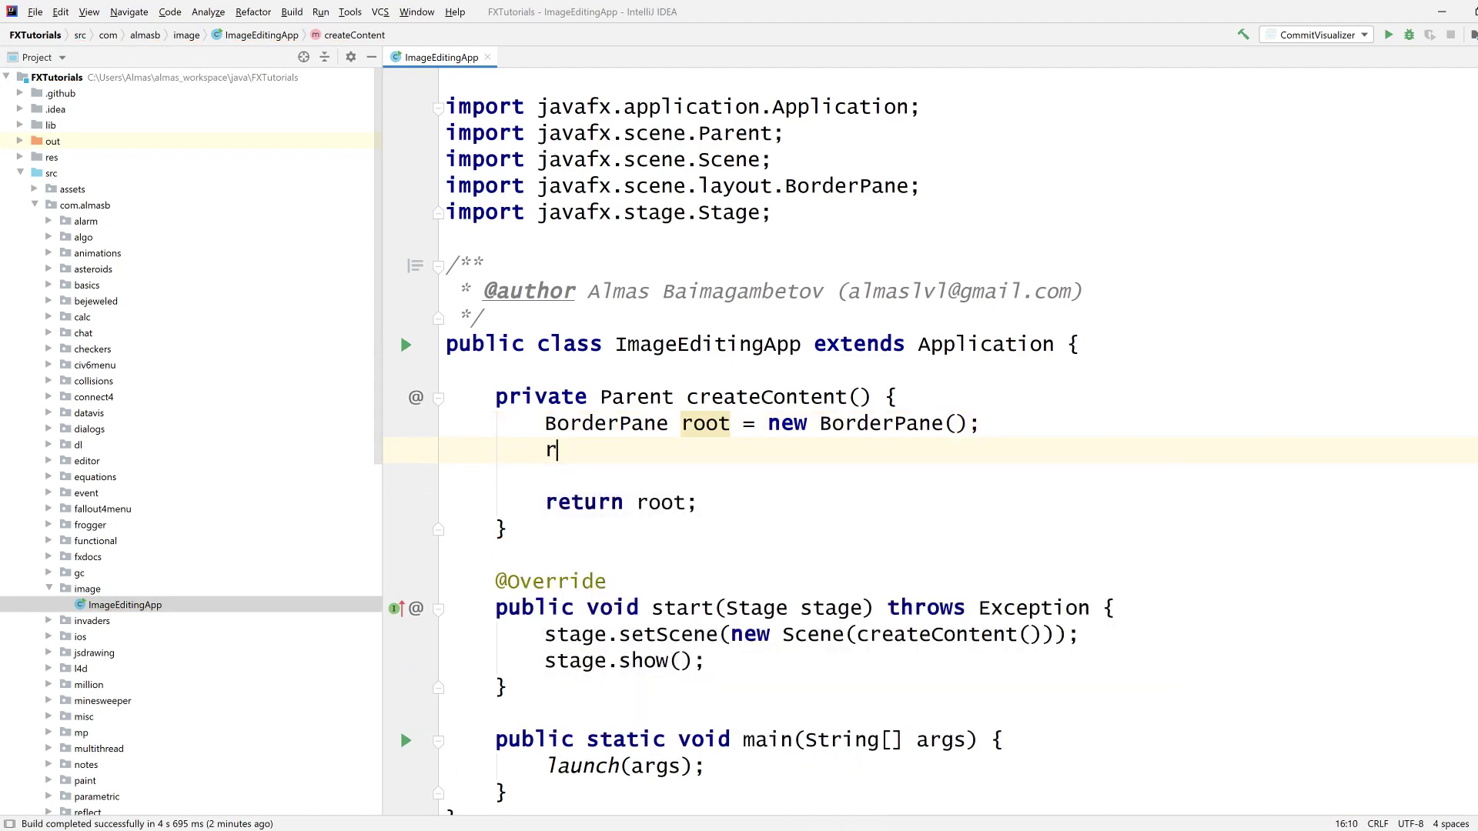
{"action": "type", "text": "oot.setPrefSize(800, 600);"}
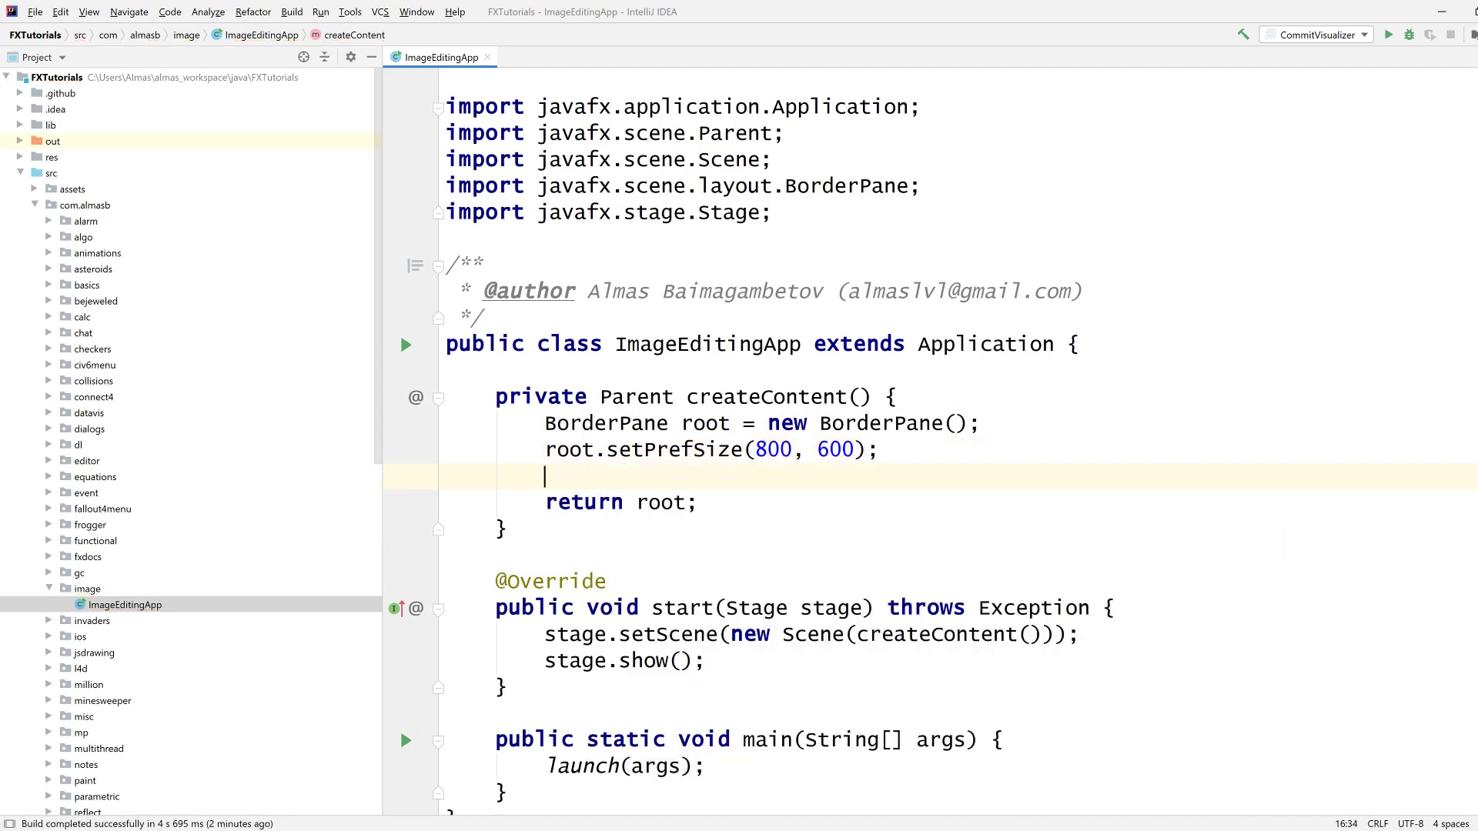
Step: Begin a root top call, backing out of a getTop().getChildren attempt
{"action": "type", "text": "root."}
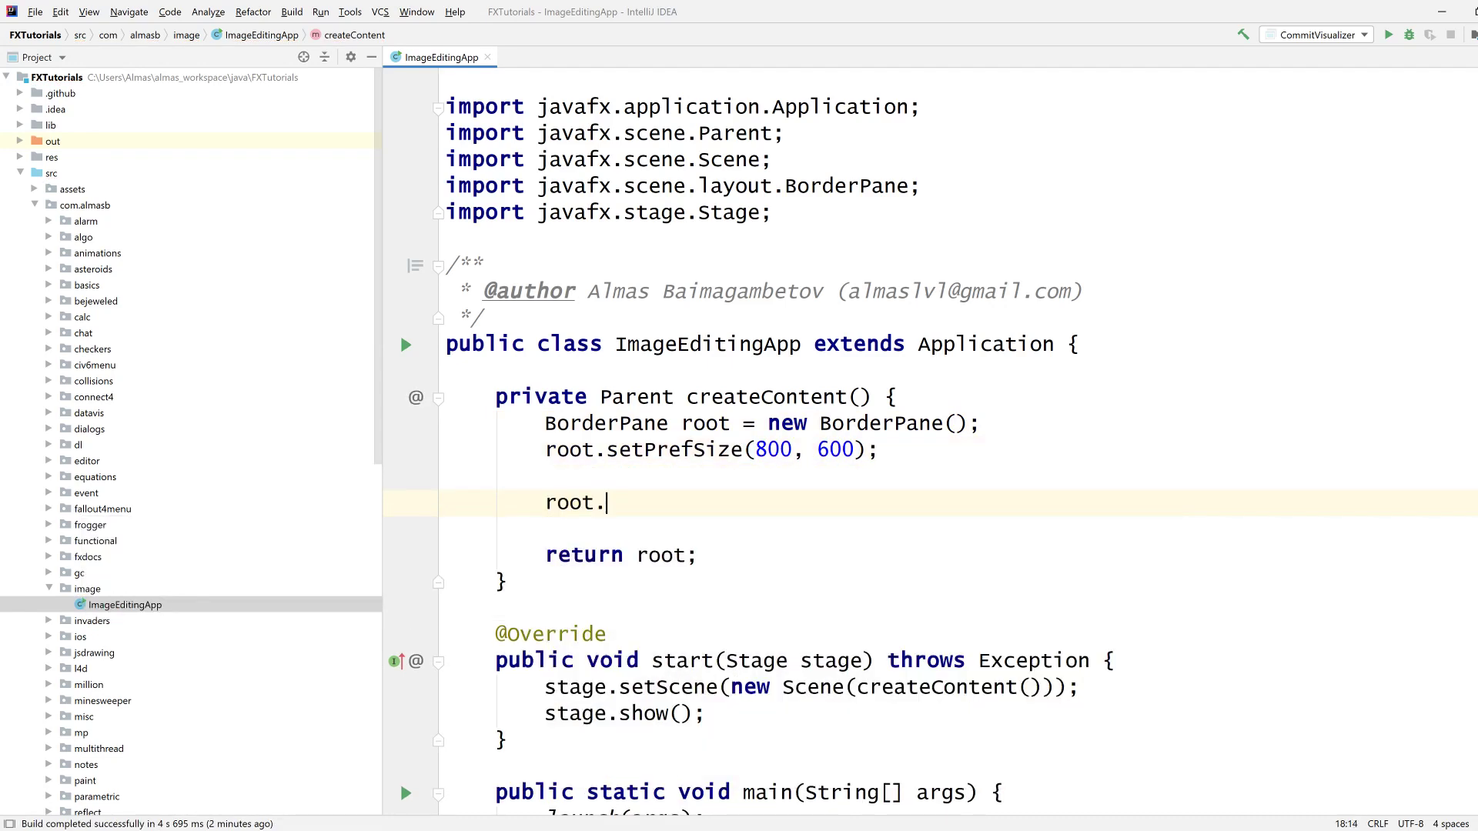
{"action": "type", "text": "get"}
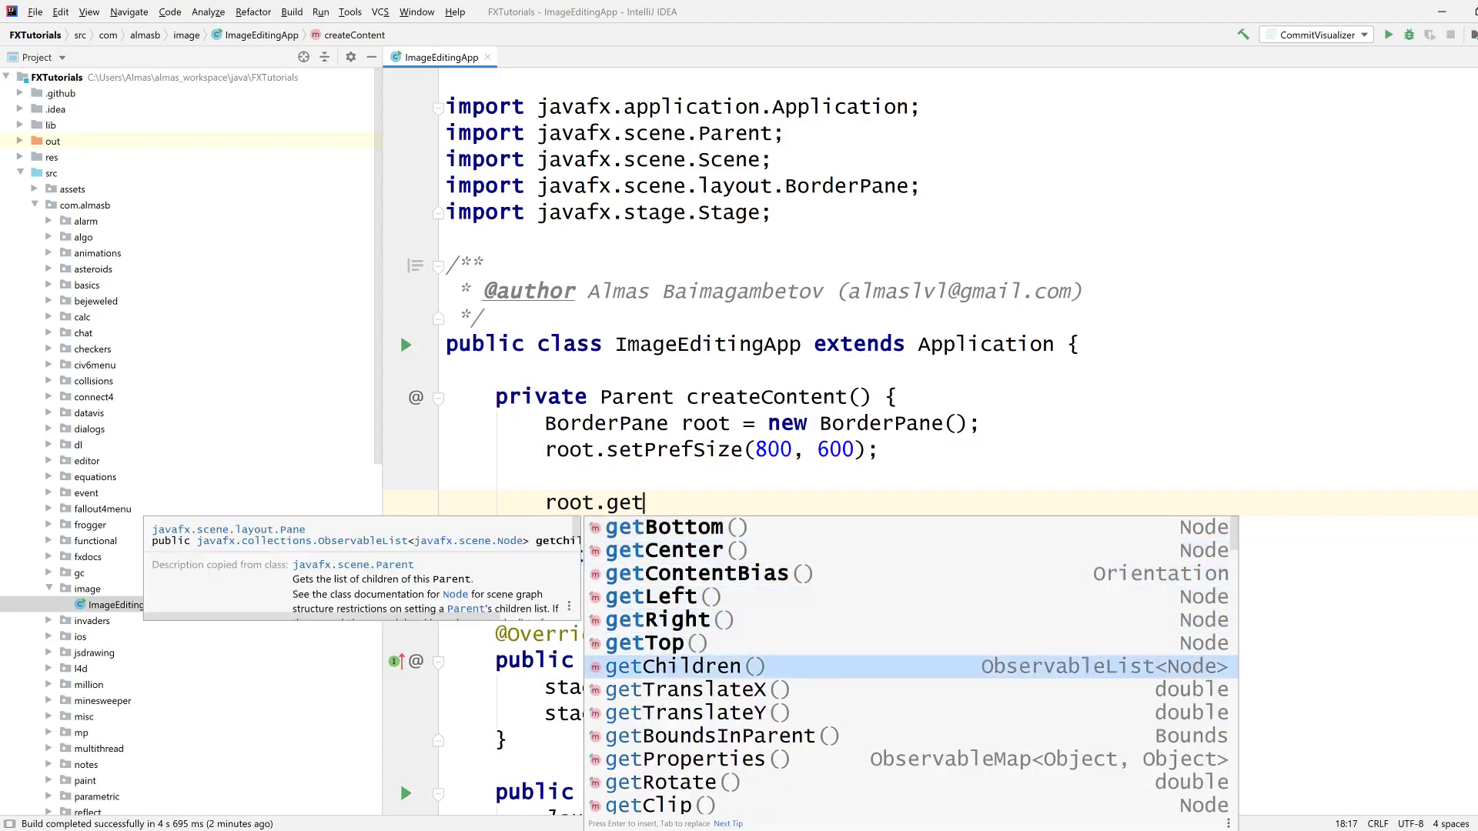
{"action": "type", "text": "Top().ad"}
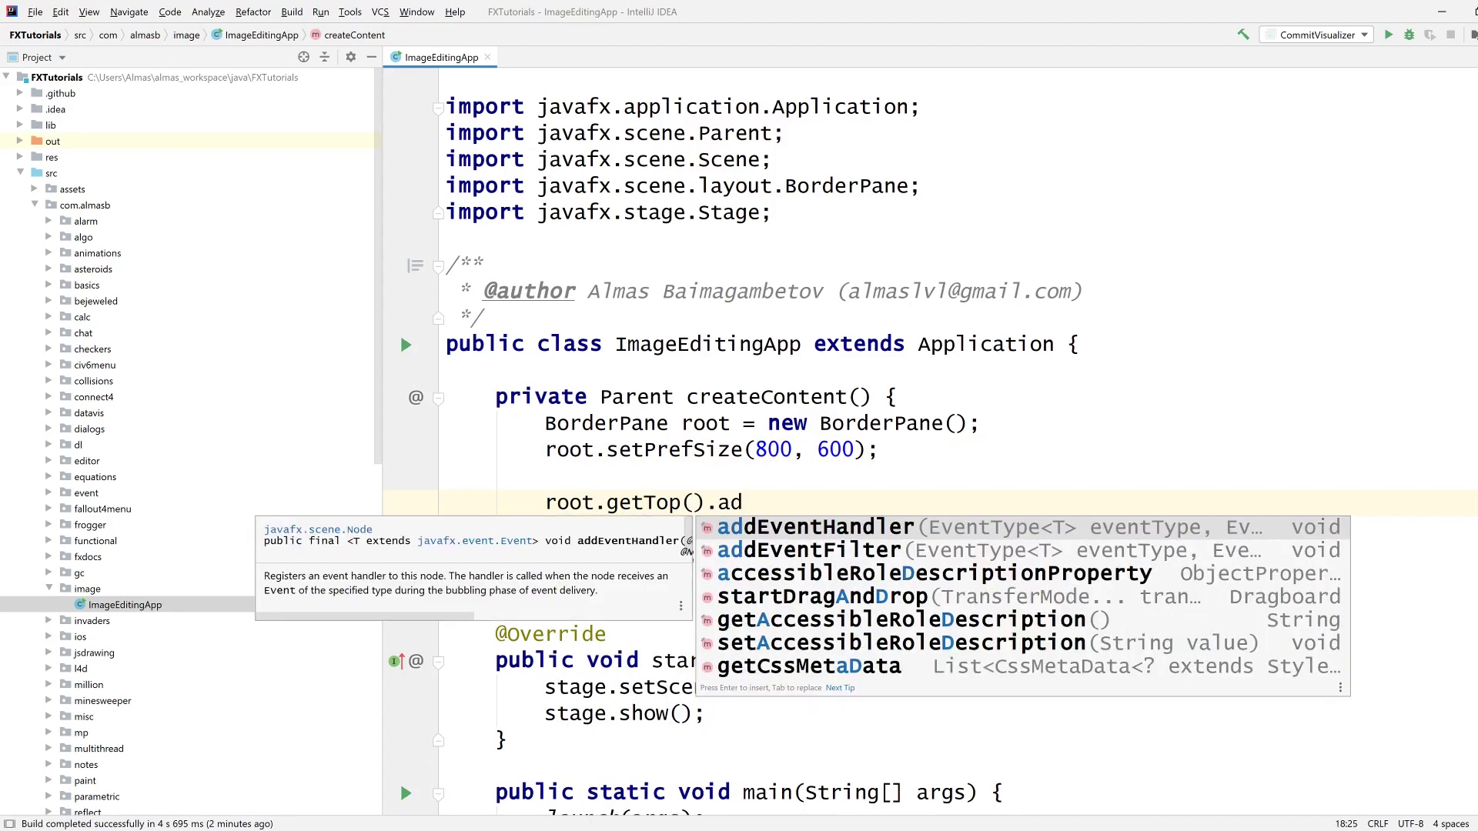
{"action": "type", "text": "getCh"}
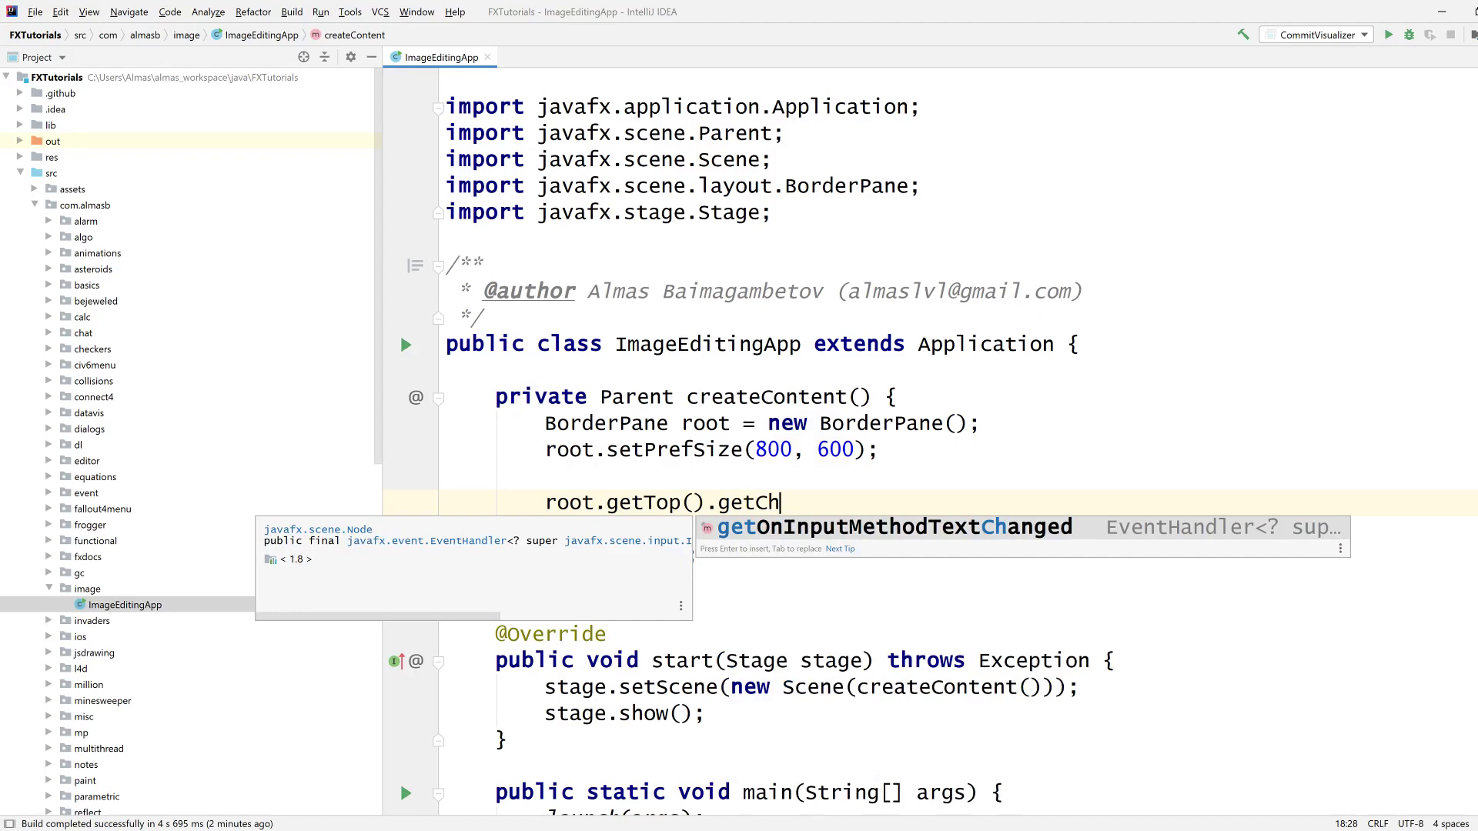
{"action": "key", "text": "backspace"}
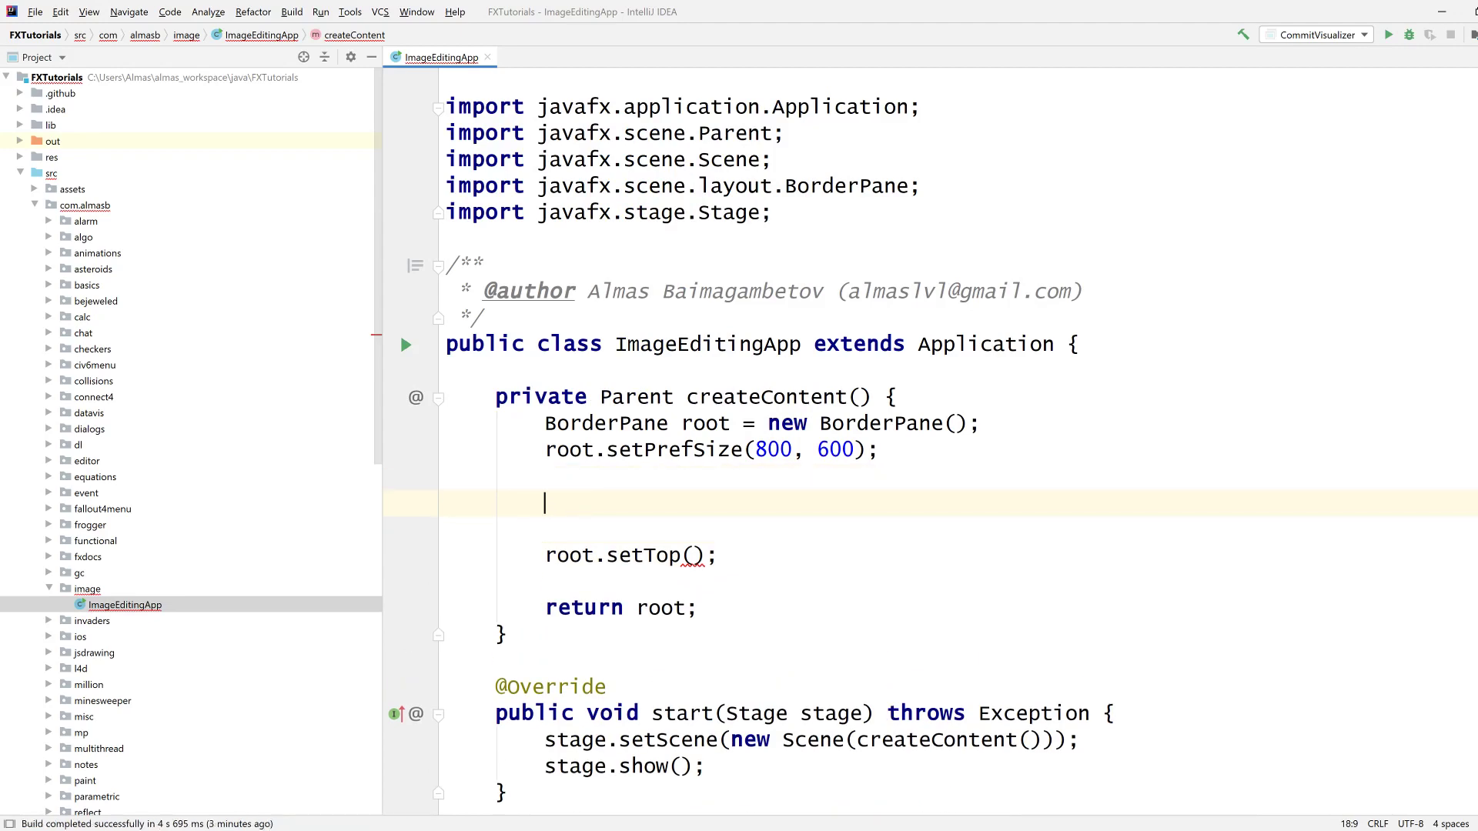
Step: Create a MenuBar holding a new Menu and set it as the root's top
{"action": "type", "text": "Med"}
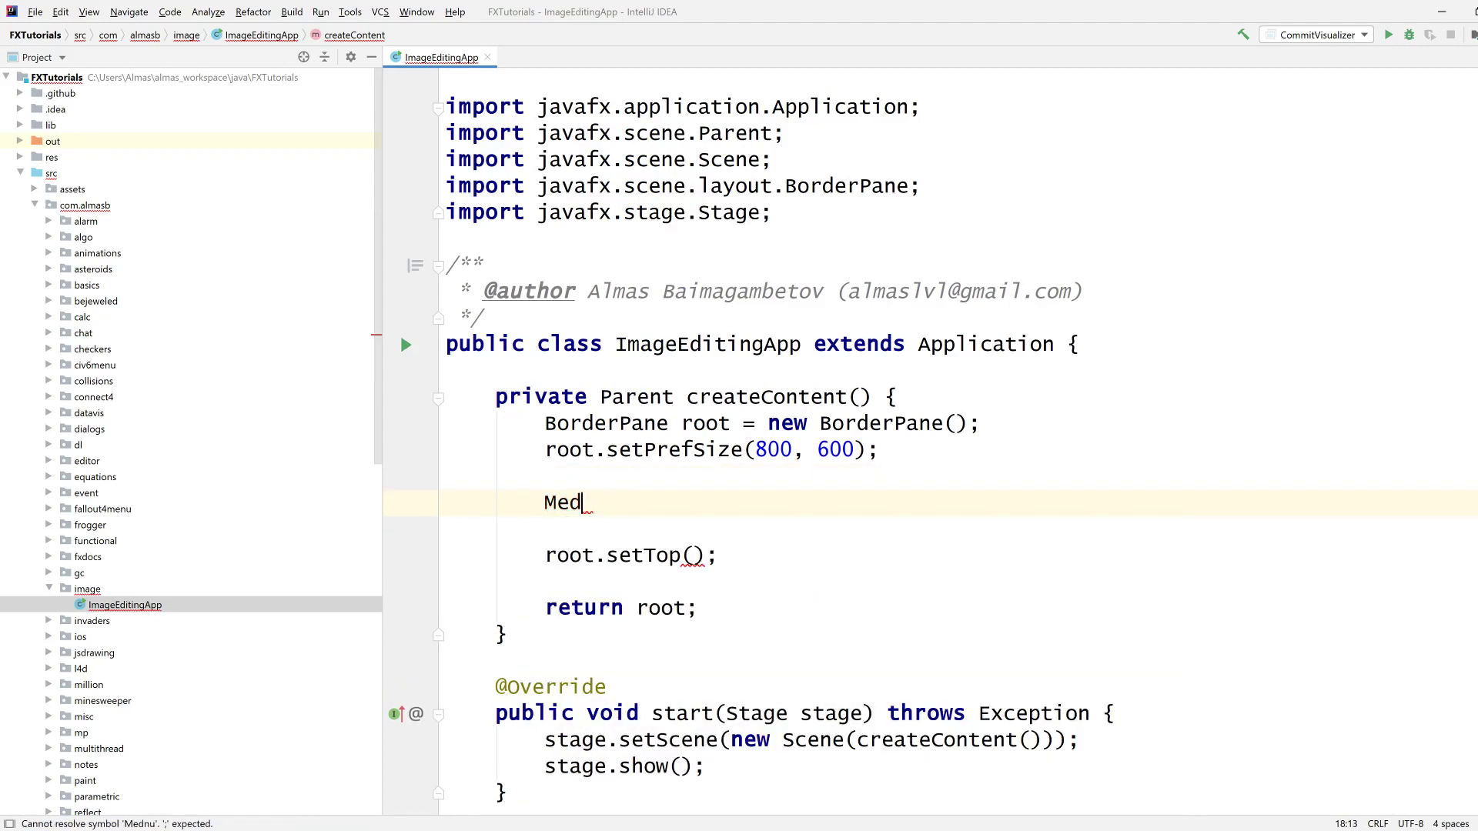
{"action": "type", "text": "nu"}
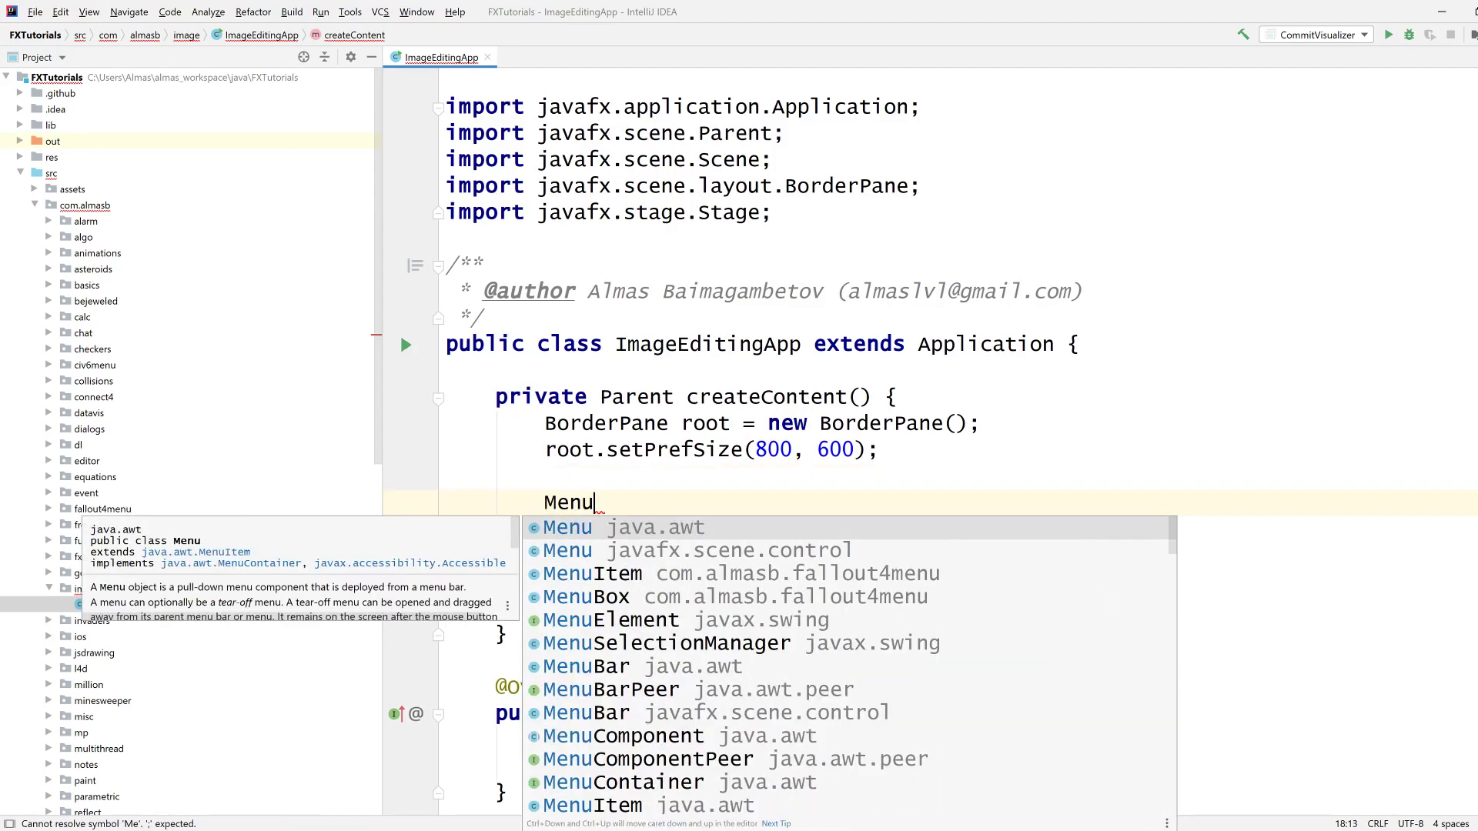
{"action": "type", "text": "Bar bar = ne"}
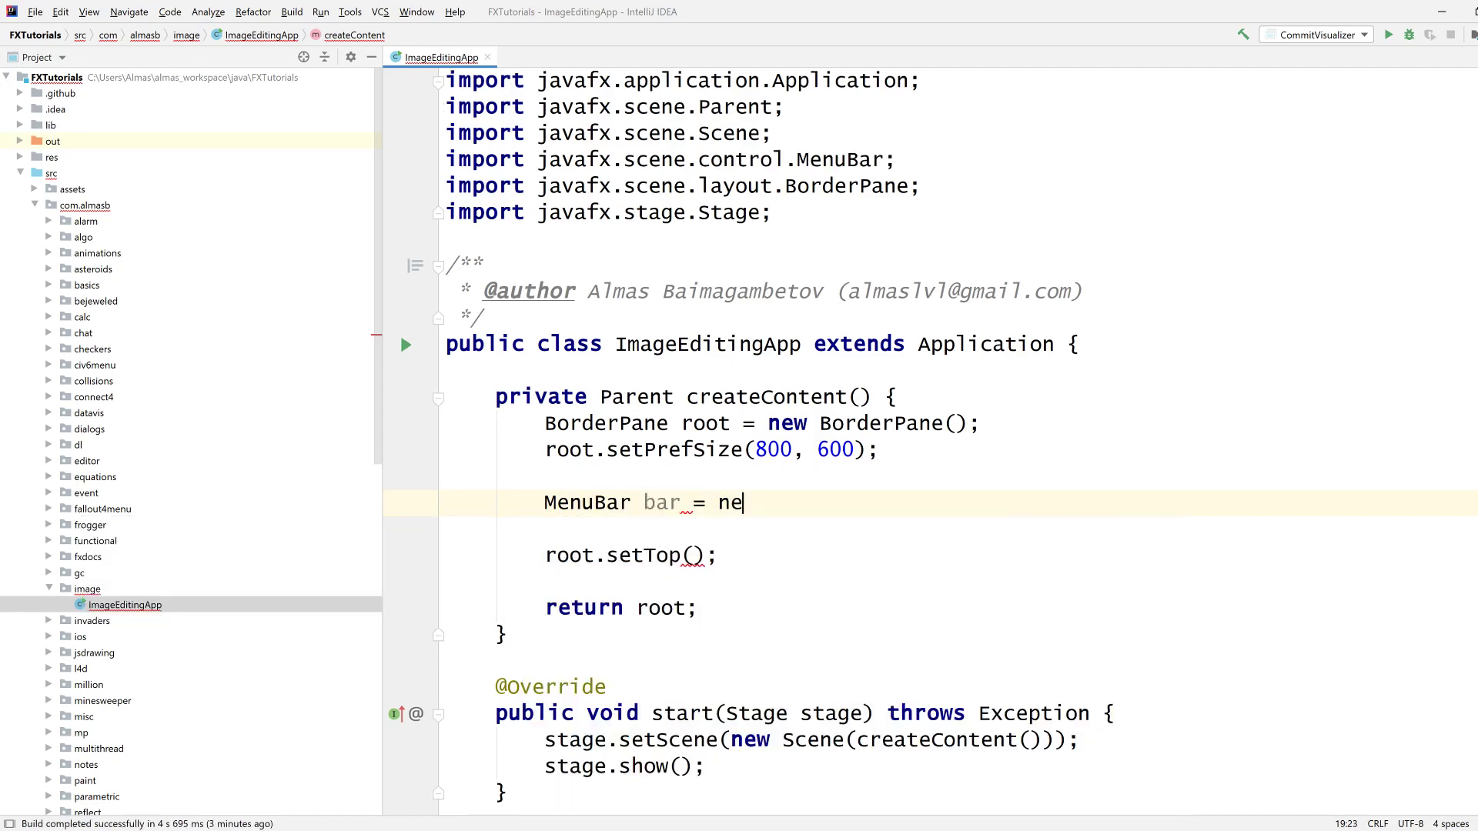
{"action": "type", "text": "w MenuBar();"}
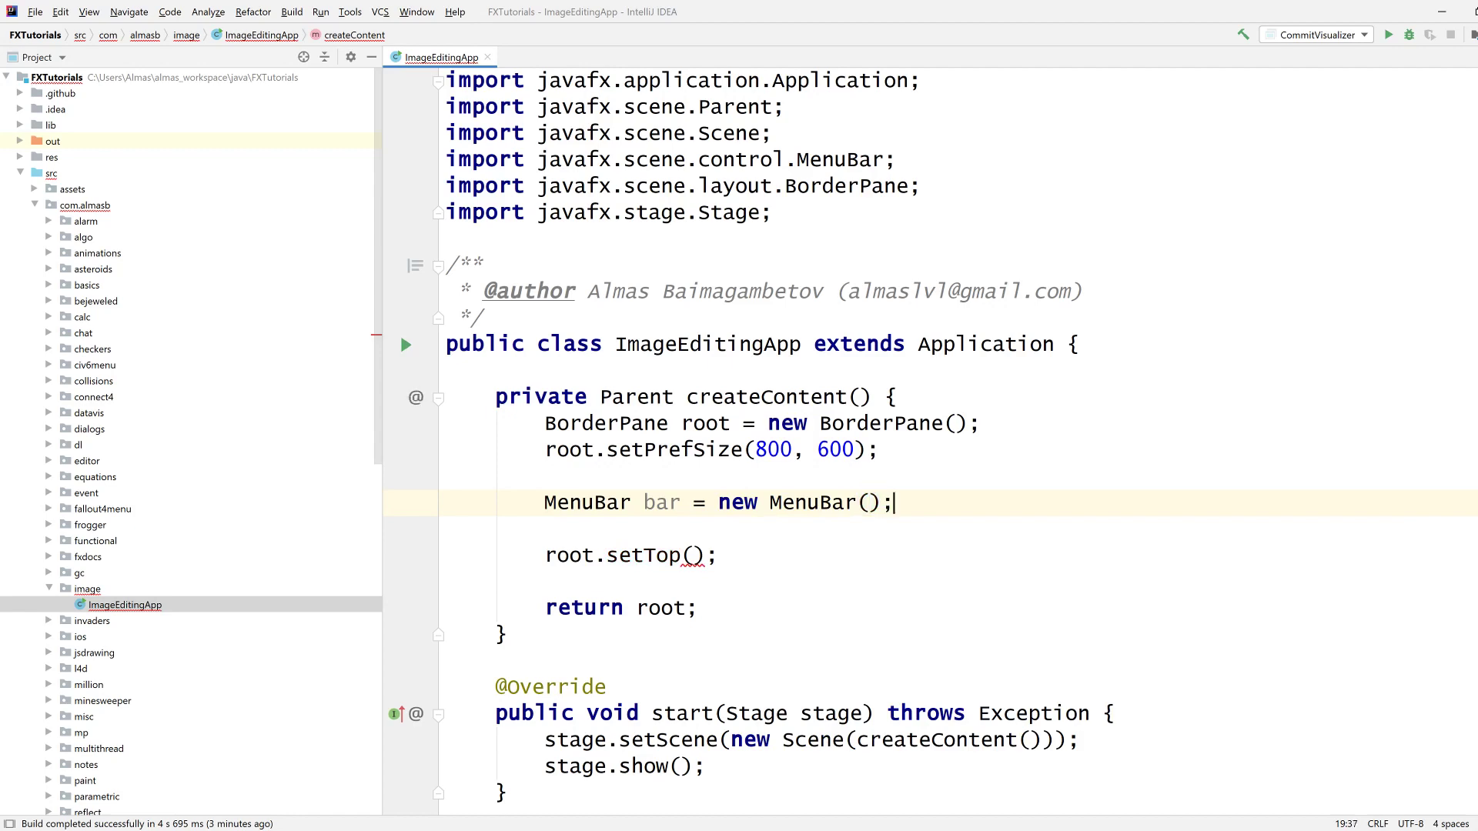
{"action": "type", "text": "bar.getMenus().add("}
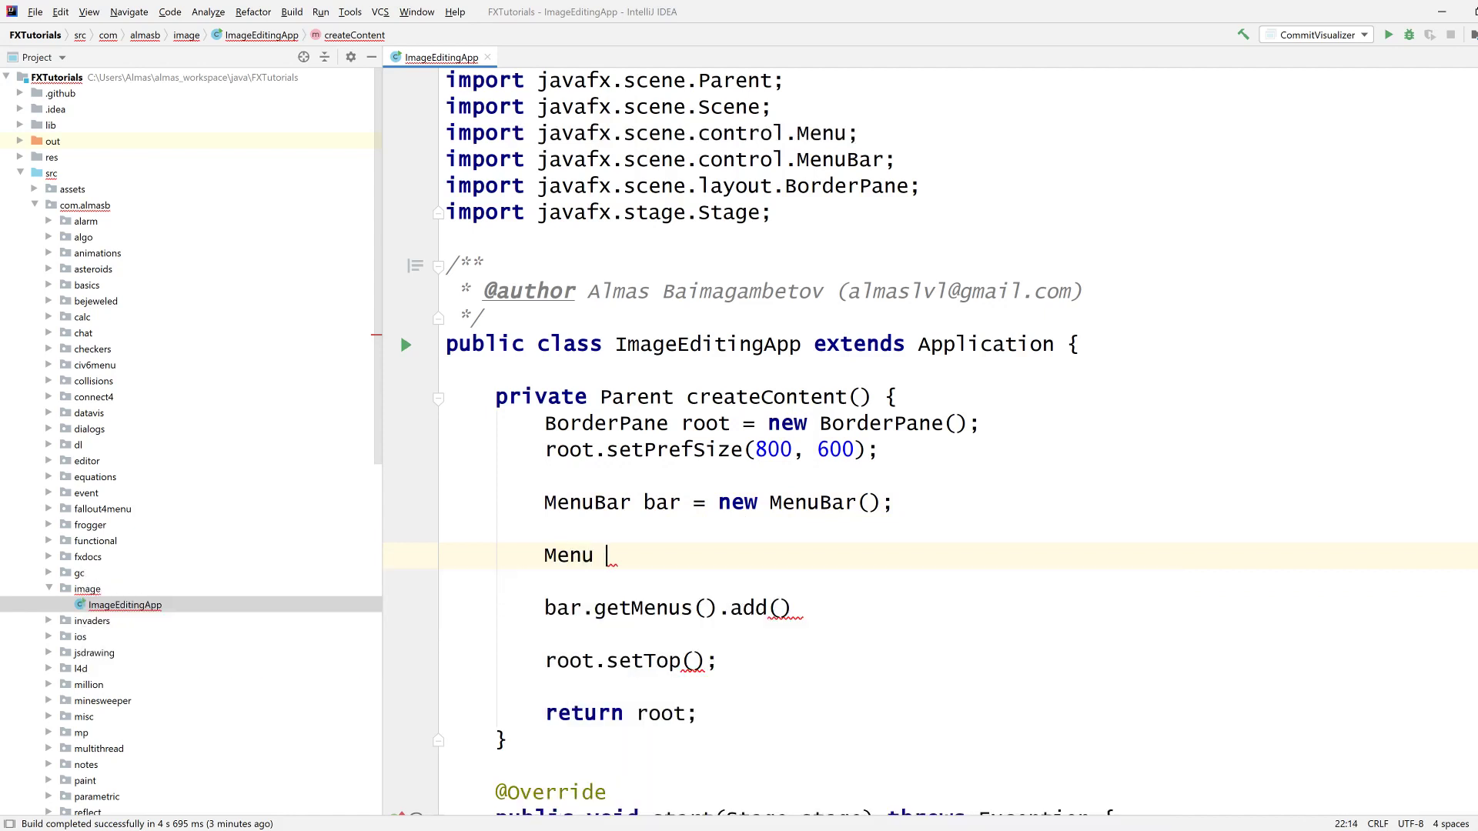
{"action": "type", "text": "menu = new Menu();"}
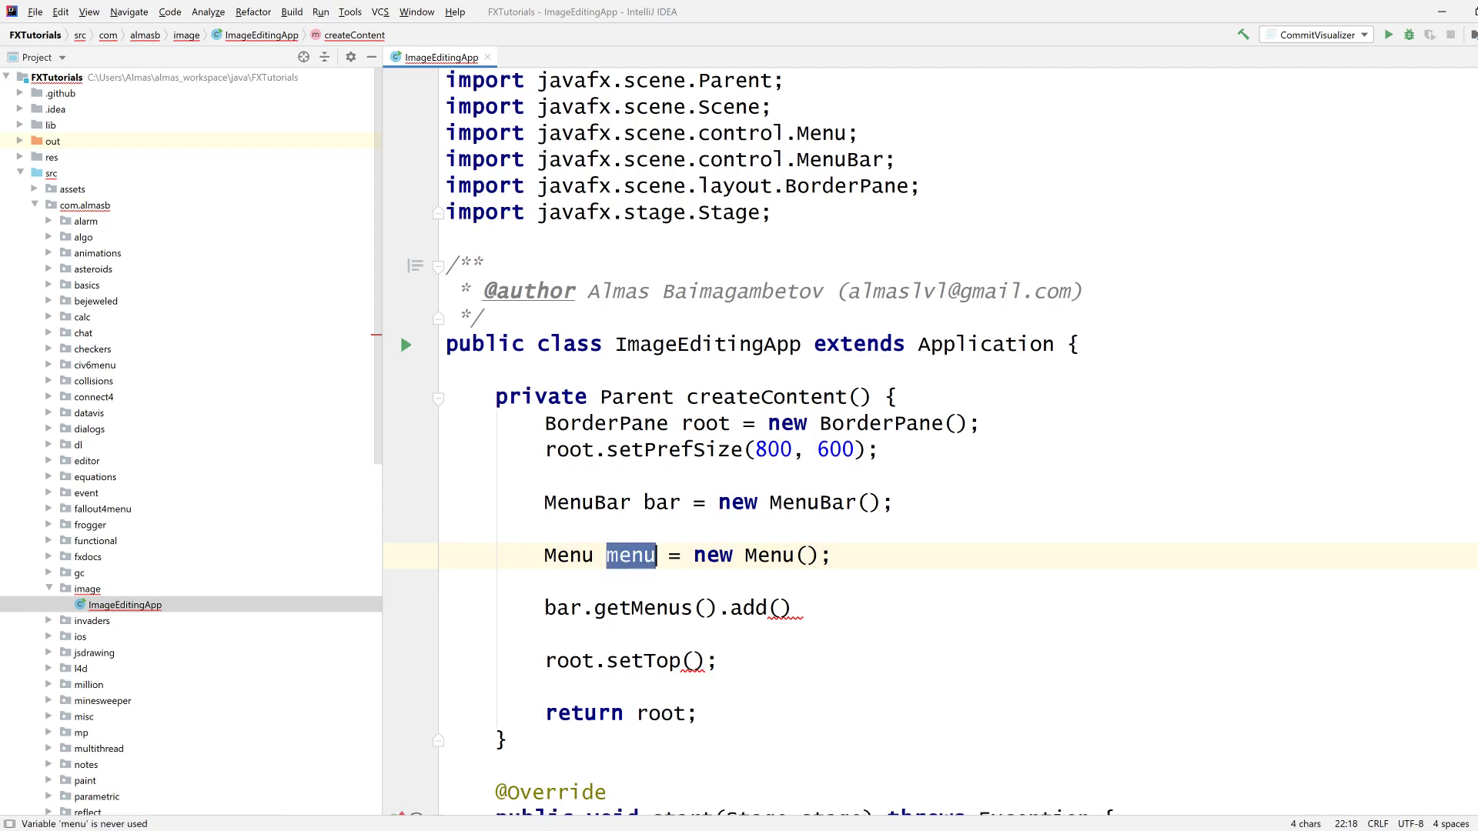
{"action": "type", "text": "menu"}
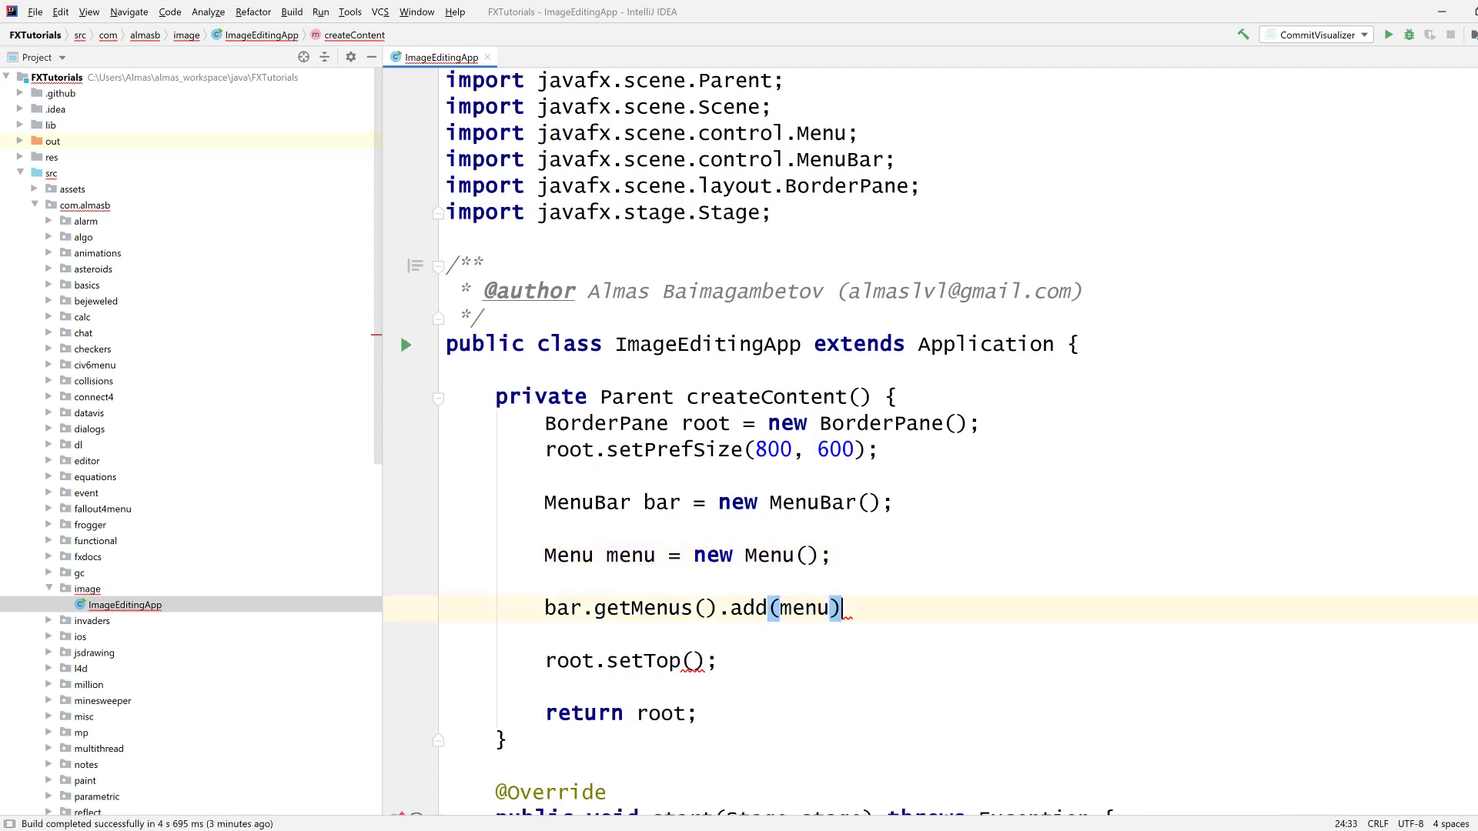
{"action": "type", "text": "bar"}
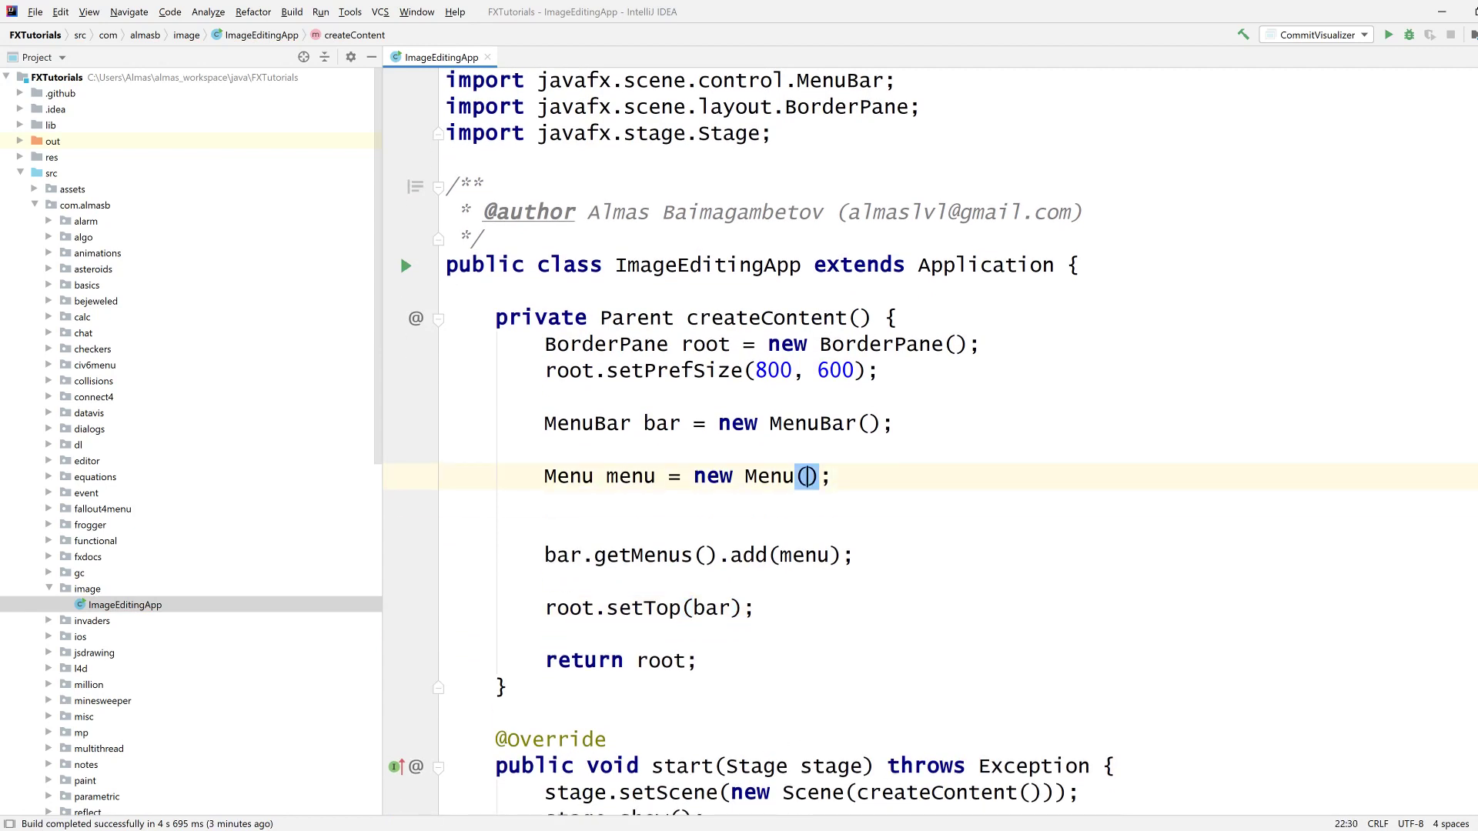
Step: Name the menu "Filter..." and add a MenuItem called "Name" to its items
{"action": "type", "text": "\"F"}
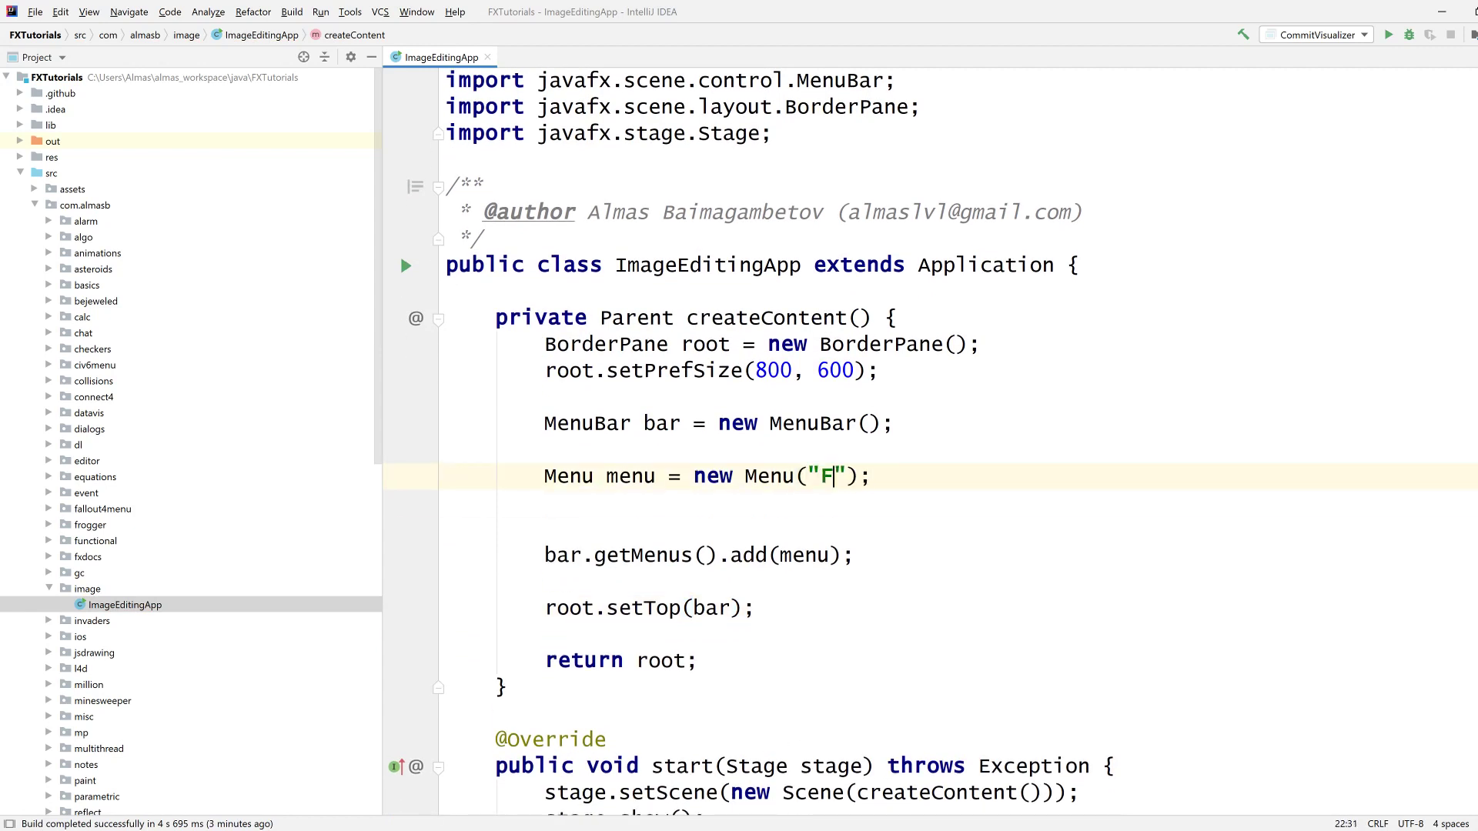
{"action": "type", "text": "ilter"}
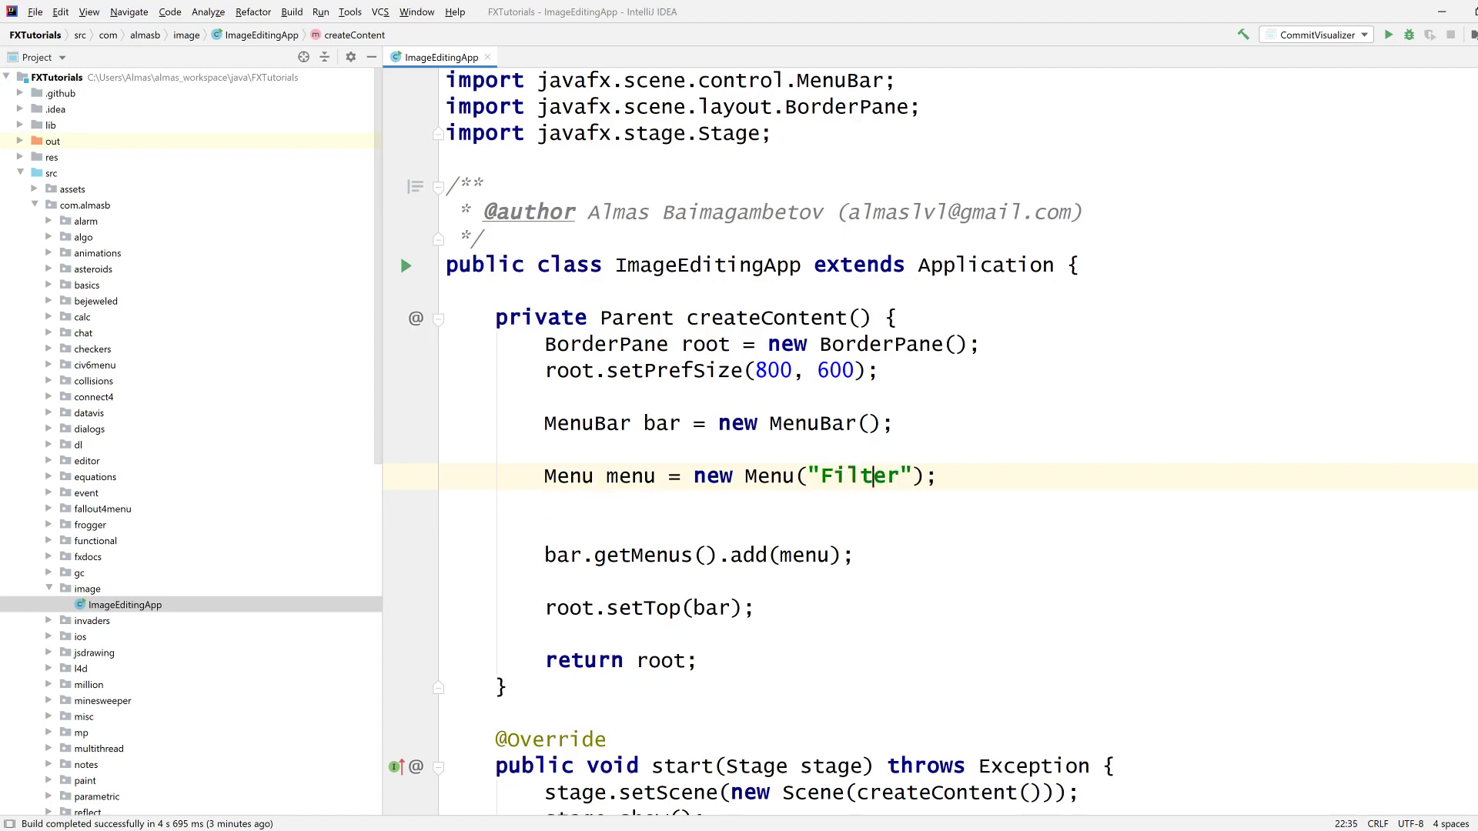
{"action": "type", "text": "..."}
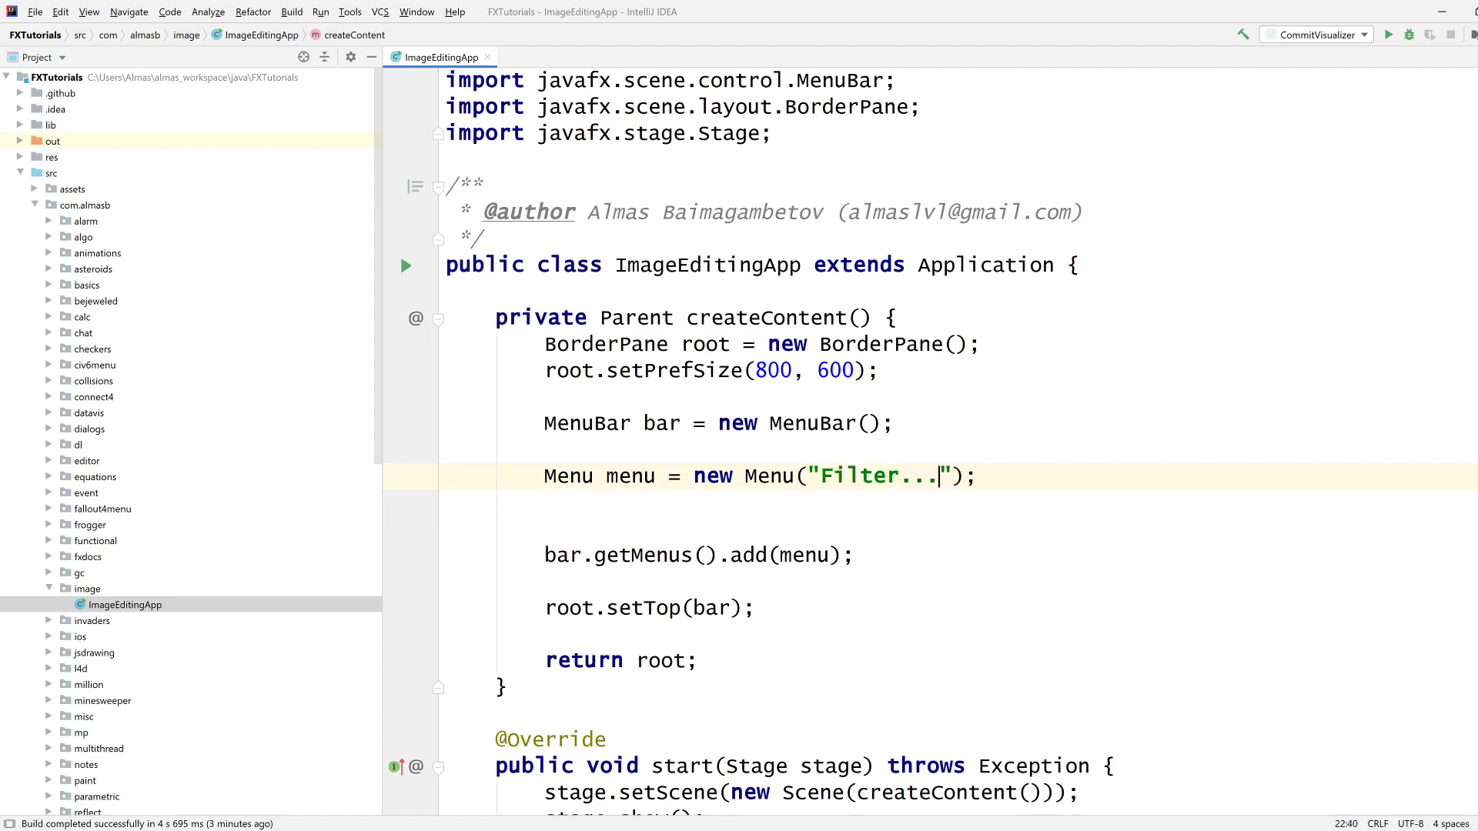
{"action": "type", "text": "menu.se"}
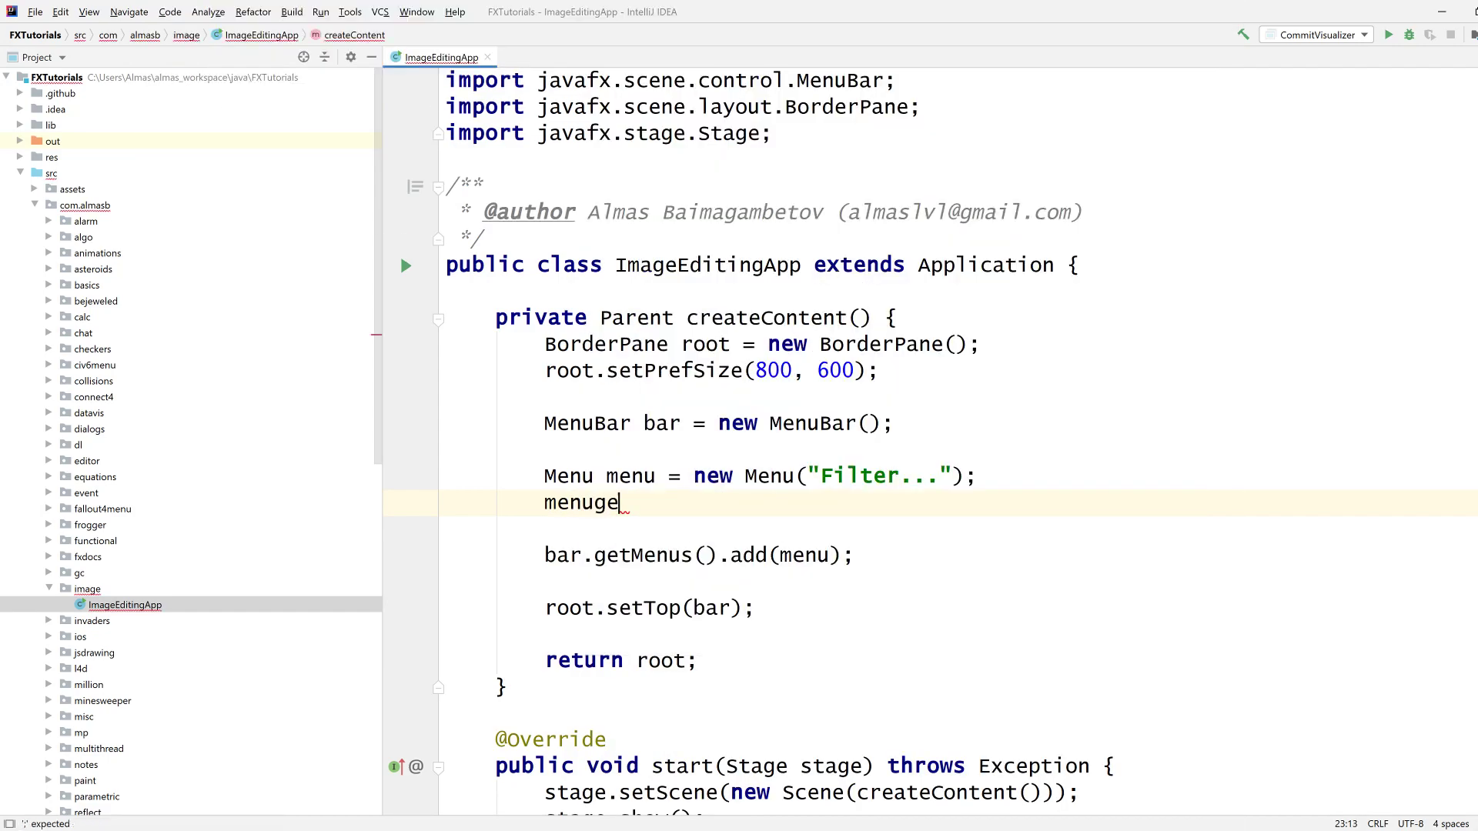
{"action": "type", "text": ".getItems().add(new MenuItem(\"\""}
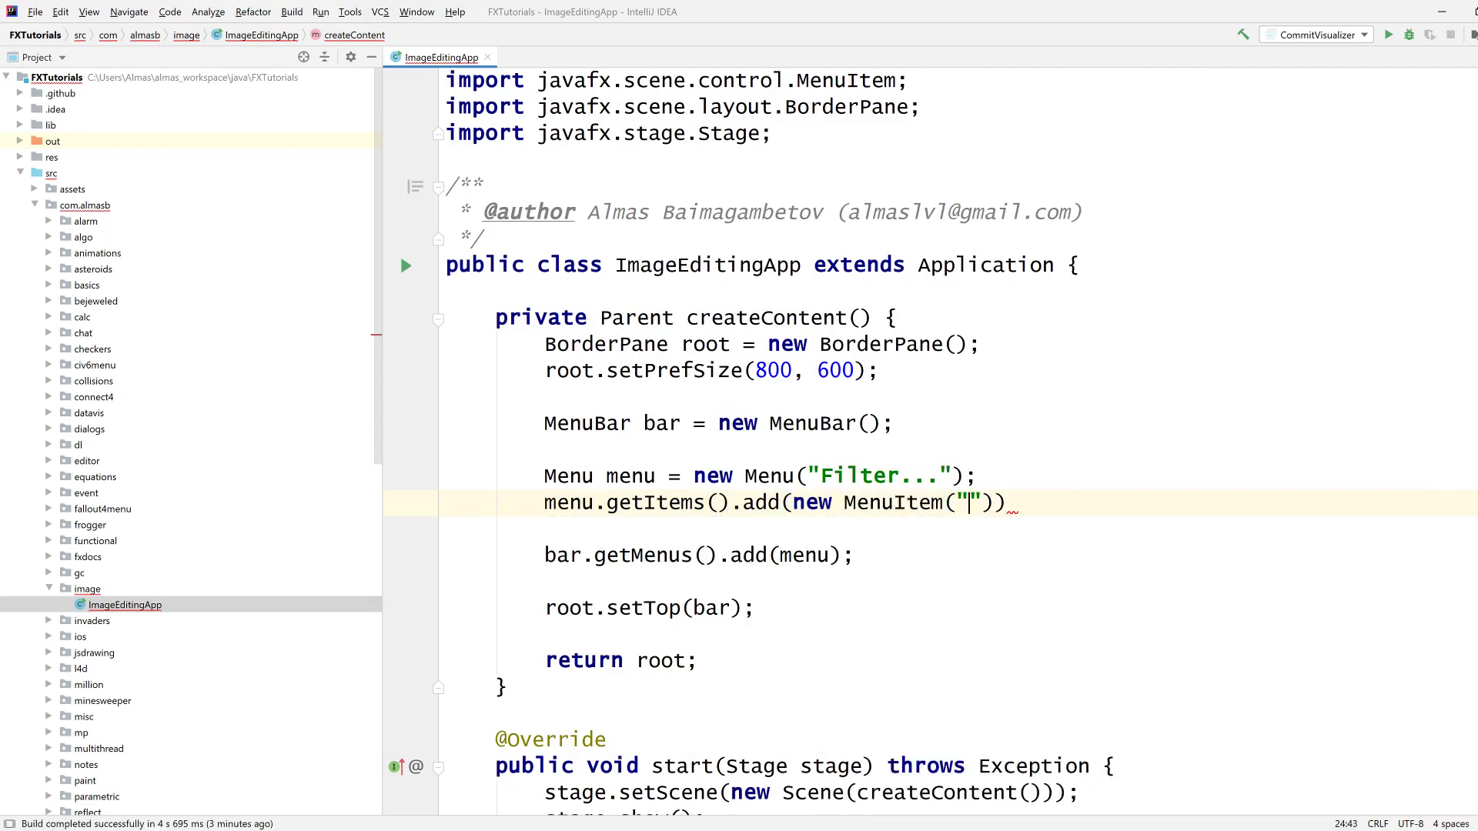
{"action": "type", "text": "Name"}
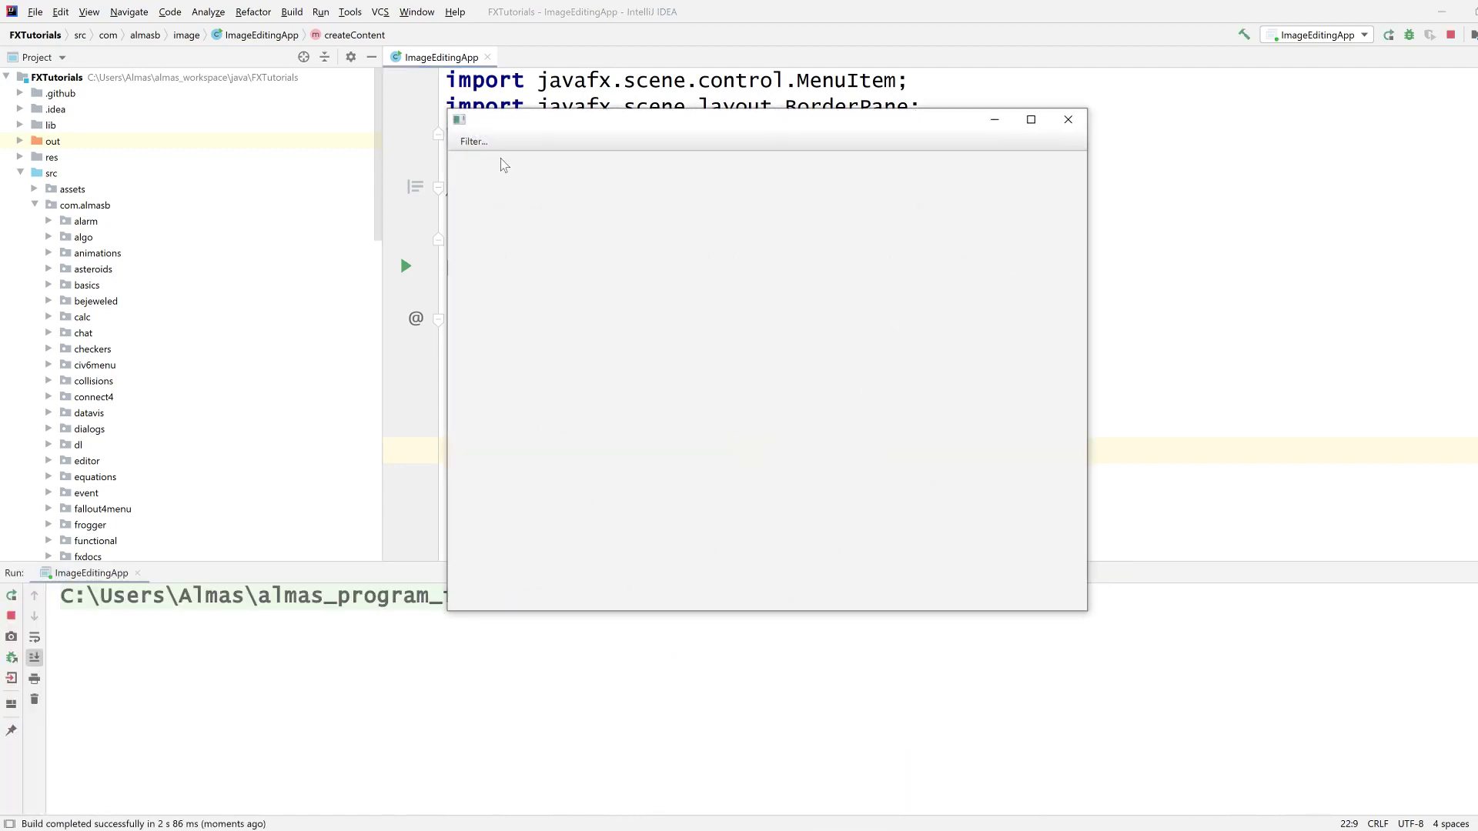
Step: Inspect the running app's Filter... menu, then close the app window
{"action": "left_click", "coordinate": [472, 142]}
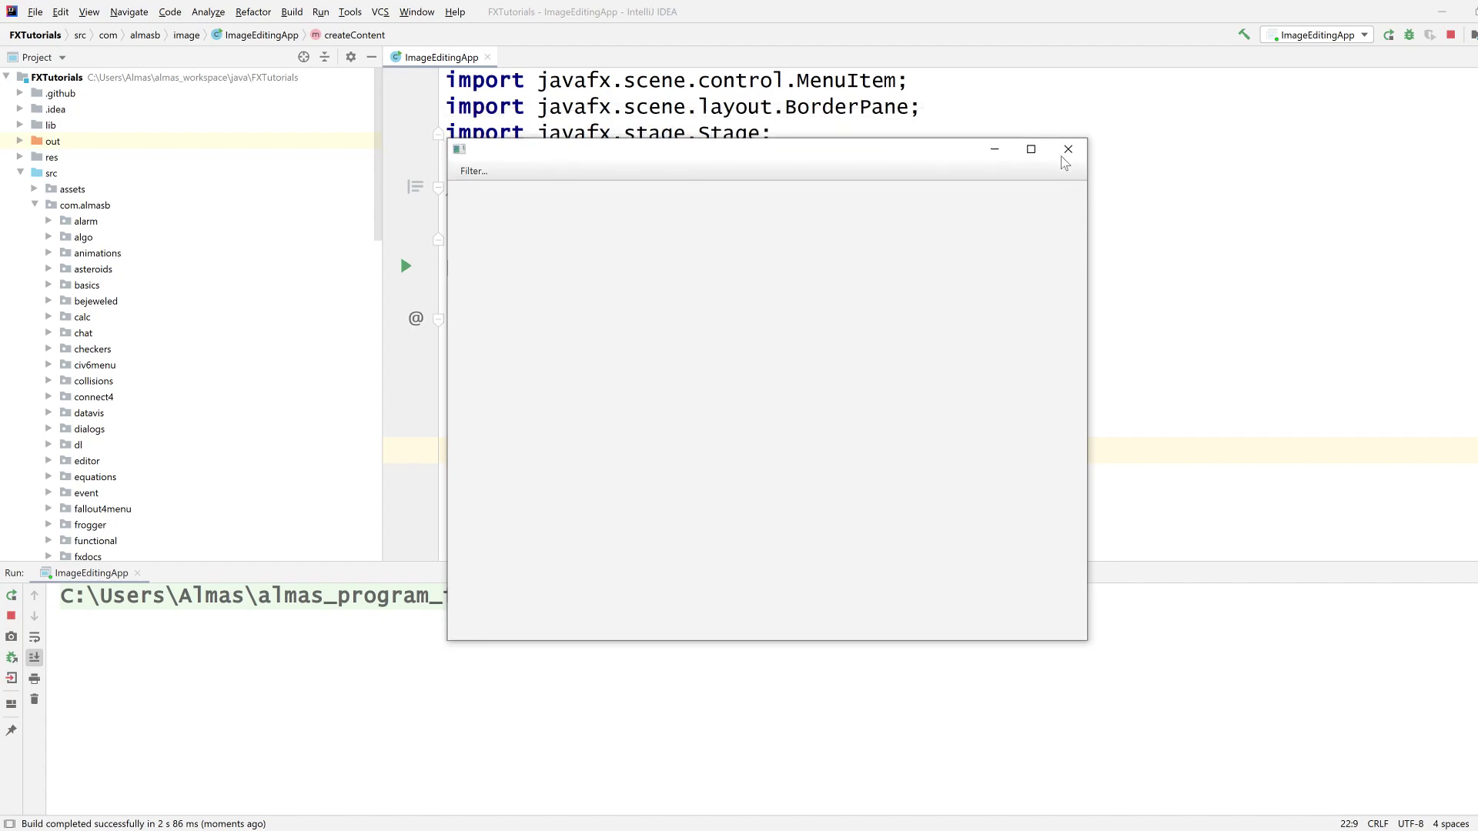
{"action": "left_click", "coordinate": [1067, 148]}
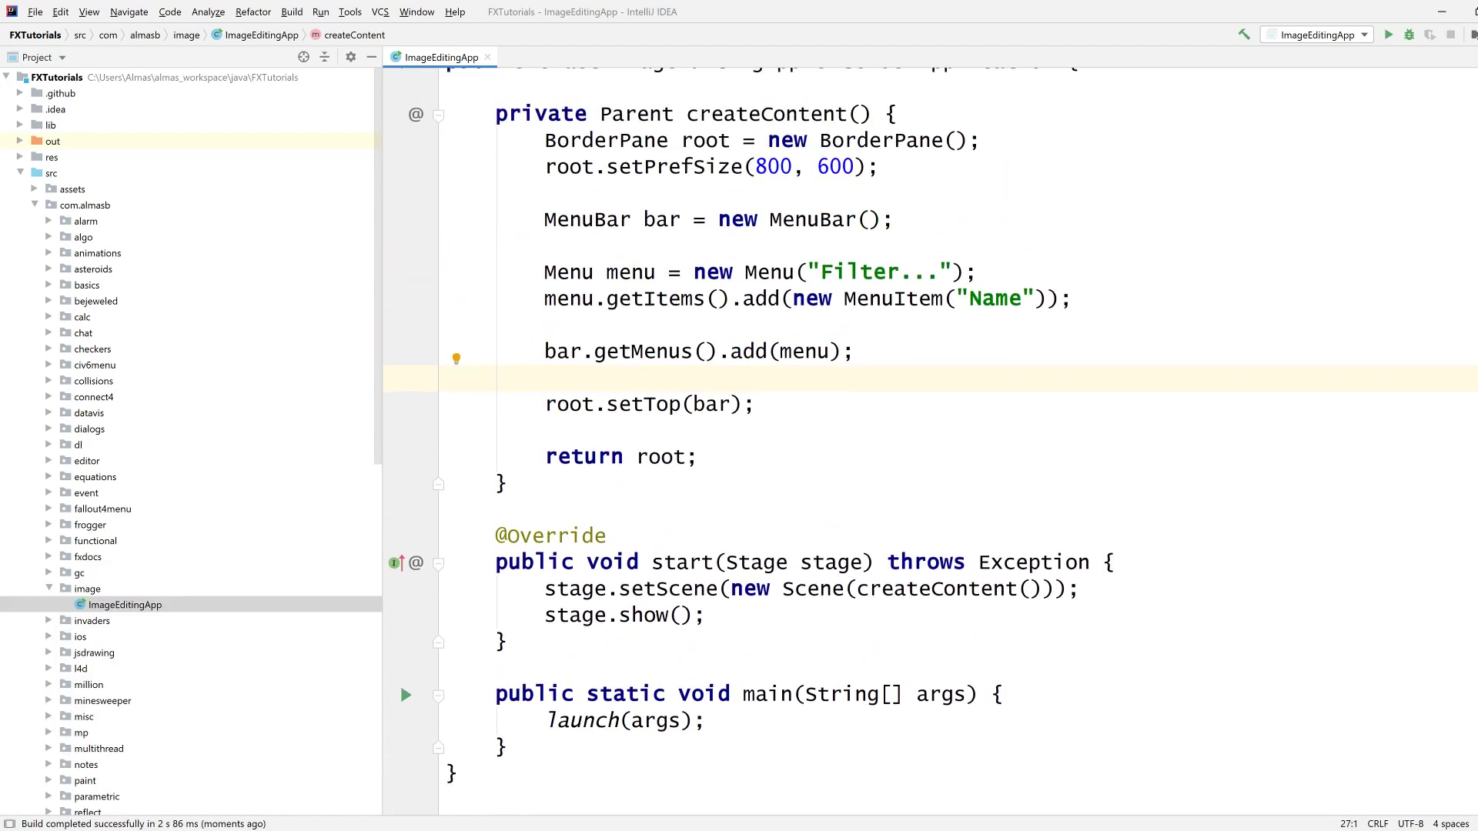
{"action": "scroll", "scroll_direction": "down", "scroll_amount": 3}
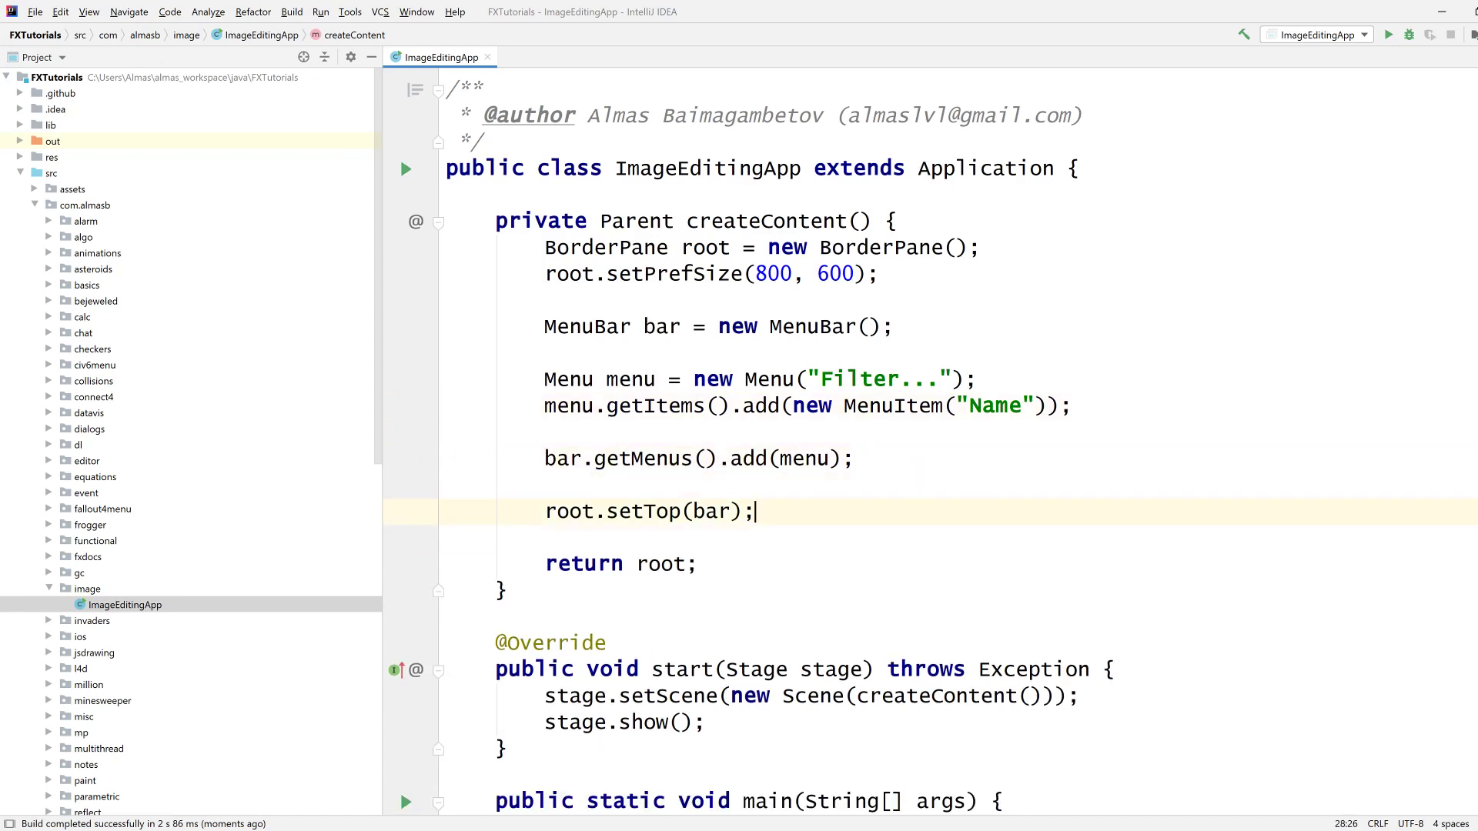
{"action": "key", "text": "enter"}
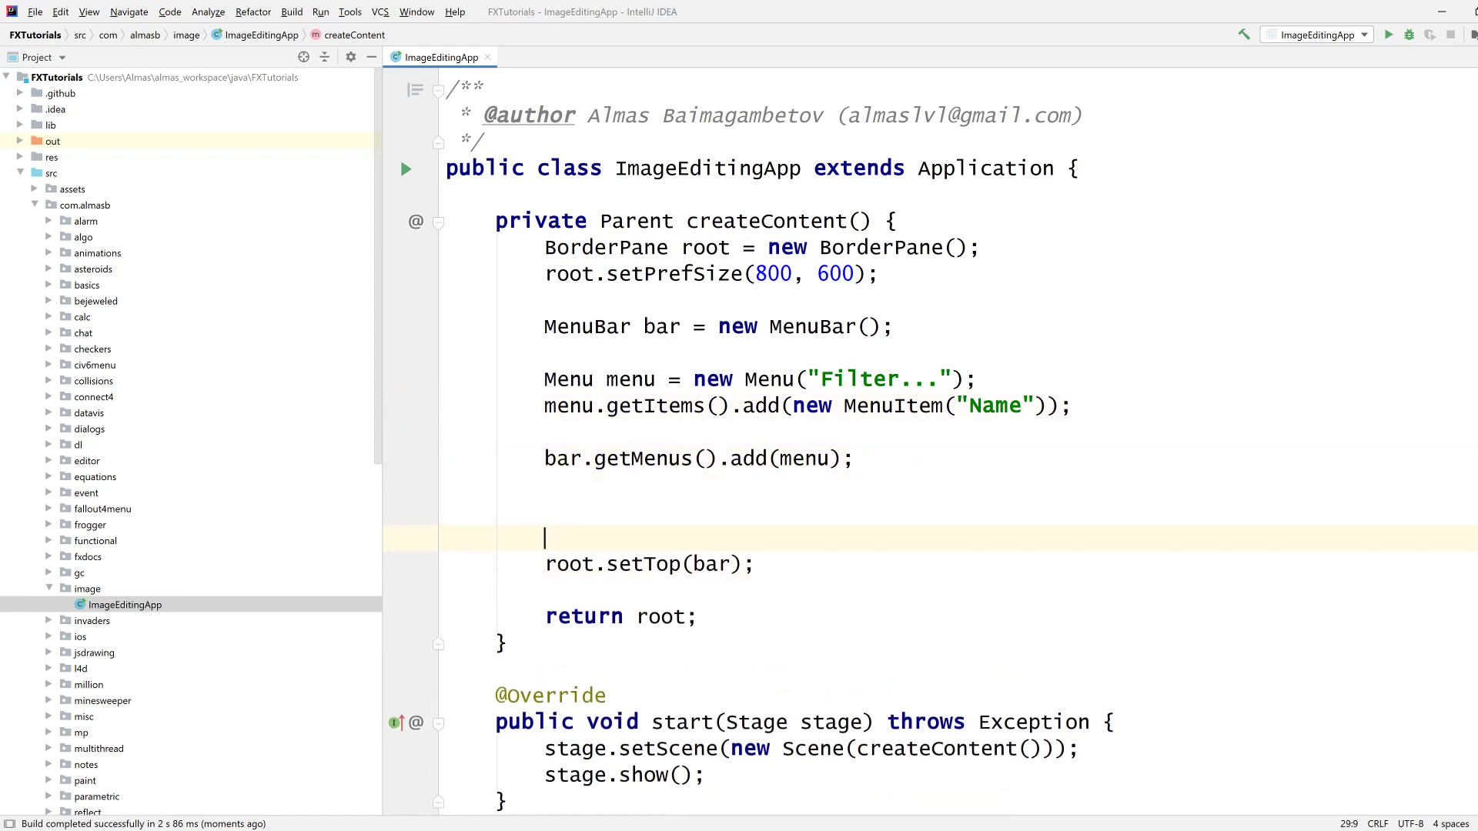
{"action": "type", "text": "ImageView view1 = new ImageView("}
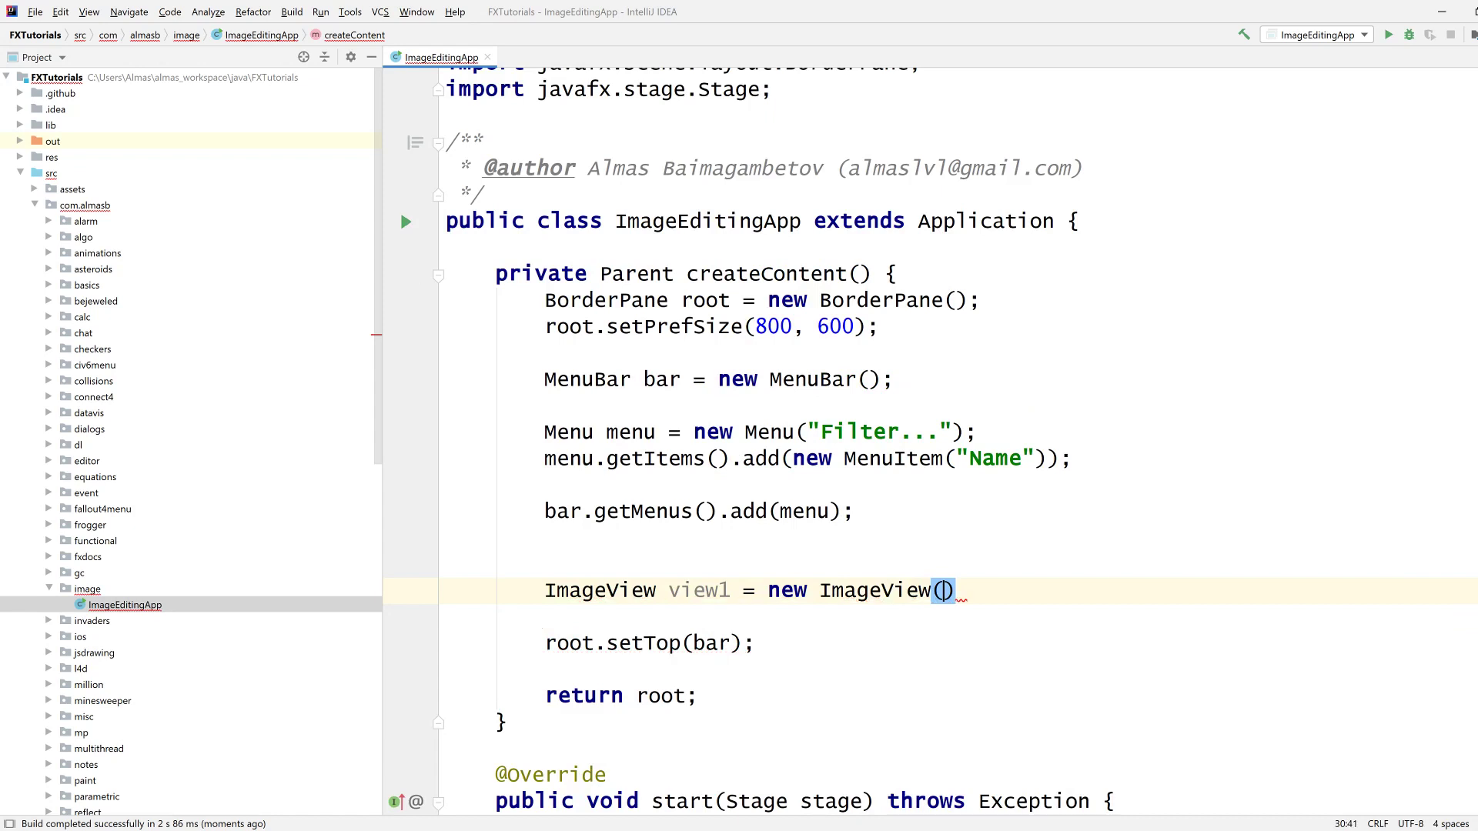
{"action": "type", "text": "new Image("}
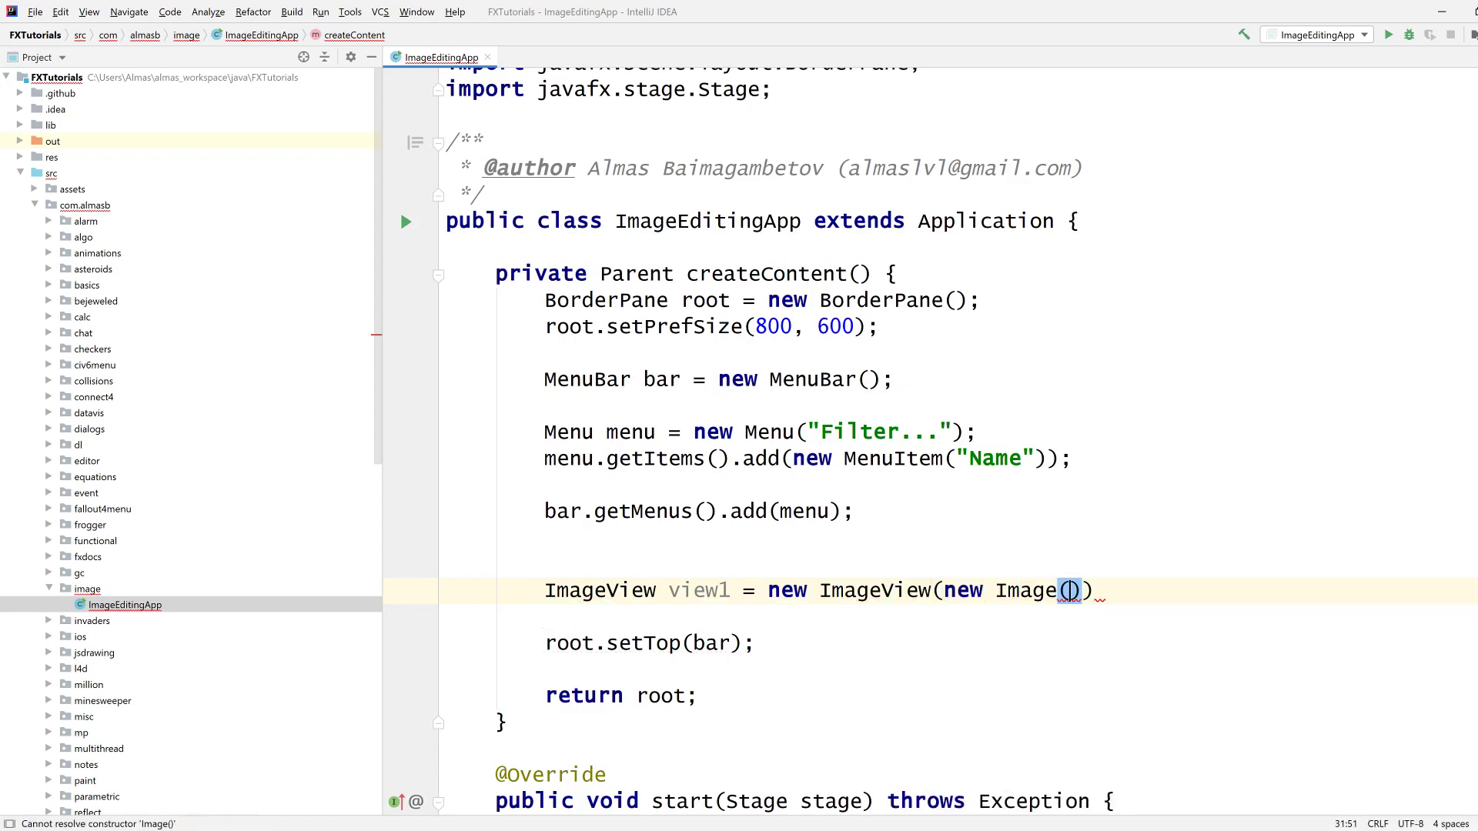
{"action": "type", "text": "\"http\""}
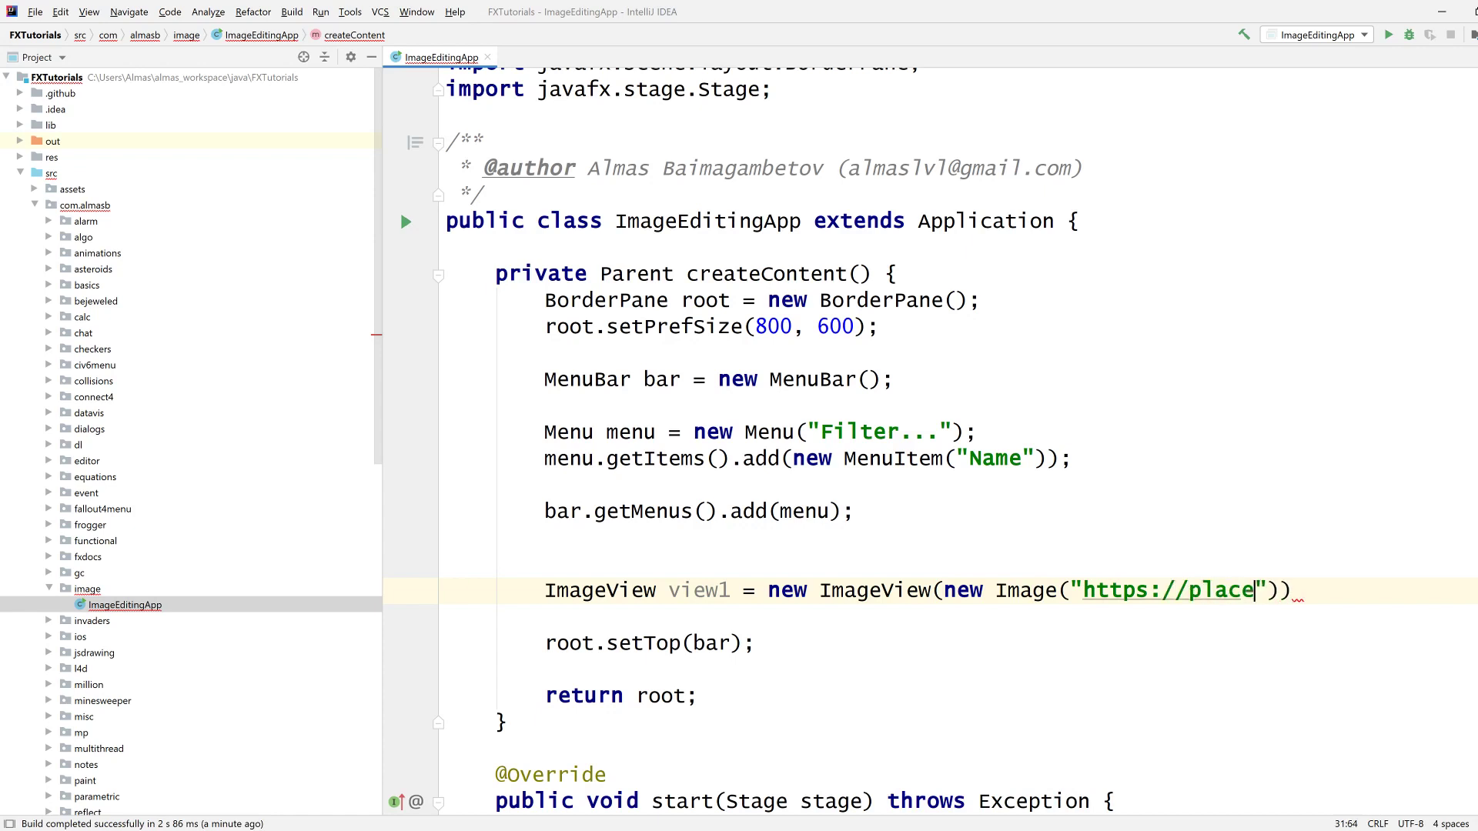
{"action": "type", "text": "kitten.com//"}
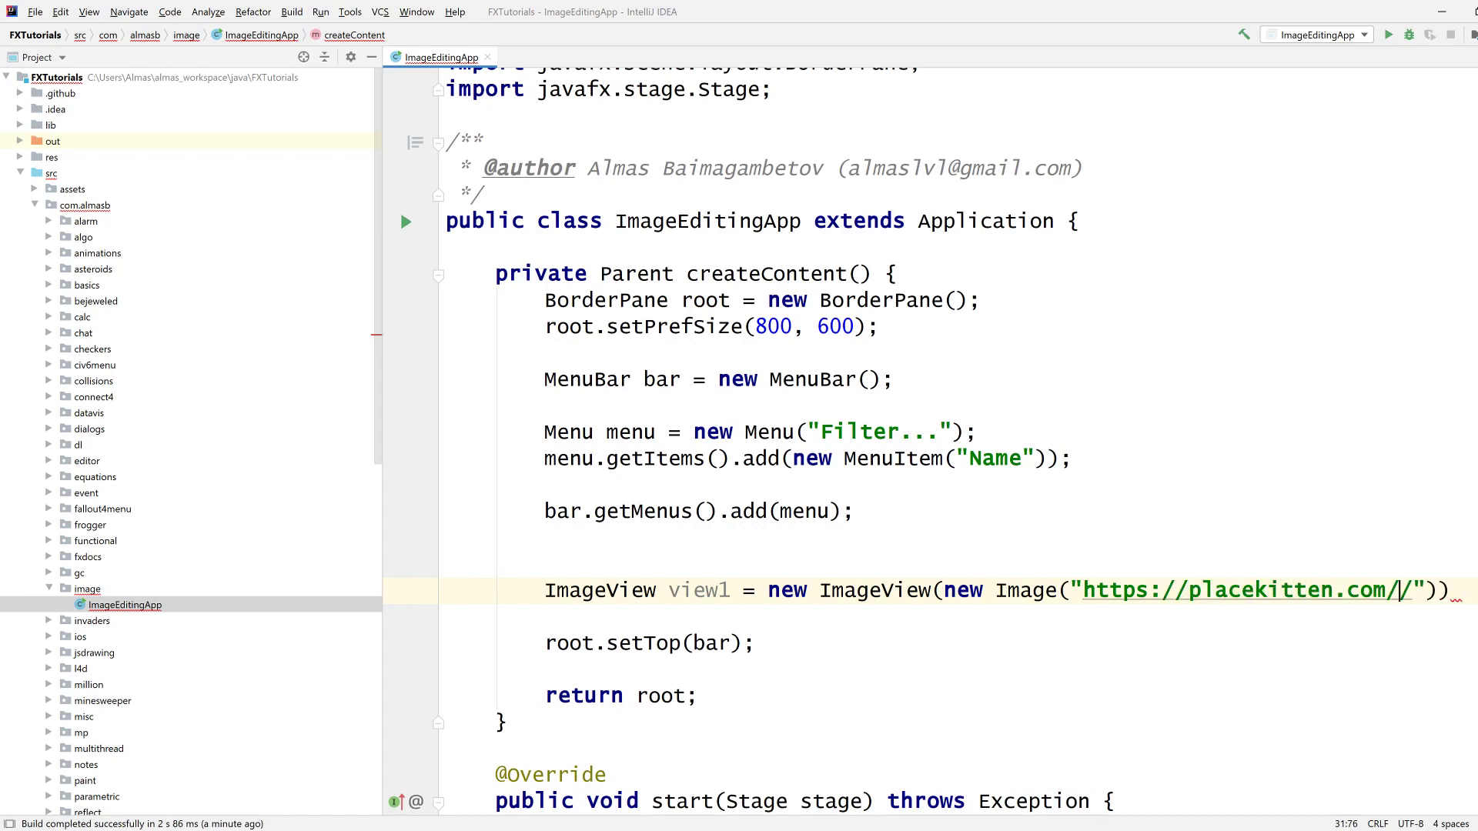
{"action": "type", "text": "300"}
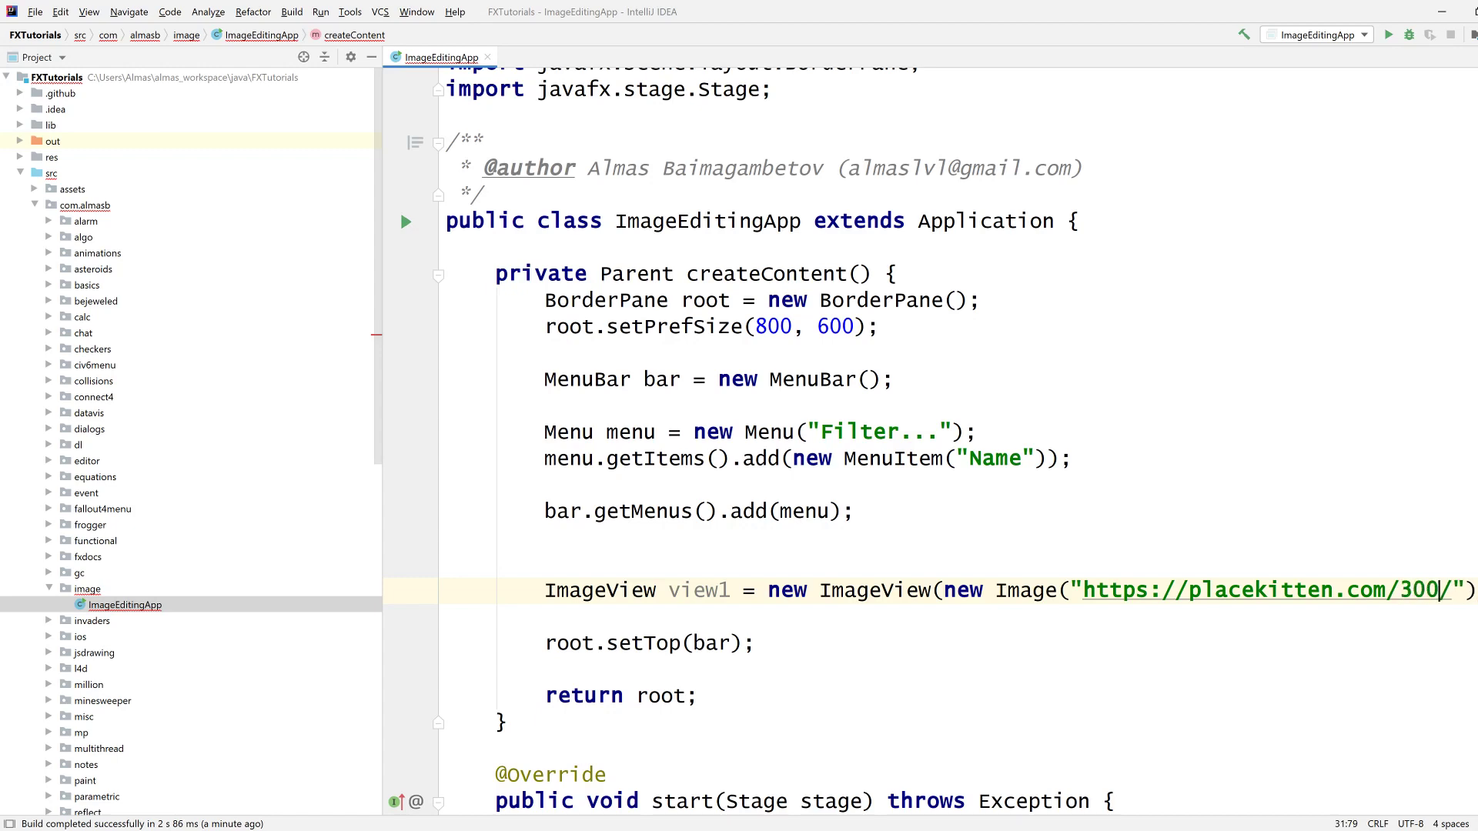
{"action": "type", "text": "00"}
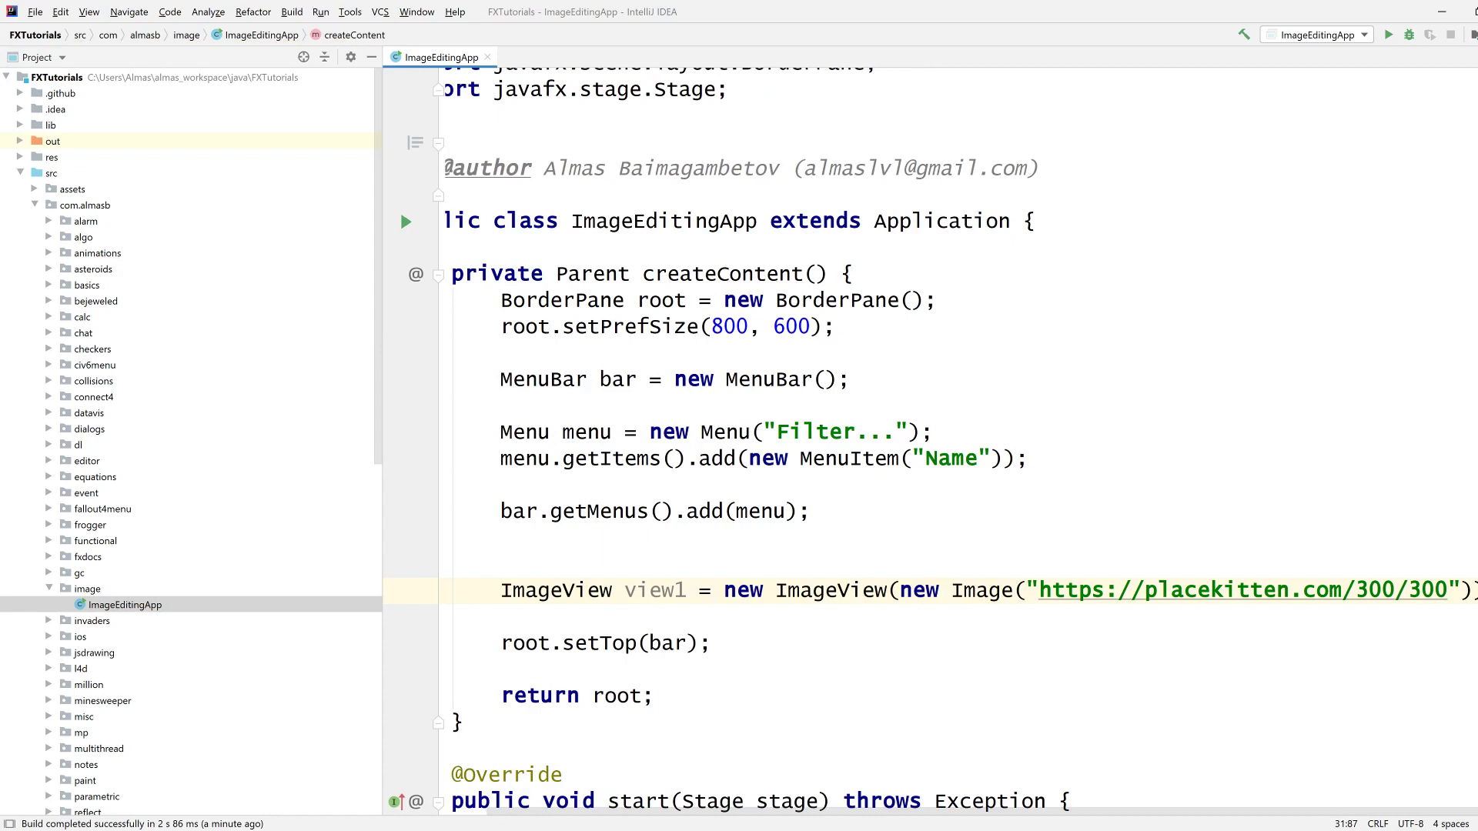
Step: Set the root's center to new HBox(view1, view2) and declare an empty ImageView view2
{"action": "double_click", "coordinate": [1430, 590]}
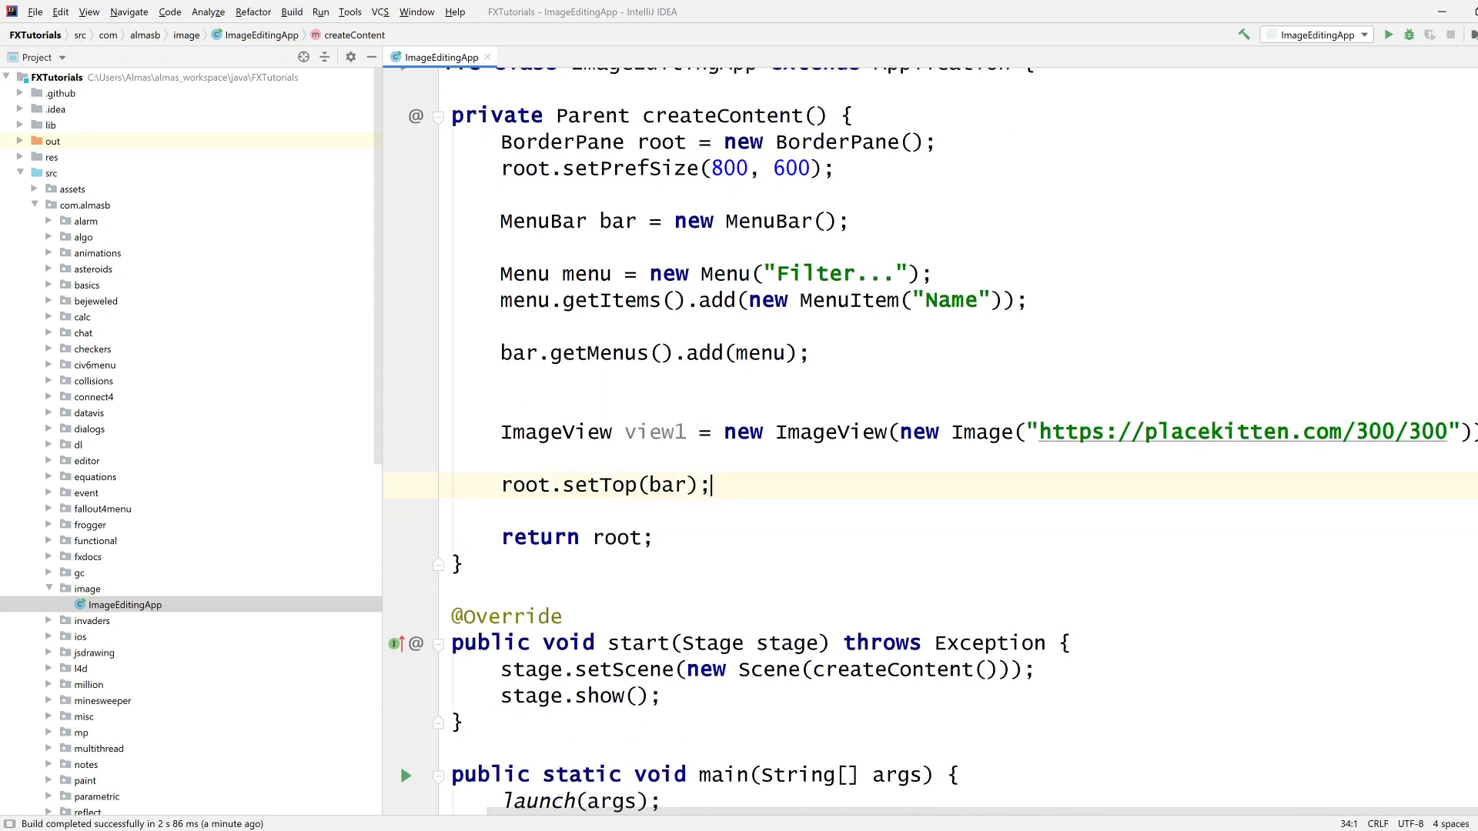
{"action": "type", "text": "root.setCenter(new H);"}
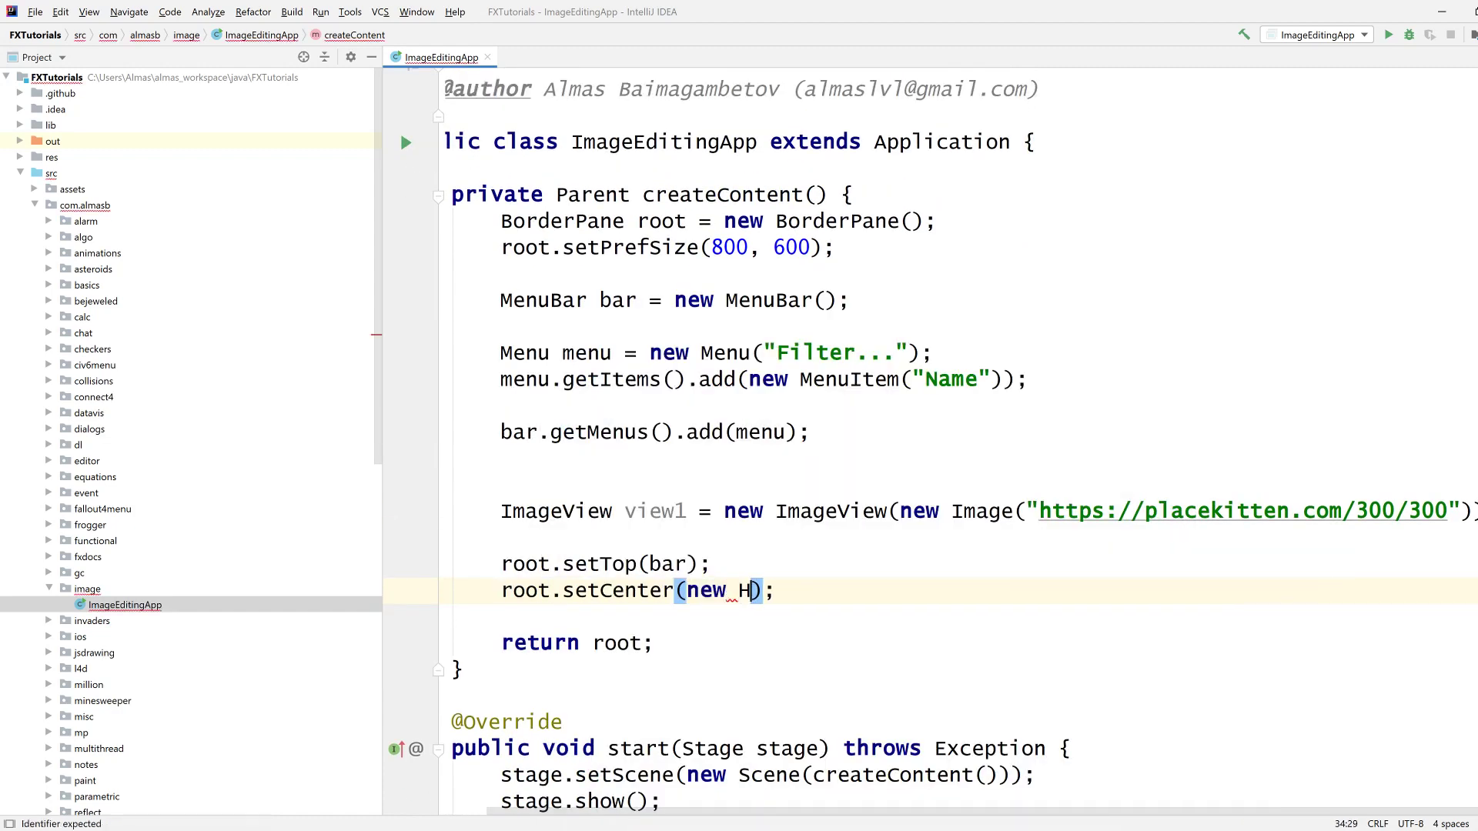
{"action": "type", "text": "Box(view1, view2"}
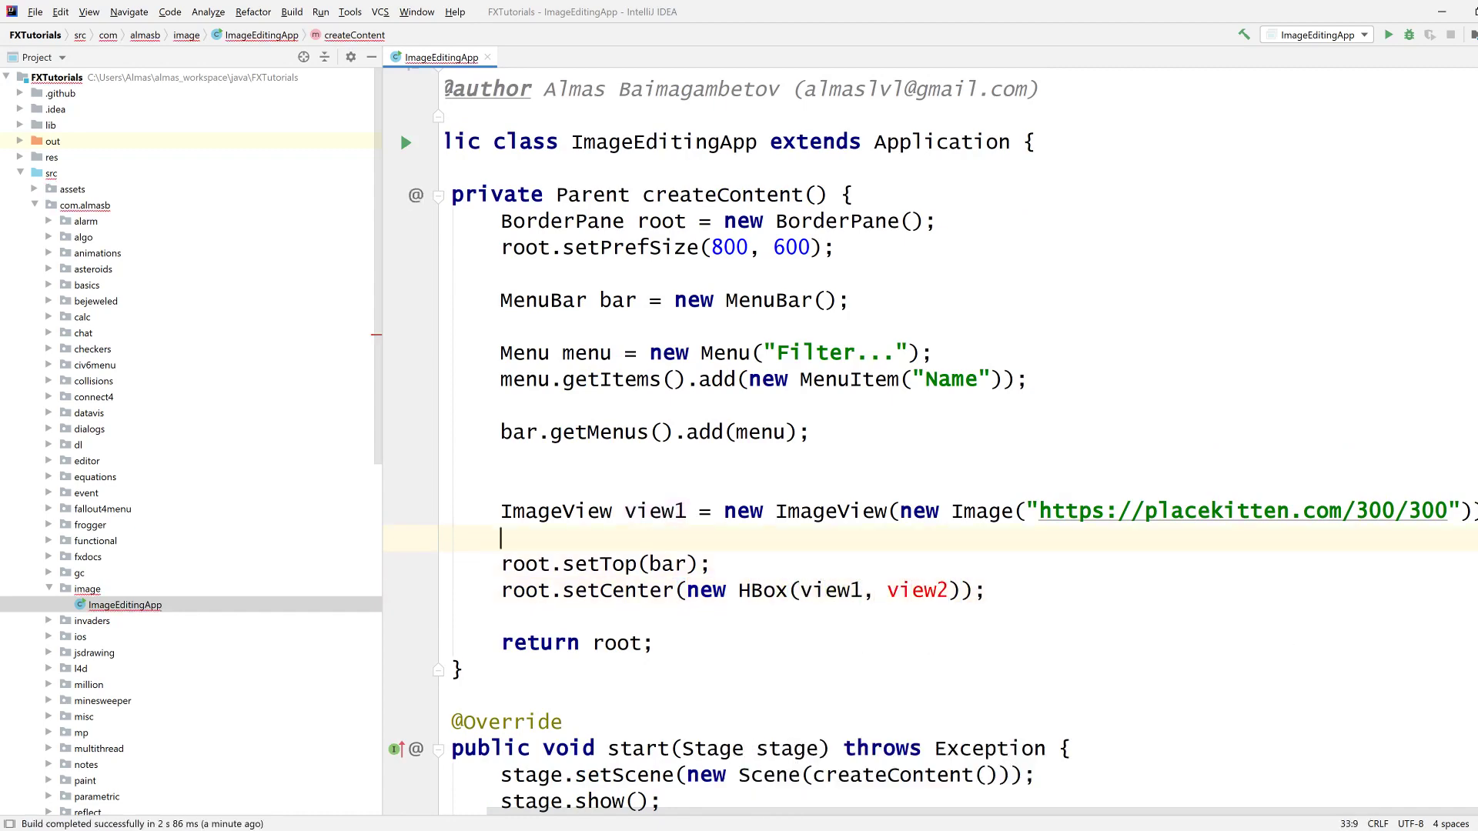
{"action": "type", "text": "ImageView"}
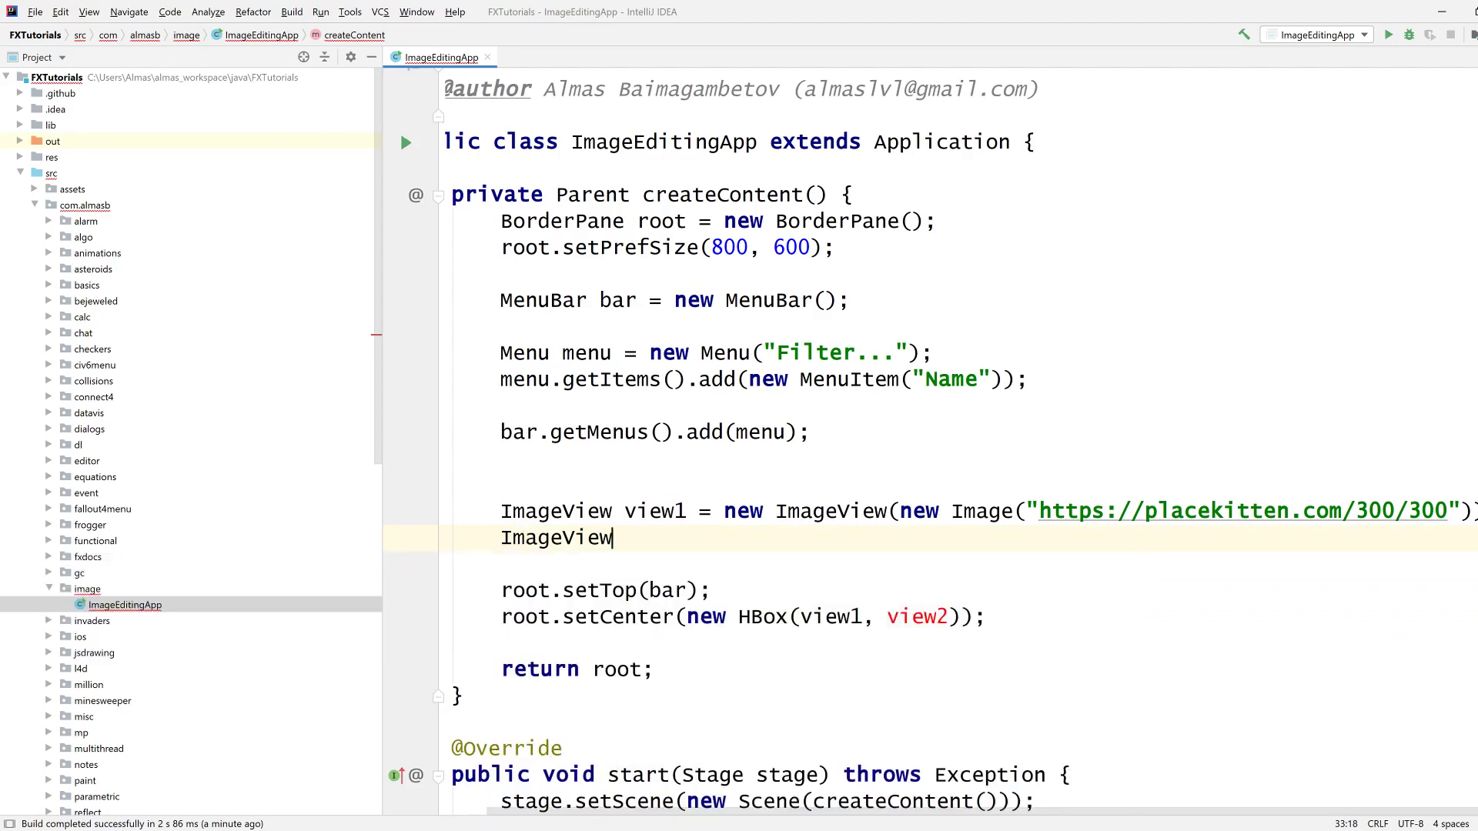
{"action": "type", "text": "view2 = new ImageView();"}
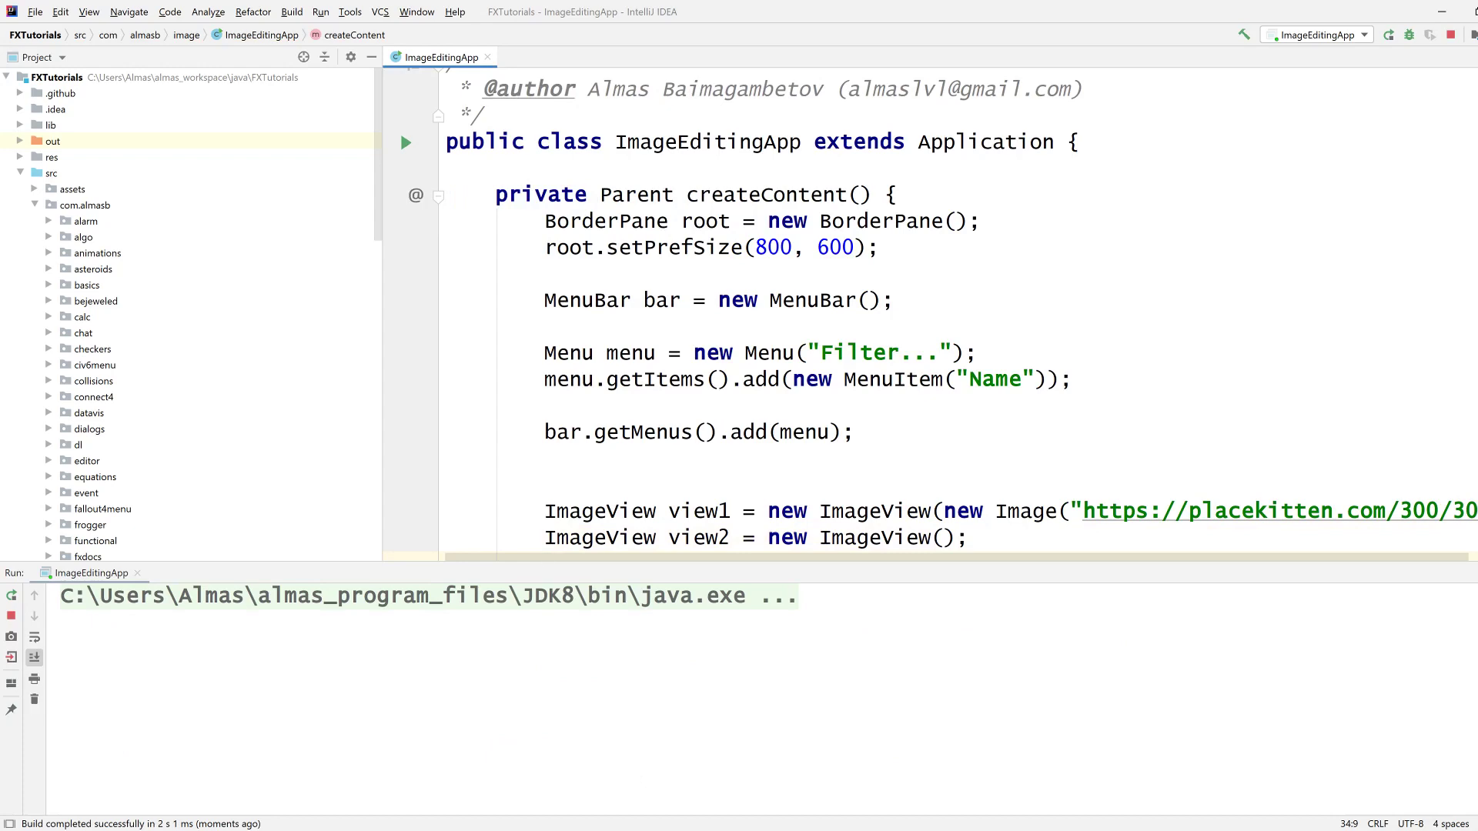
Step: Check the kitten picture in the running app, then close its window
{"action": "left_click", "coordinate": [406, 142]}
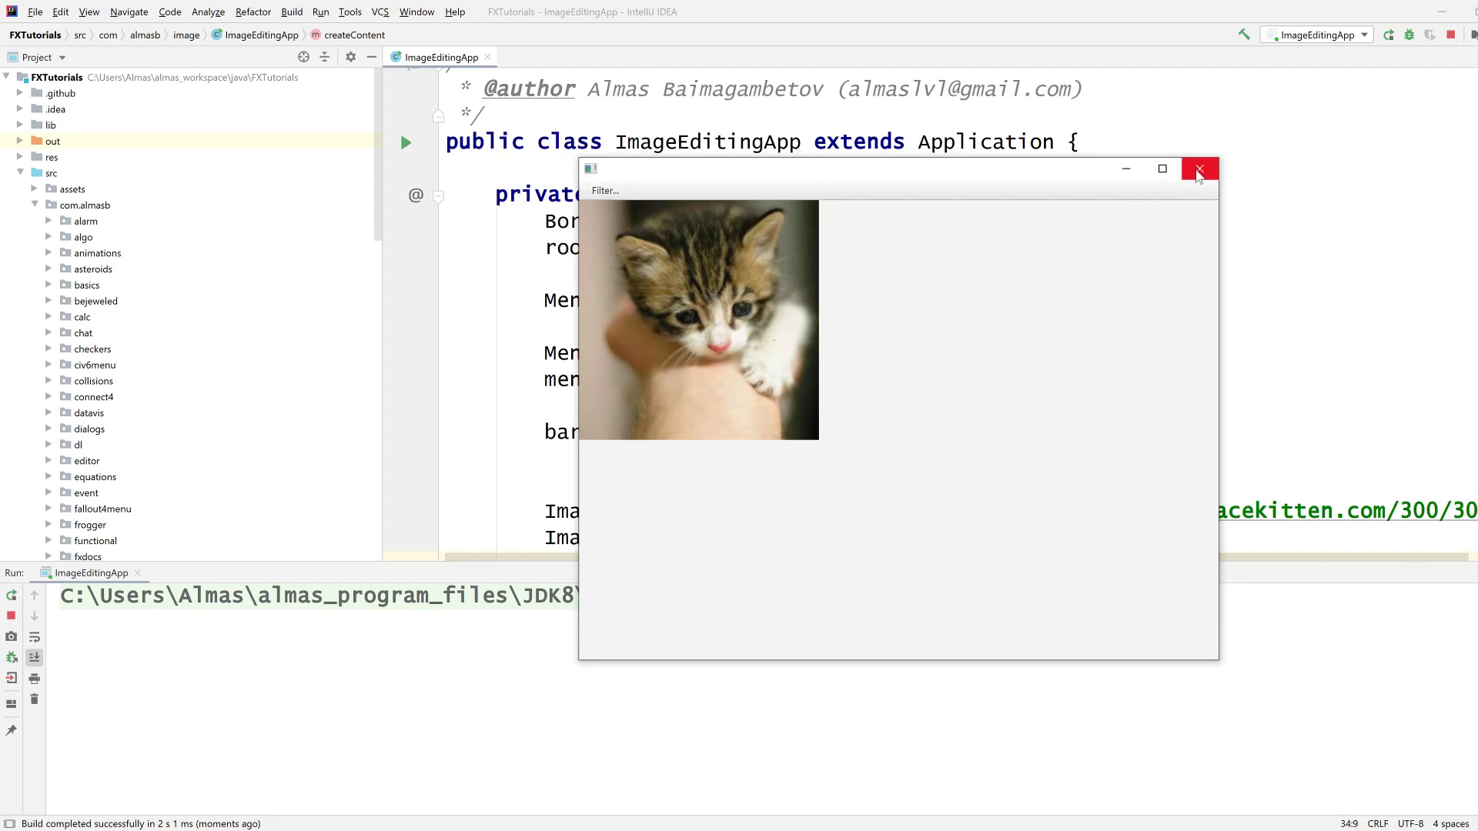
{"action": "left_click", "coordinate": [1198, 168]}
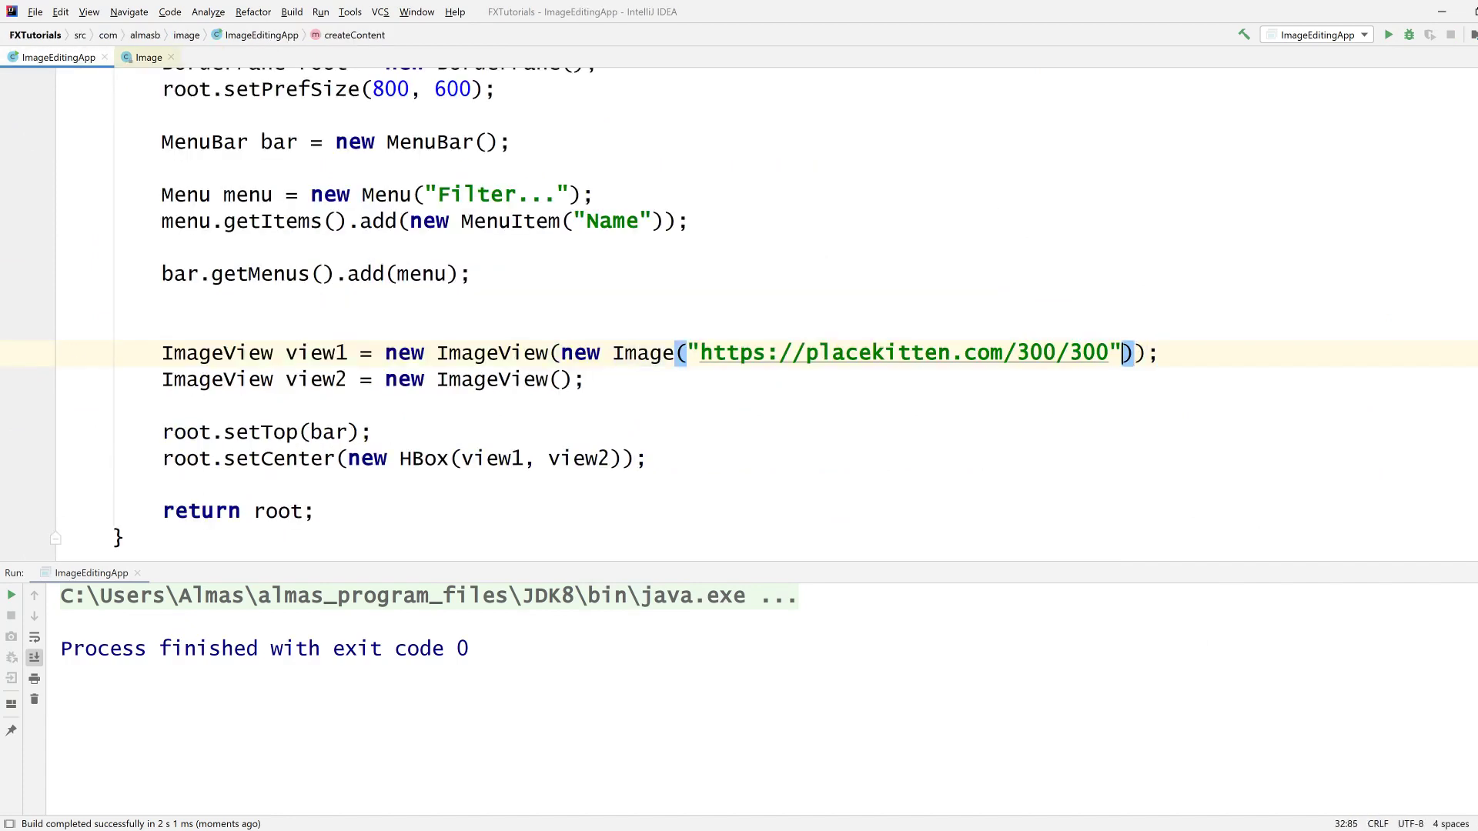
Step: Load the Image in the background (", true") from placekitten 400/550, rerun, and close the app
{"action": "type", "text": ", true"}
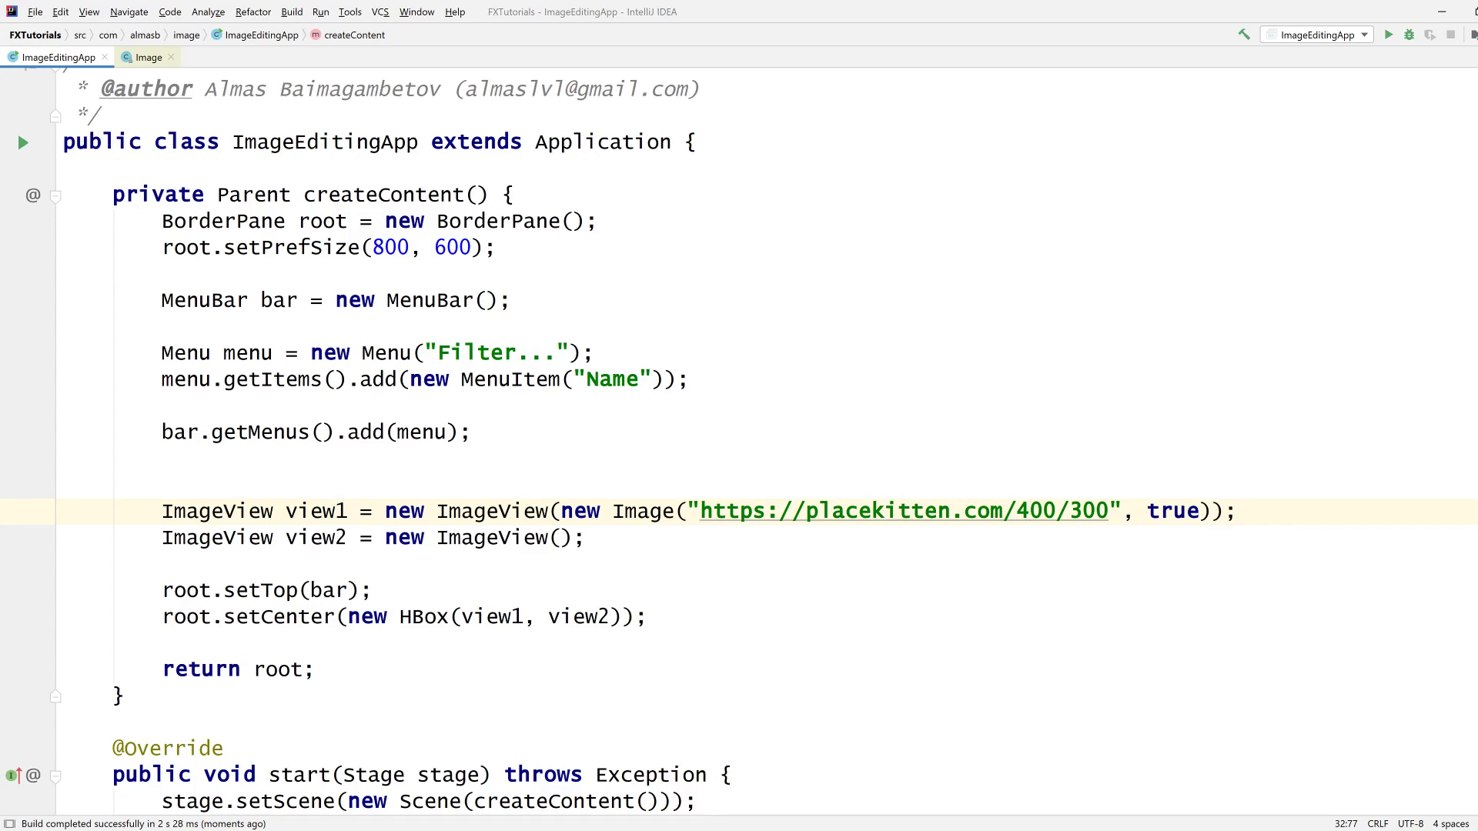
{"action": "left_click", "coordinate": [1081, 511]}
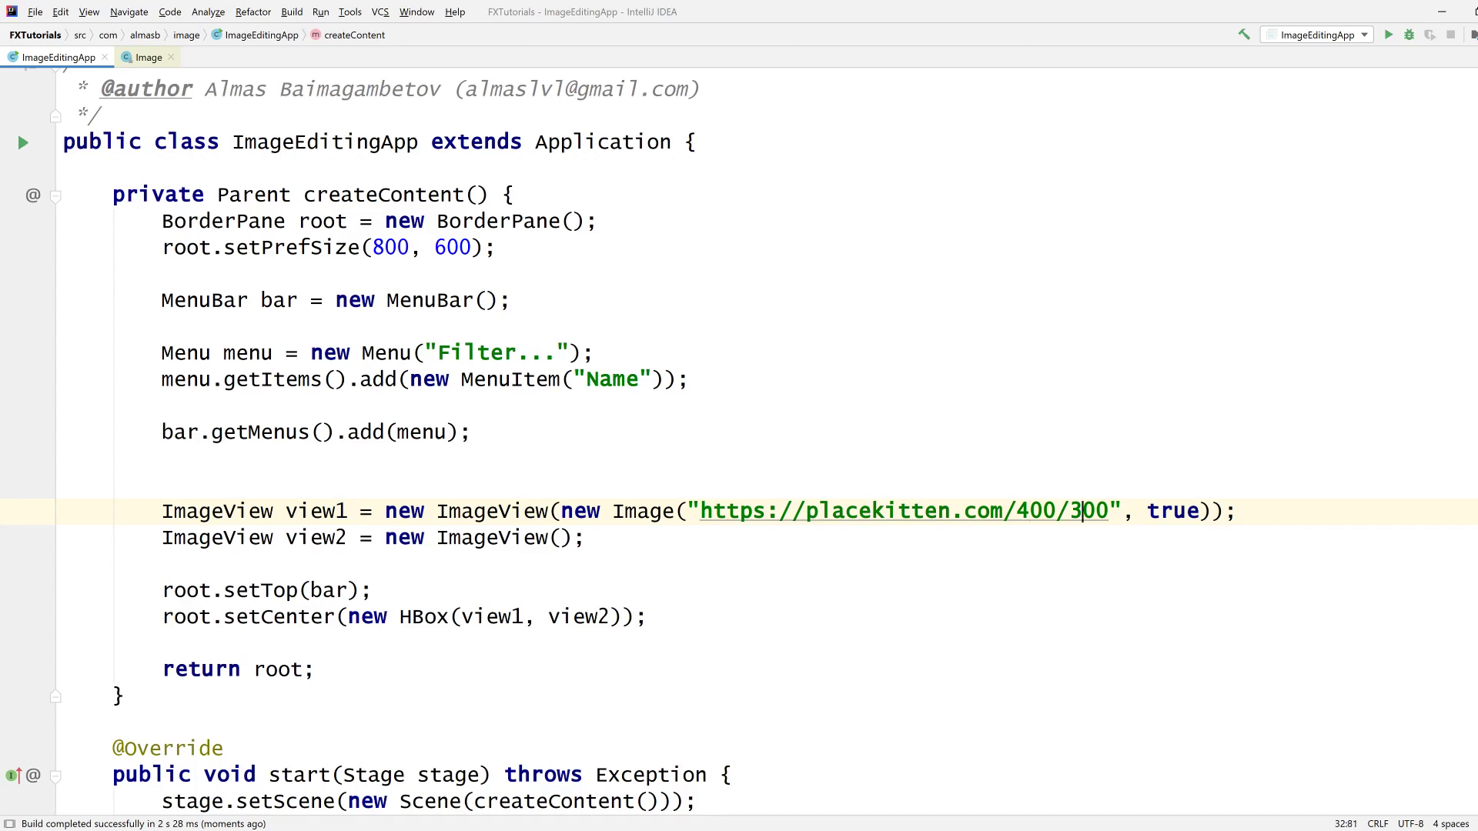
{"action": "type", "text": "55"}
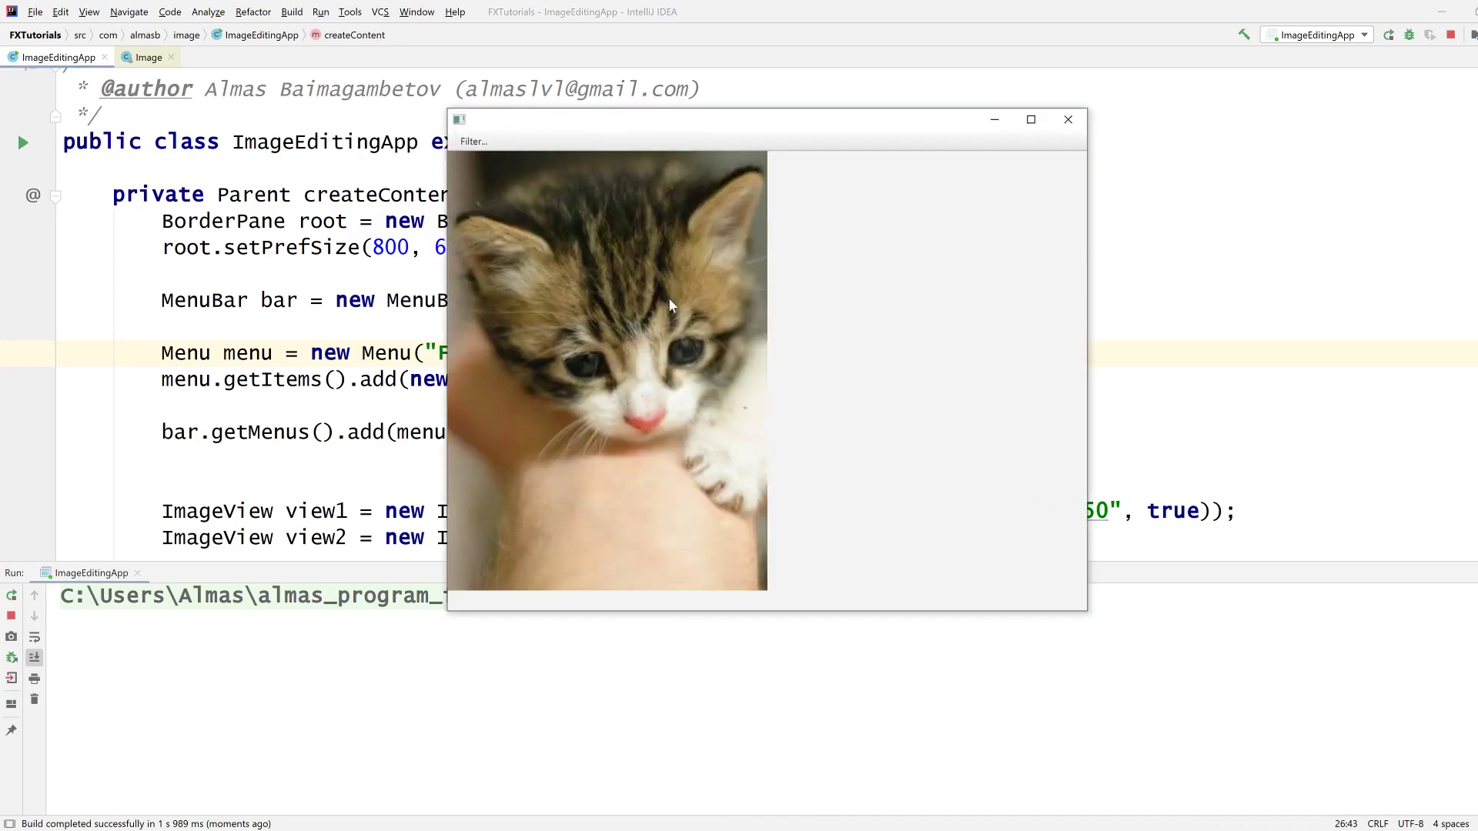
{"action": "mouse_move", "coordinate": [1091, 120]}
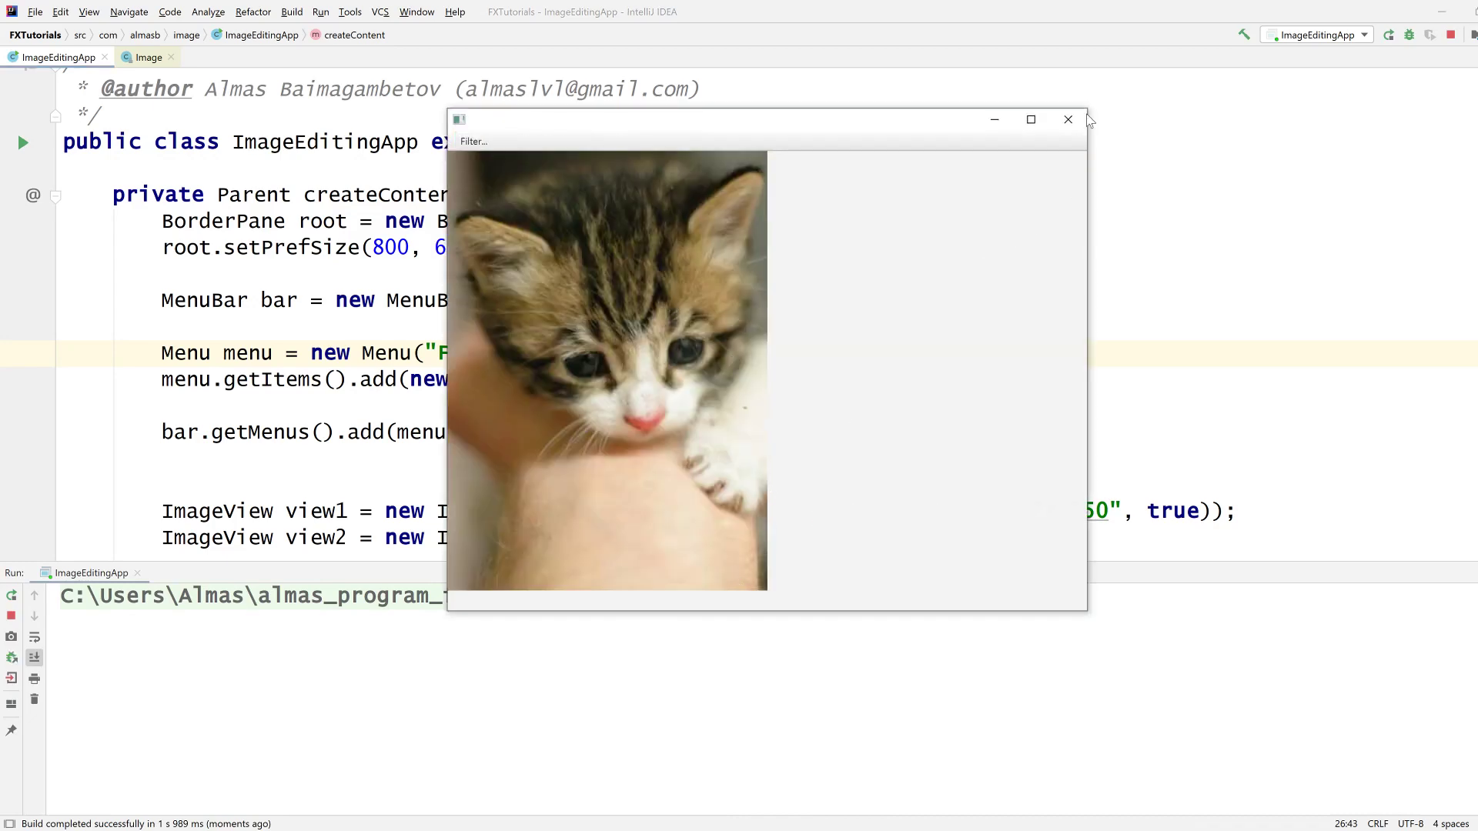
{"action": "left_click", "coordinate": [1067, 119]}
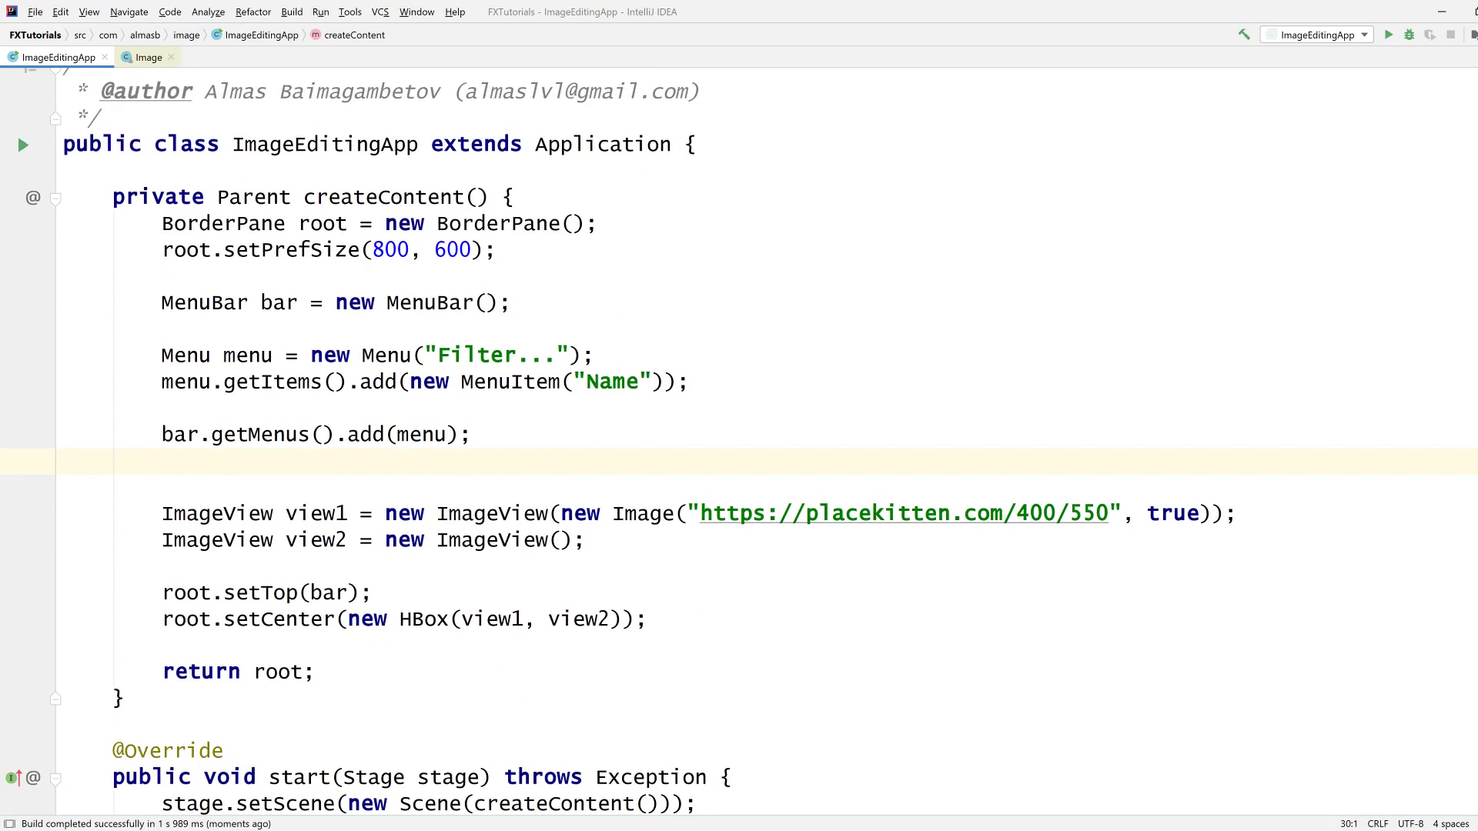
{"action": "scroll", "scroll_direction": "down", "scroll_amount": 3}
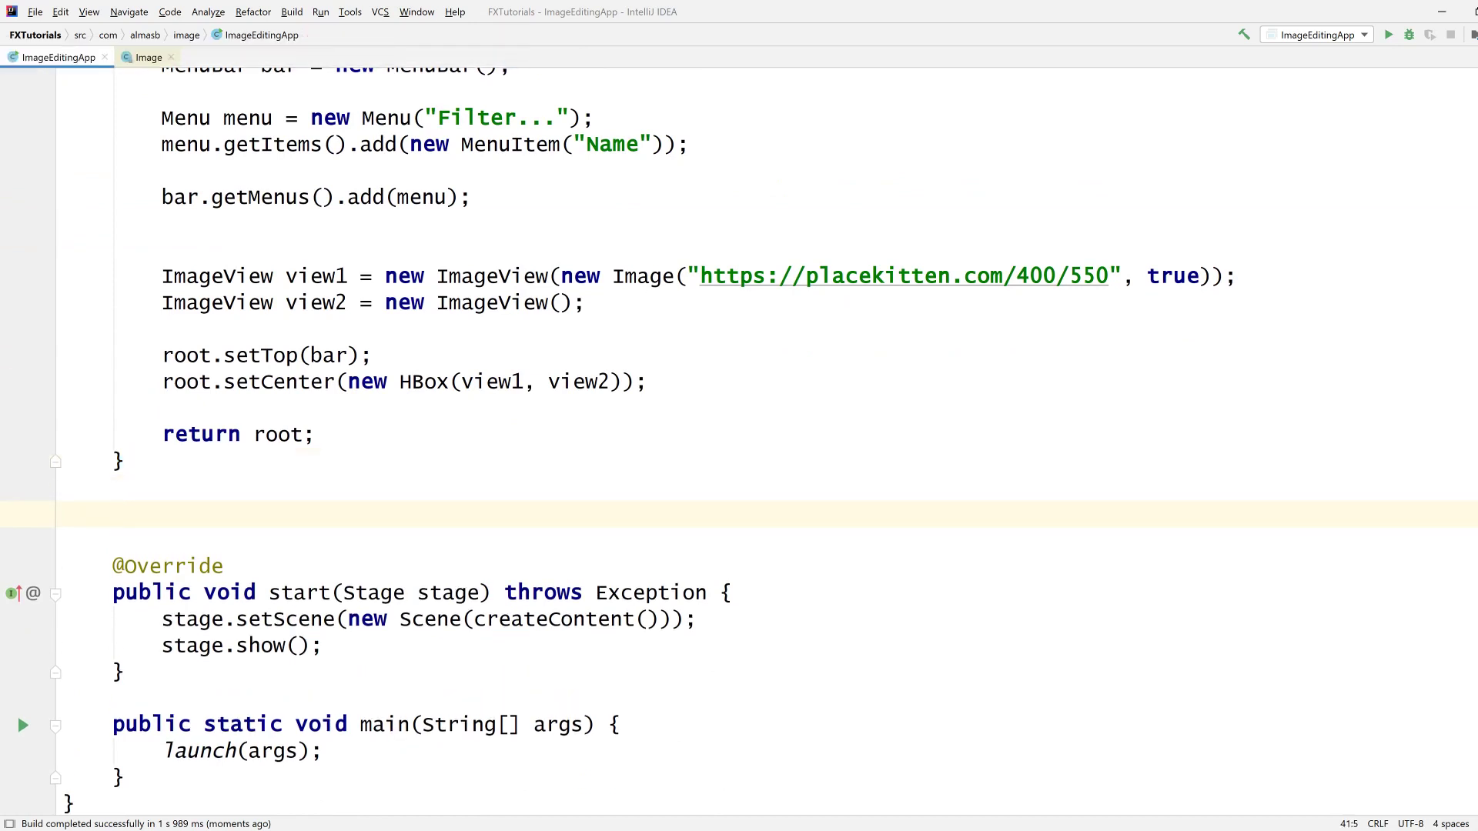
Step: Write a private static Filter class as Function<Image, Image> with apply and a Filter(String name) constructor
{"action": "type", "text": "private"}
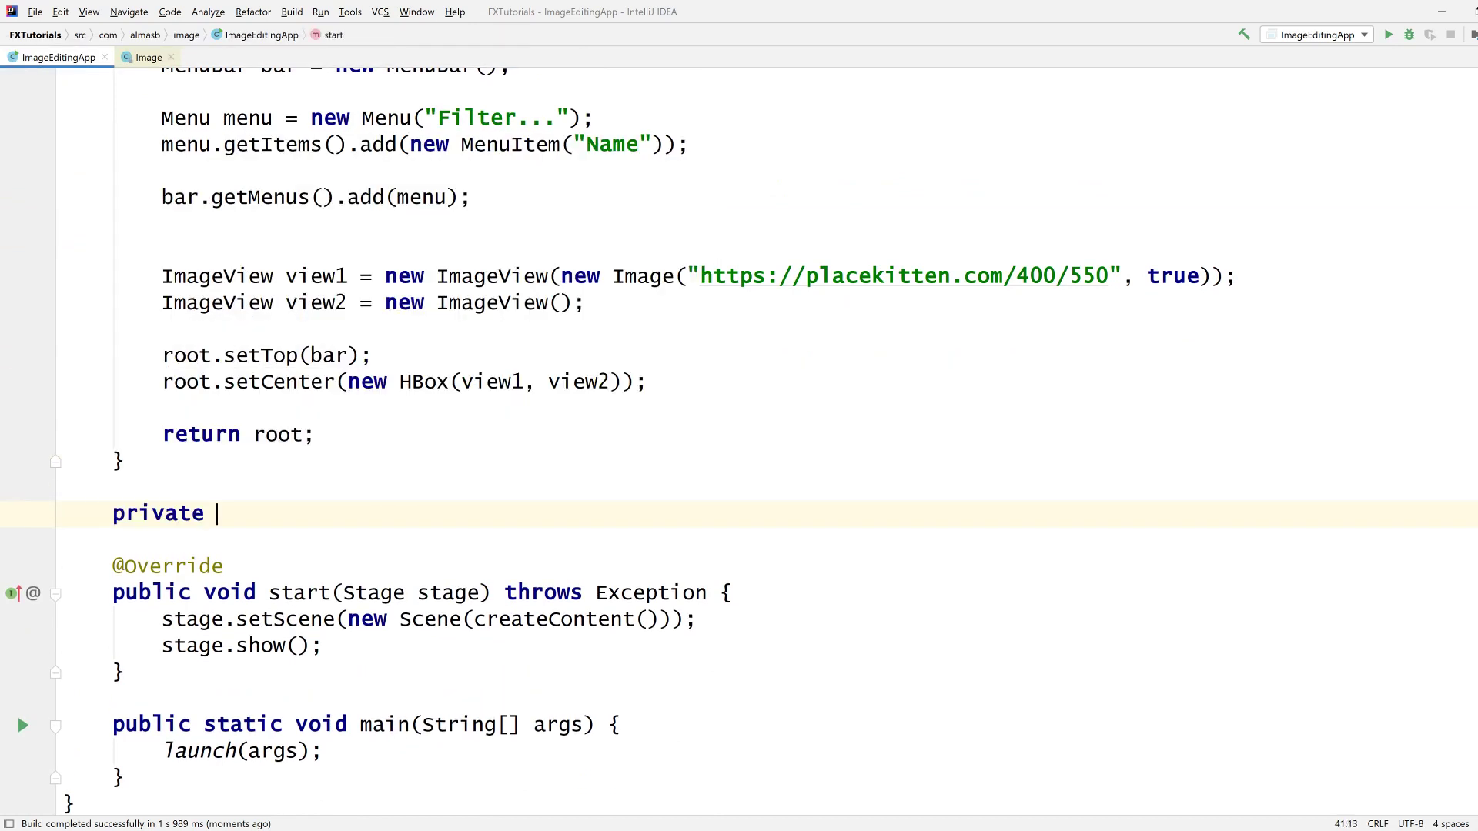
{"action": "type", "text": "static class Filter"}
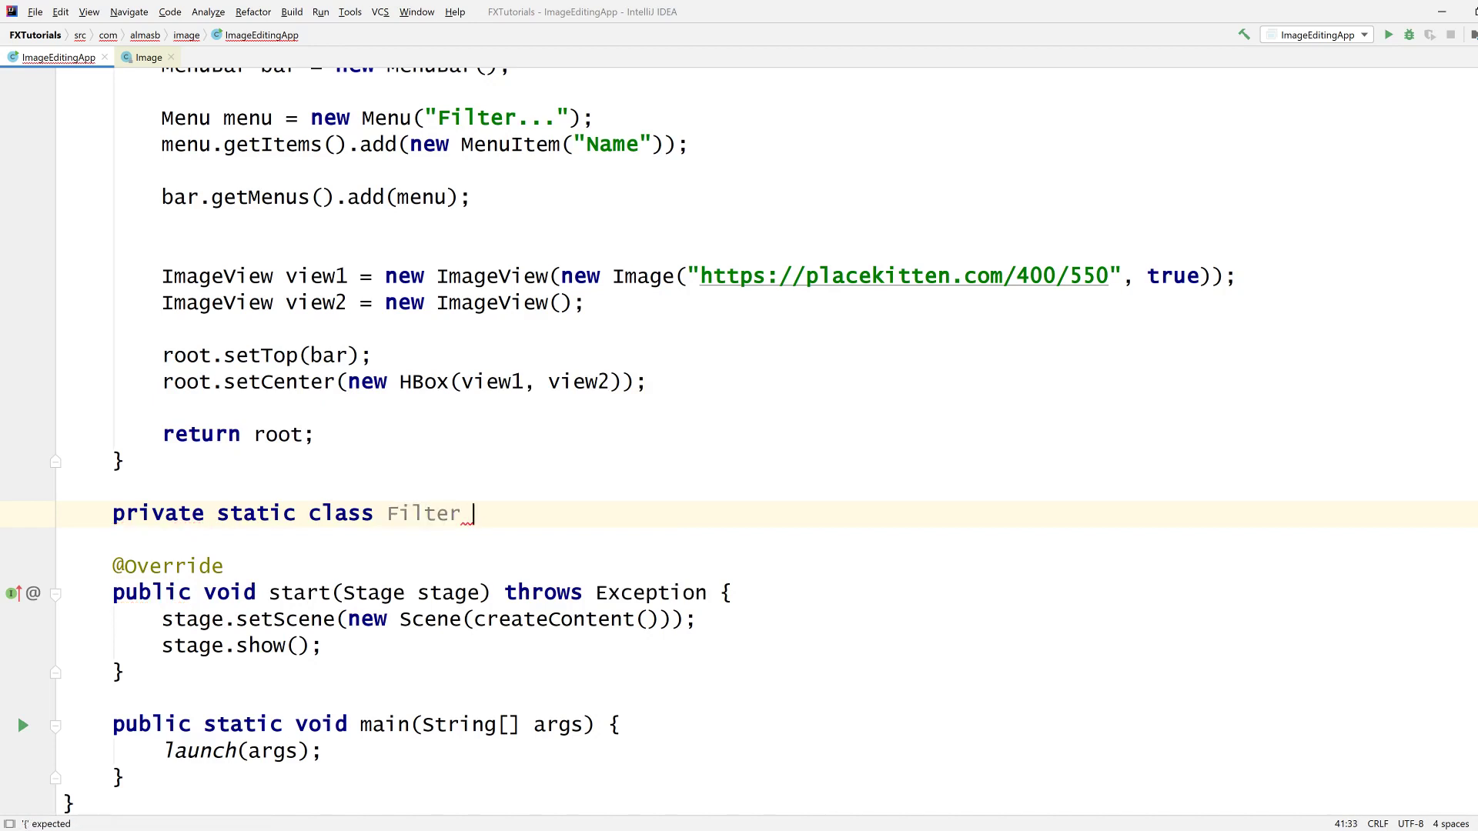
{"action": "type", "text": "extends Function<I>"}
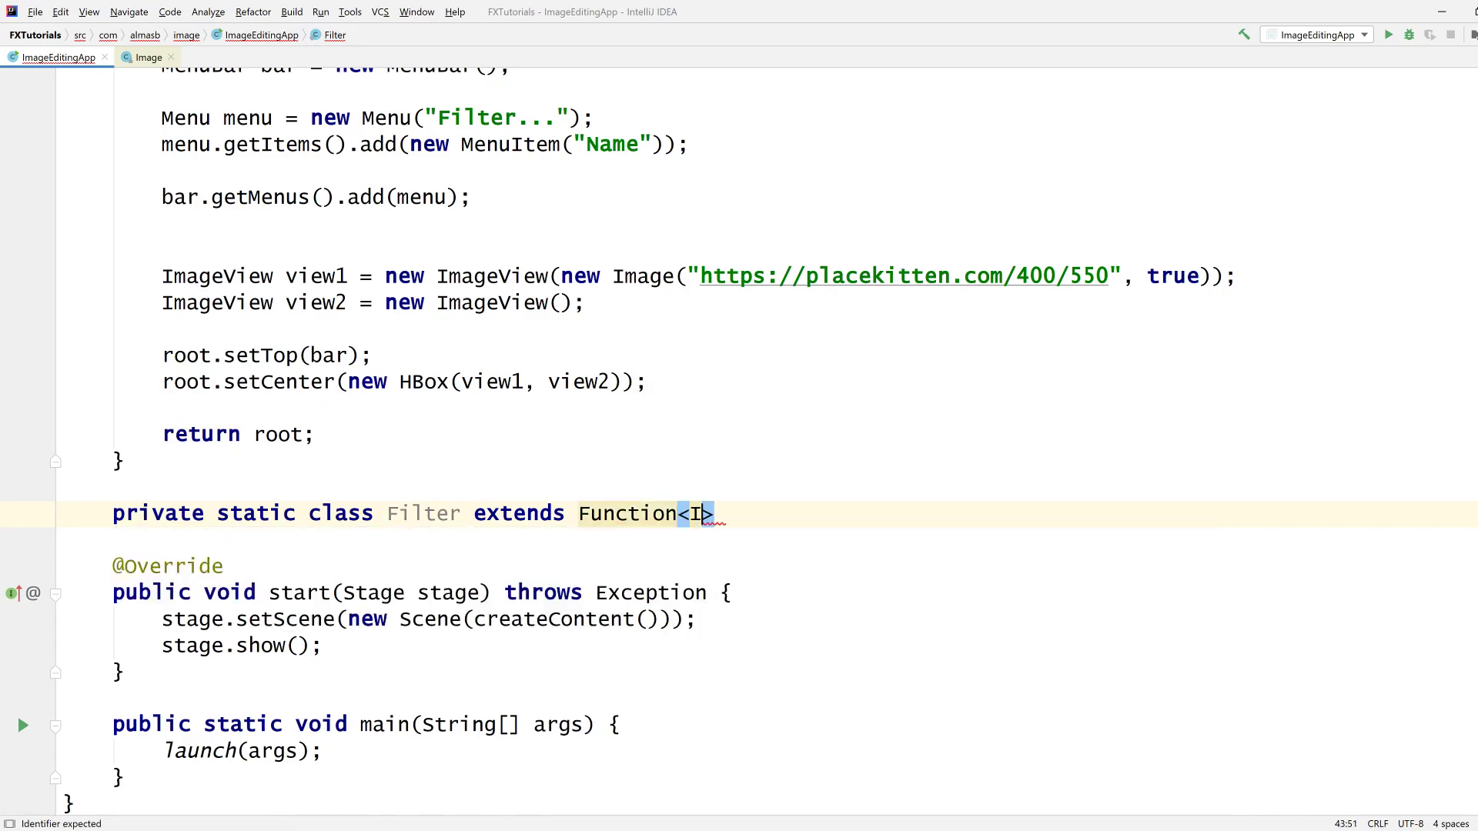
{"action": "type", "text": "mage, Image"}
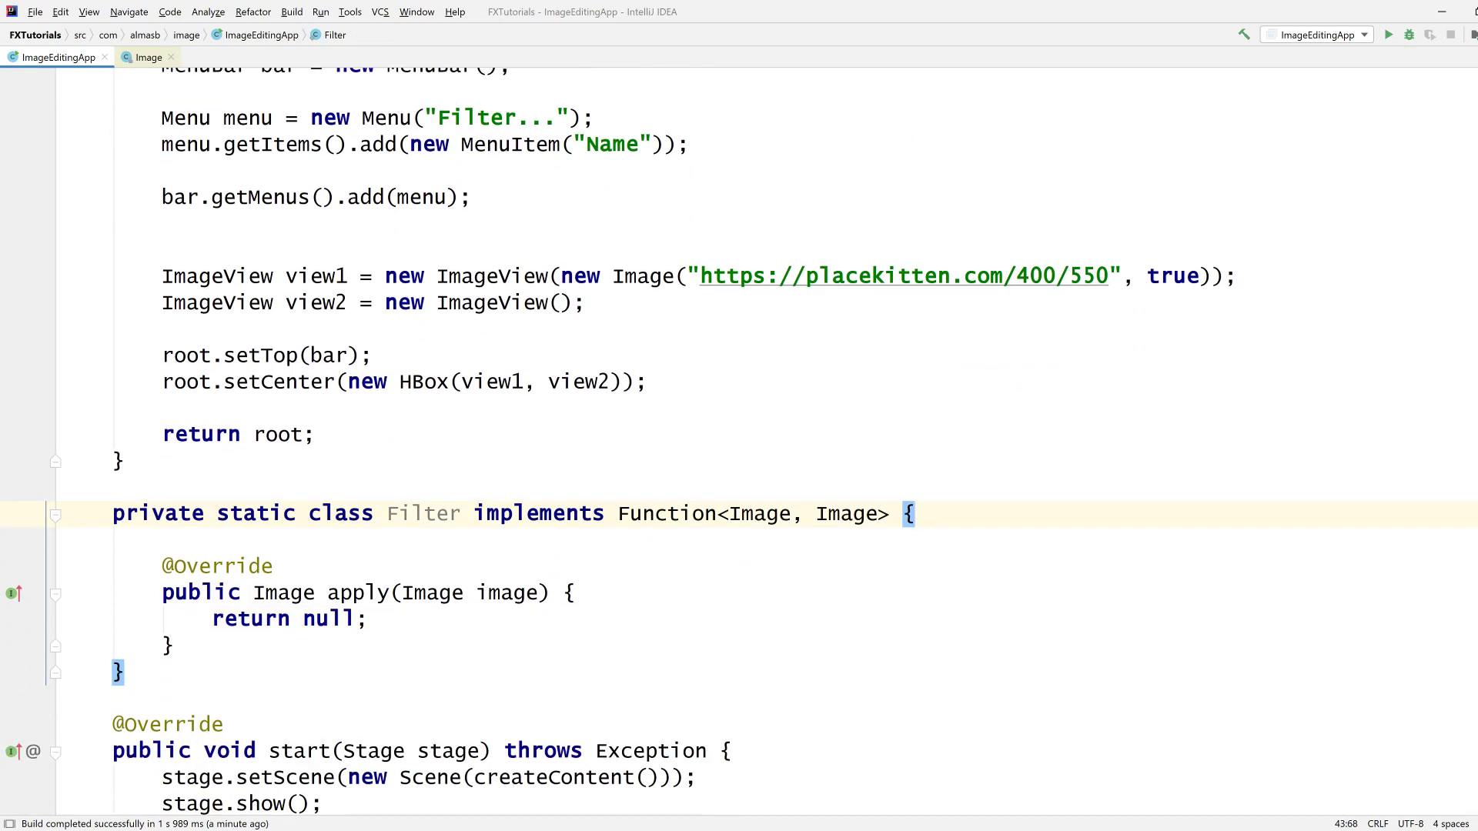
{"action": "type", "text": "Filter(String name) {"}
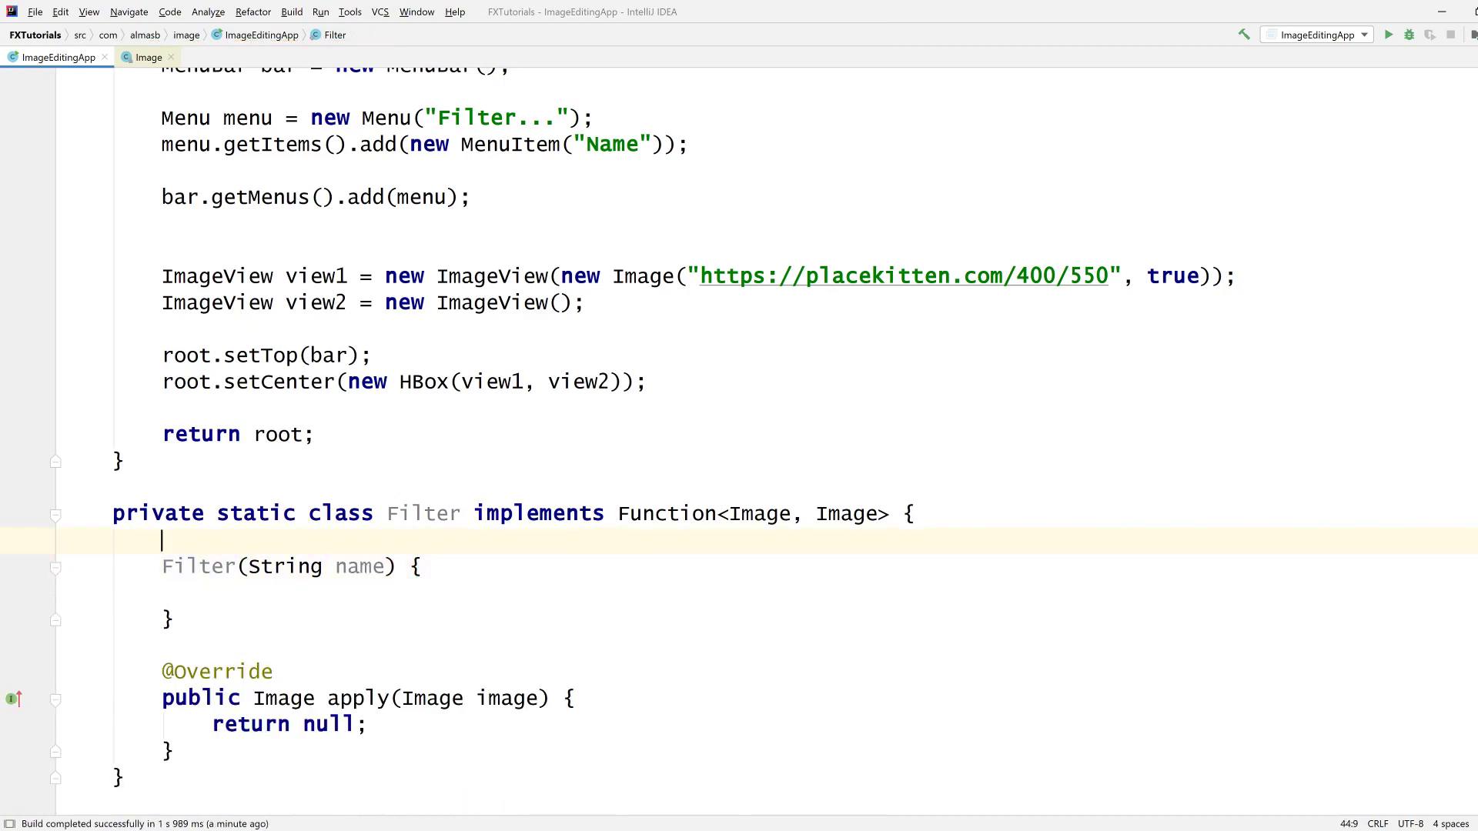
Step: Create a private String name field from the constructor's name parameter via the quick fix
{"action": "type", "text": "pr"}
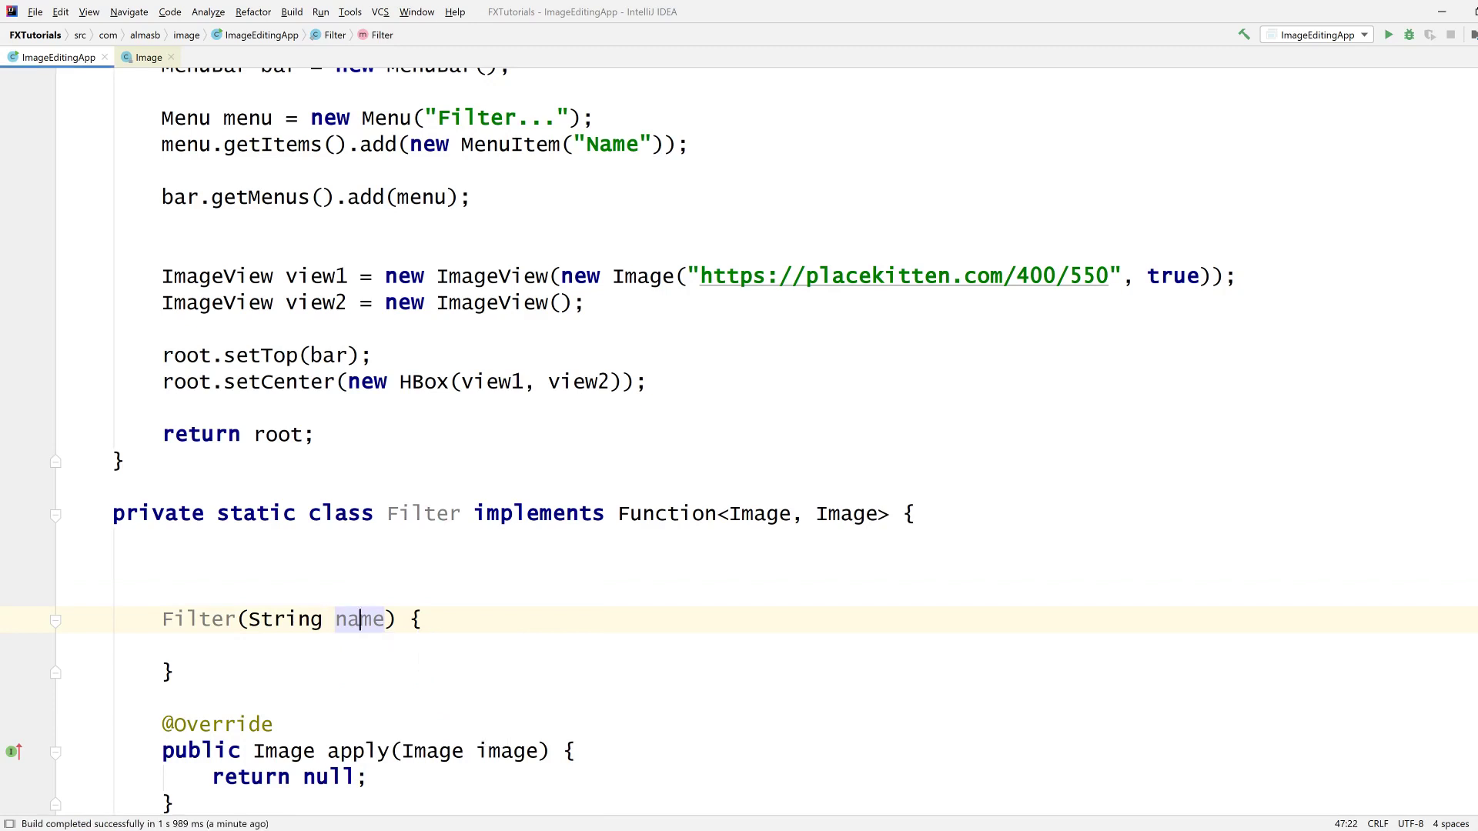
{"action": "key", "text": "Alt+Enter"}
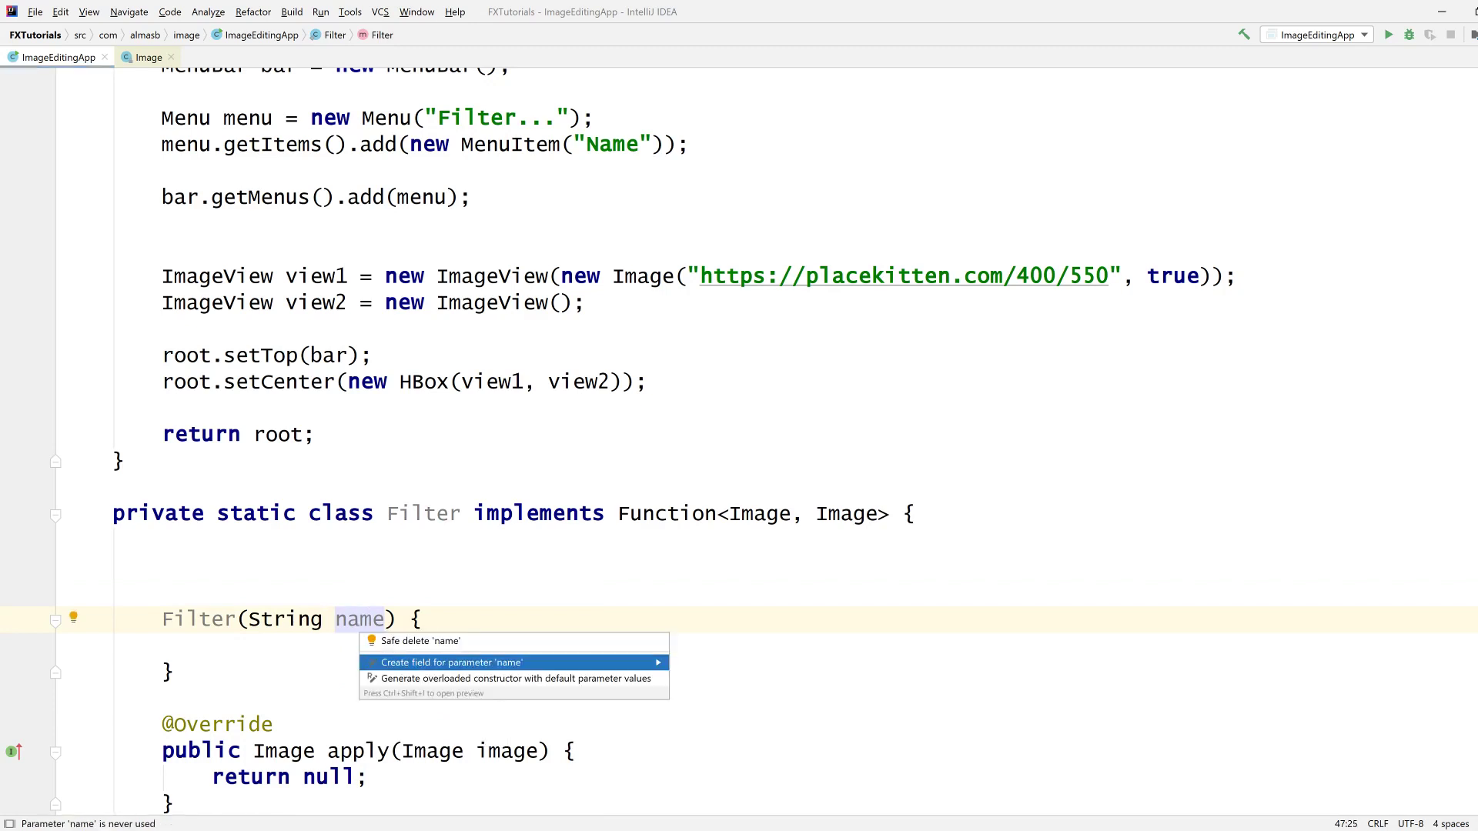
{"action": "left_click", "coordinate": [450, 663]}
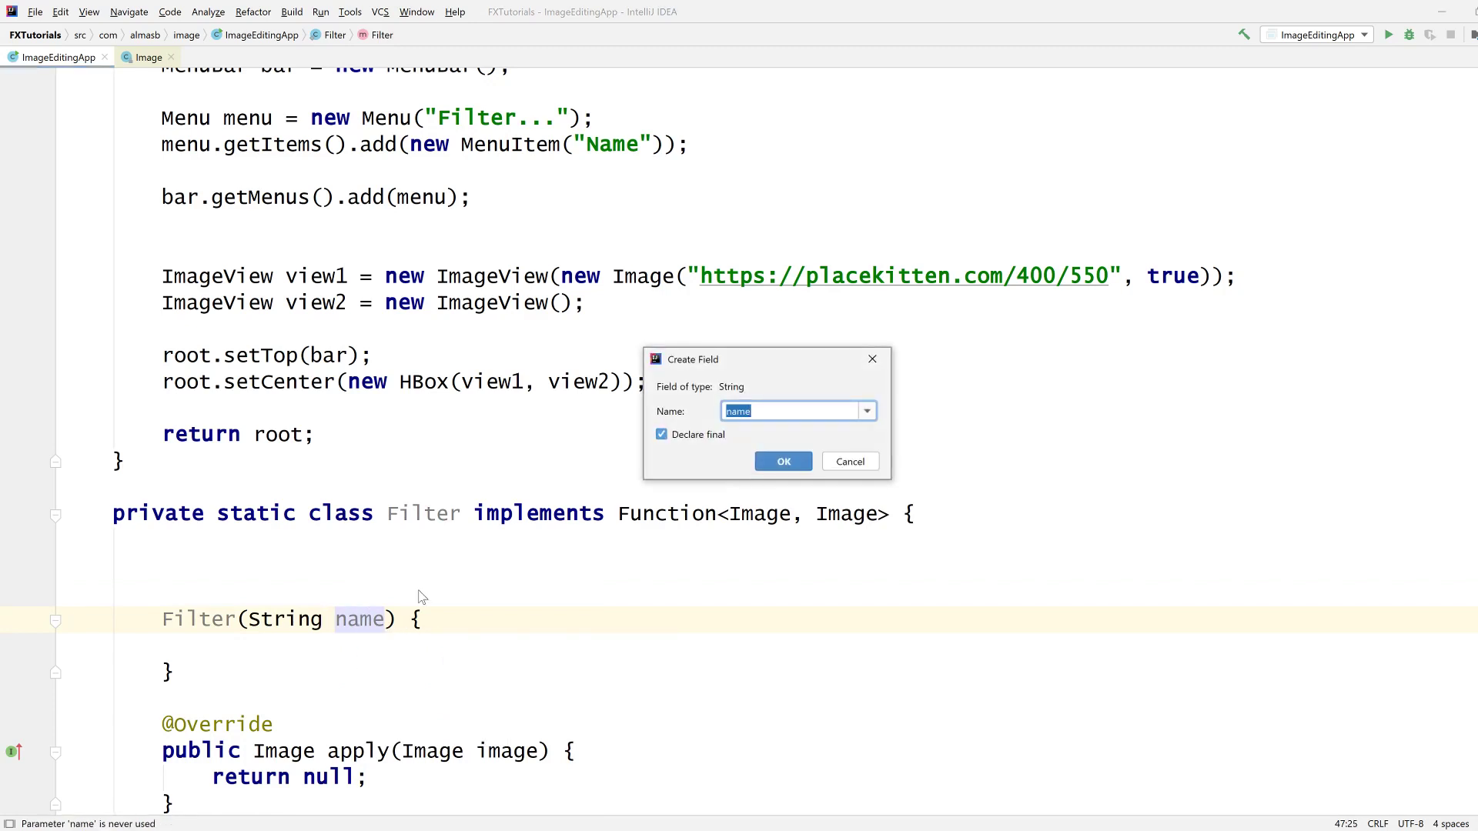
{"action": "left_click", "coordinate": [782, 462]}
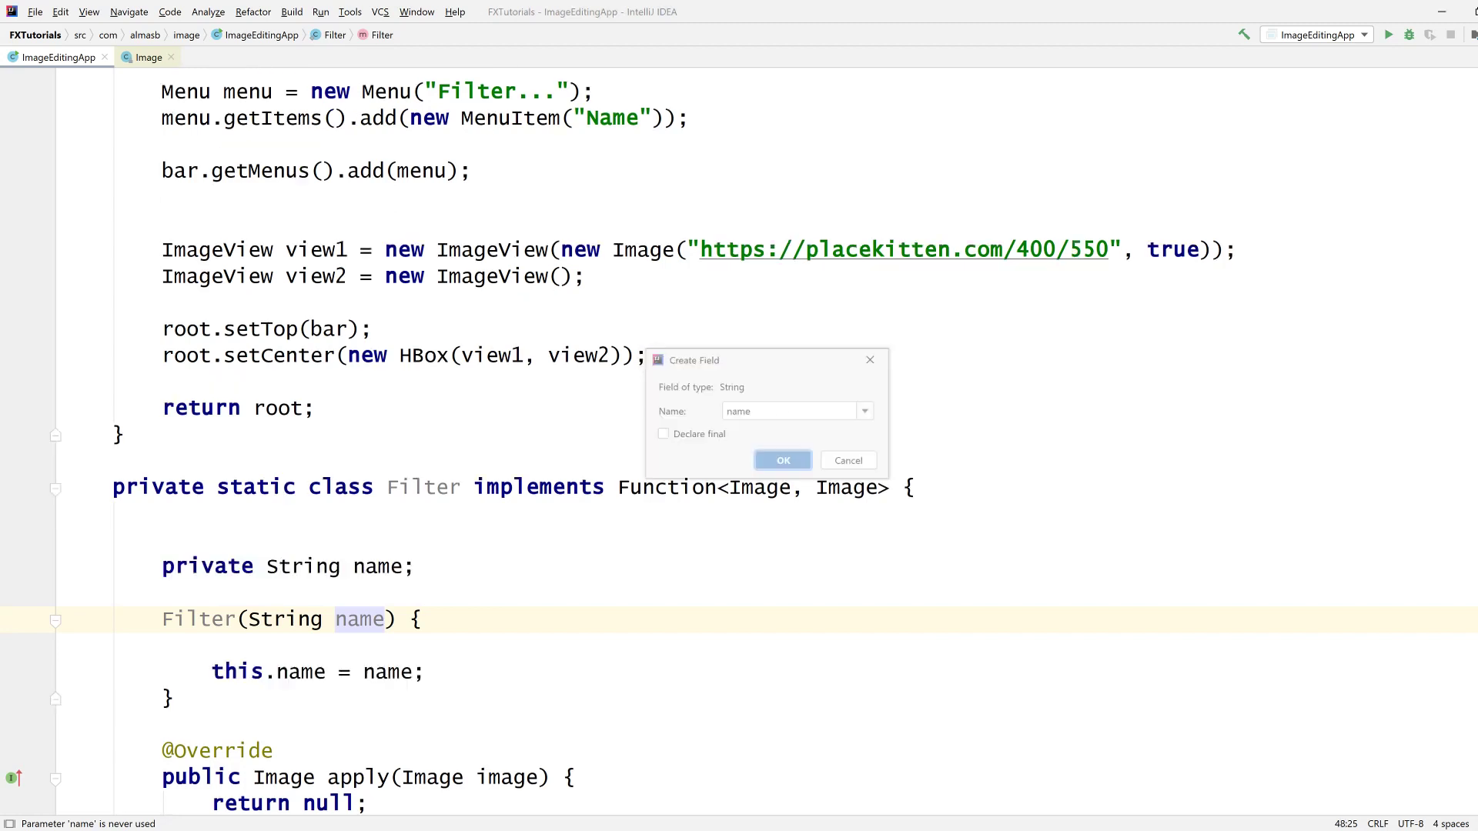
{"action": "left_click", "coordinate": [782, 461]}
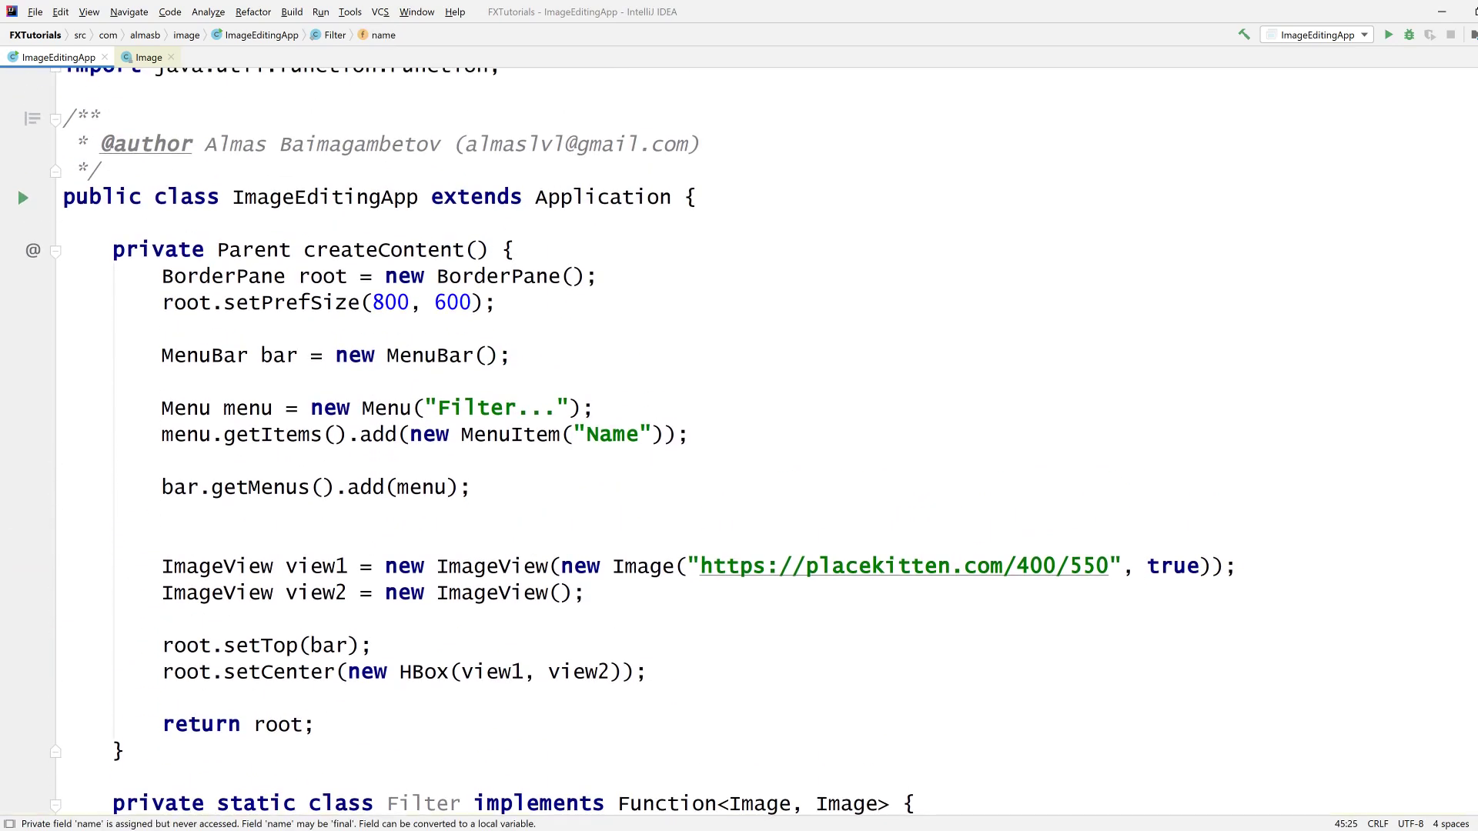
Step: Declare private List<Filter> filters initialised with Arrays.asList
{"action": "type", "text": "p"}
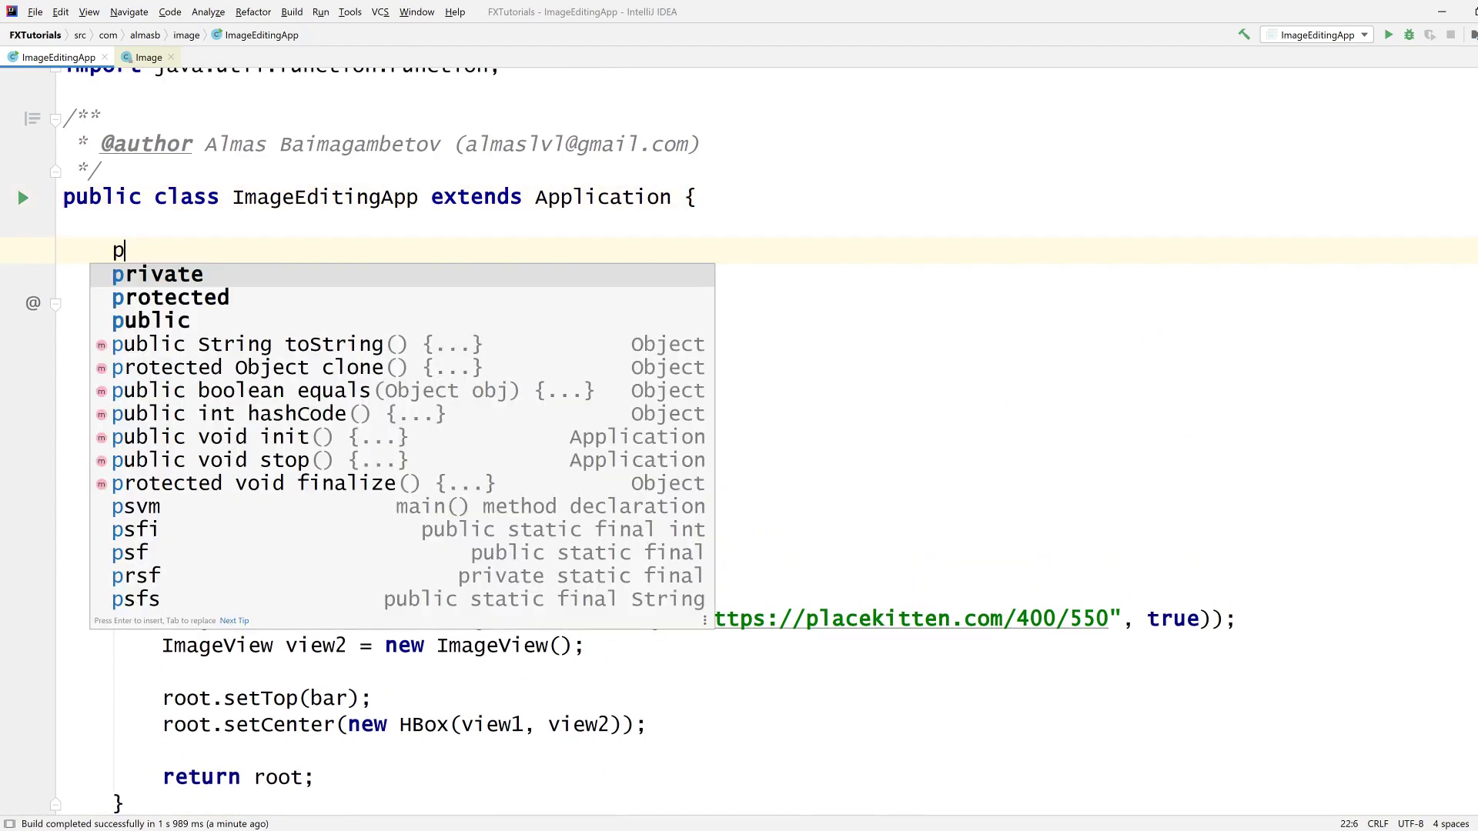
{"action": "type", "text": "rivate Li"}
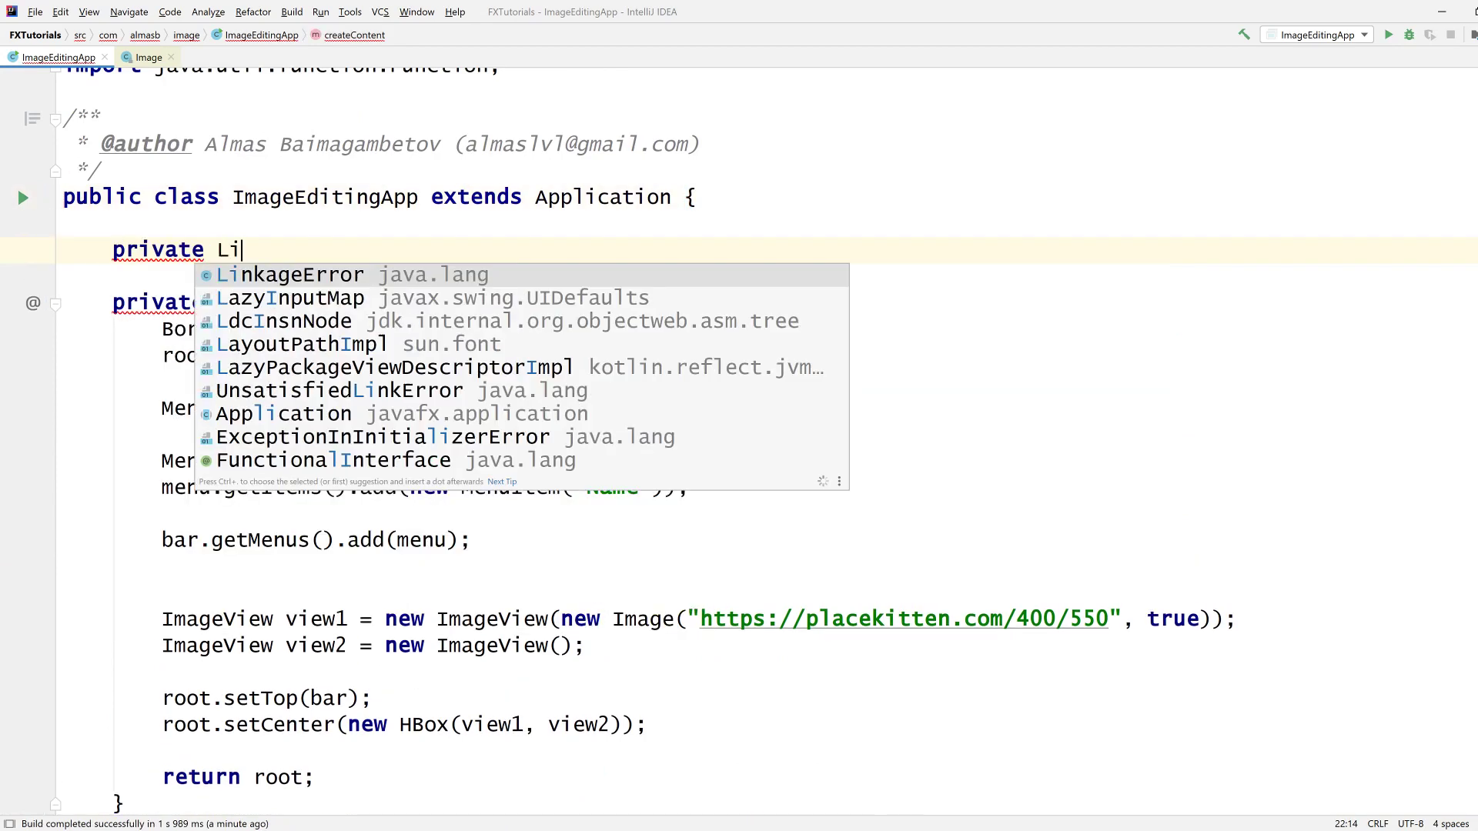
{"action": "type", "text": "st<Filter> f"}
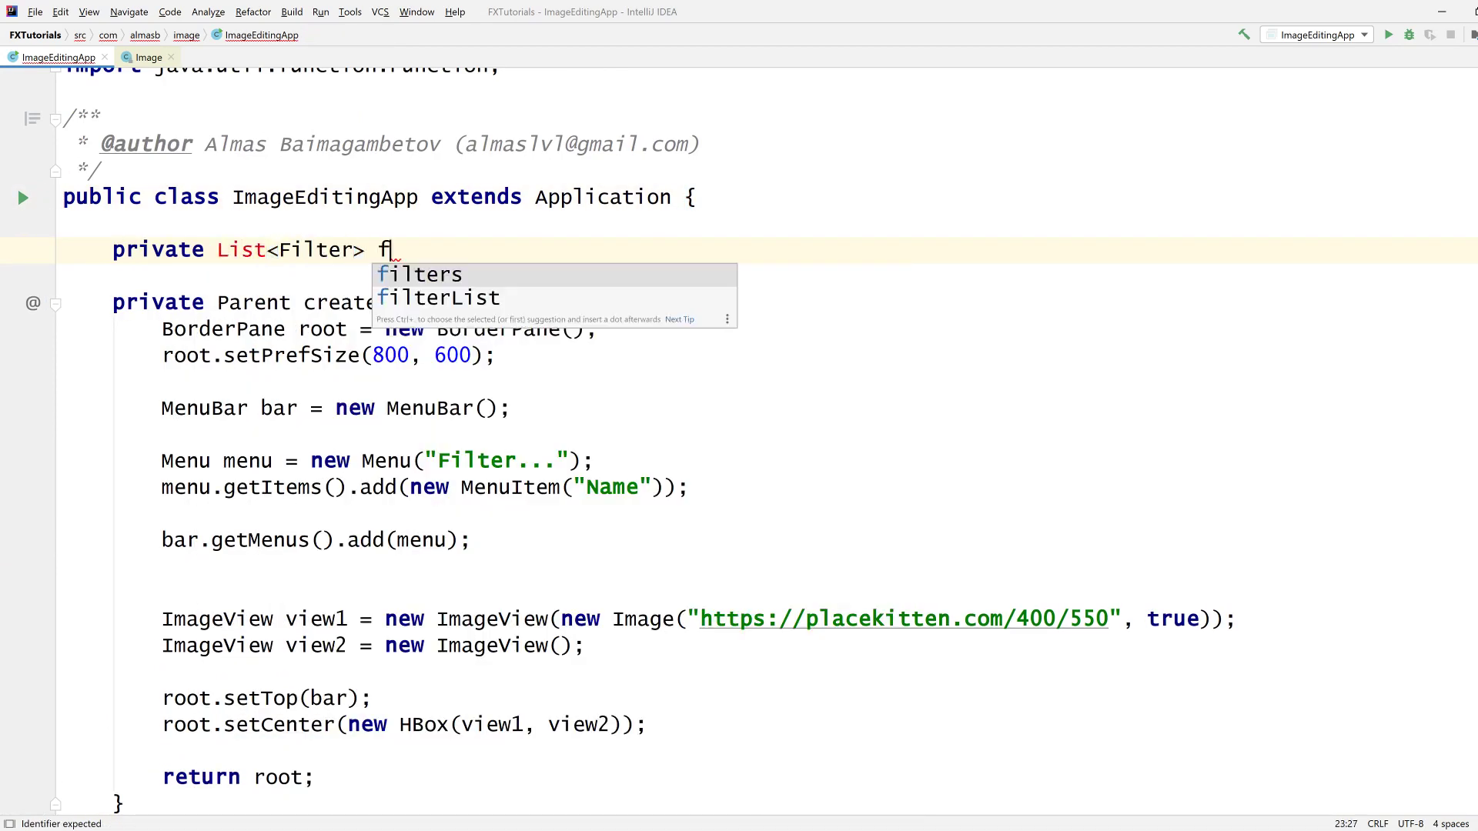
{"action": "type", "text": "ilters = A"}
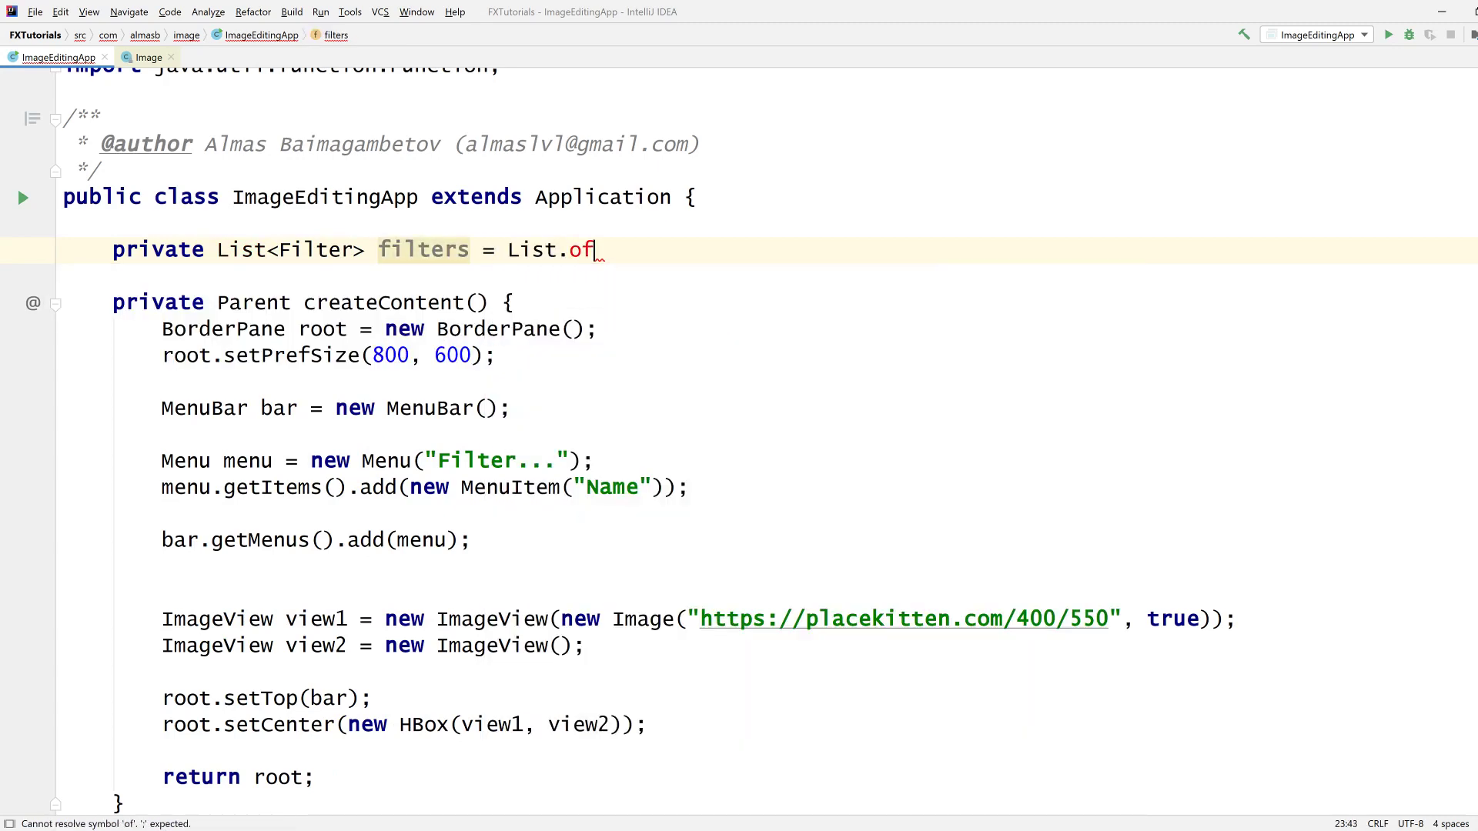
{"action": "key", "text": "Backspace"}
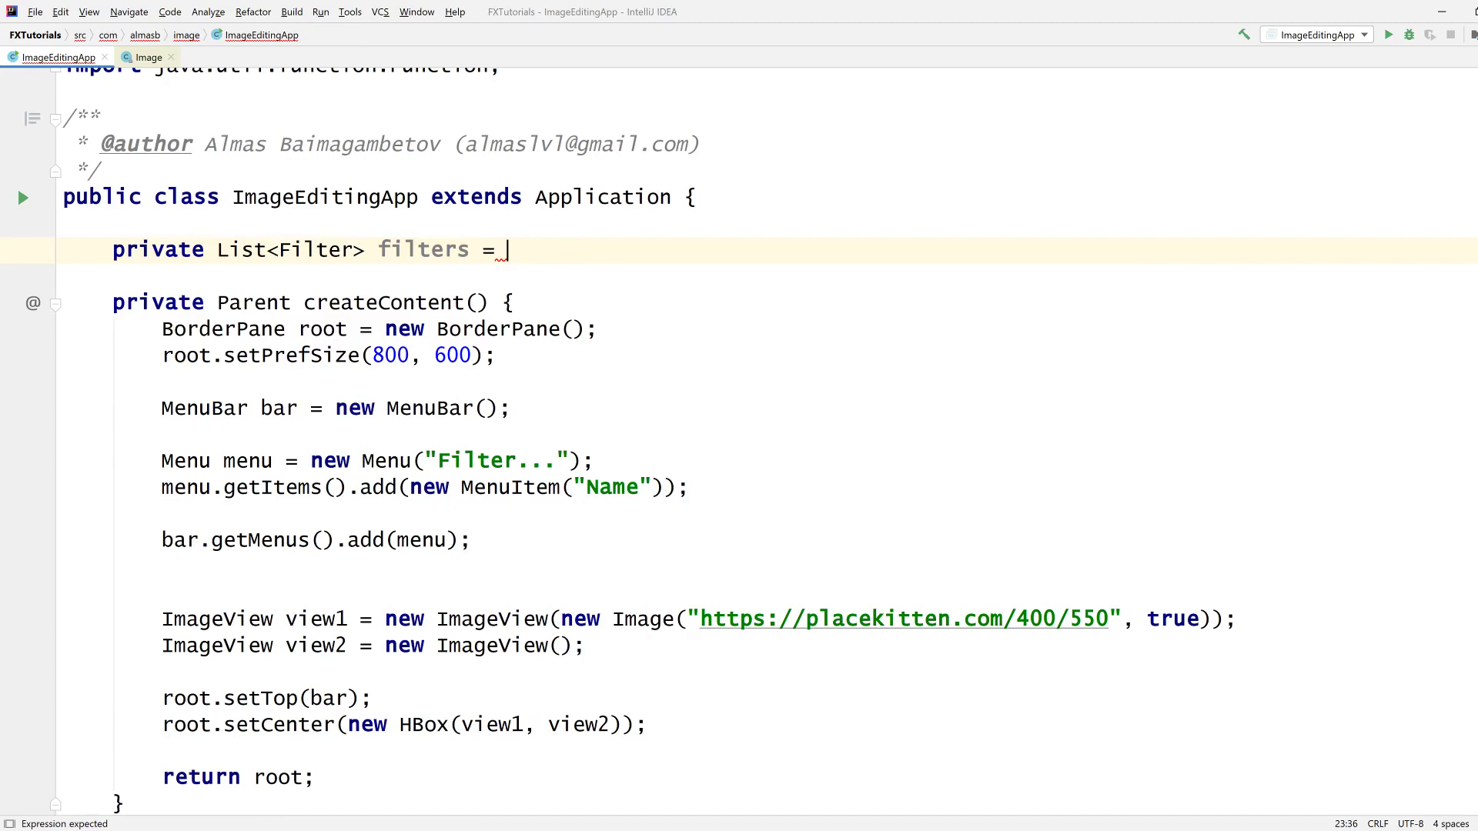
{"action": "type", "text": "Arrays.asList("}
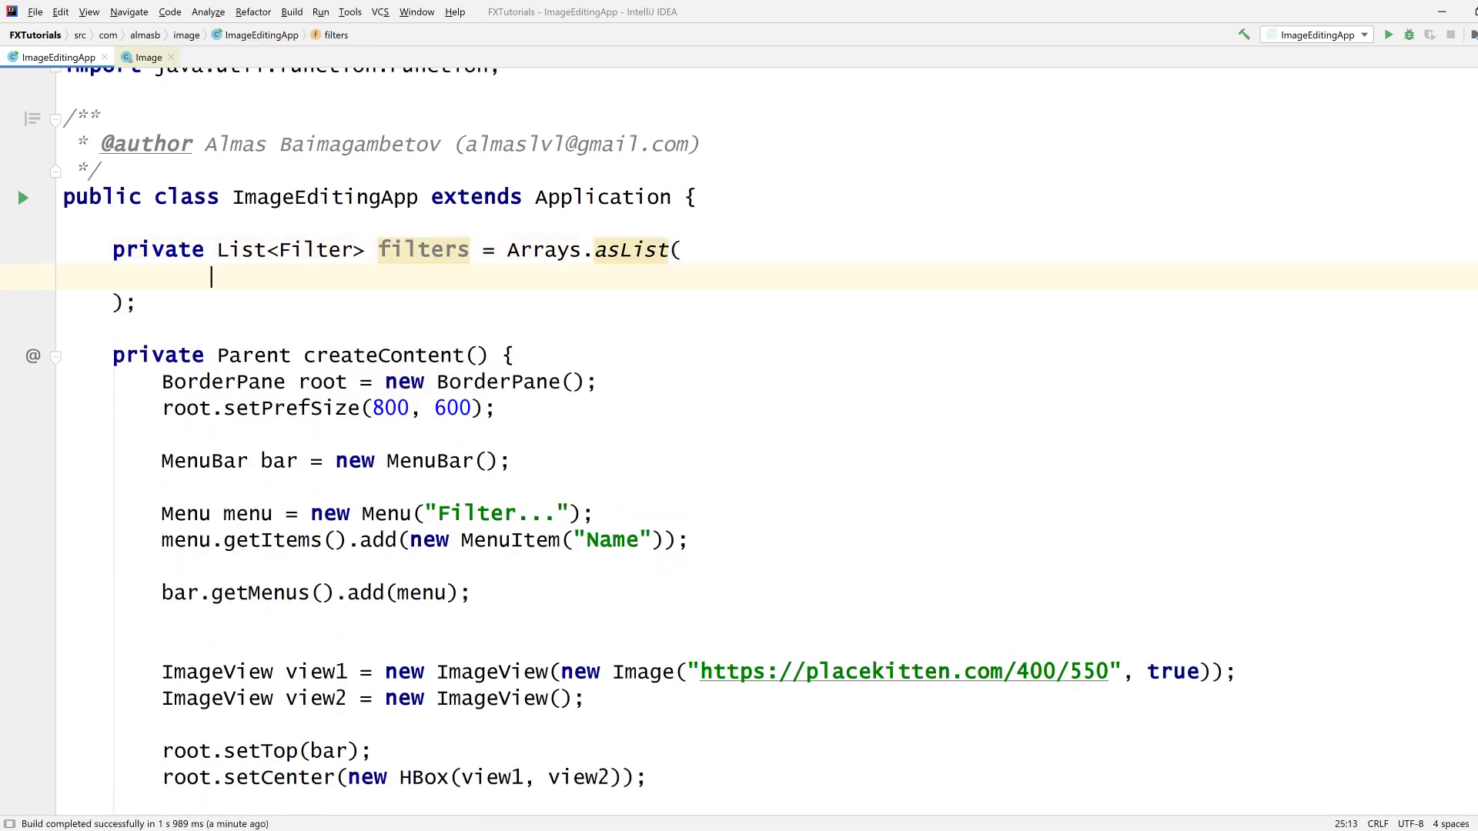
Step: Fill the list with new Filter entries: Invert, Black and White, Red, Green, Blue
{"action": "type", "text": "new Filter(\""}
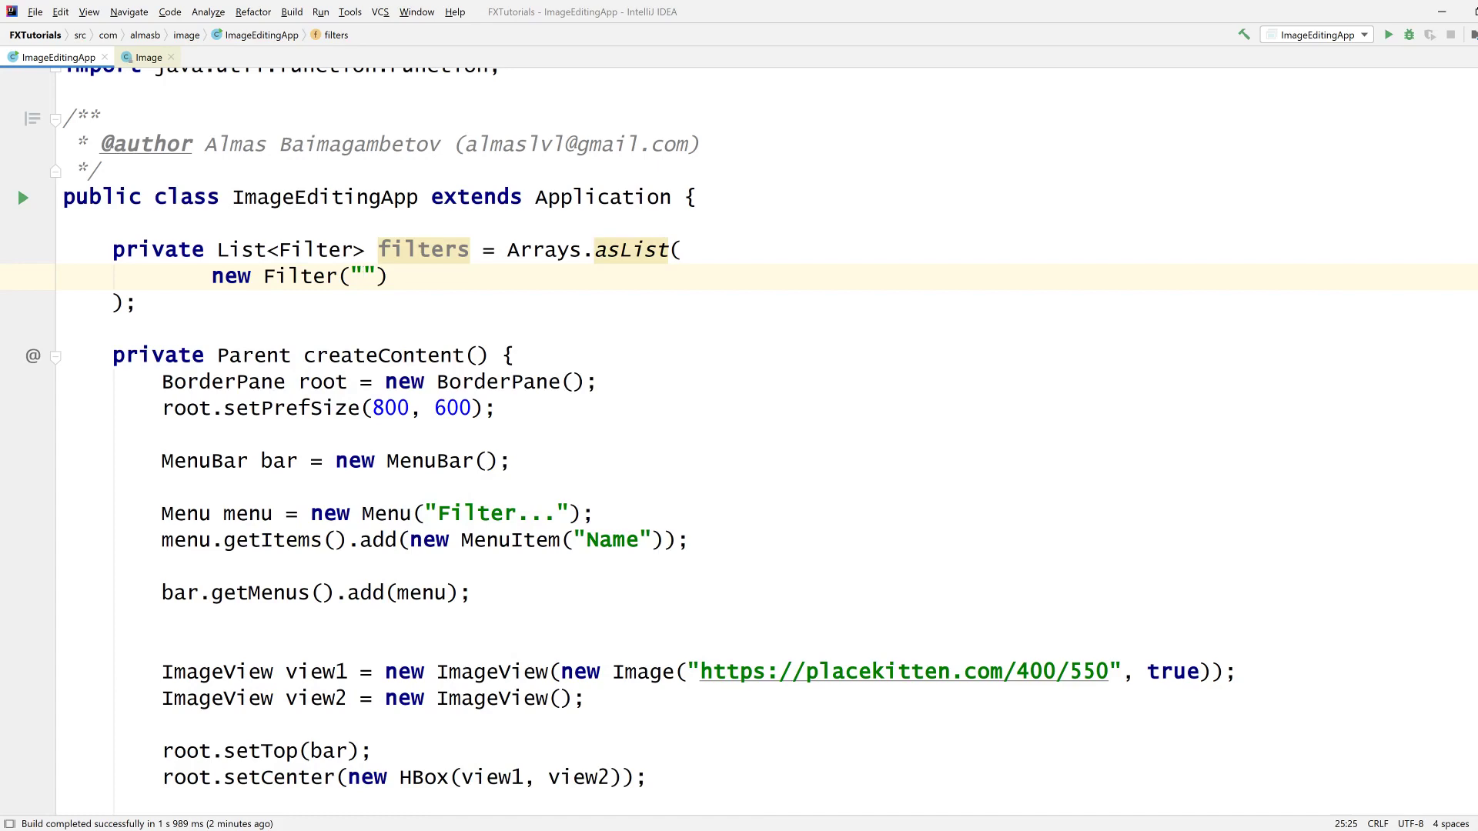
{"action": "type", "text": "Invert"}
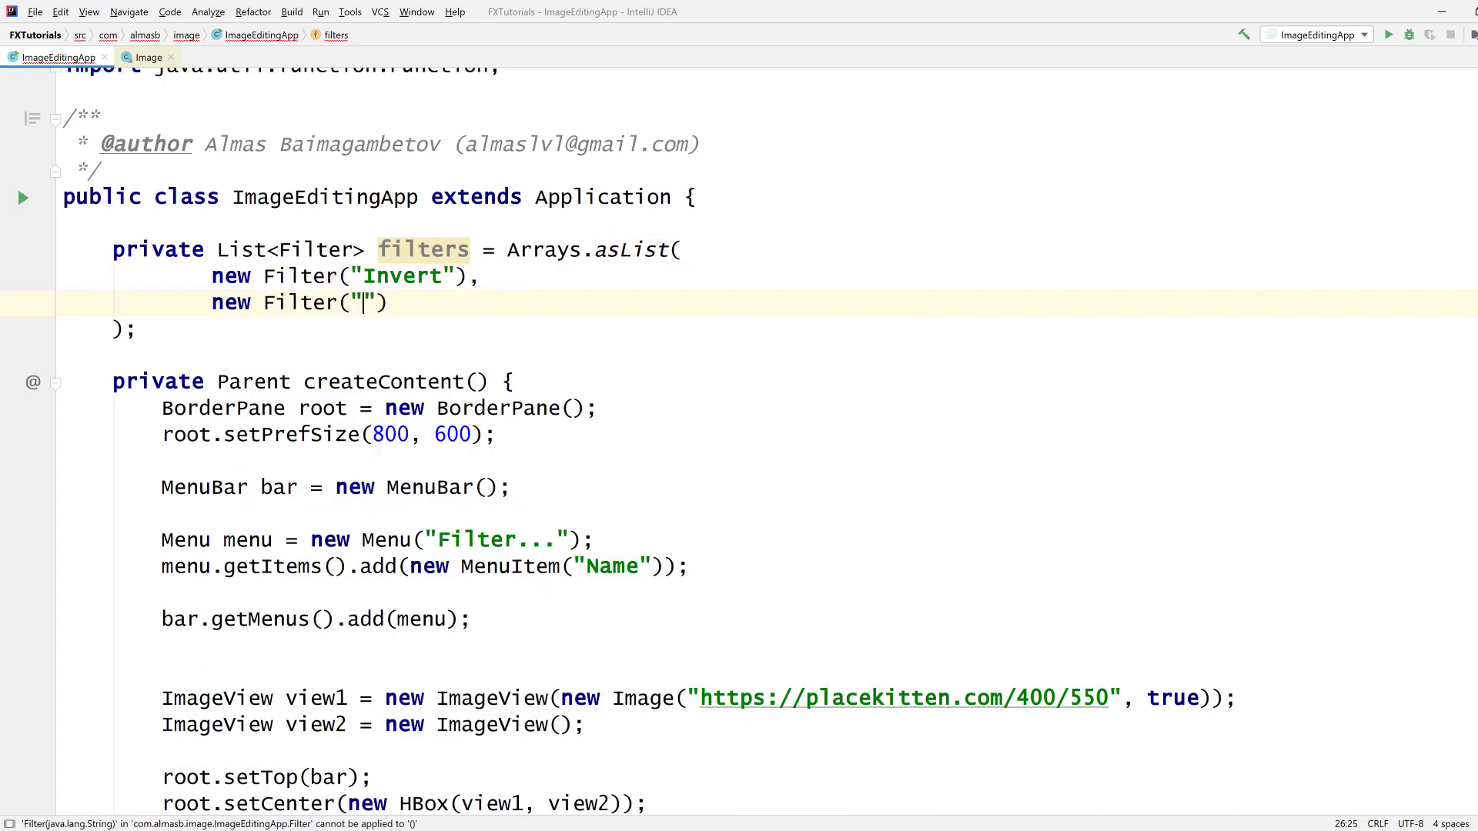
{"action": "type", "text": "Black and White"}
{"action": "type", "text": "new Filter(\"Red\"),"}
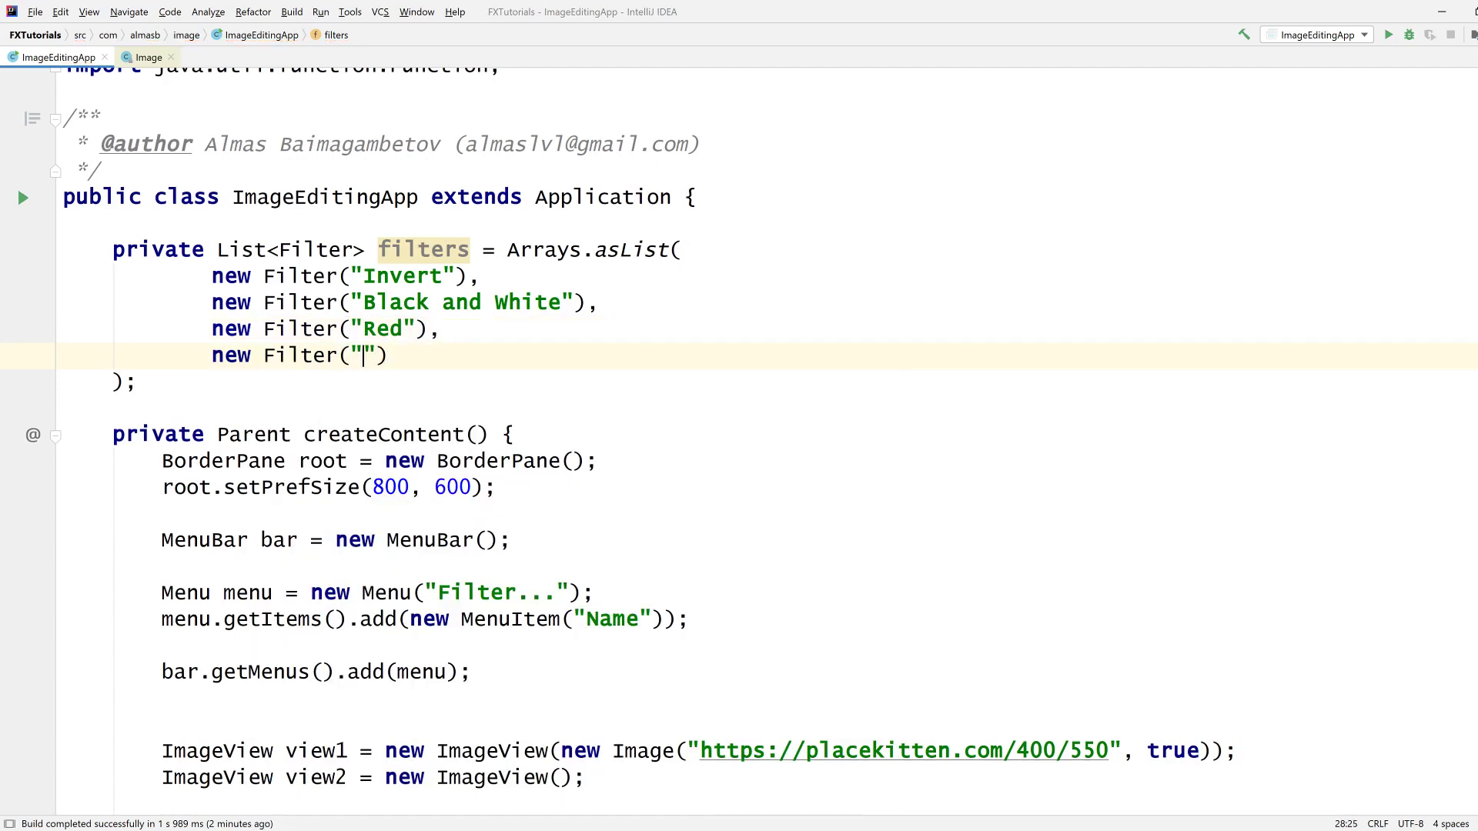
{"action": "type", "text": "Green"}
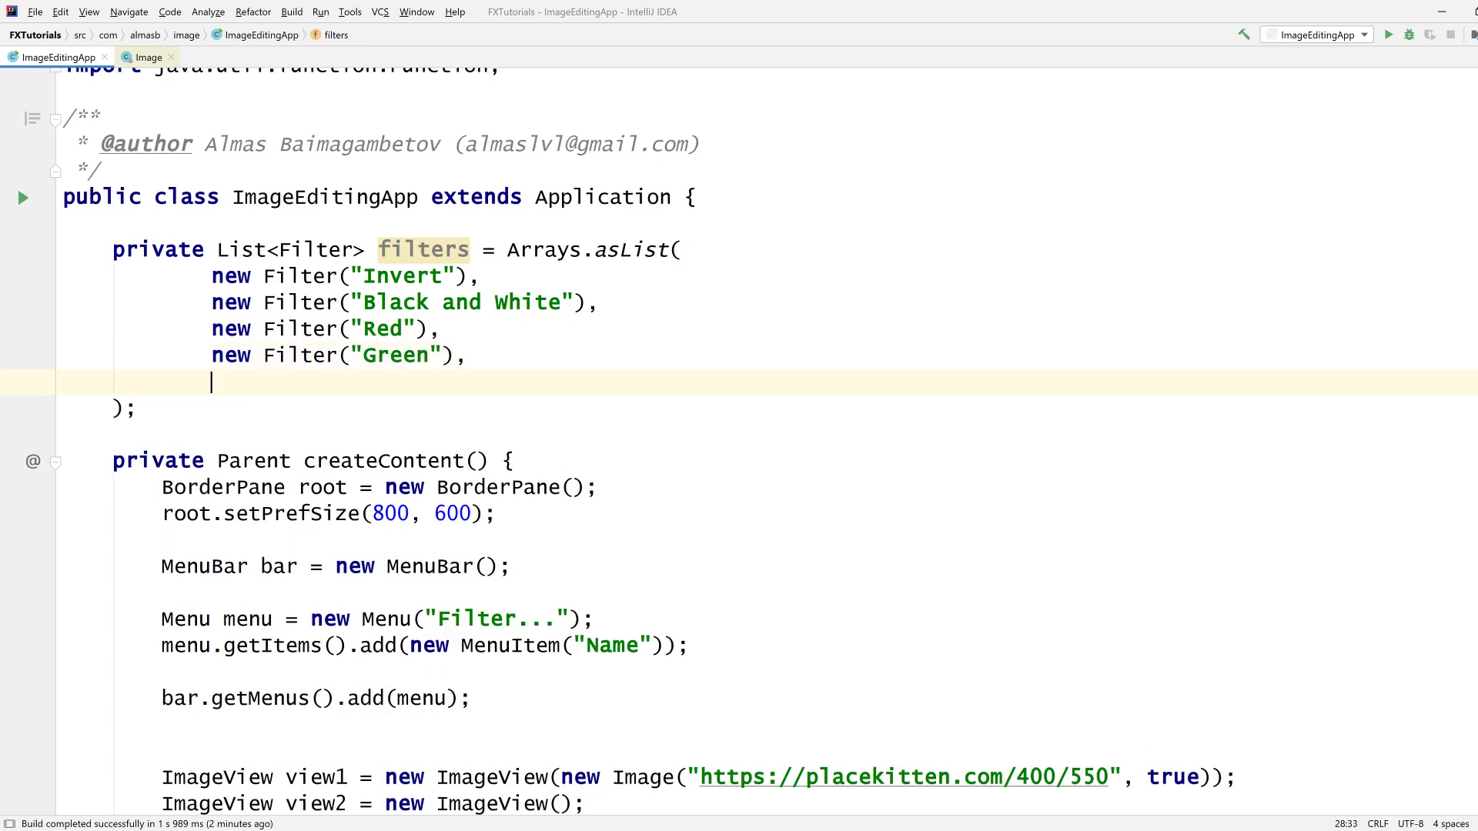
{"action": "type", "text": "new Filter(\"B\")"}
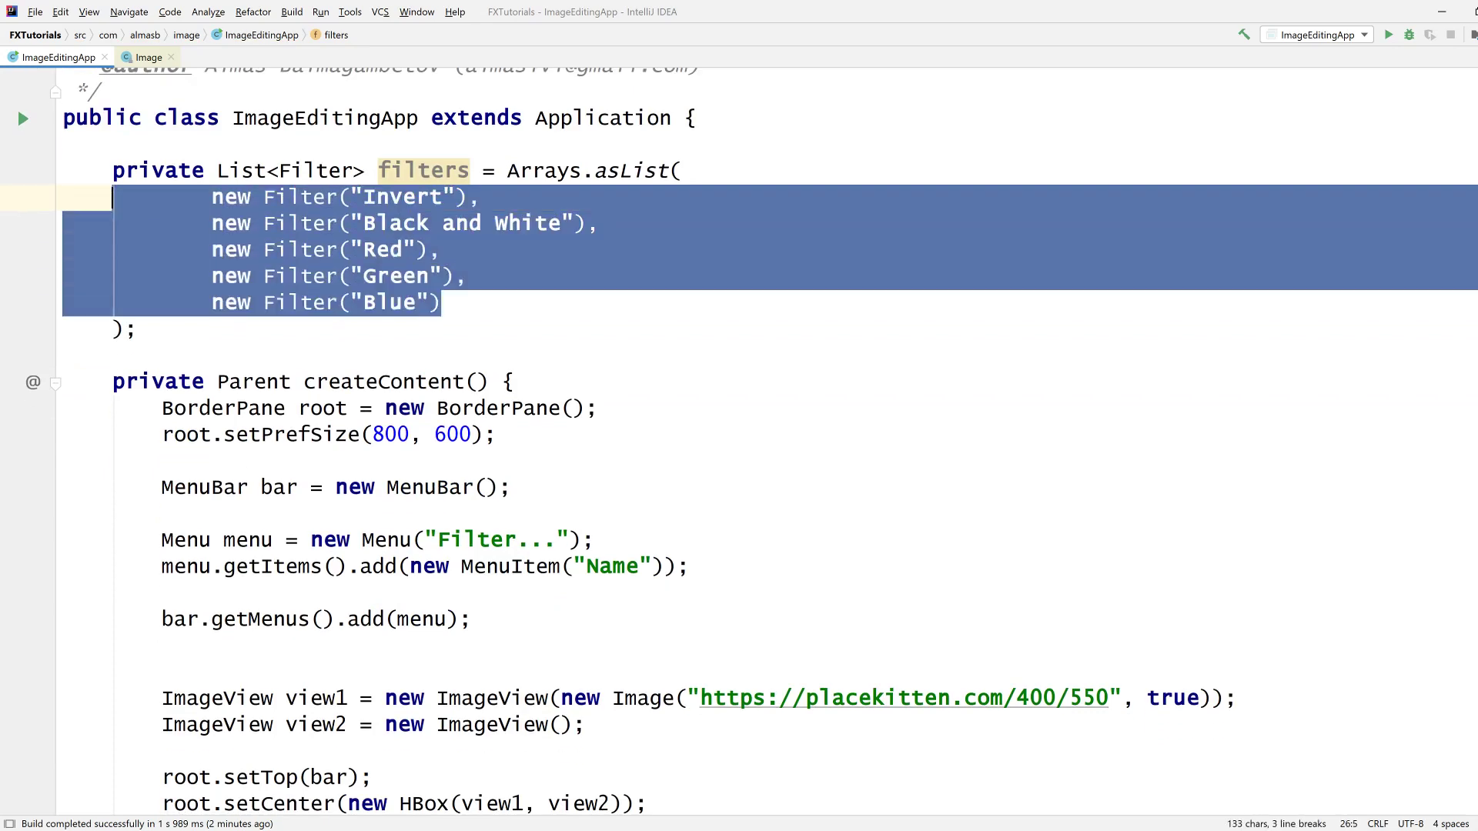
{"action": "scroll", "scroll_direction": "down", "scroll_amount": 3}
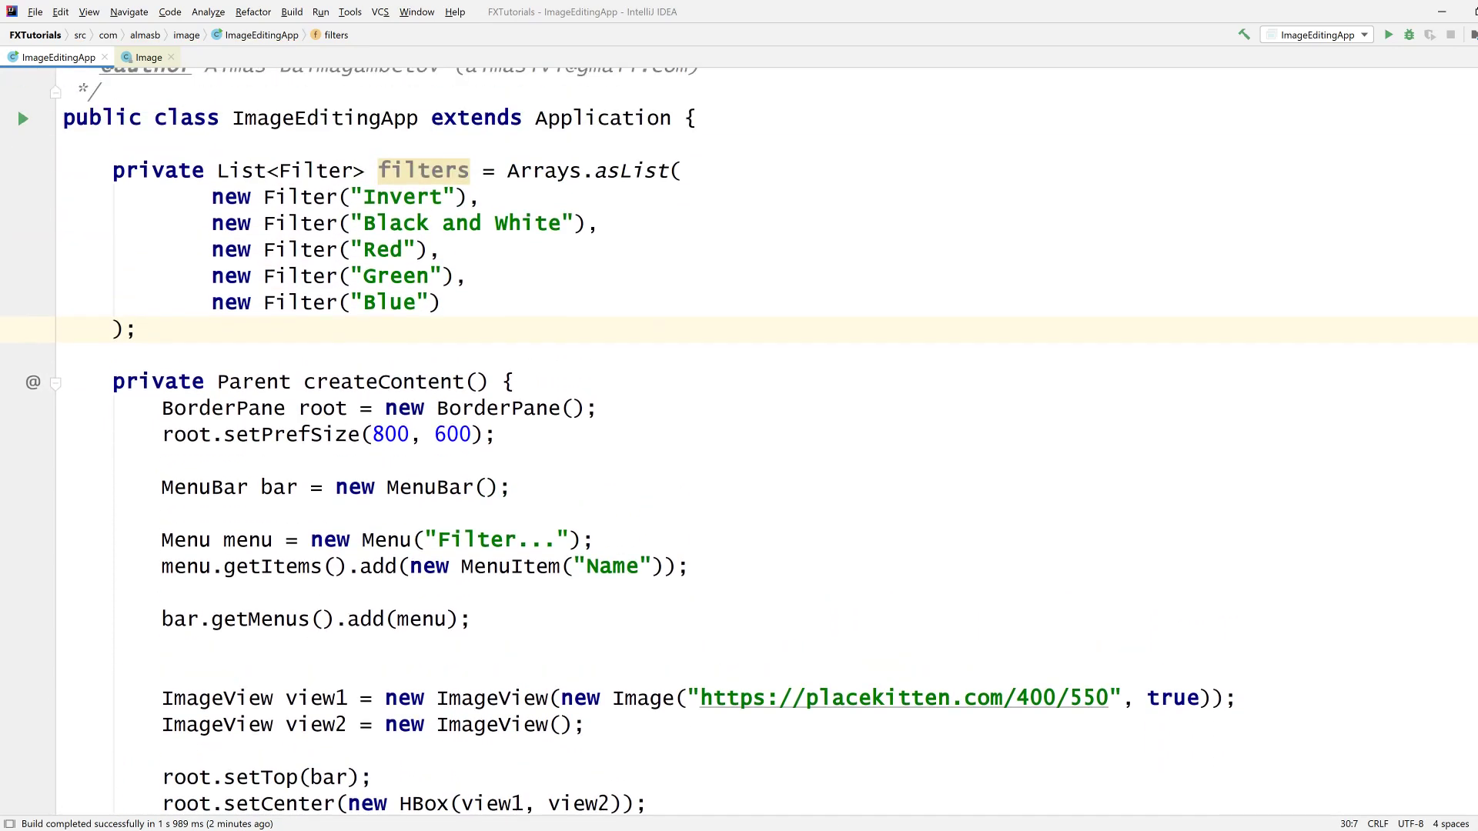
{"action": "left_click", "coordinate": [597, 538]}
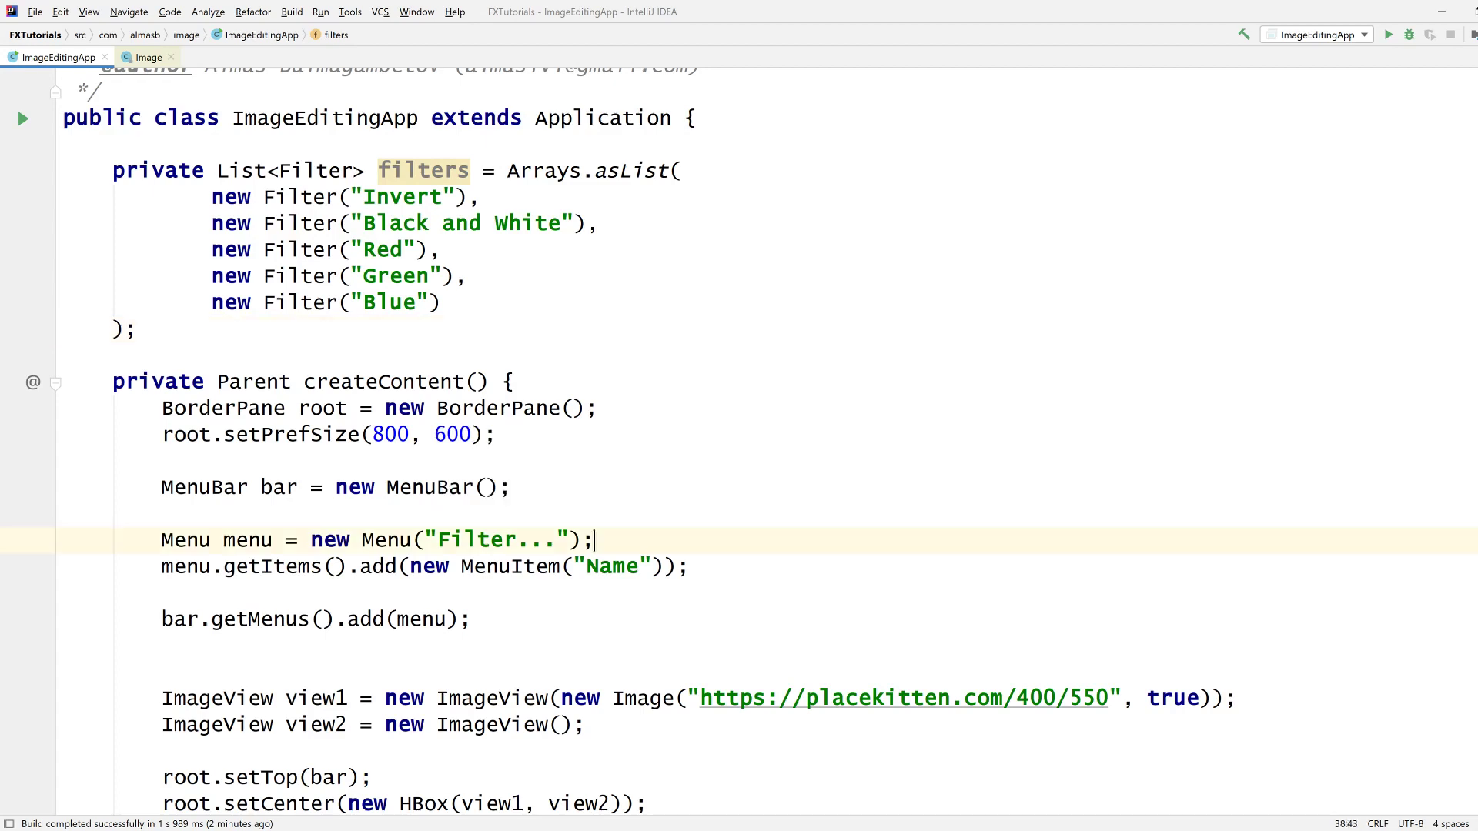
Step: Loop filters with forEach, adding a MenuItem named filter.name to the menu for each
{"action": "type", "text": "filters"}
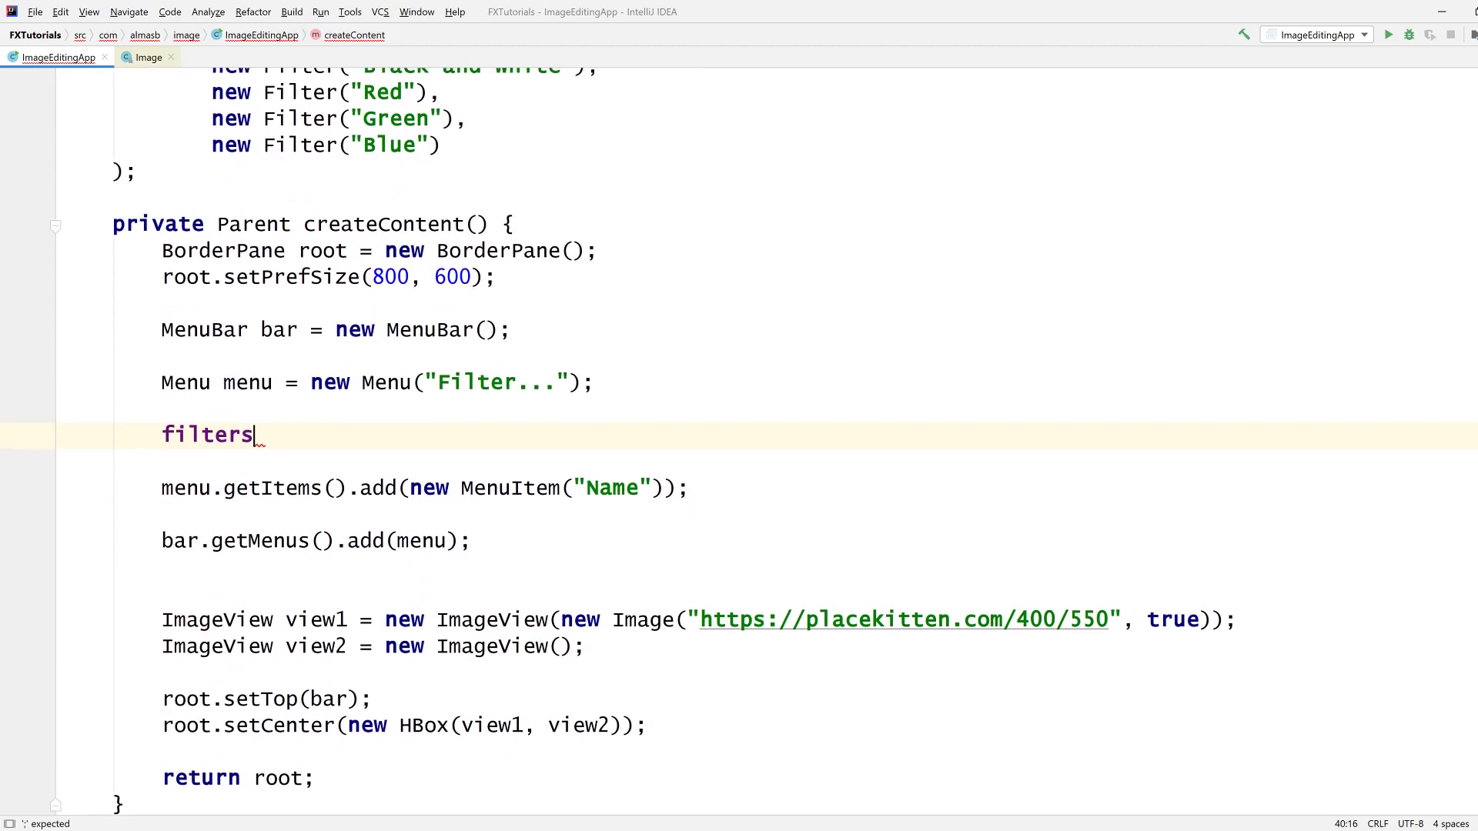
{"action": "type", "text": ".forEach();"}
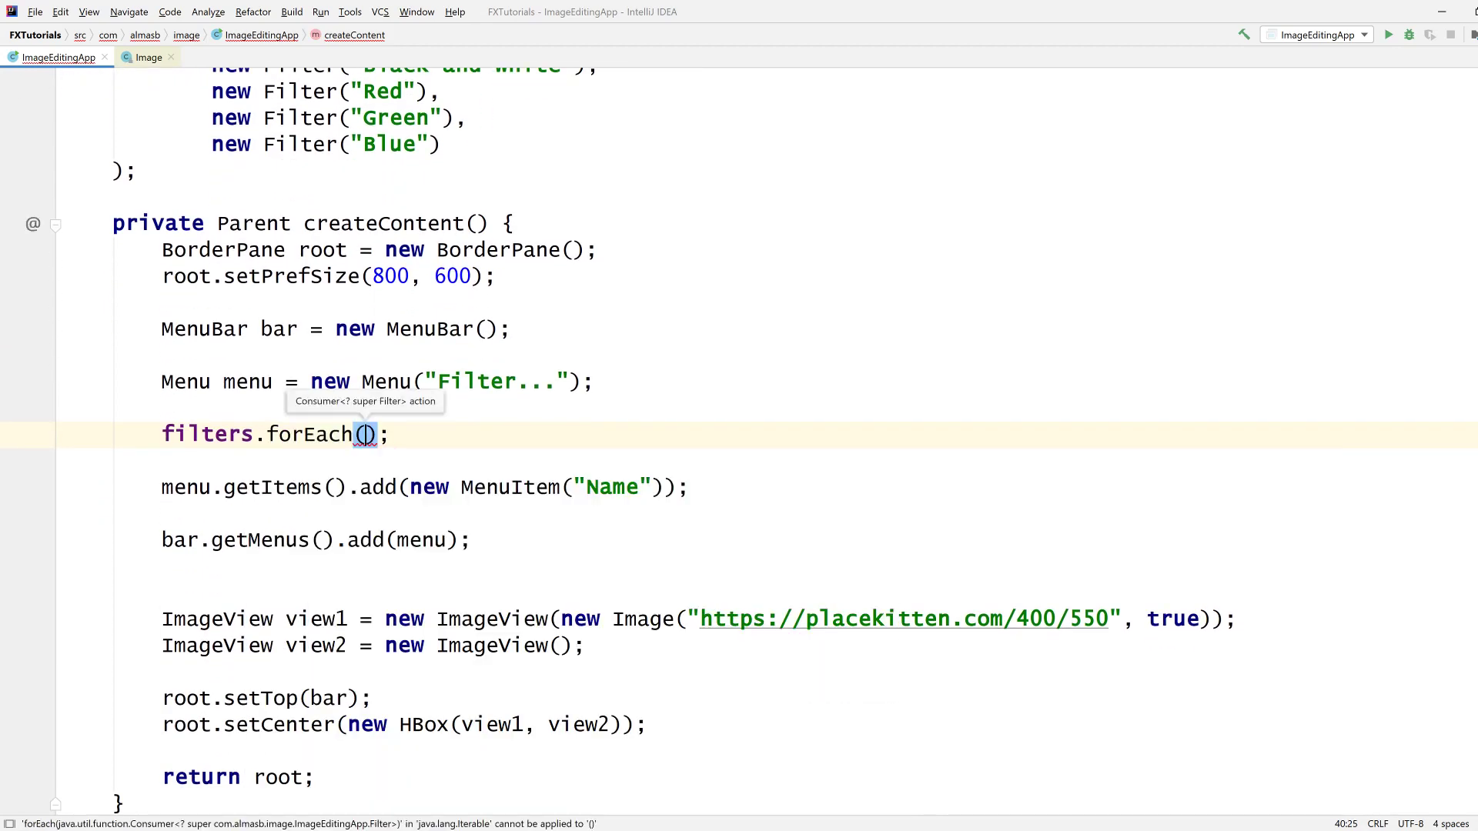
{"action": "type", "text": "filter -> {"}
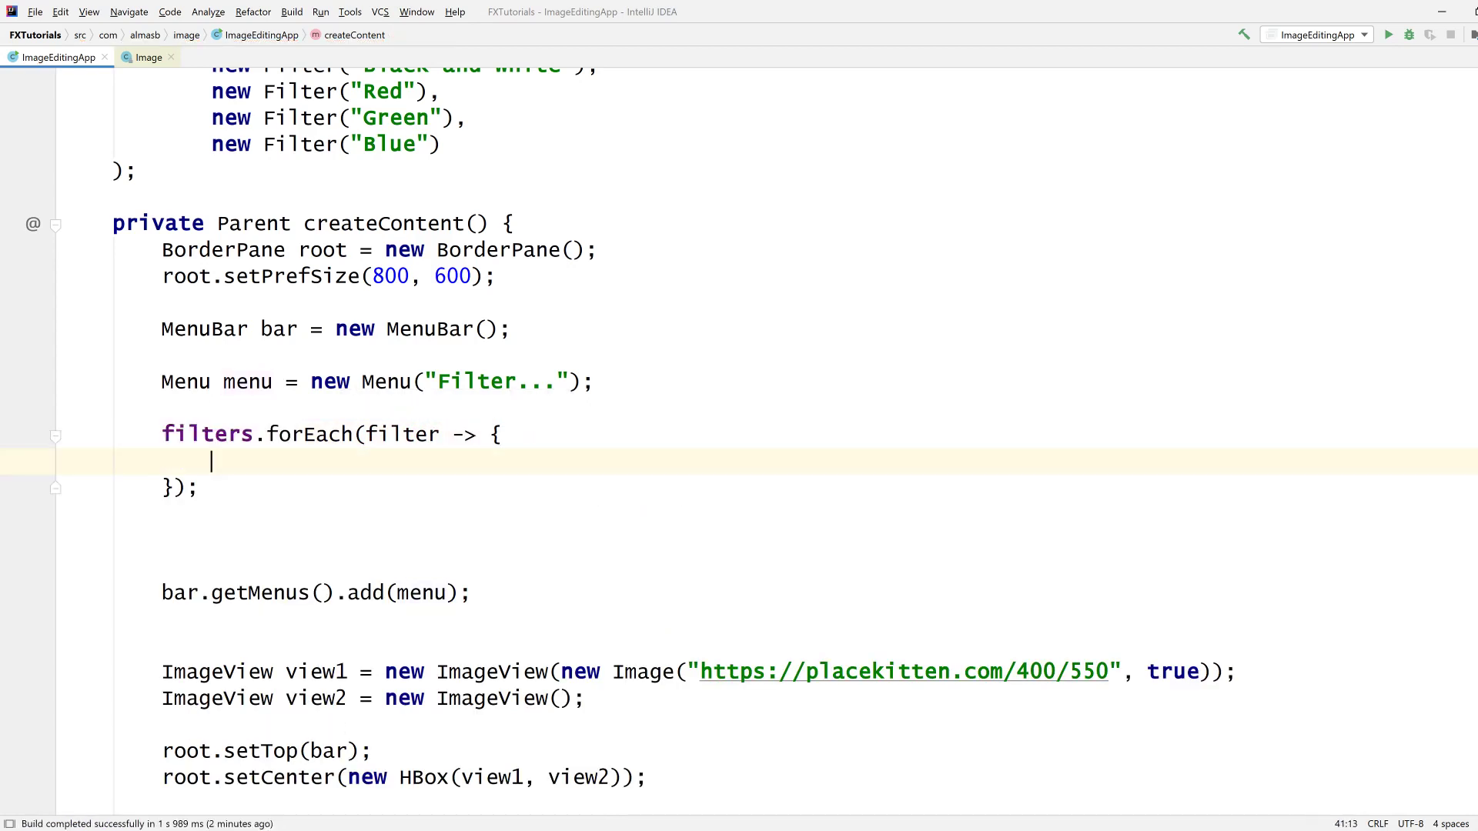
{"action": "type", "text": "menu.getItems().add(new MenuItem(\"Name\"));"}
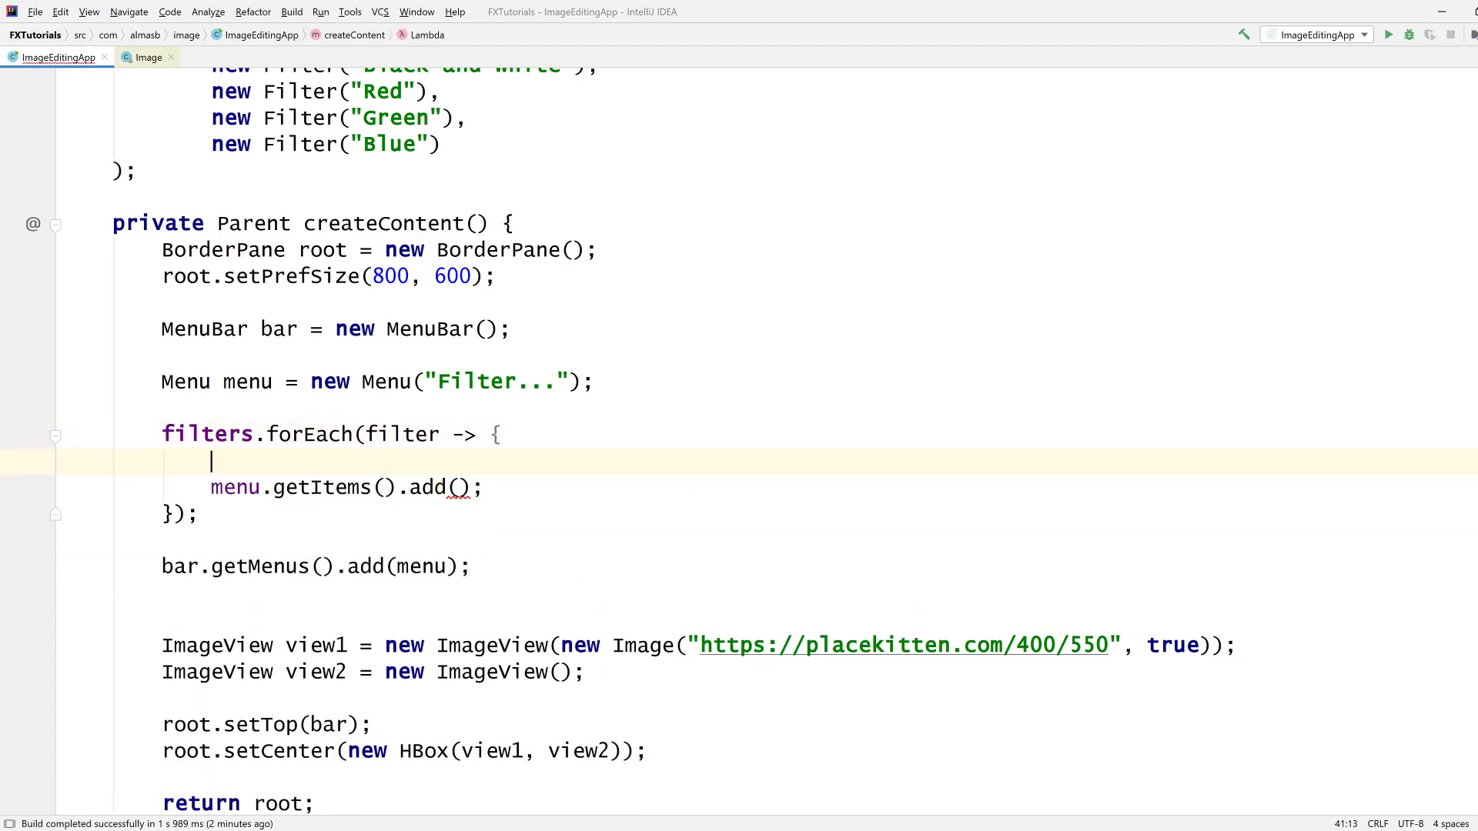
{"action": "type", "text": "MenuItem"}
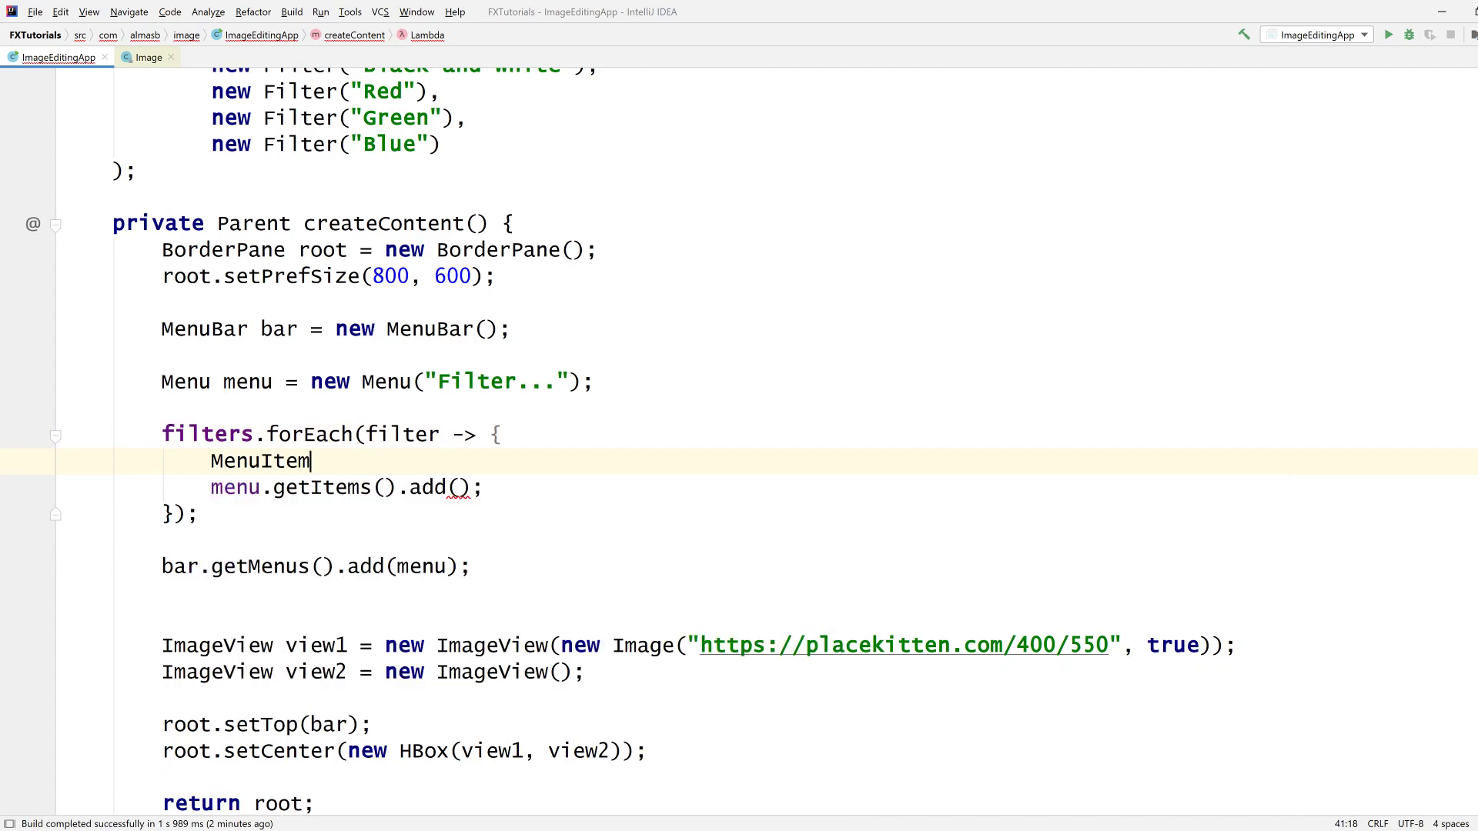
{"action": "type", "text": "item = new MenuItem(\"Name\")"}
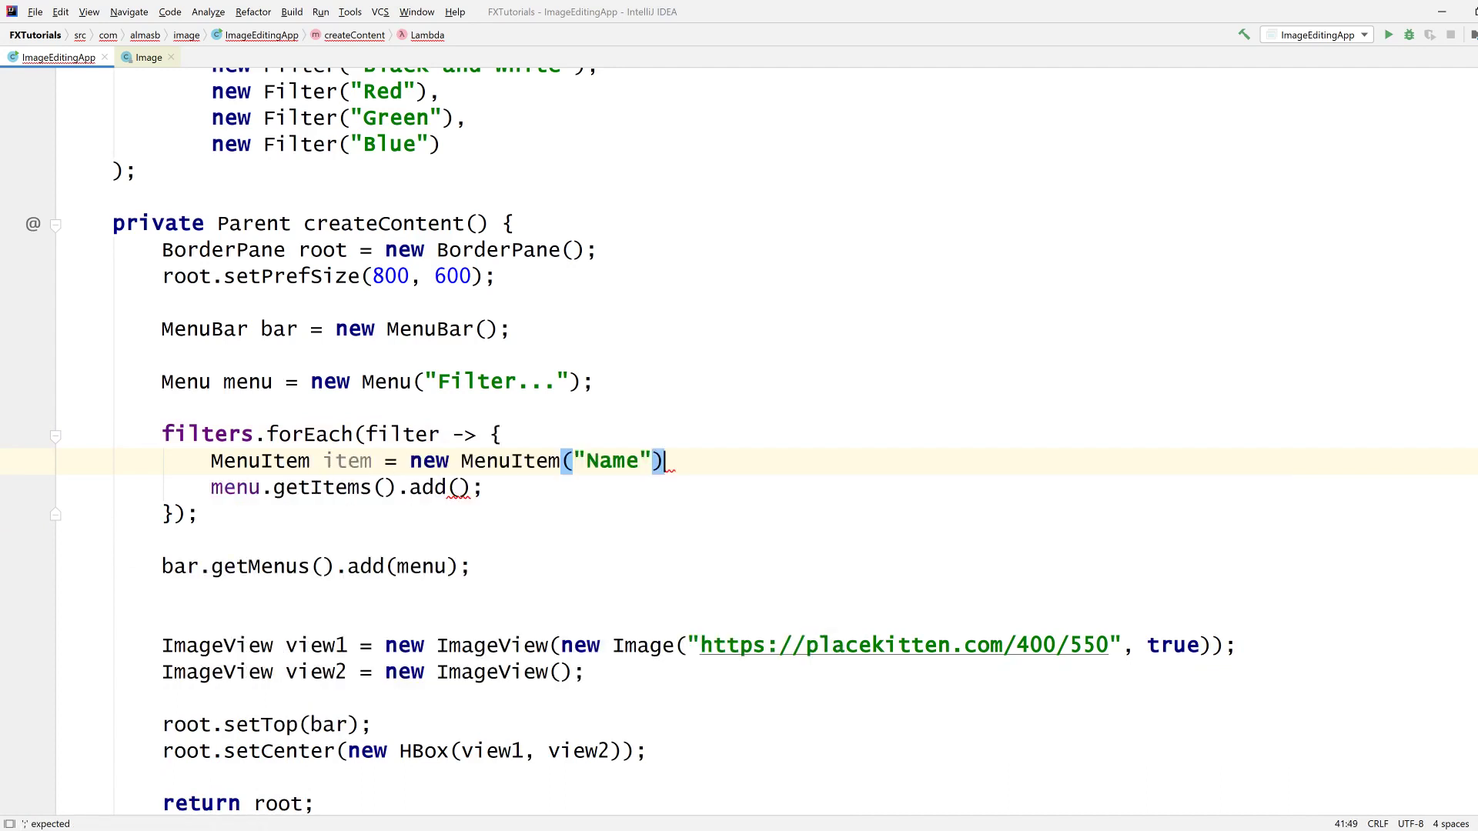
{"action": "double_click", "coordinate": [614, 461]}
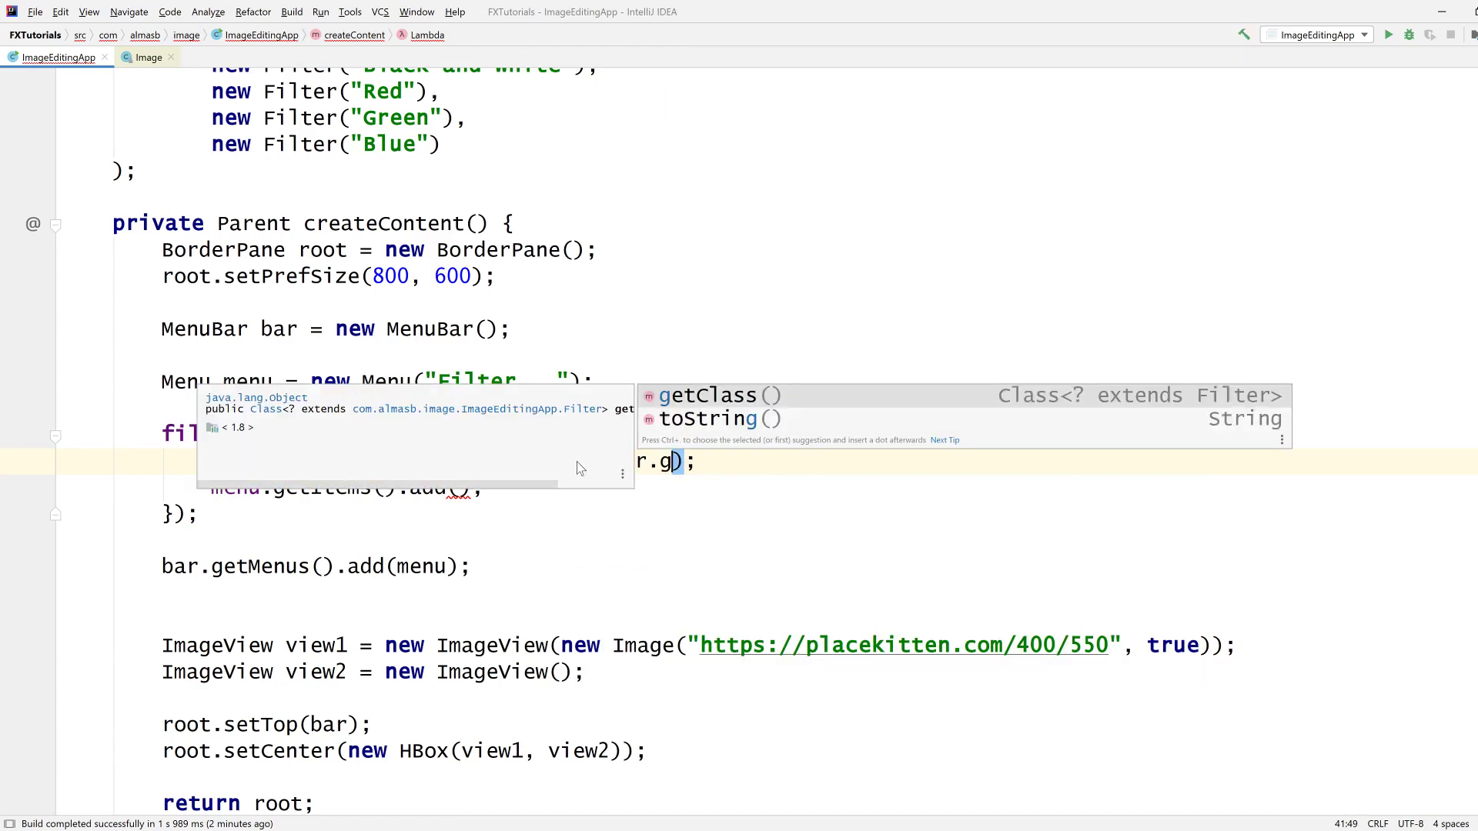
{"action": "type", "text": "filter.name"}
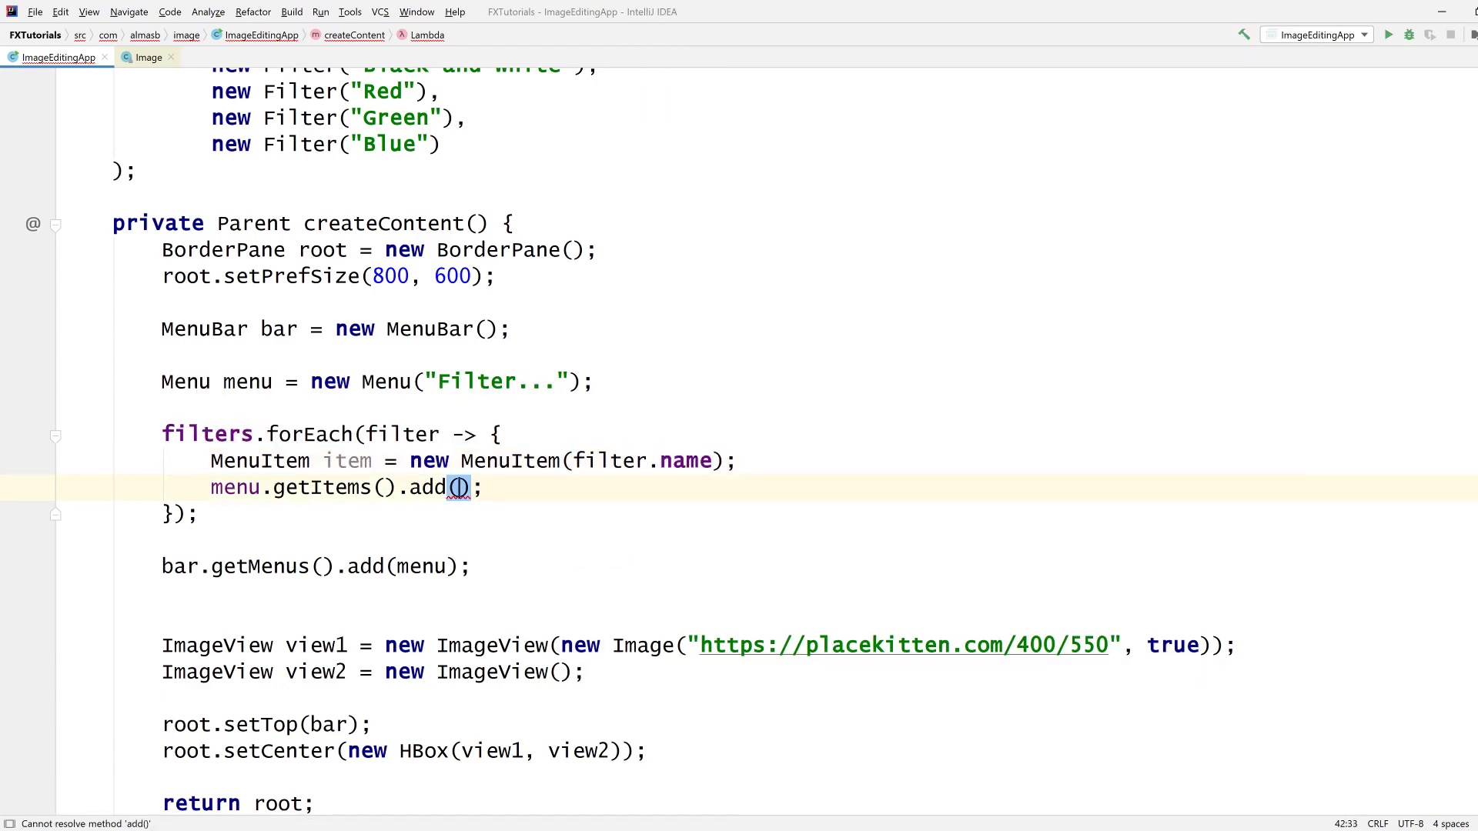
{"action": "type", "text": "item"}
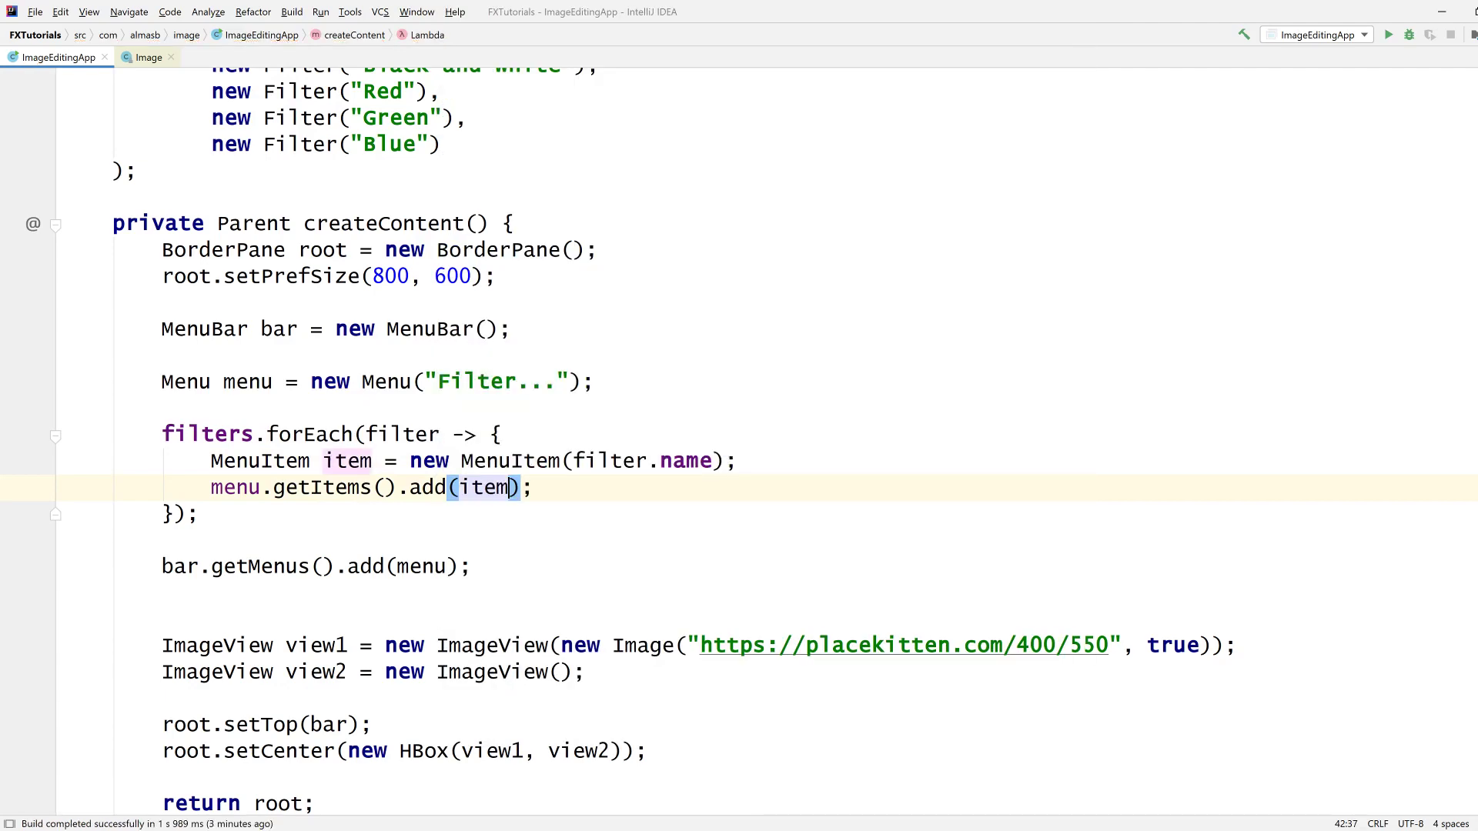
{"action": "key", "text": "enter"}
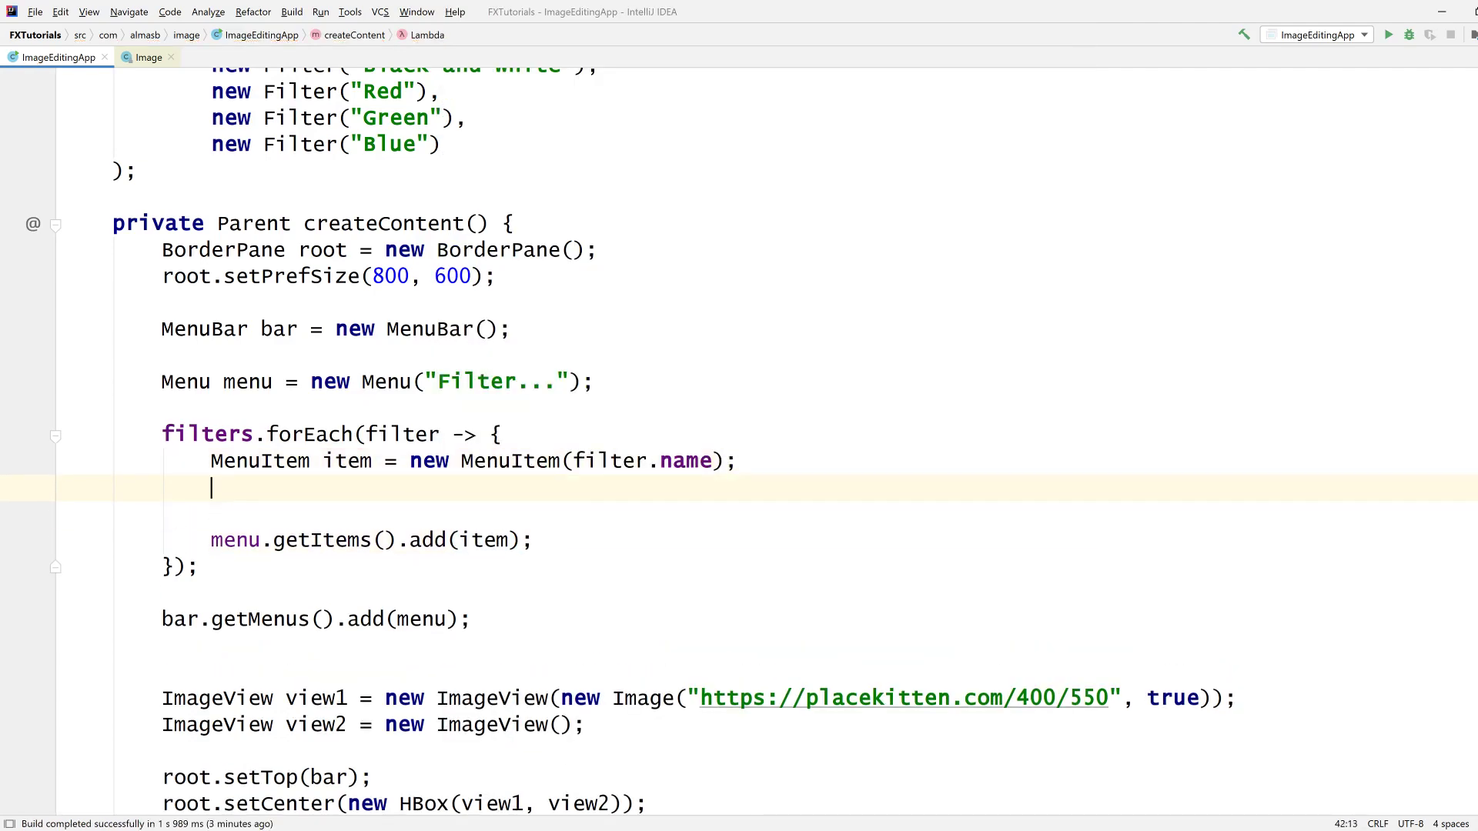
Step: In item.setOnAction, set view2's image to filter.apply(view1.getImage())
{"action": "type", "text": "item.setOnAction(e -> );"}
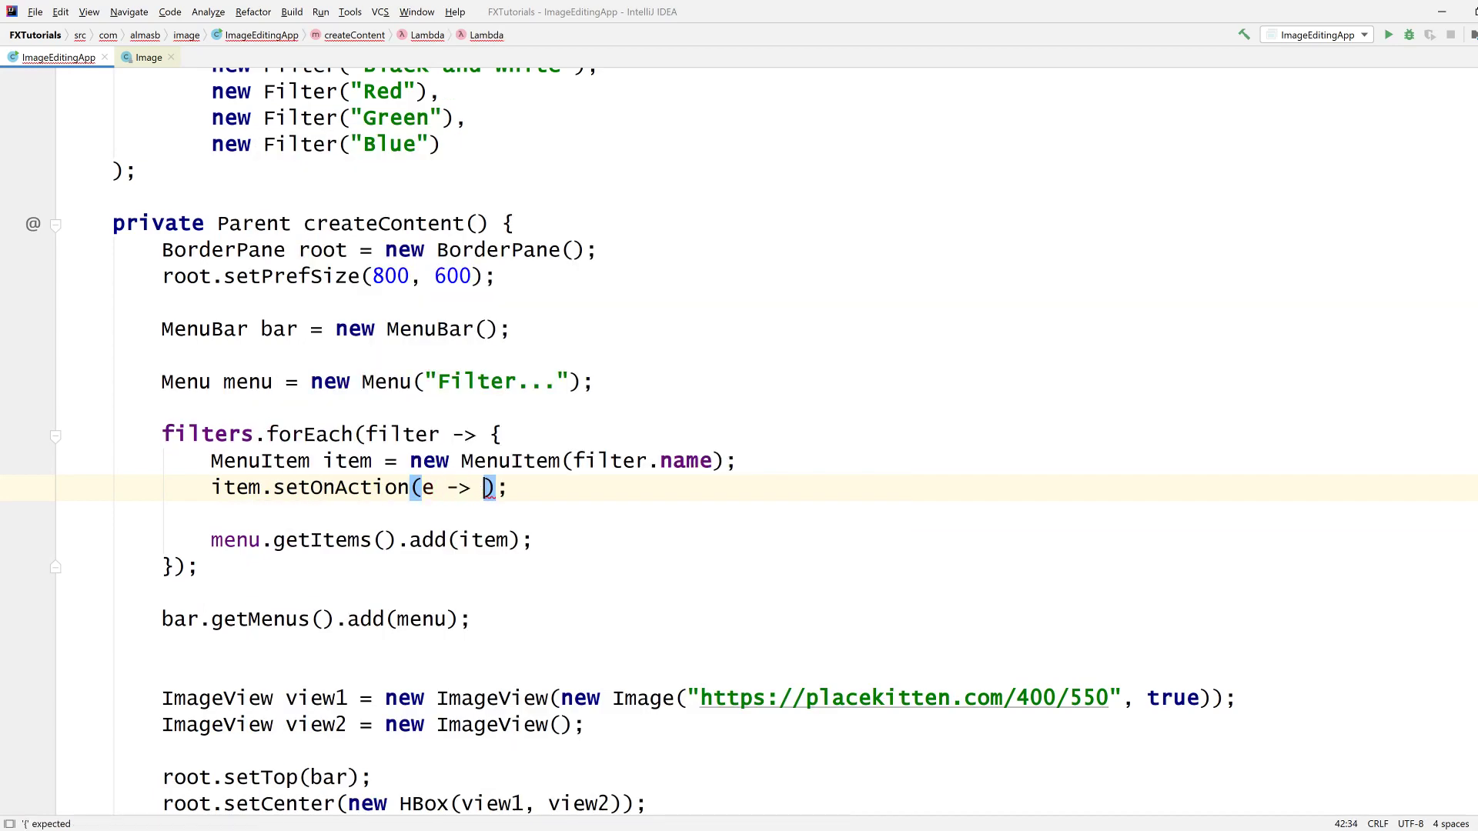
{"action": "type", "text": "{"}
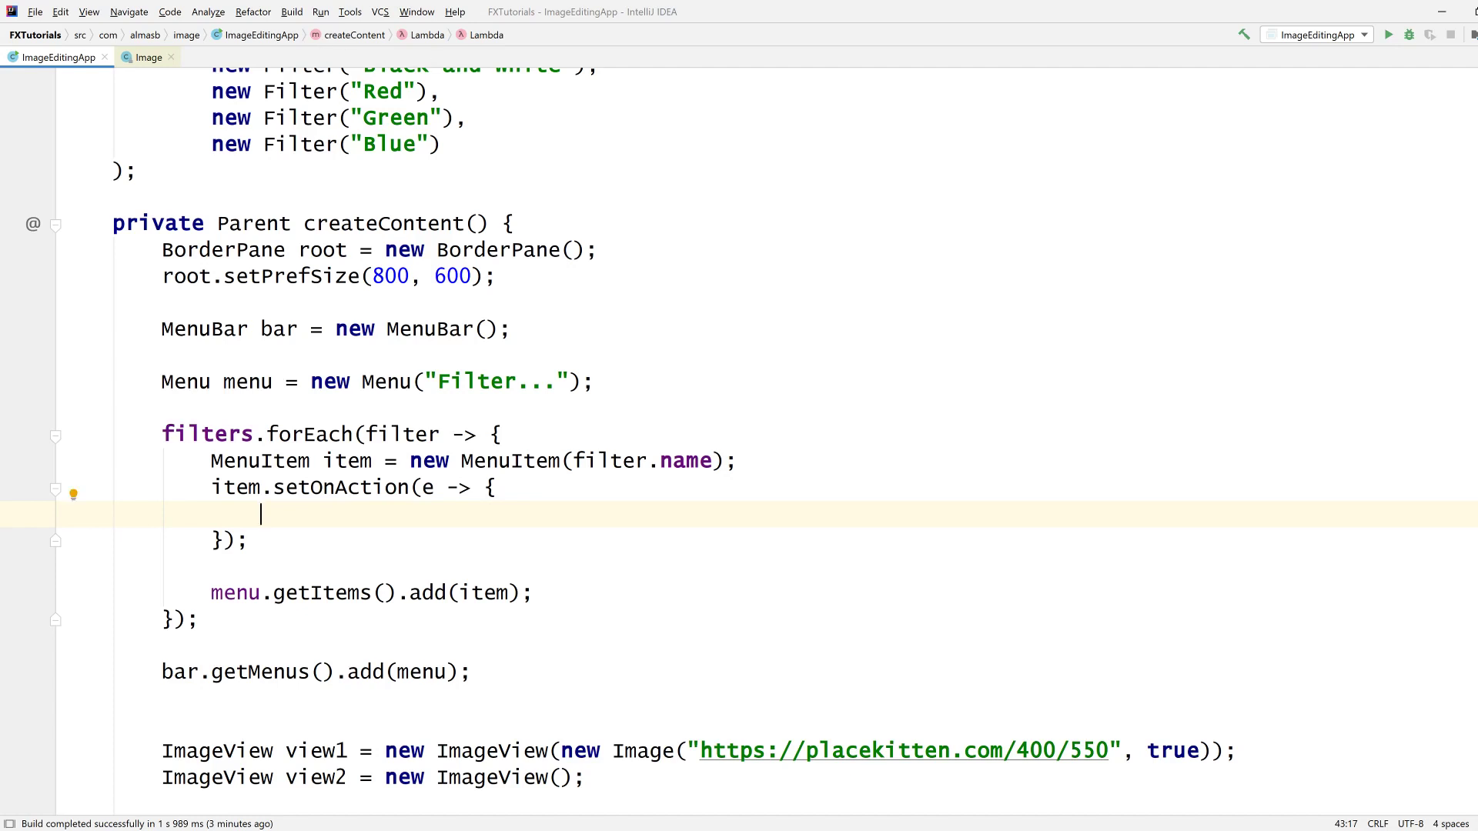
{"action": "scroll", "scroll_direction": "down", "scroll_amount": 3}
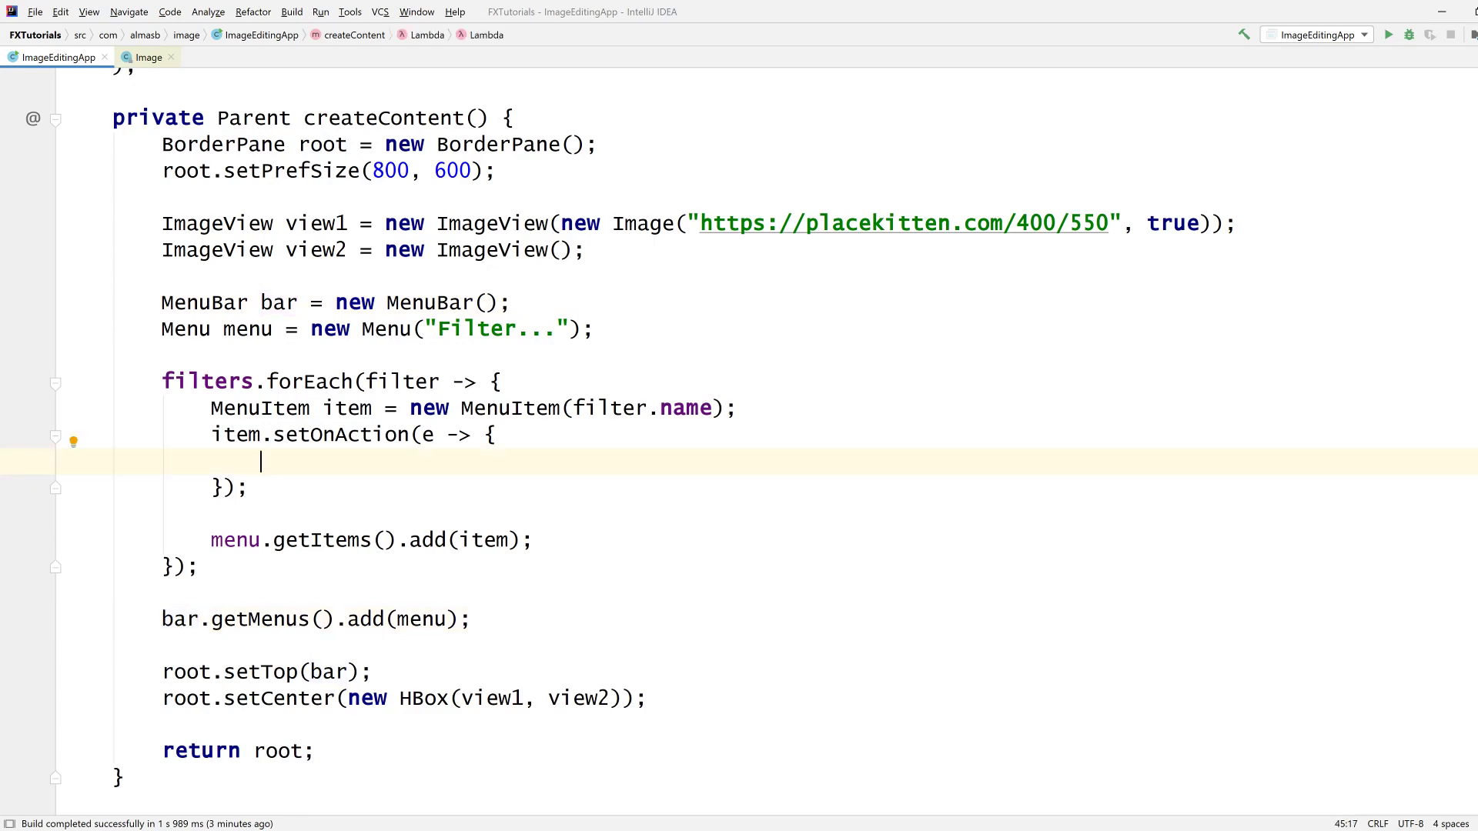
{"action": "type", "text": "view1."}
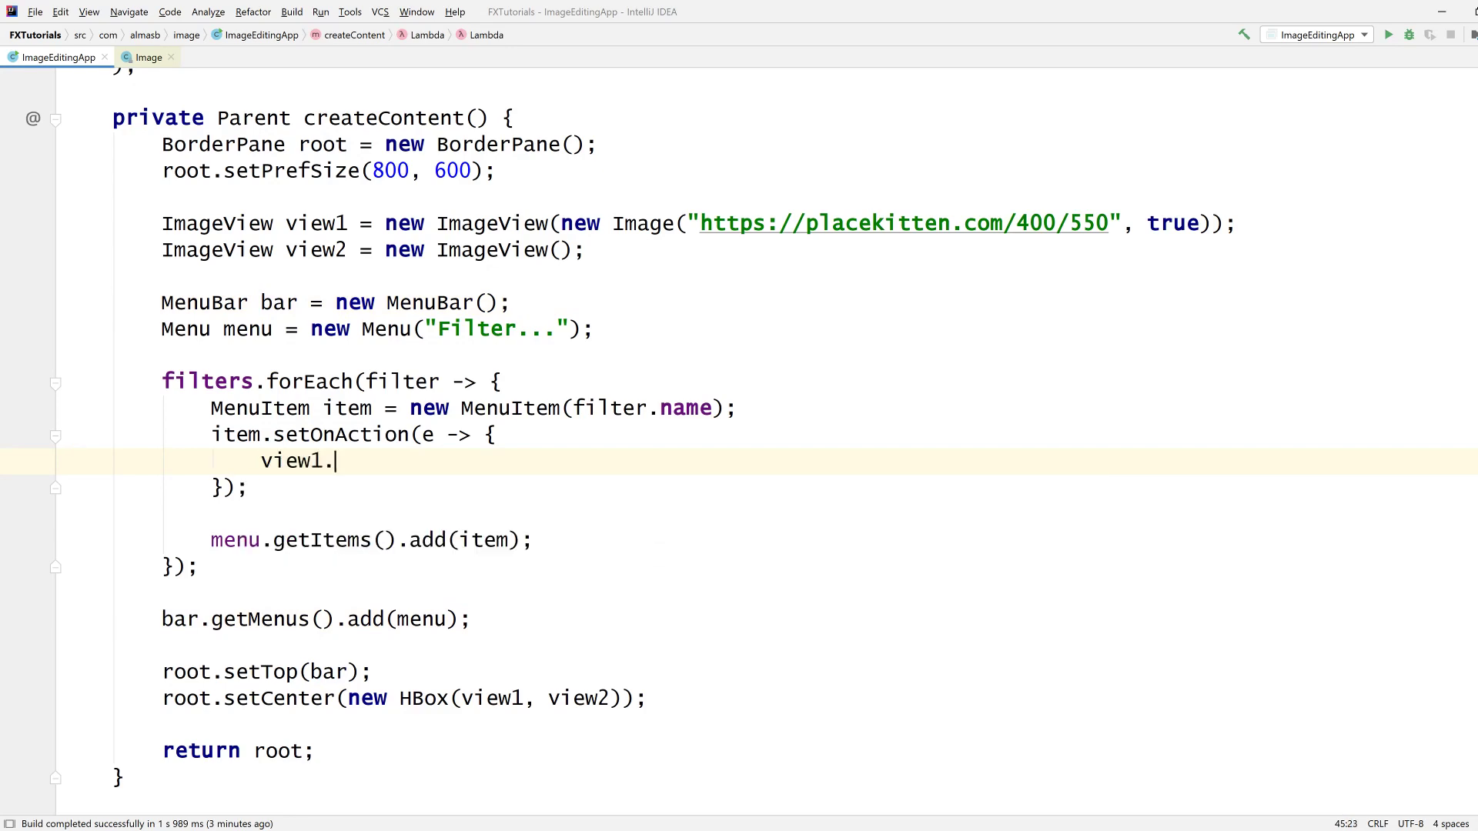
{"action": "type", "text": "getImage()"}
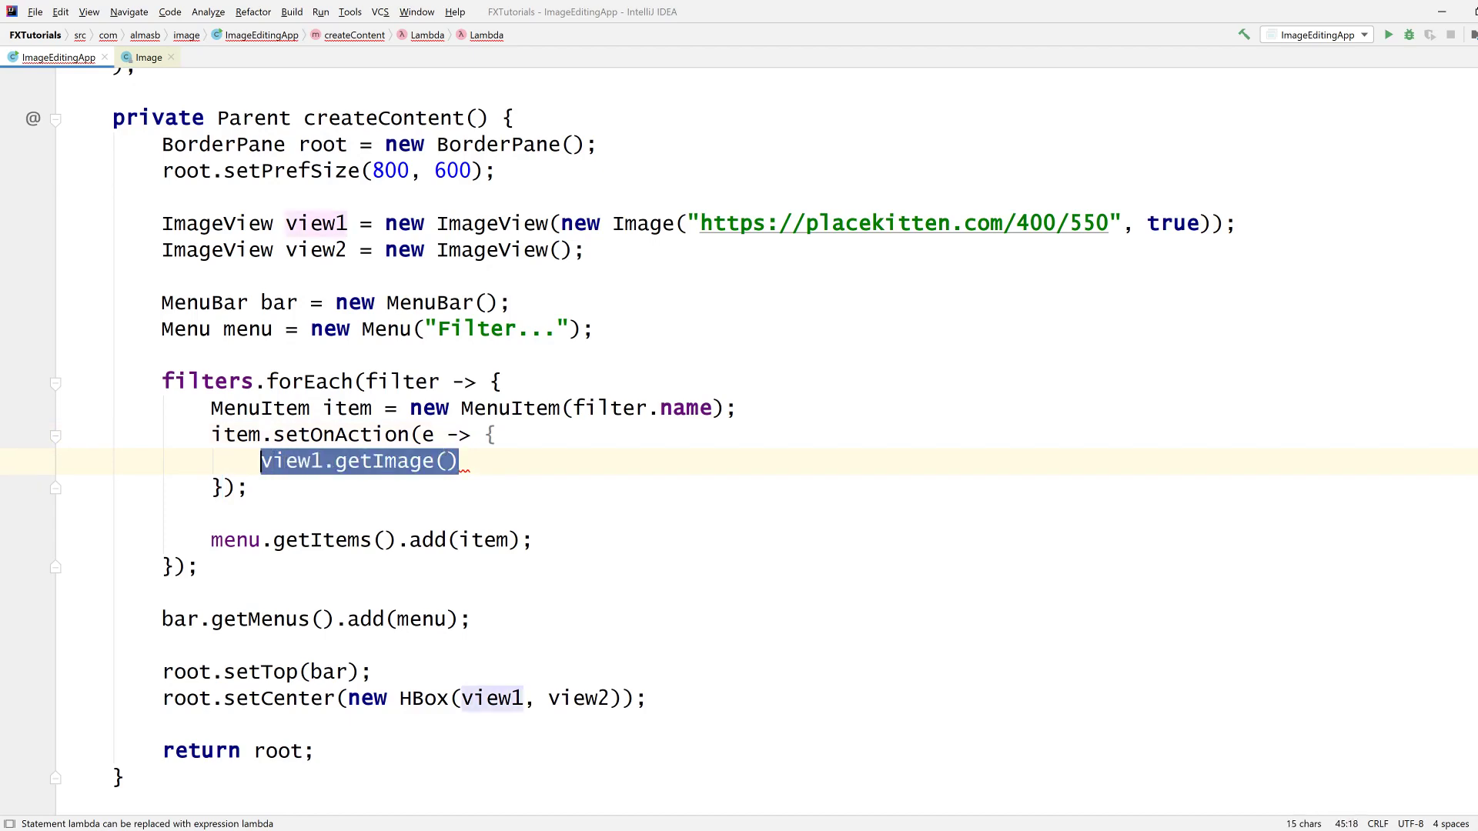
{"action": "type", "text": "view2."}
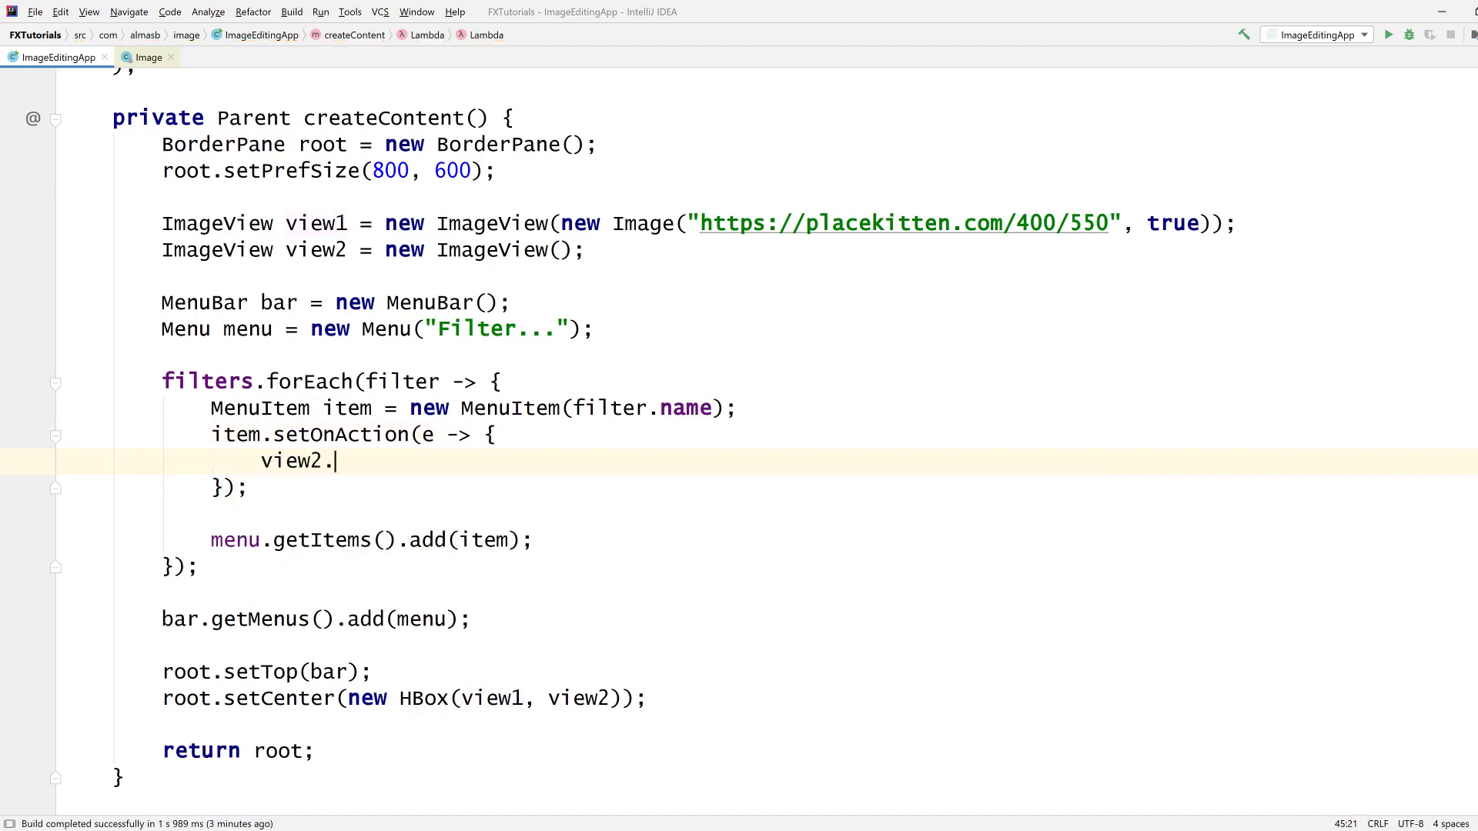
{"action": "type", "text": "setImage();"}
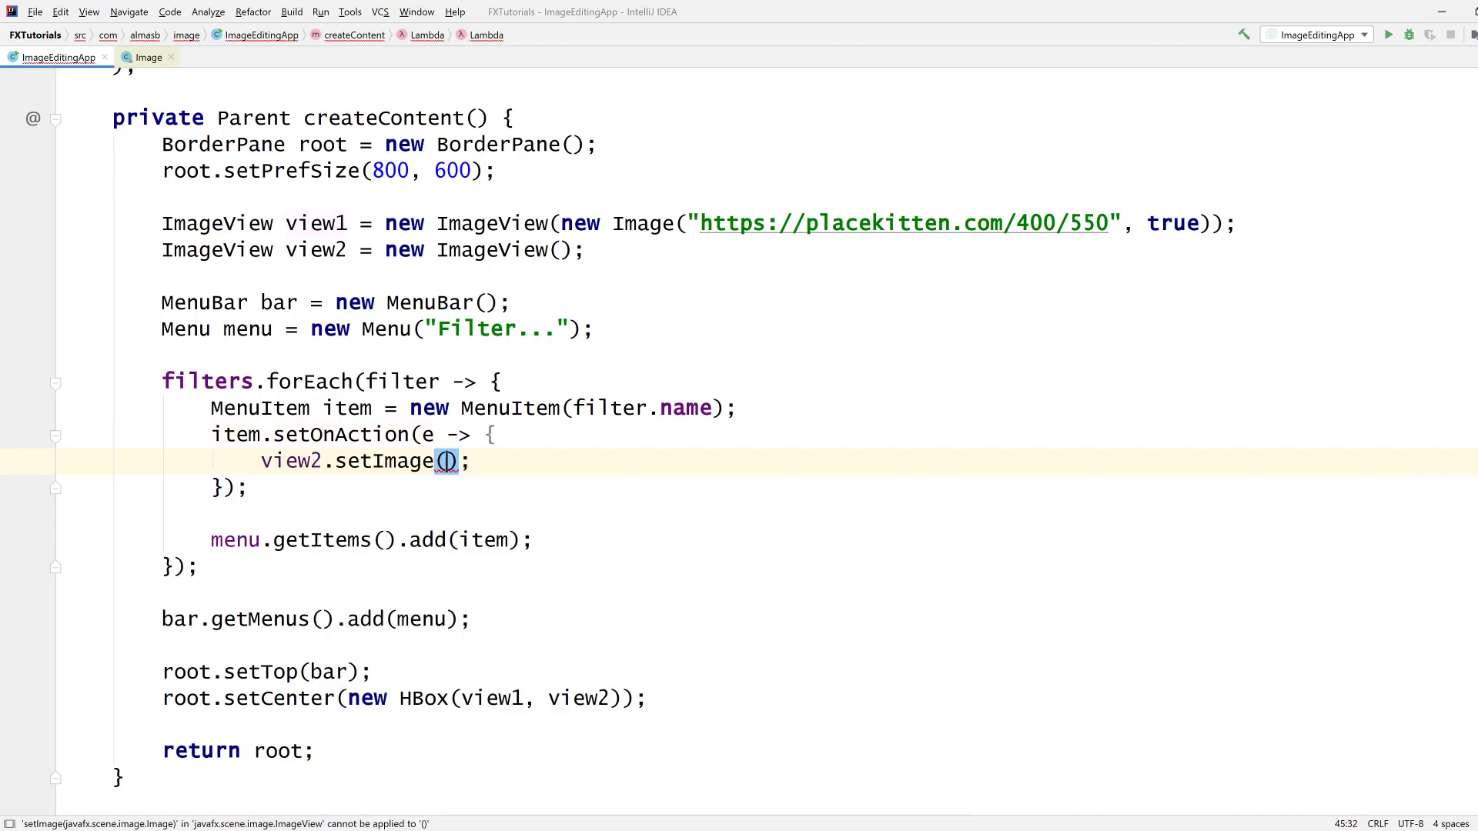
{"action": "type", "text": "filter.apply(view1.getImage("}
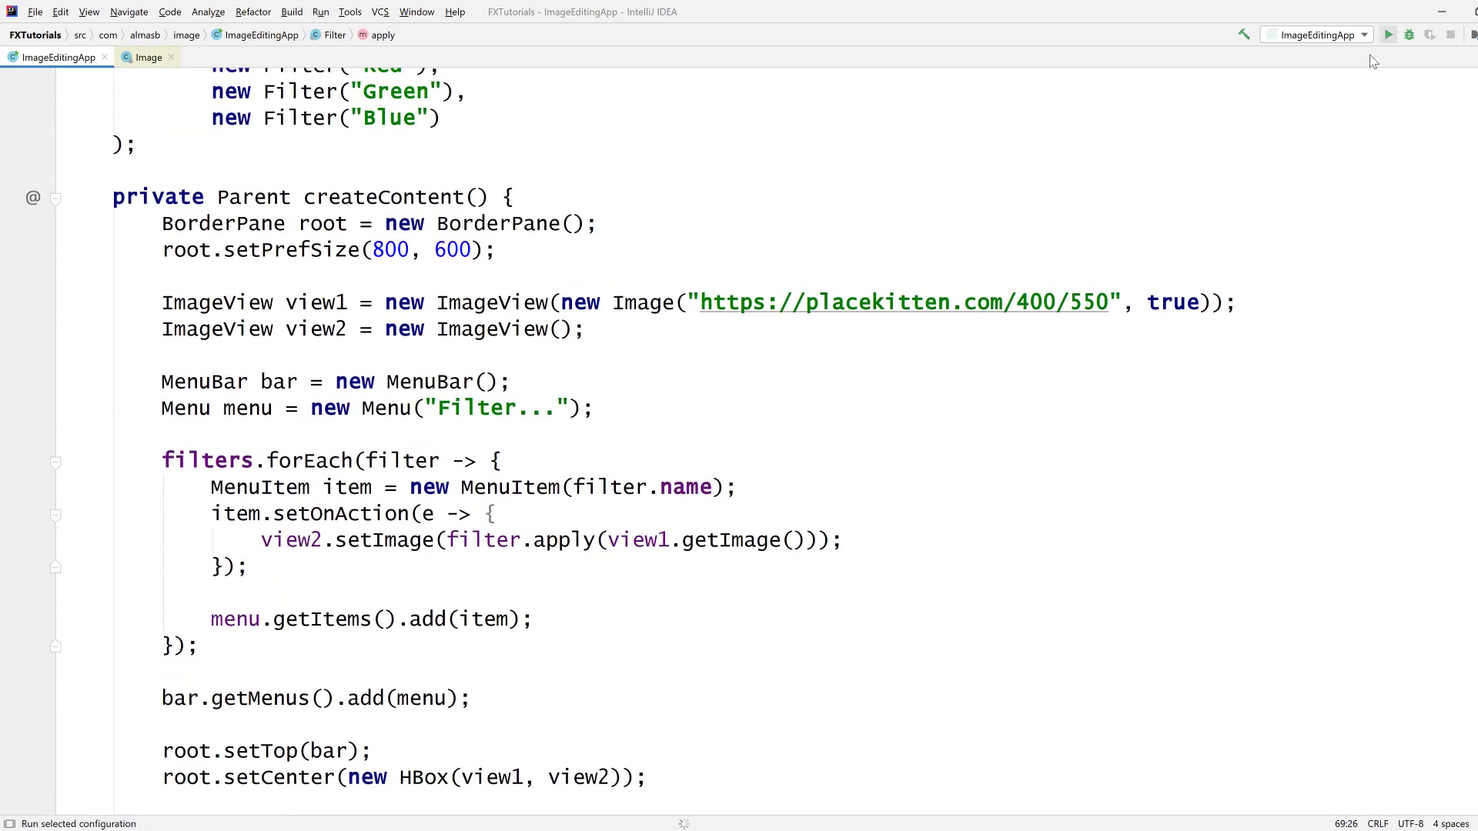
Step: Run the app, choose Invert from the Filter menu, see the unchanged copy, and close it
{"action": "left_click", "coordinate": [1387, 35]}
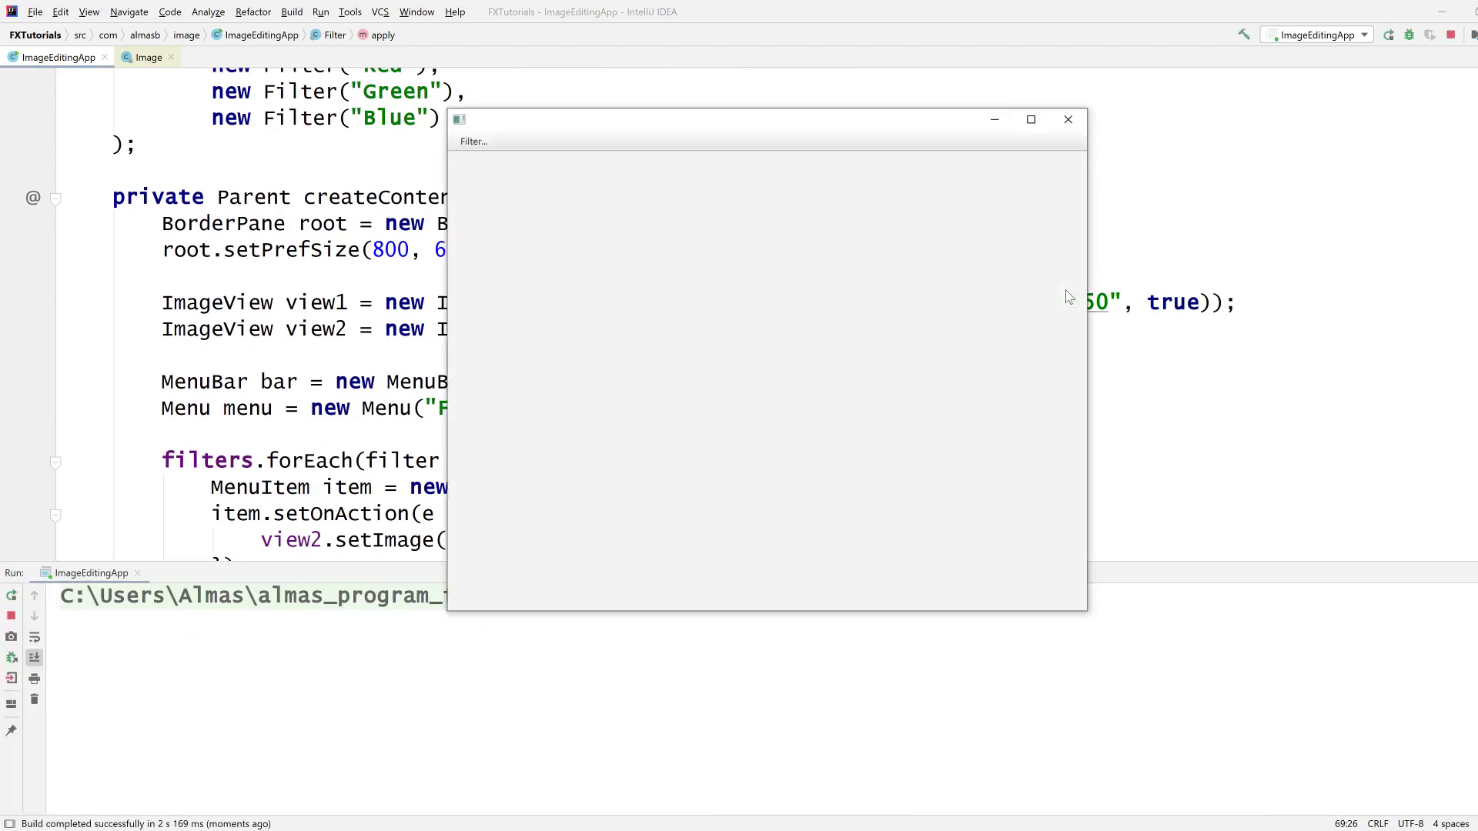
{"action": "left_click", "coordinate": [472, 140]}
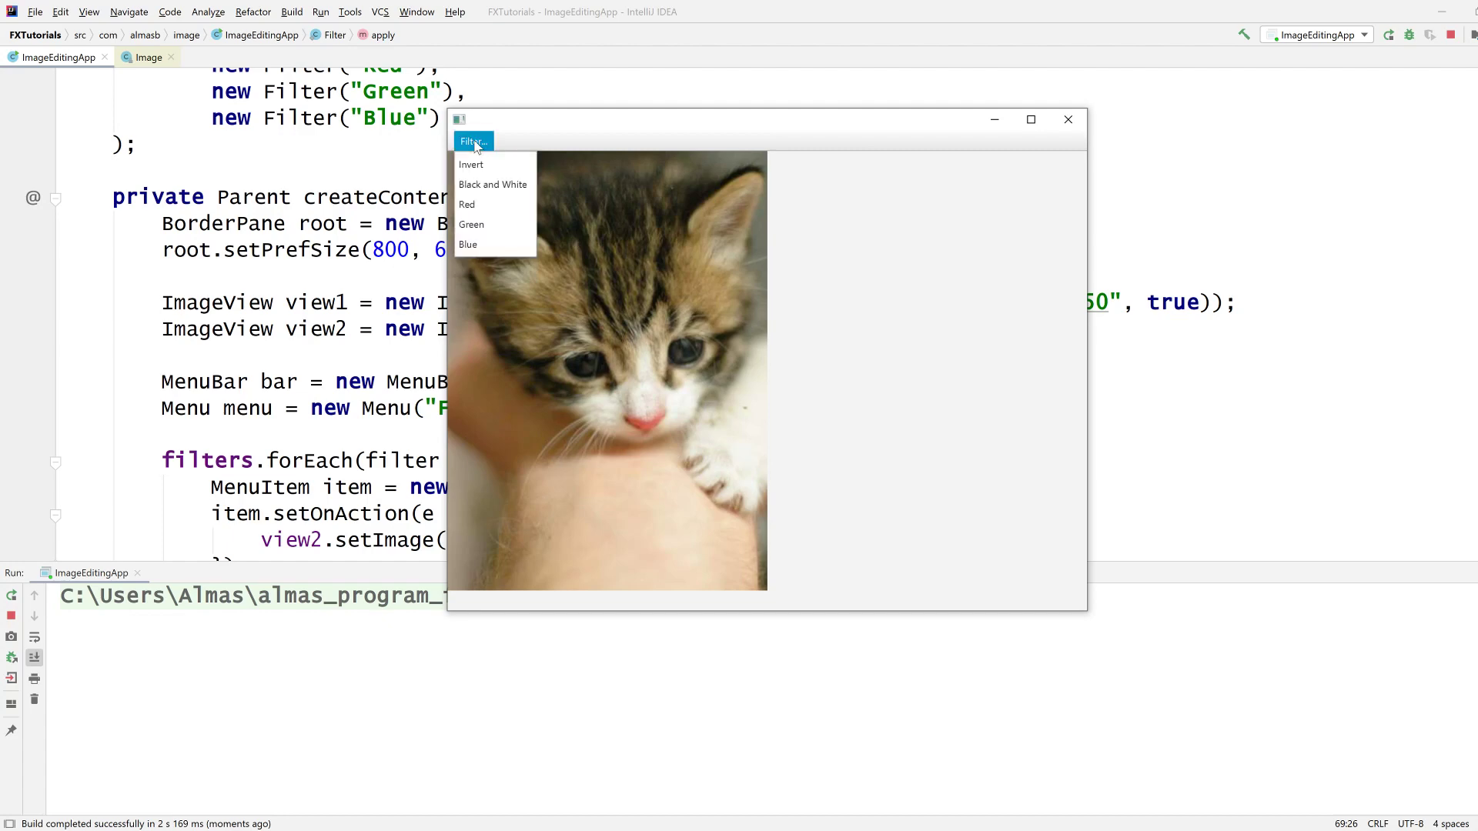
{"action": "mouse_move", "coordinate": [471, 164]}
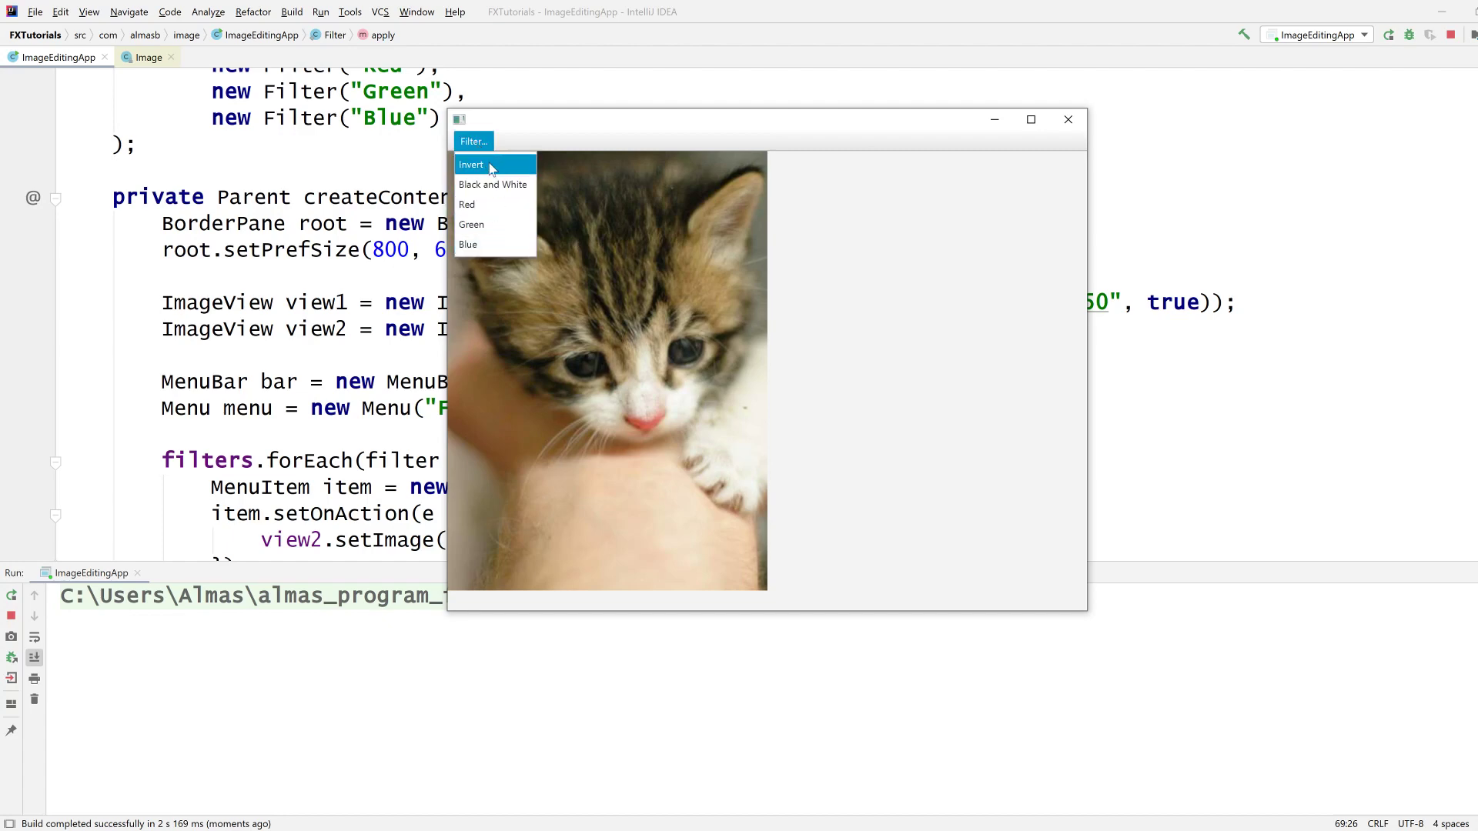
{"action": "left_click", "coordinate": [471, 164]}
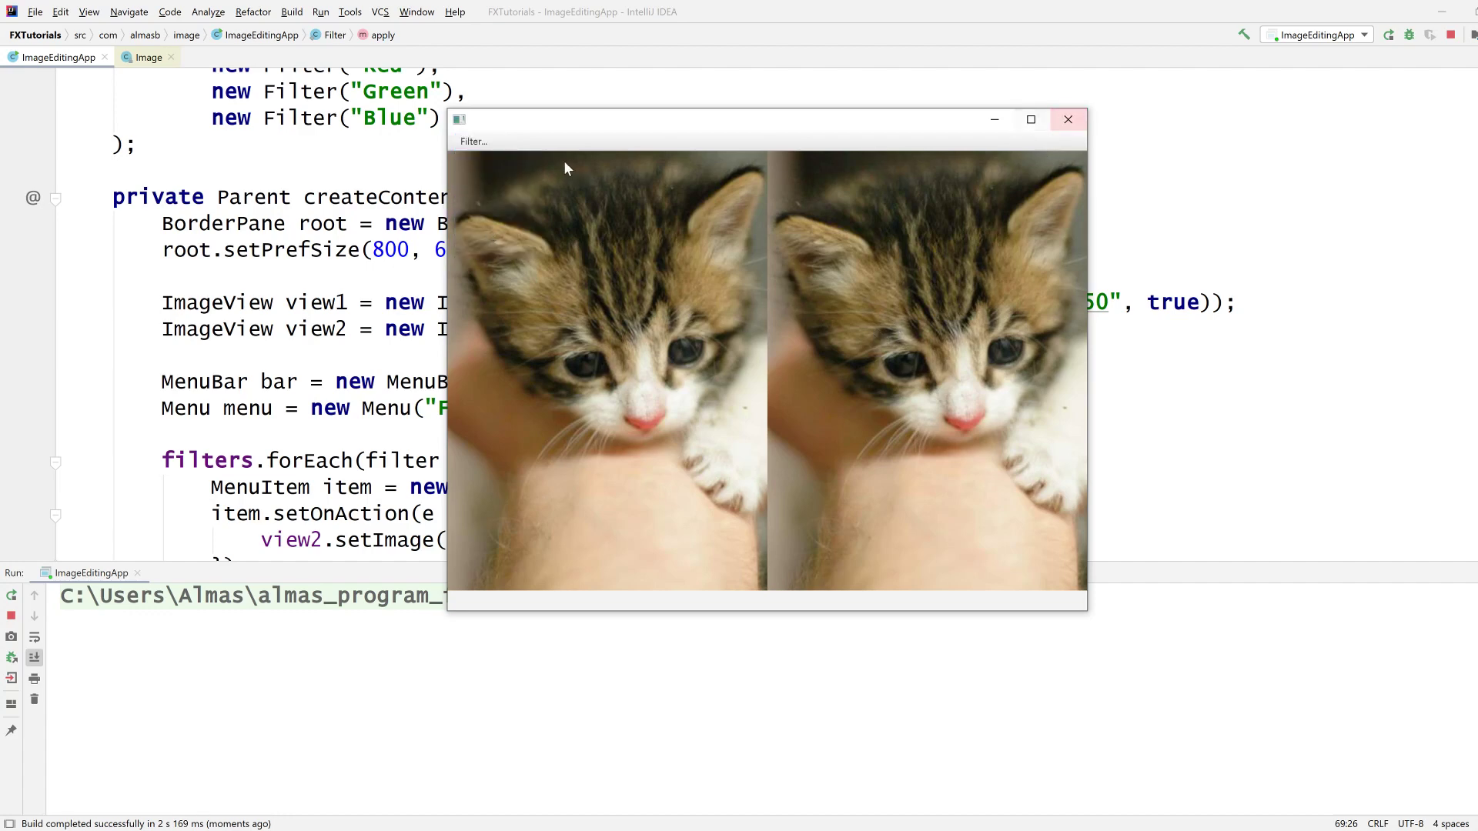
{"action": "mouse_move", "coordinate": [486, 253]}
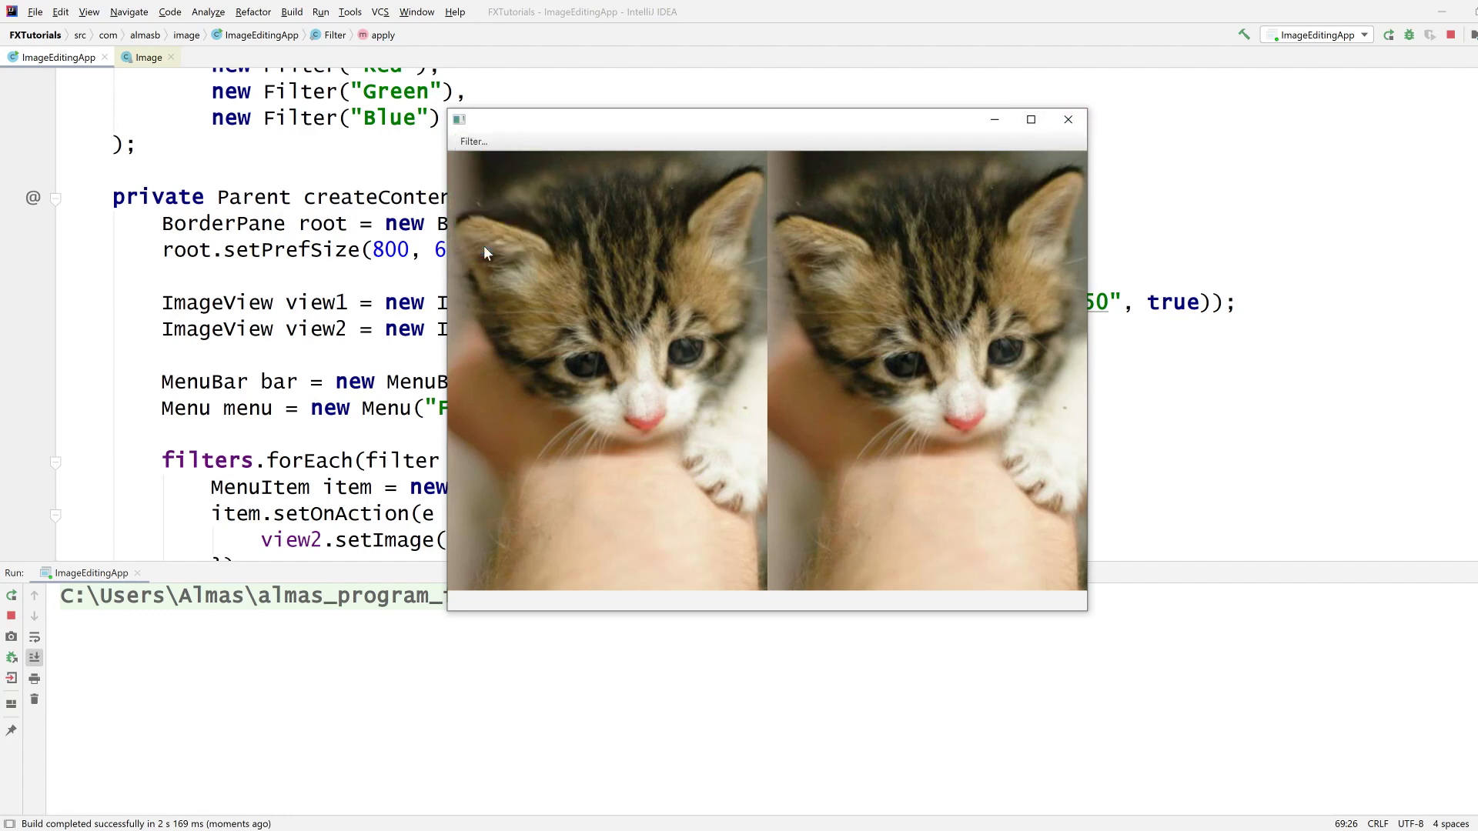
{"action": "left_click", "coordinate": [1068, 120]}
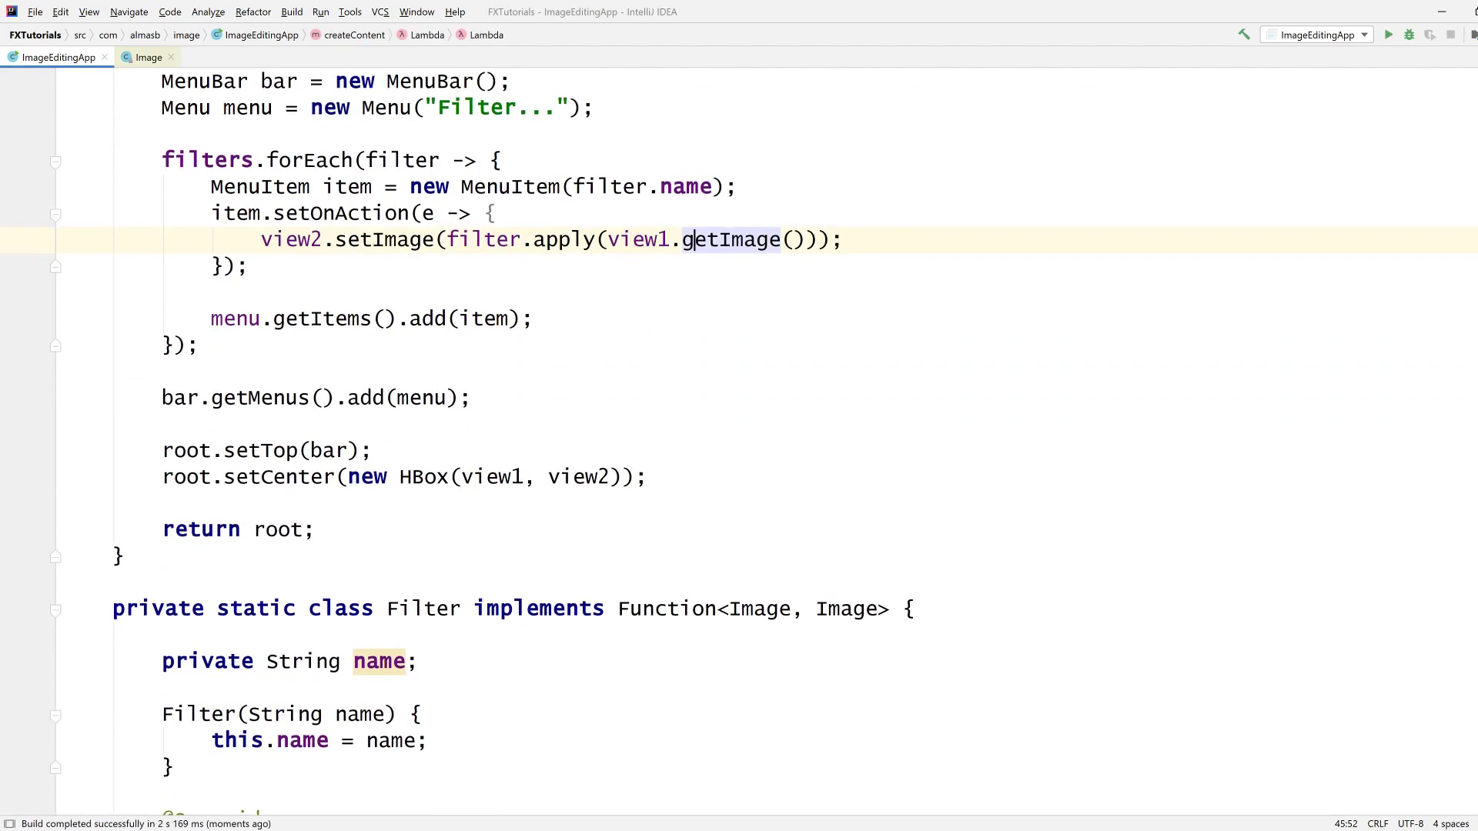
Step: Scroll to the Filter class's apply method and make room above return image
{"action": "scroll", "scroll_direction": "down", "scroll_amount": 3}
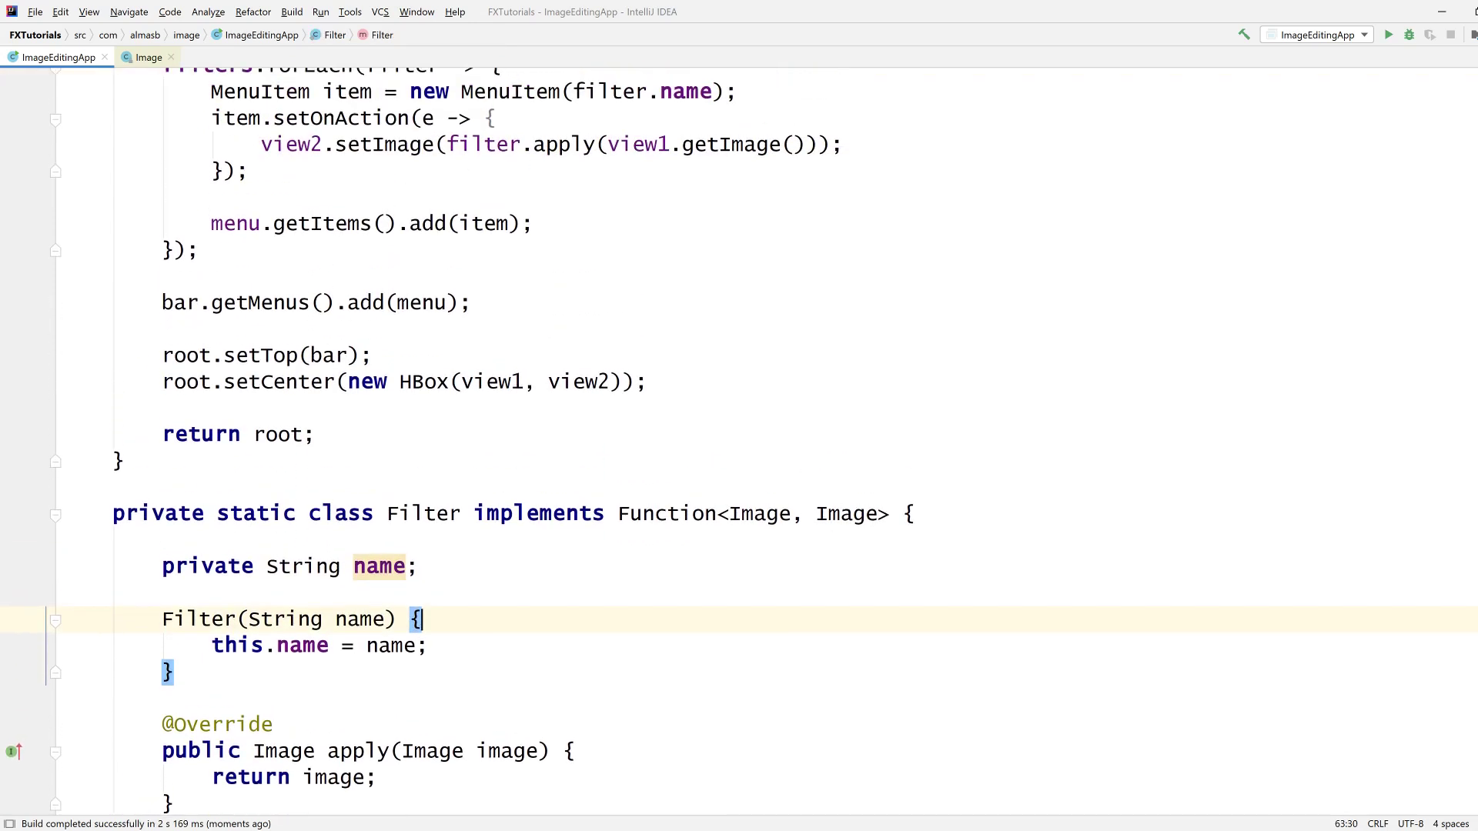
{"action": "scroll", "scroll_direction": "up", "scroll_amount": 3}
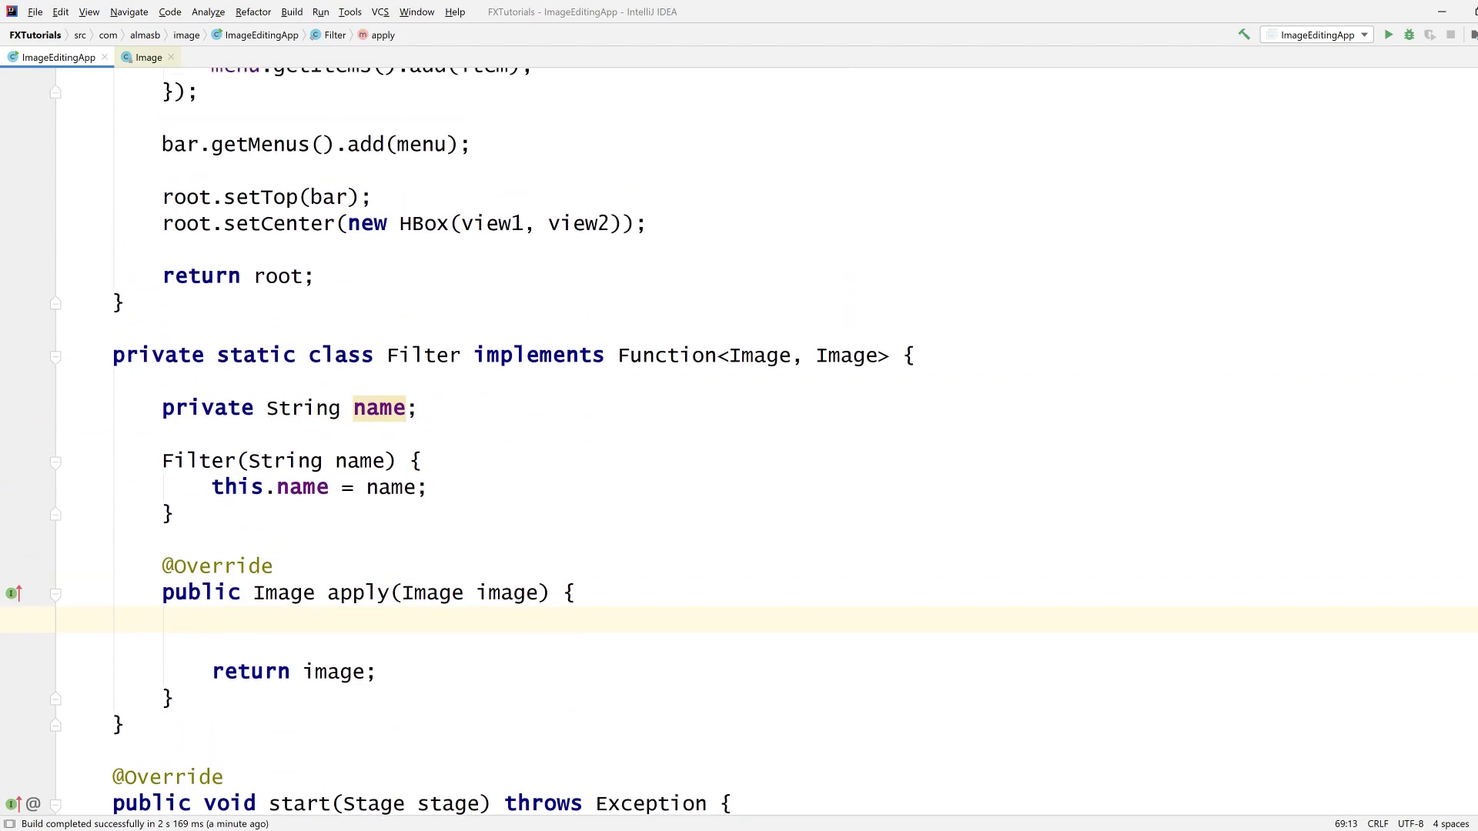
Step: Start a WritableImage img created with new WritableImage() in apply
{"action": "type", "text": "WritableImage image"}
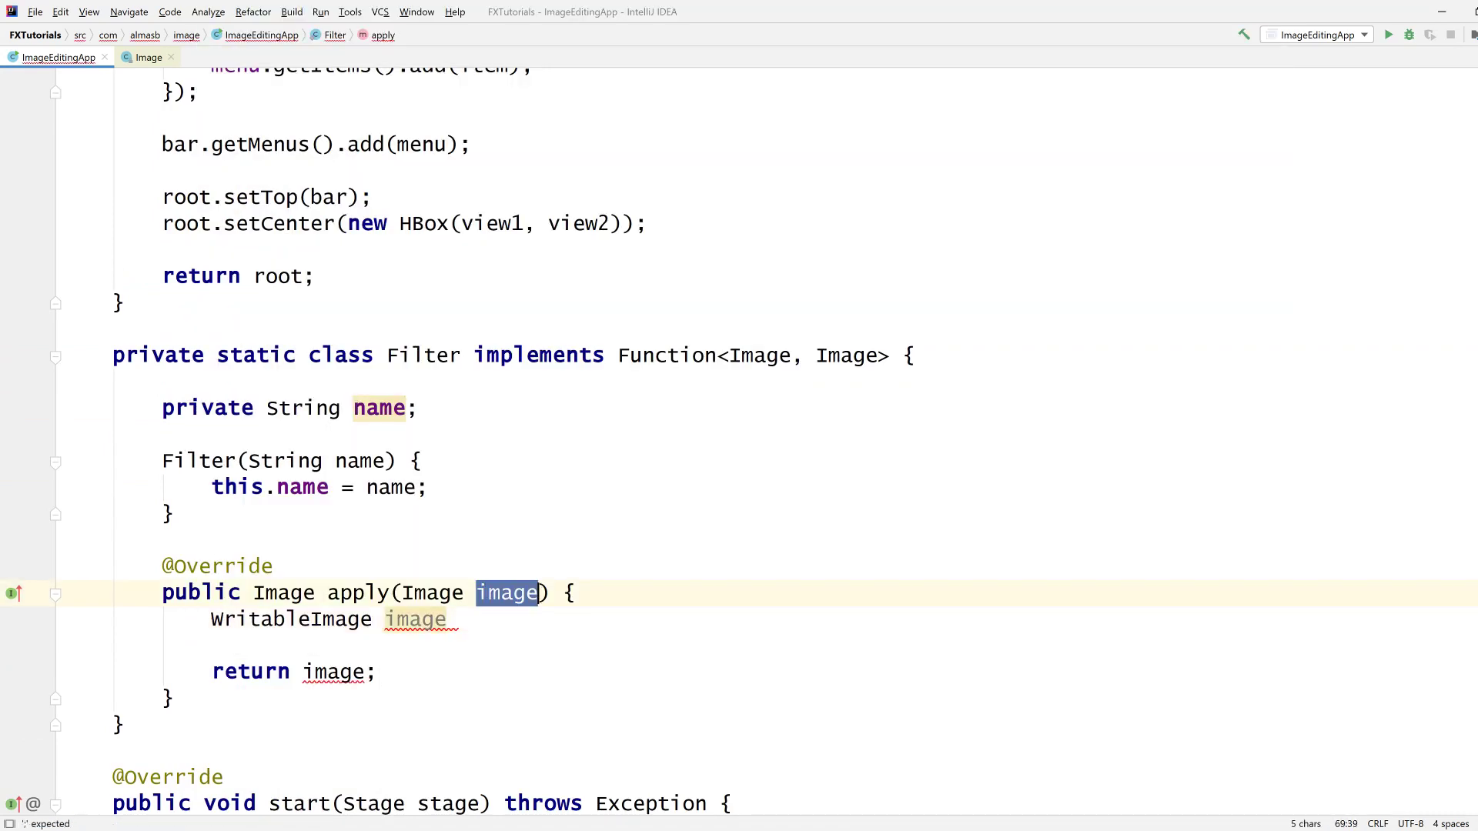
{"action": "type", "text": "img"}
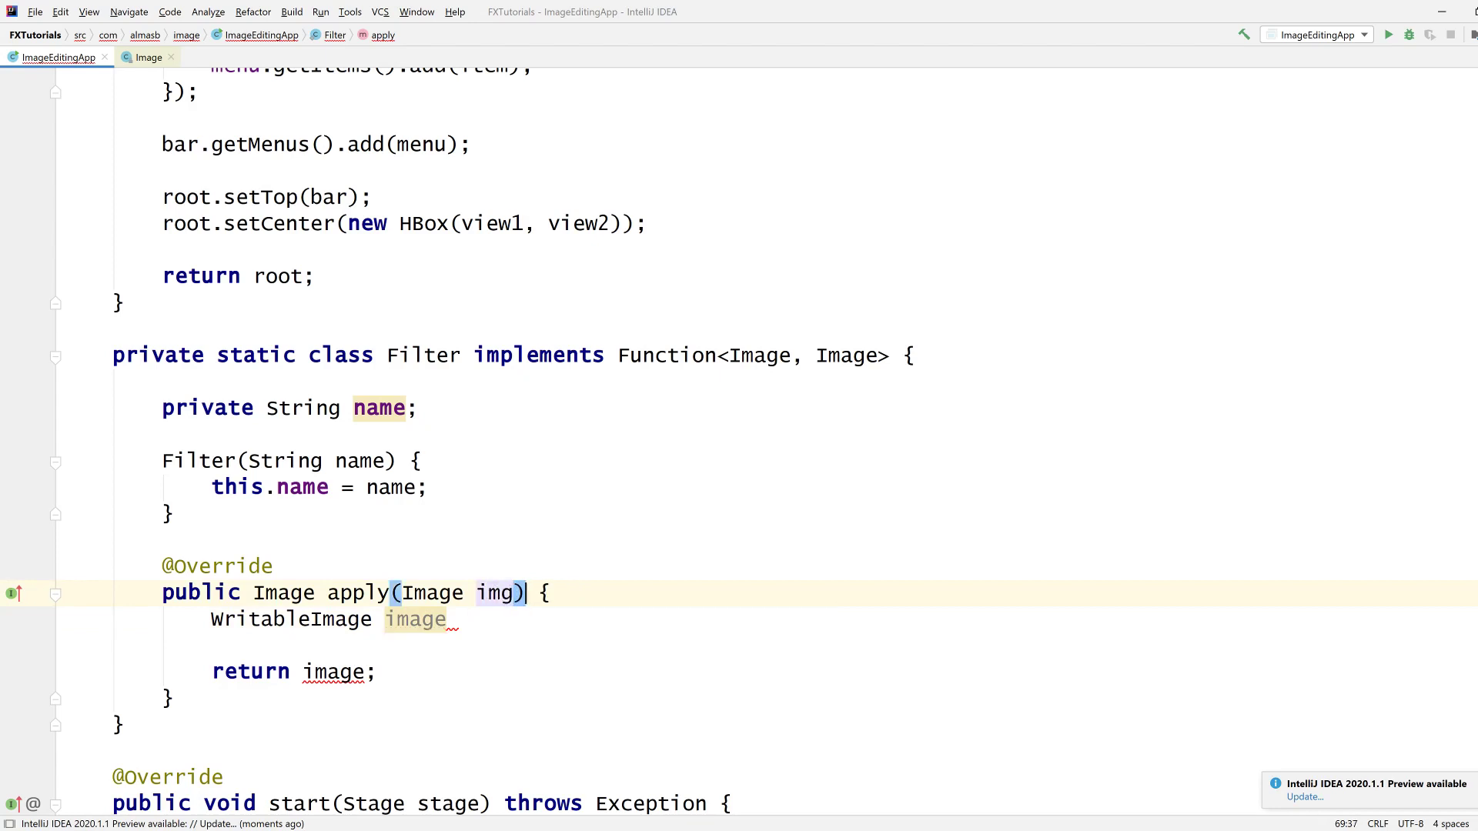
{"action": "left_click", "coordinate": [453, 619]}
{"action": "type", "text": " ="}
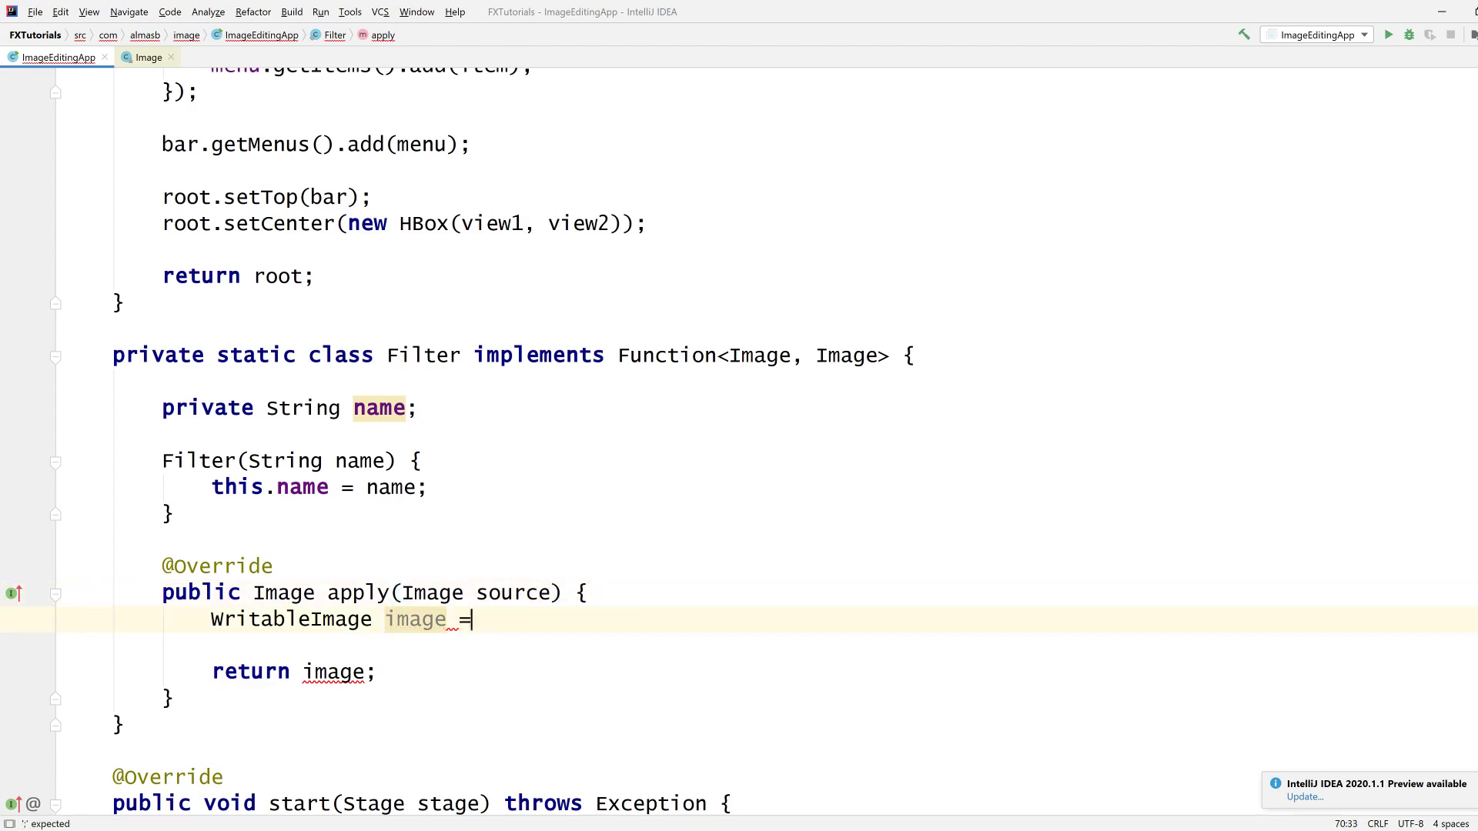
{"action": "type", "text": "new WritableImage();"}
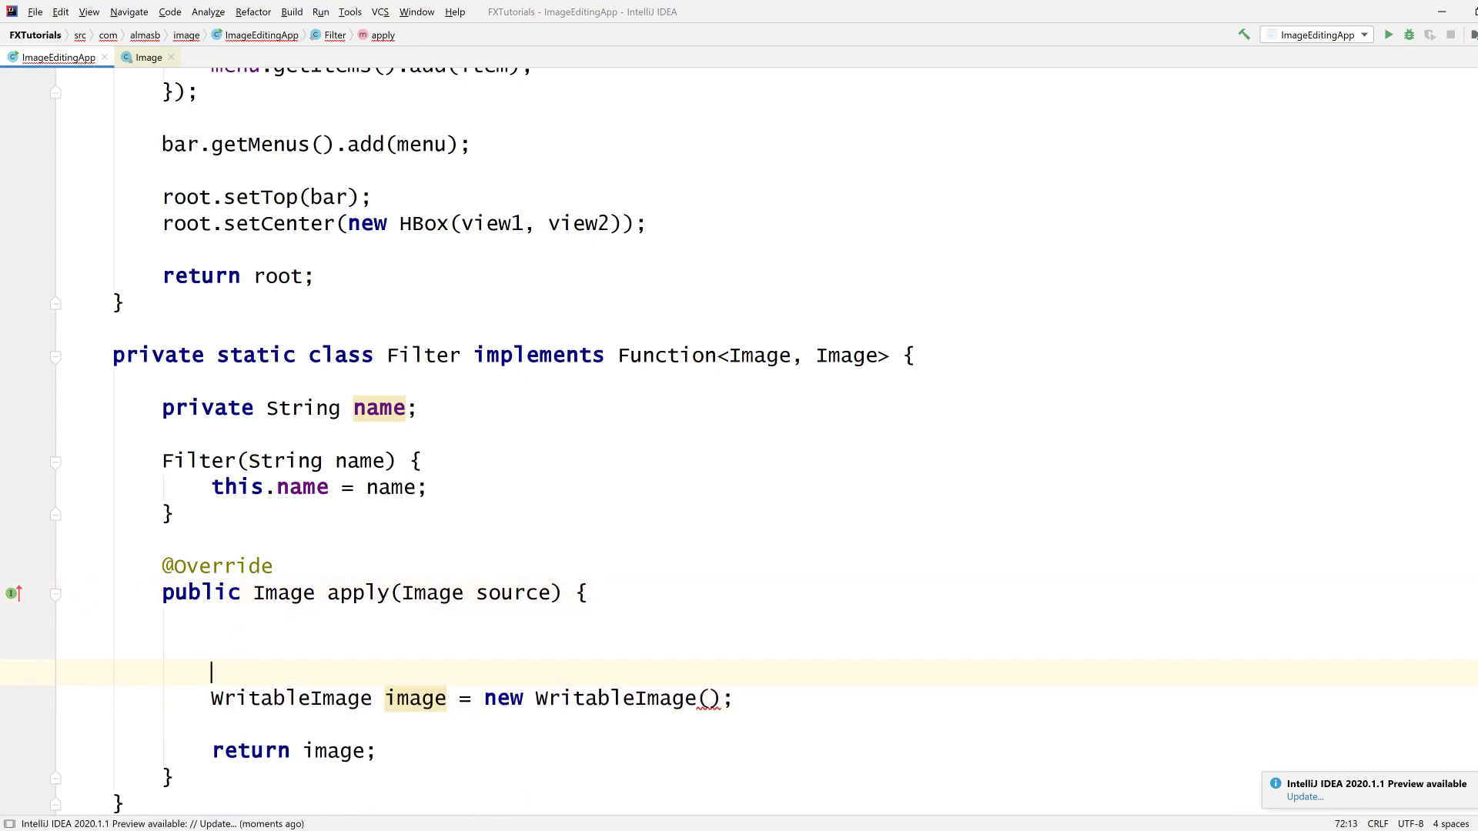
Step: Read int w and h from source via (int) casts and size the WritableImage w by h
{"action": "type", "text": "int w = sou"}
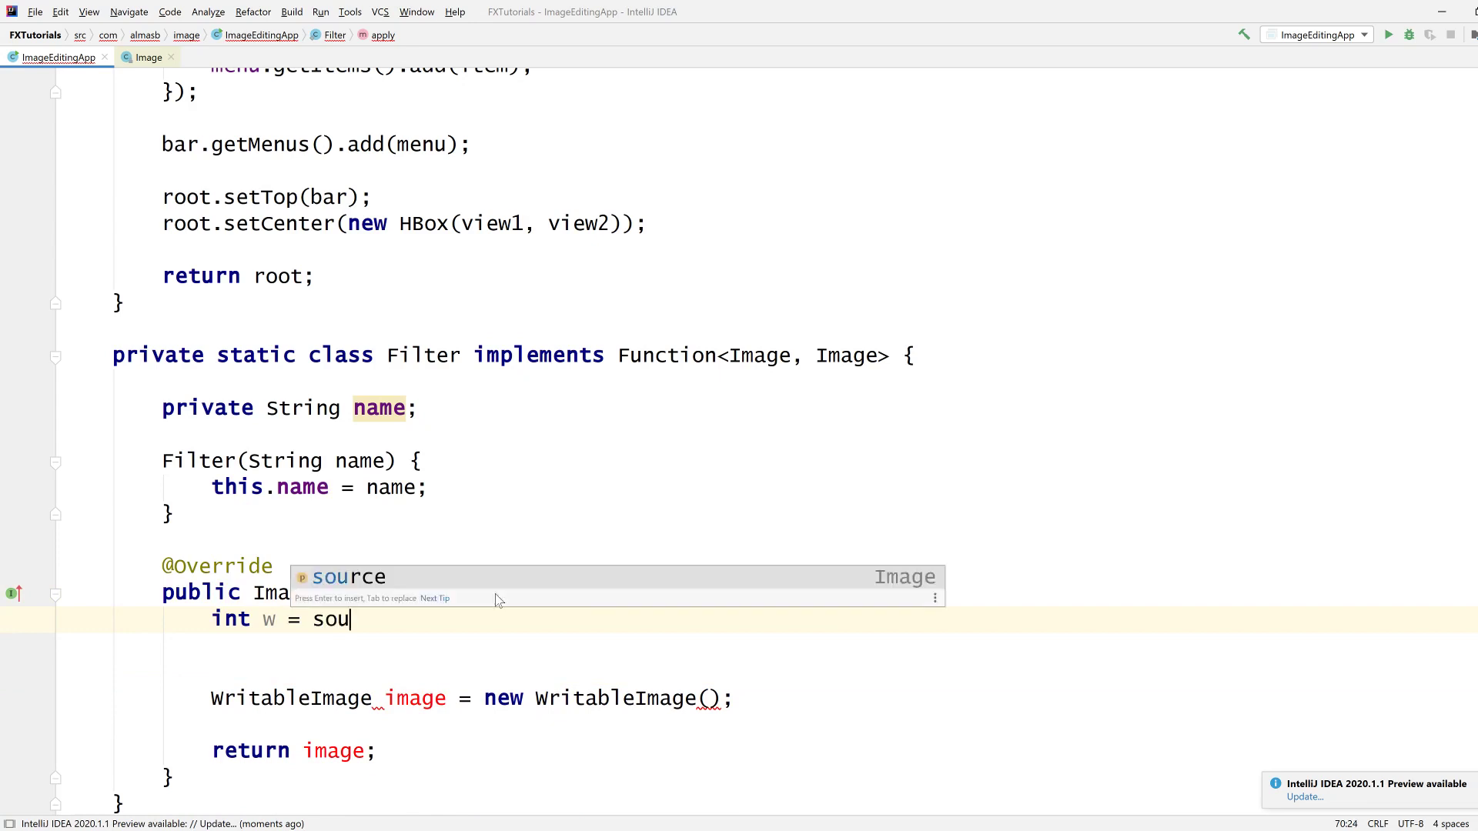
{"action": "type", "text": "rce.getWidth();"}
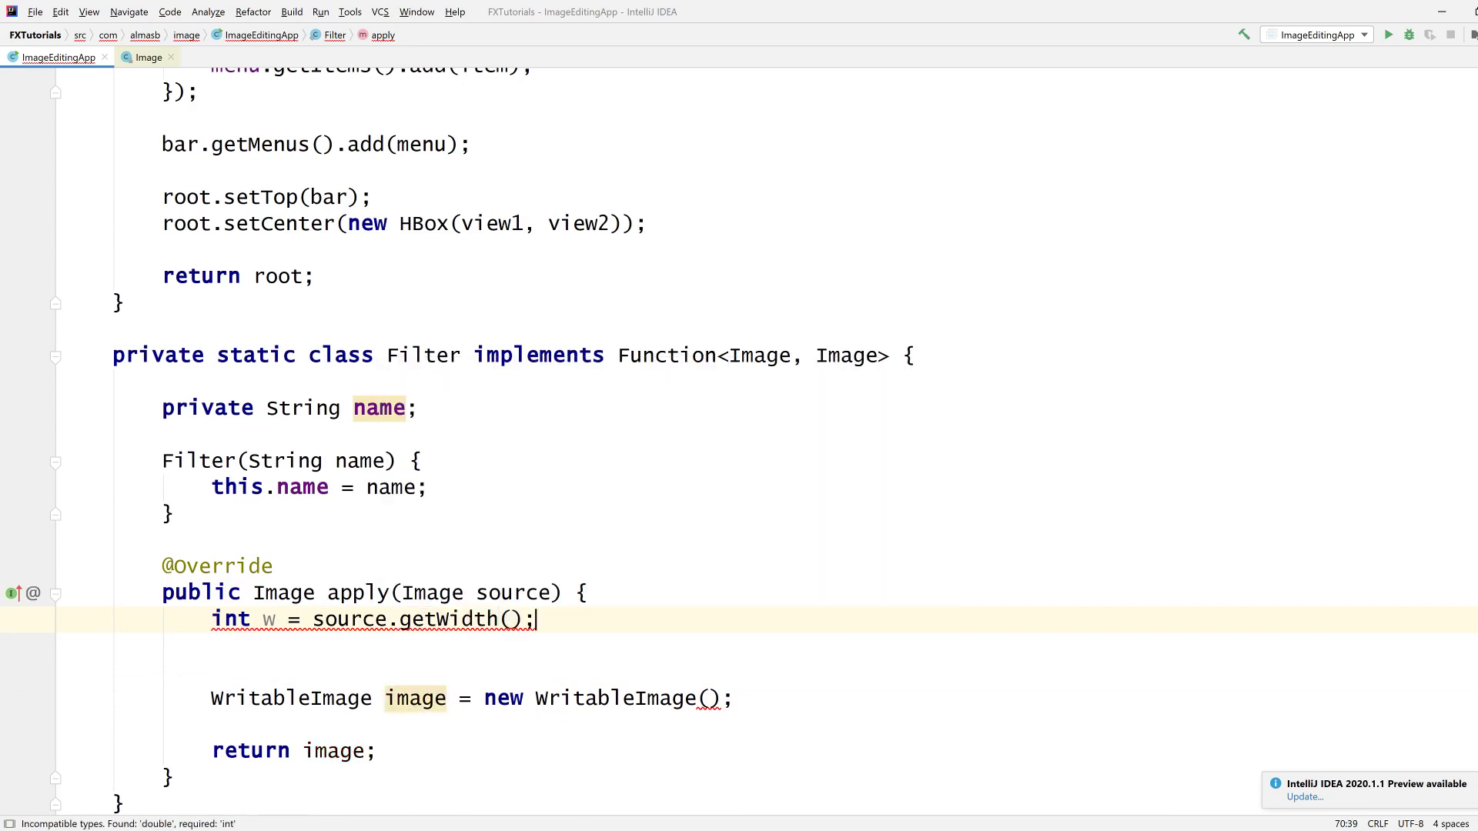
{"action": "type", "text": "(int)"}
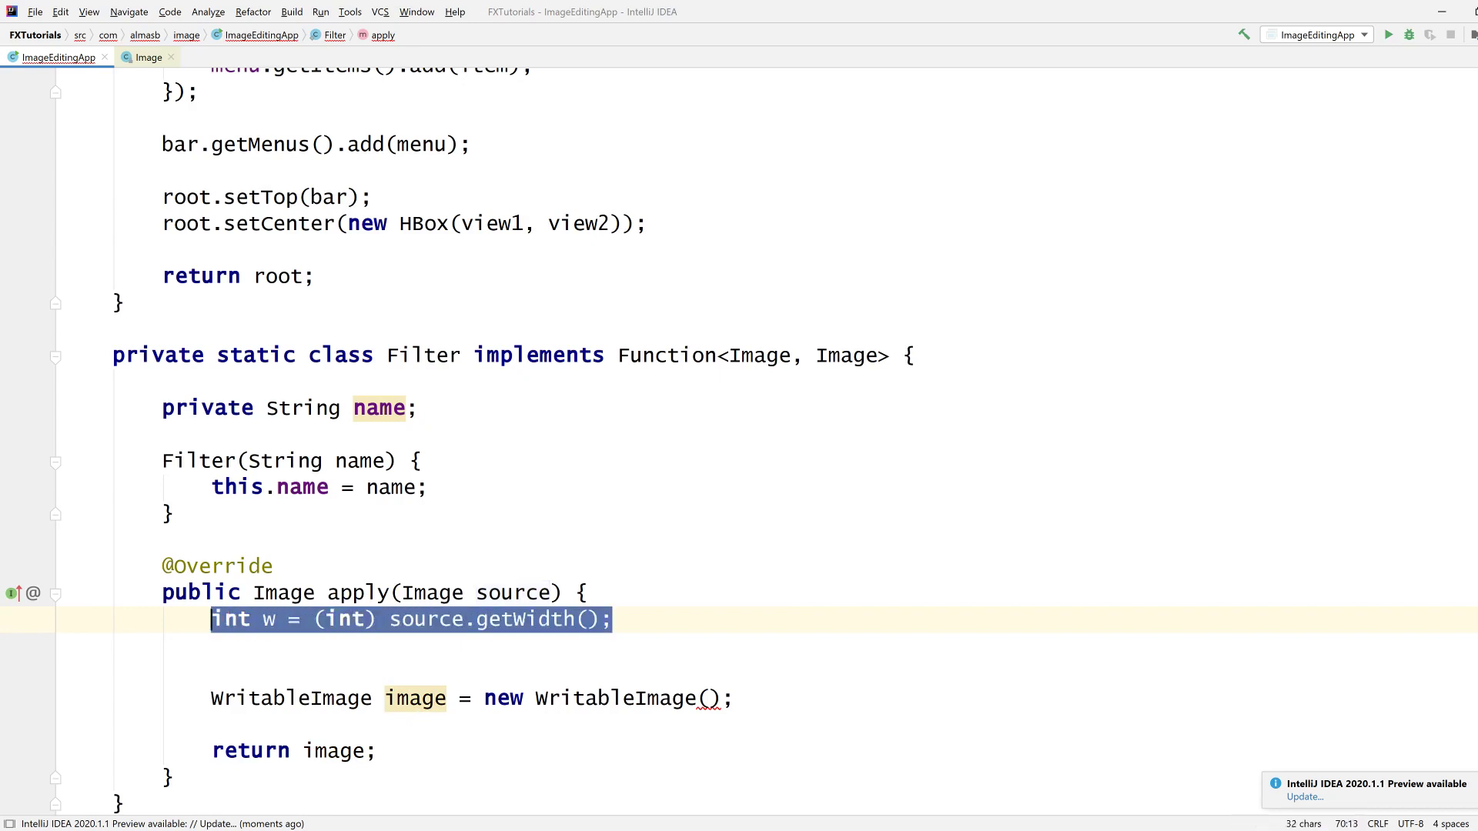
{"action": "type", "text": "int h = (int) source.getWidth();"}
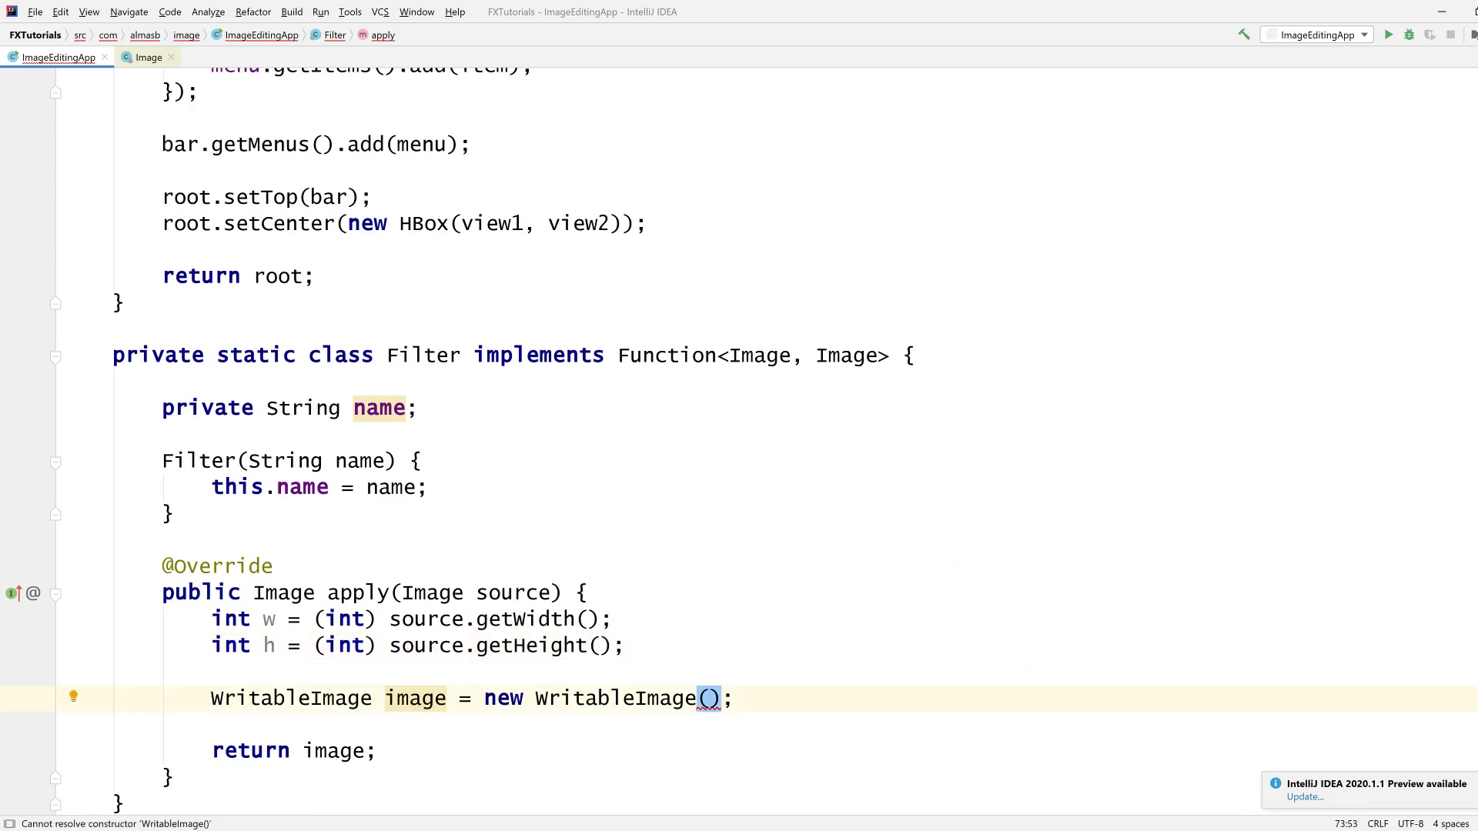
{"action": "left_click", "coordinate": [709, 698]}
{"action": "type", "text": "w, h"}
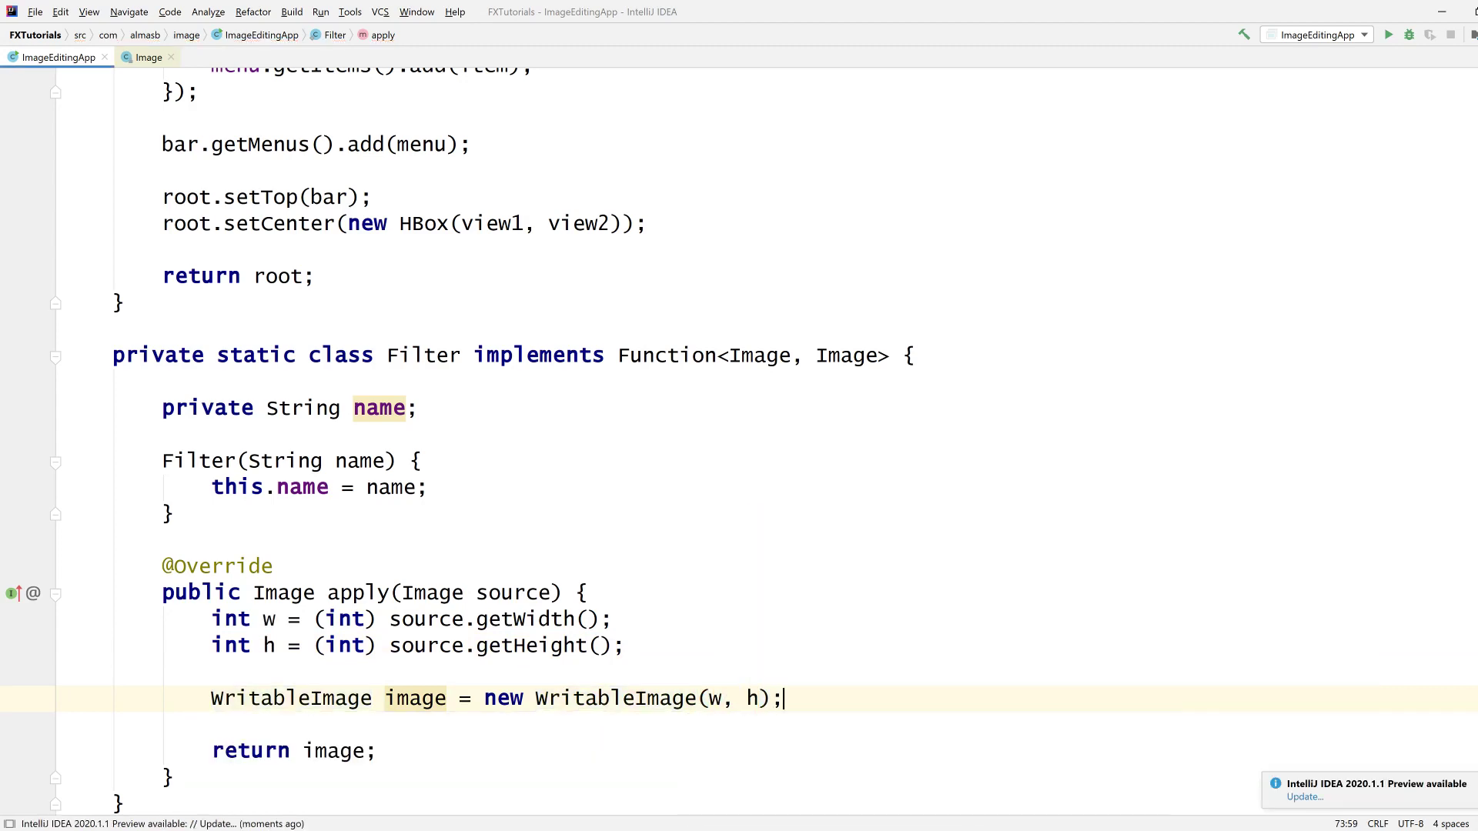
{"action": "key", "text": "enter"}
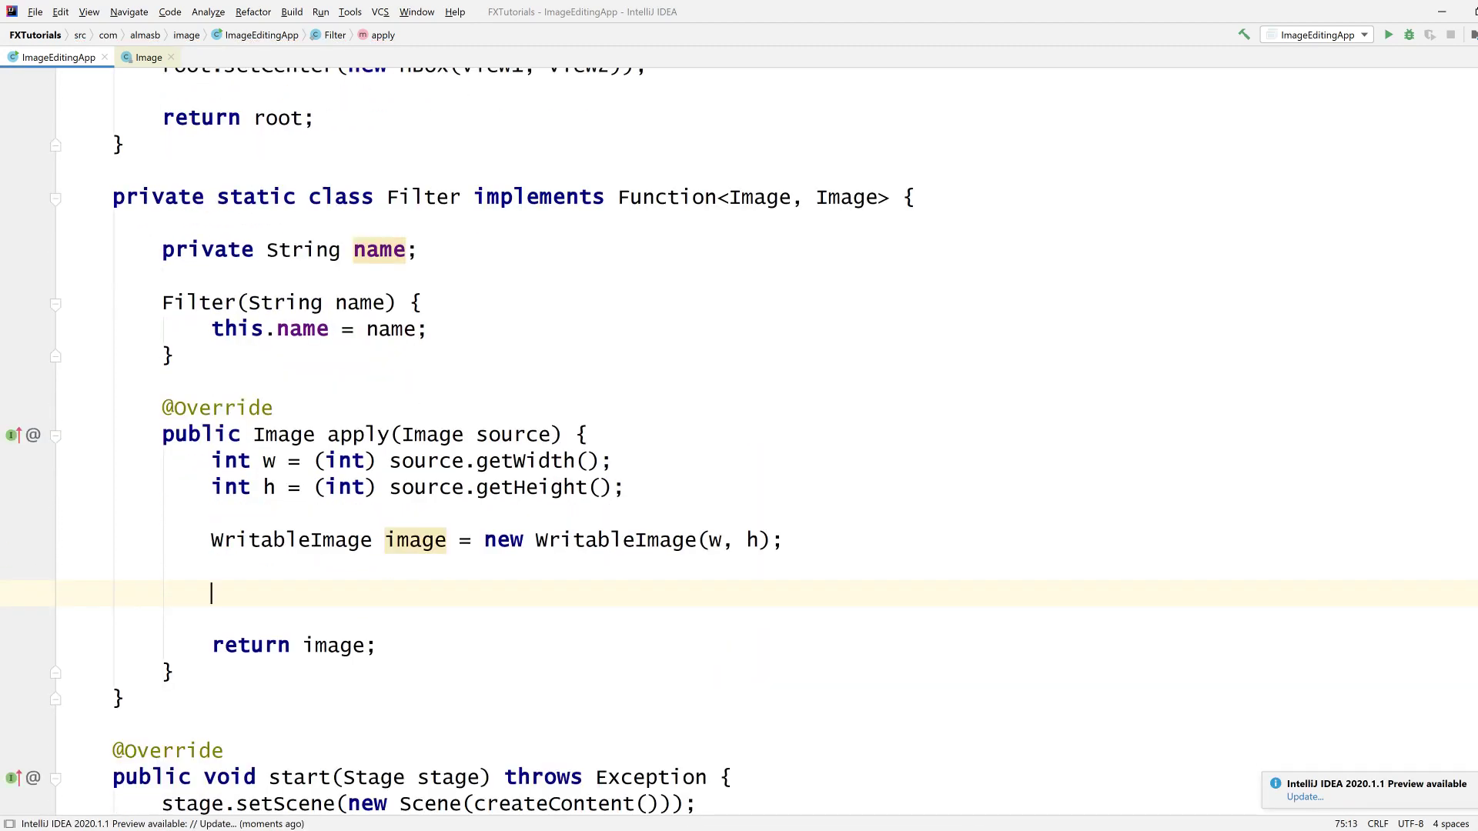
{"action": "scroll", "scroll_direction": "down", "scroll_amount": 3}
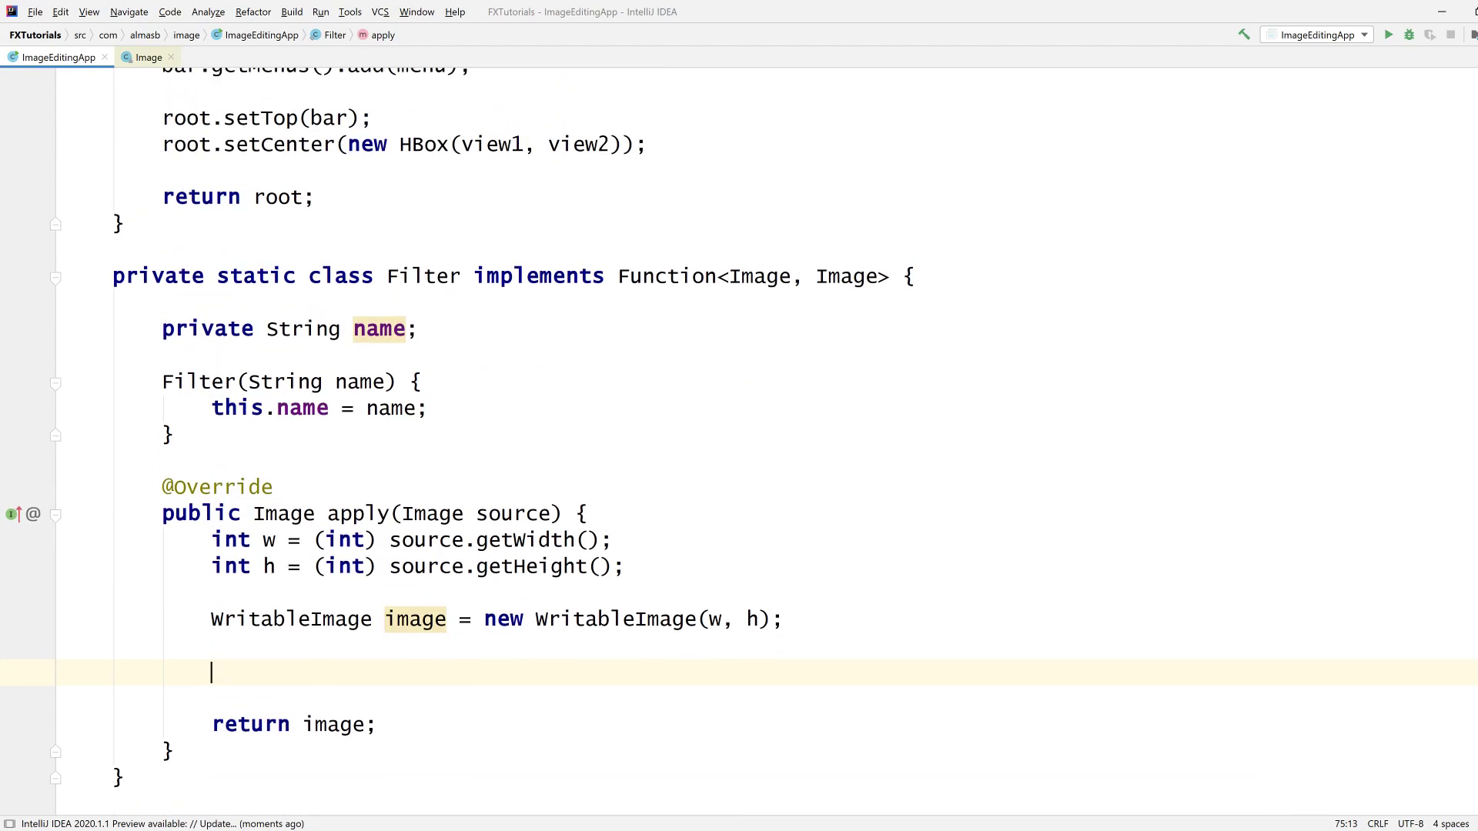
Step: Loop y over h and x over w, reading Color c1 from source.getPixelReader().getColor(x, y)
{"action": "type", "text": "sou"}
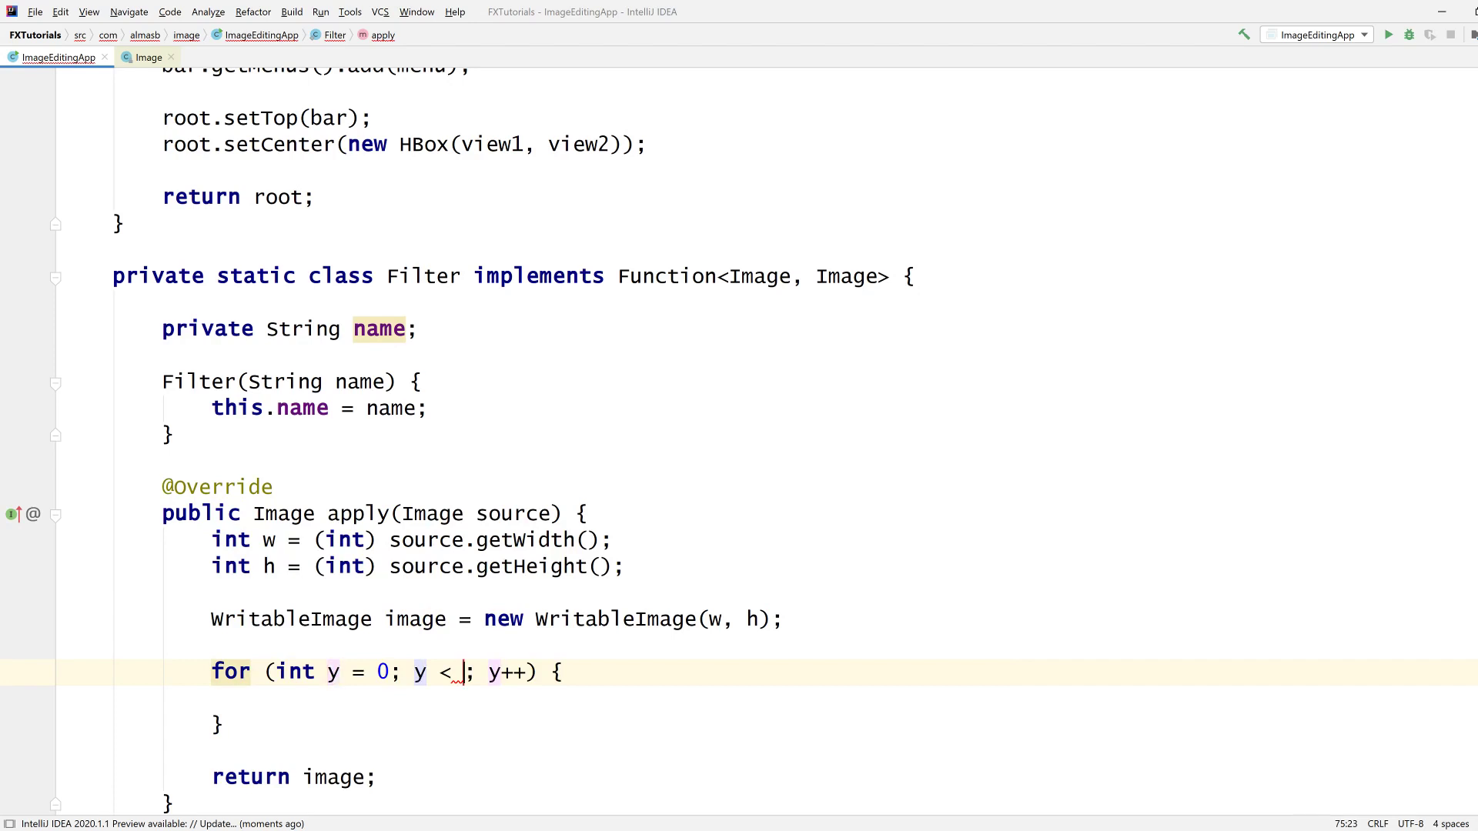
{"action": "type", "text": "h"}
{"action": "left_click", "coordinate": [452, 698]}
{"action": "type", "text": "for (int x = 0; x < ; x++) {"}
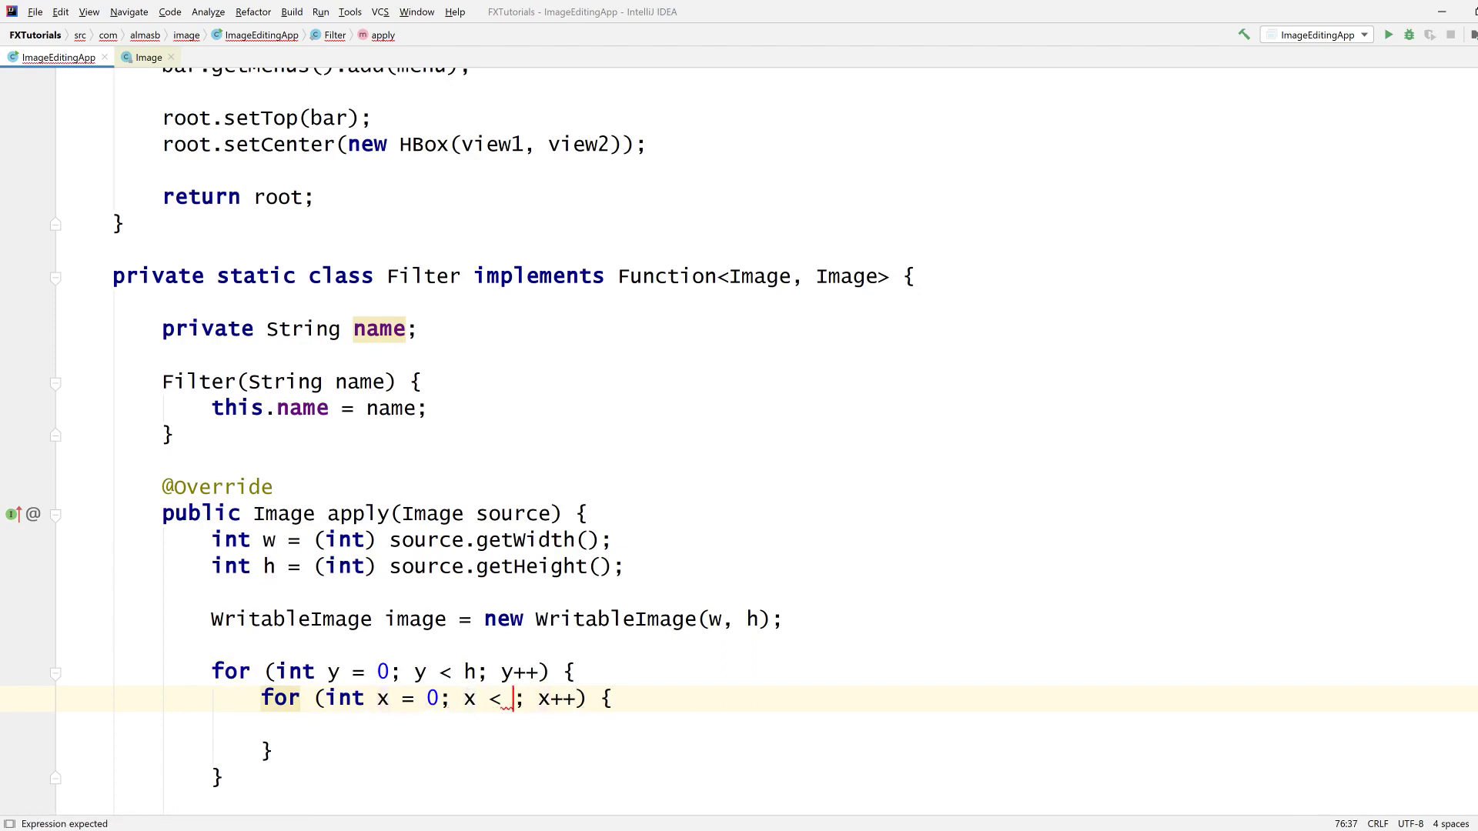
{"action": "type", "text": "w"}
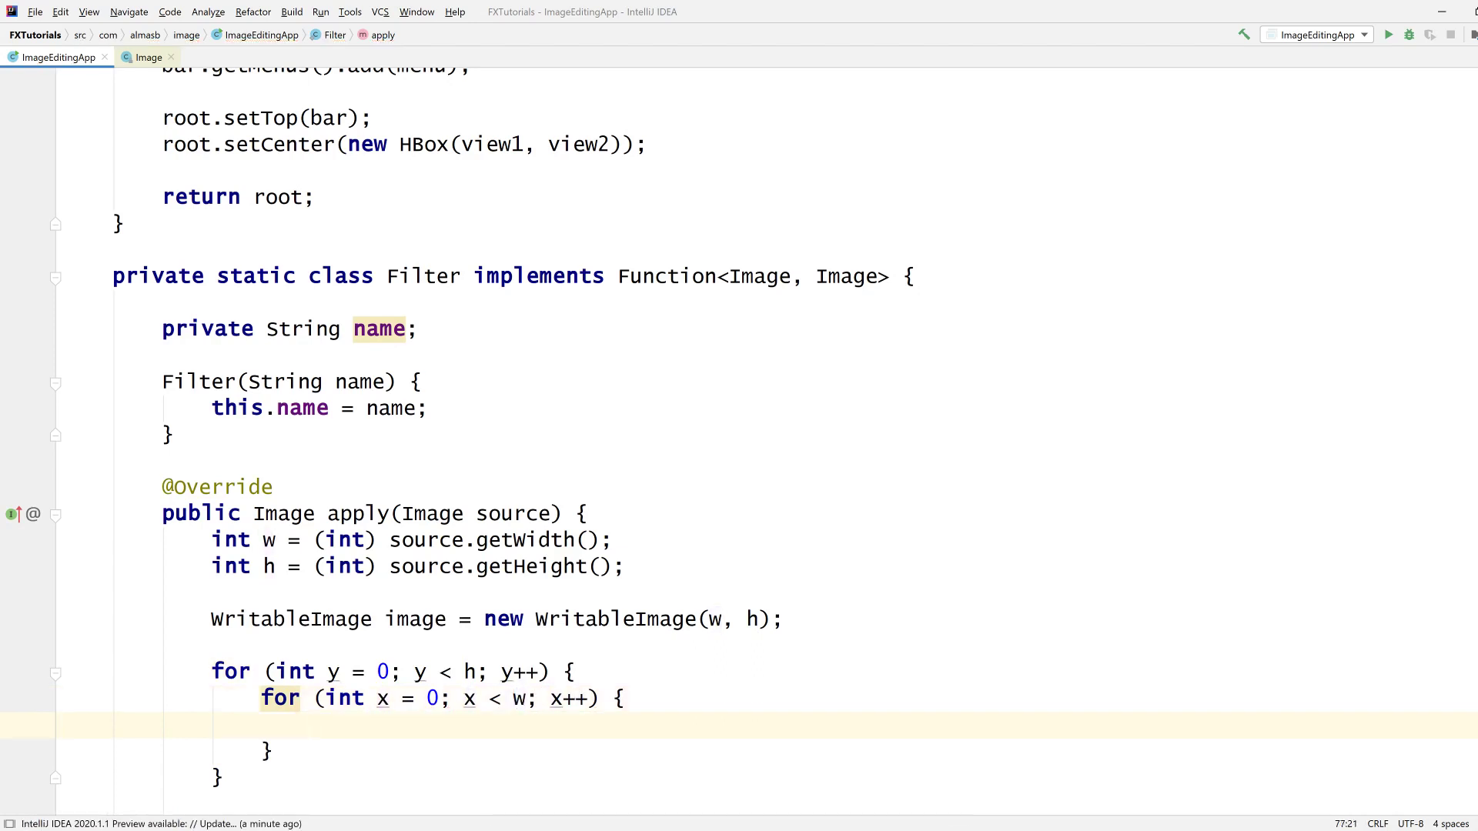
{"action": "type", "text": "Col"}
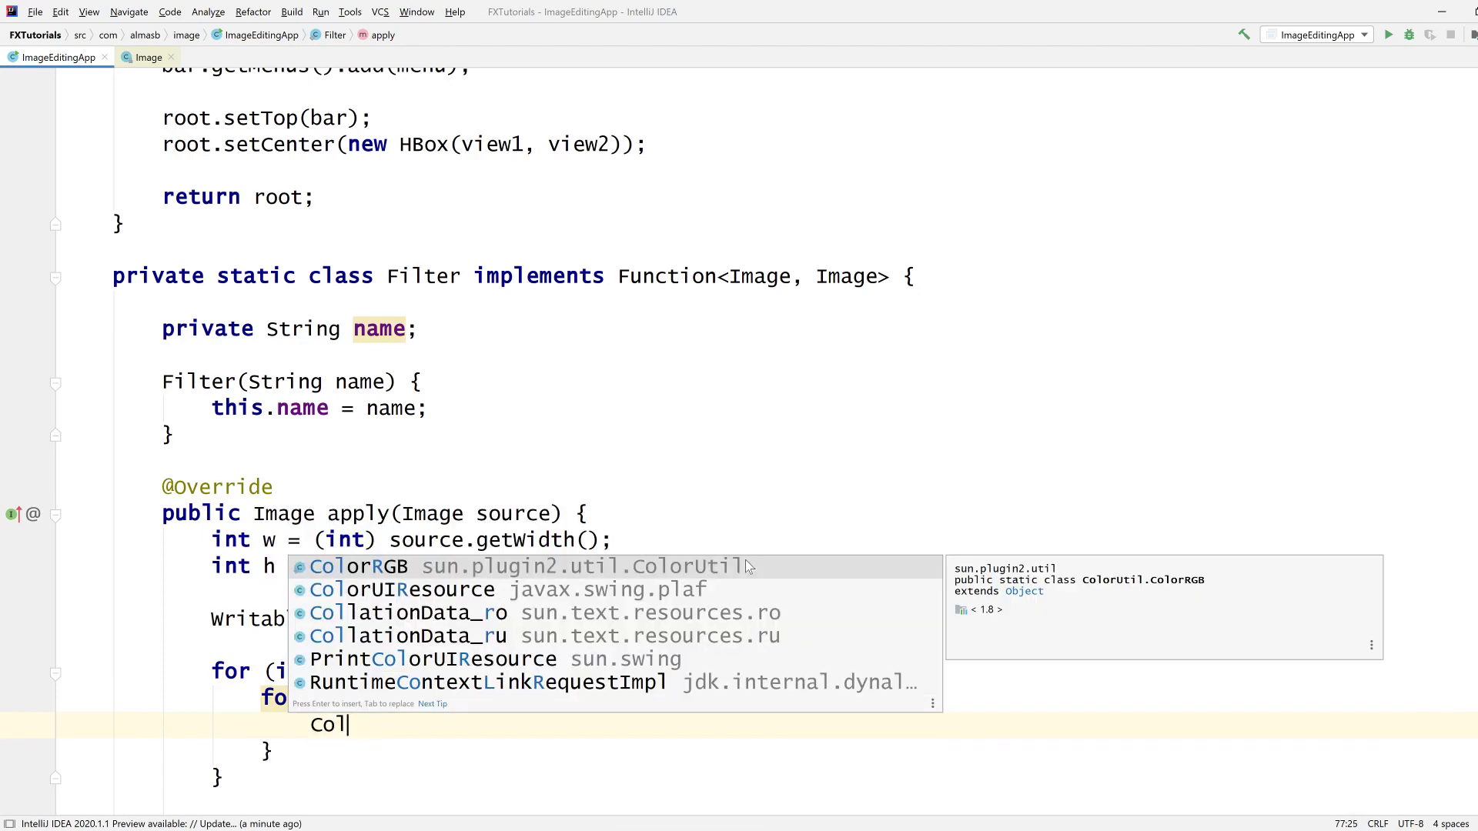
{"action": "type", "text": "or"}
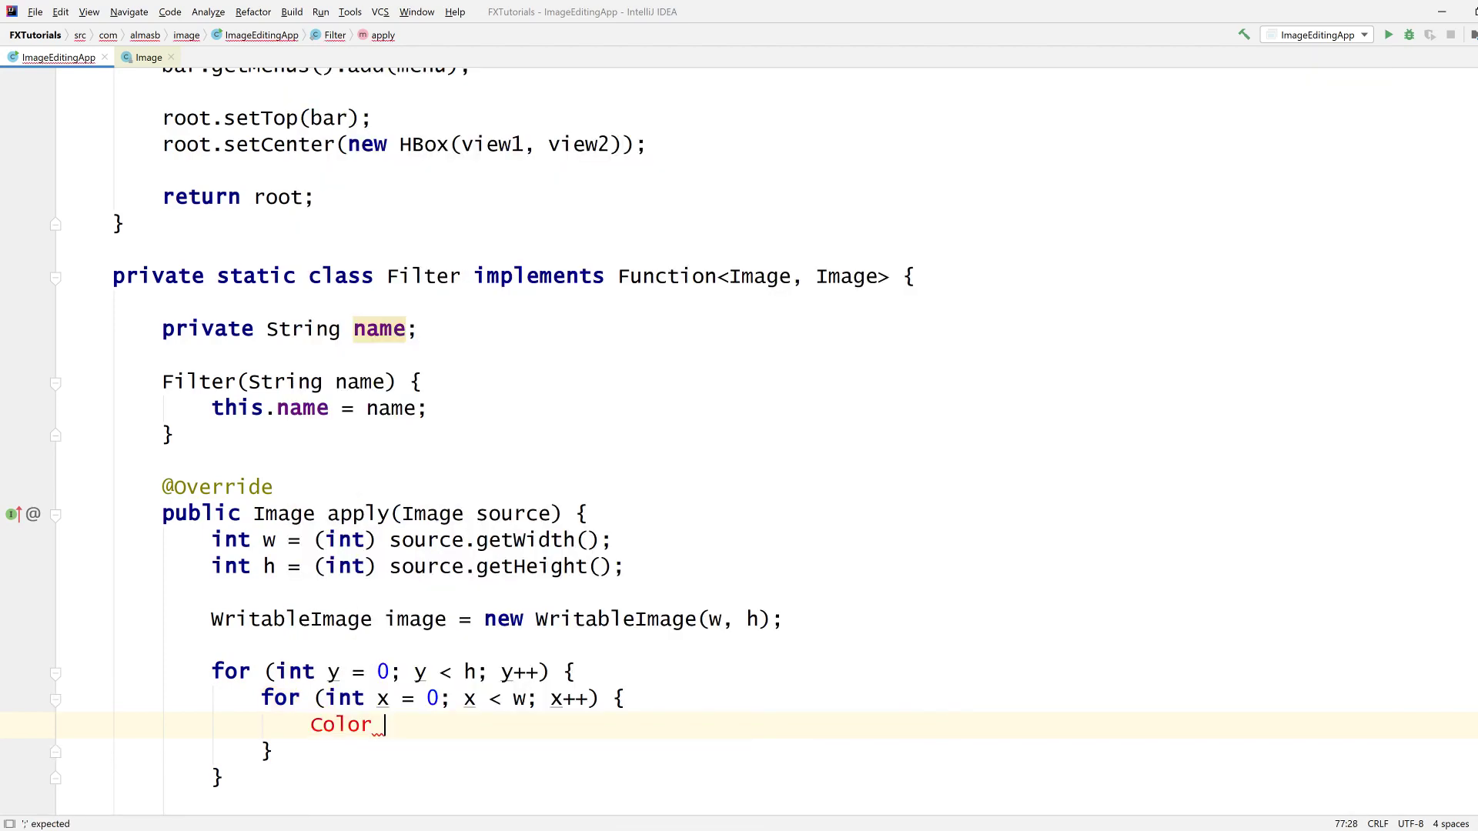
{"action": "type", "text": "c1 ="}
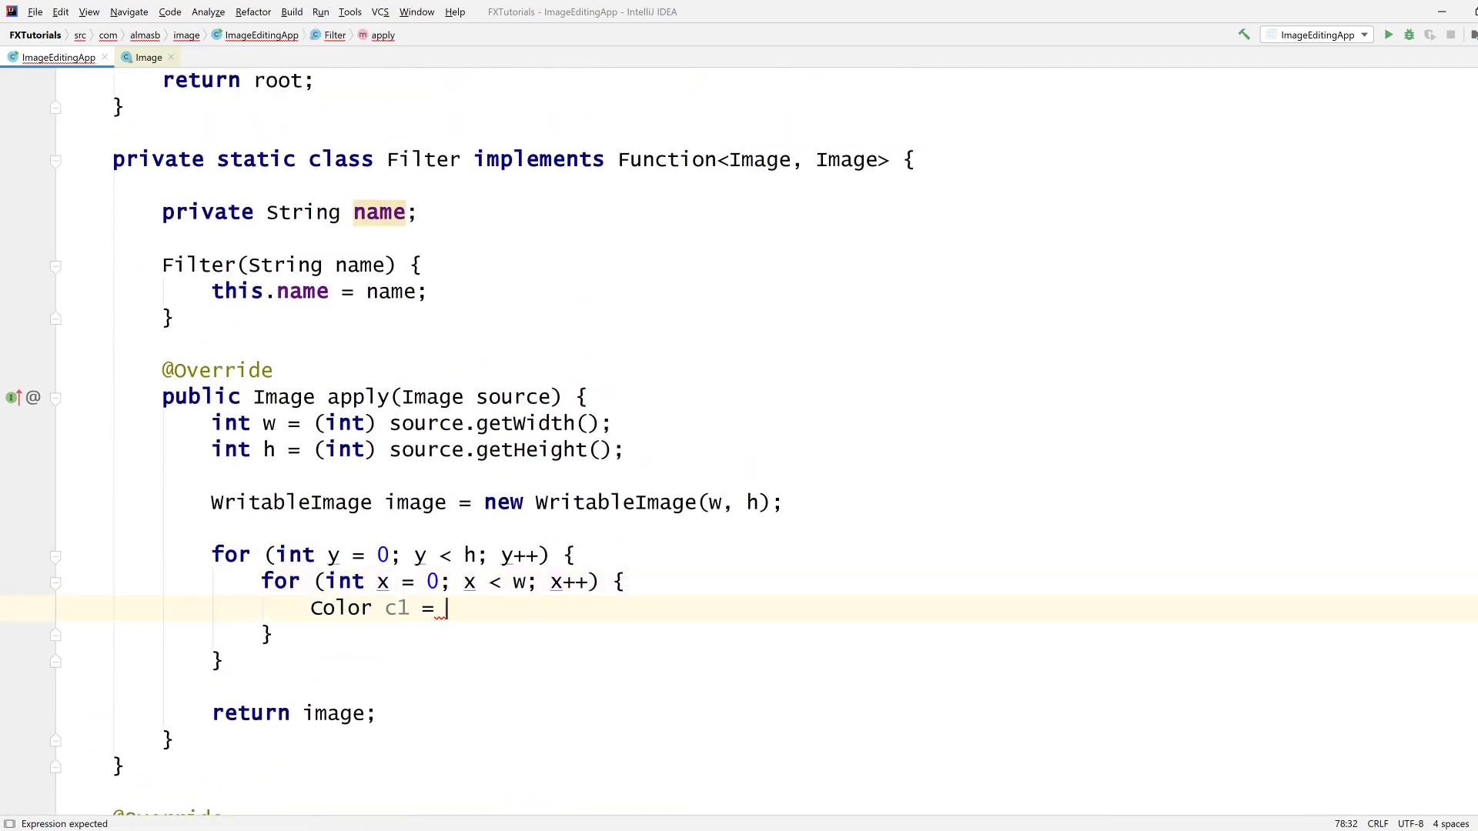
{"action": "type", "text": "source.getPixelReader()."}
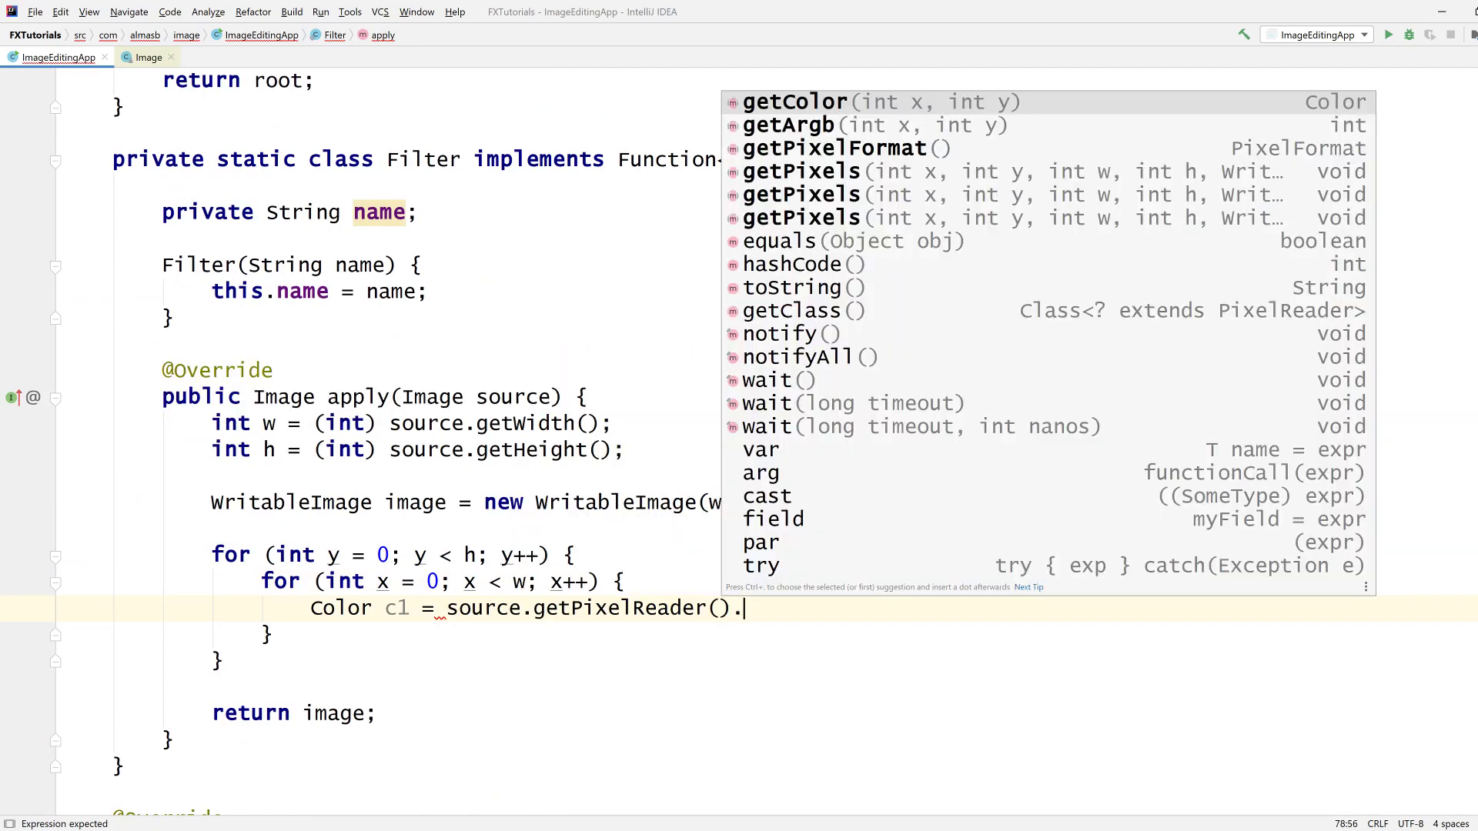
{"action": "left_click", "coordinate": [794, 102]}
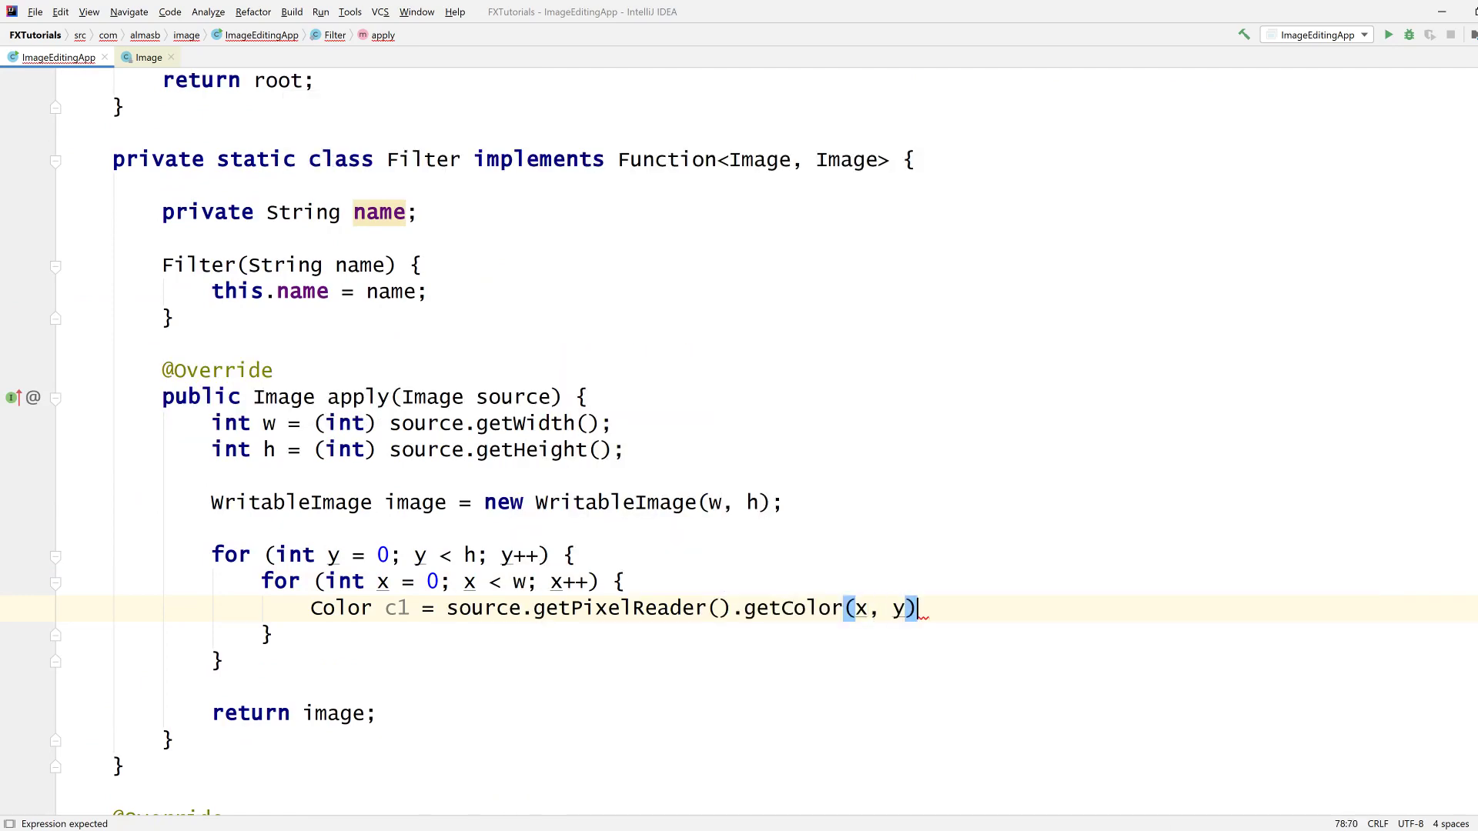
{"action": "key", "text": "enter"}
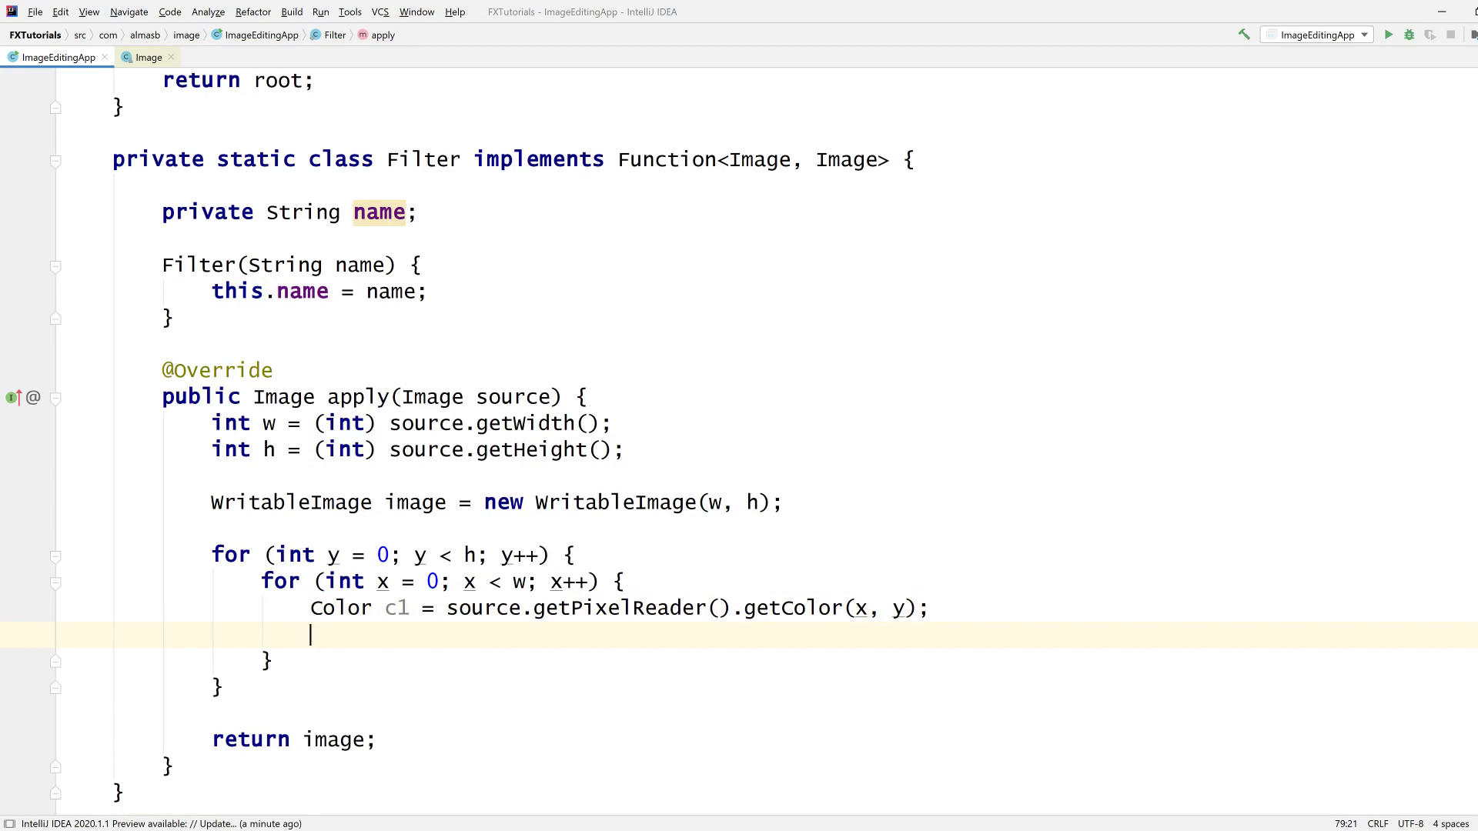
Step: Write colour c2 into the new image with image.getPixelWriter().setColor(x, y, c2)
{"action": "type", "text": "image"}
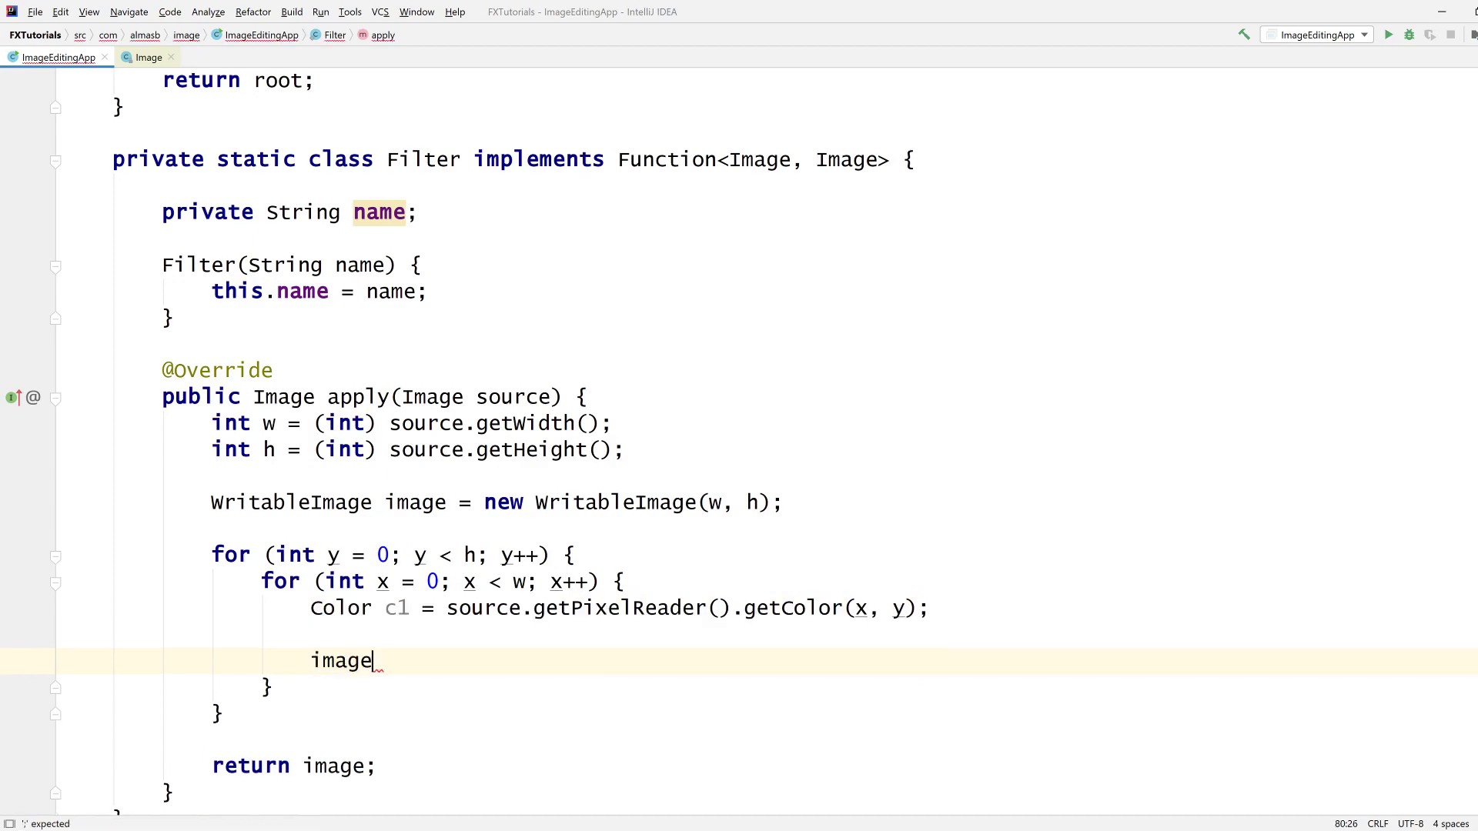
{"action": "type", "text": ".getPixelWriter()."}
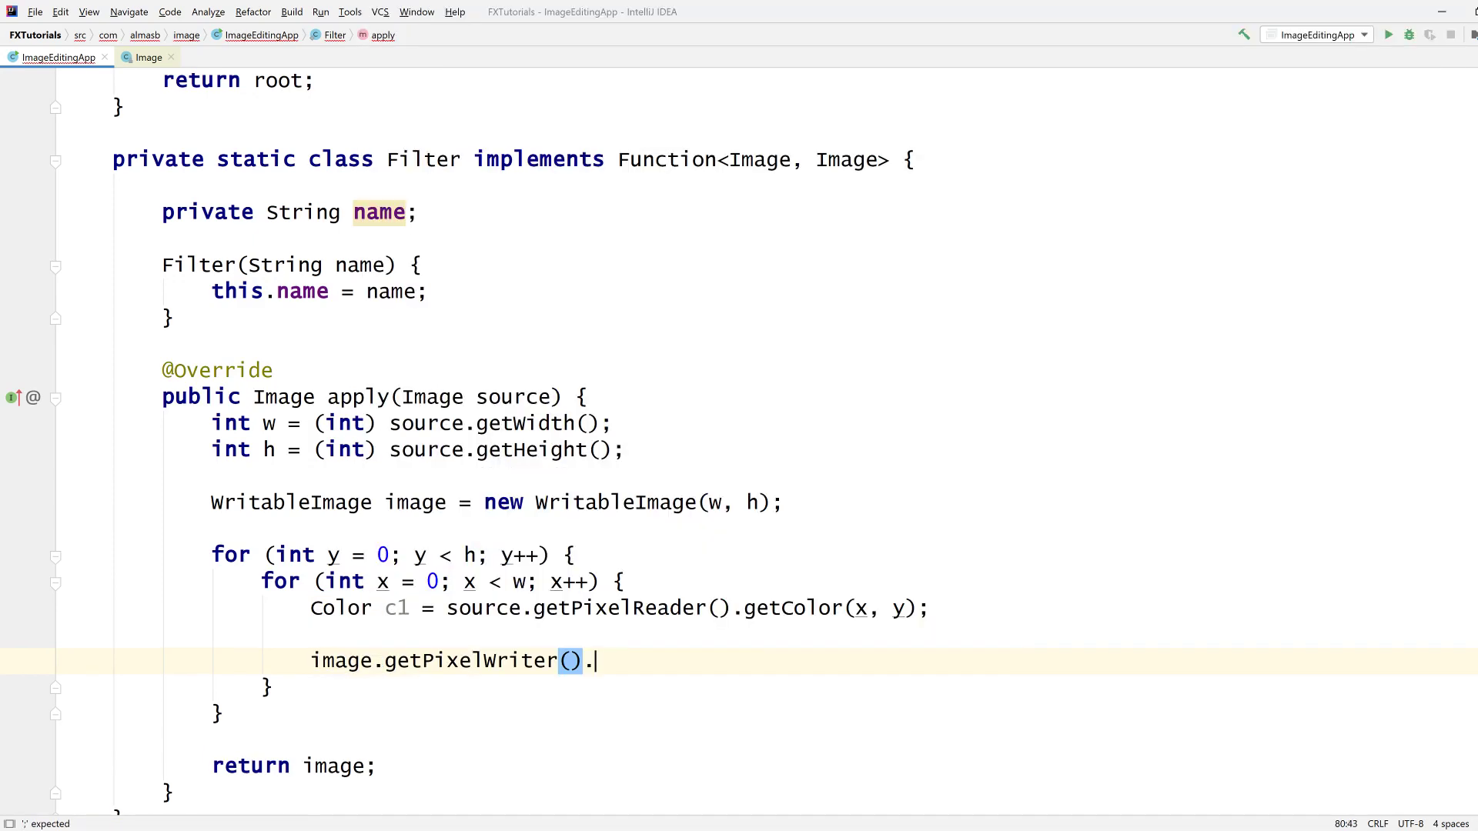
{"action": "type", "text": "."}
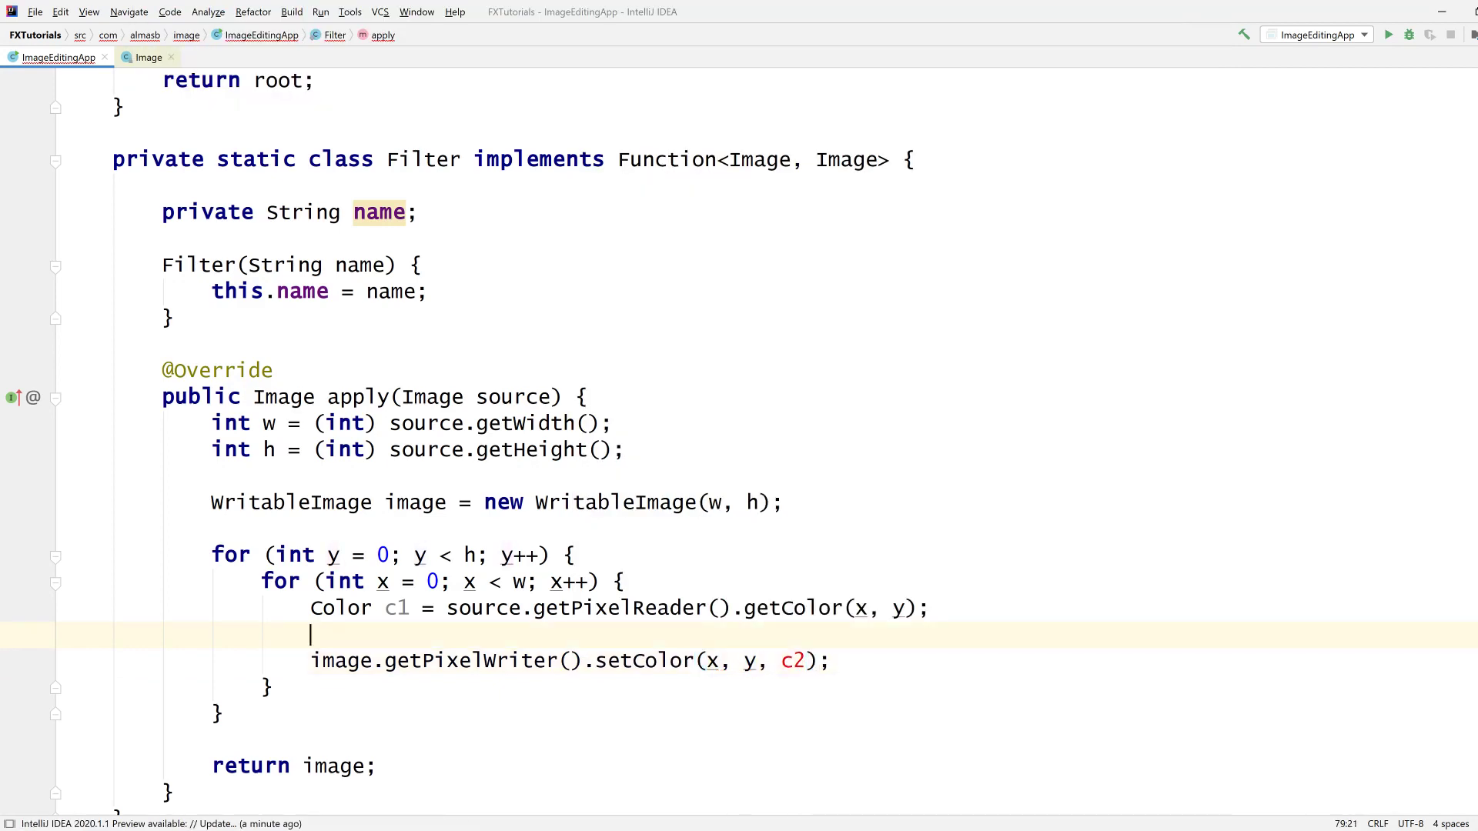
{"action": "type", "text": "Color c2 = ;"}
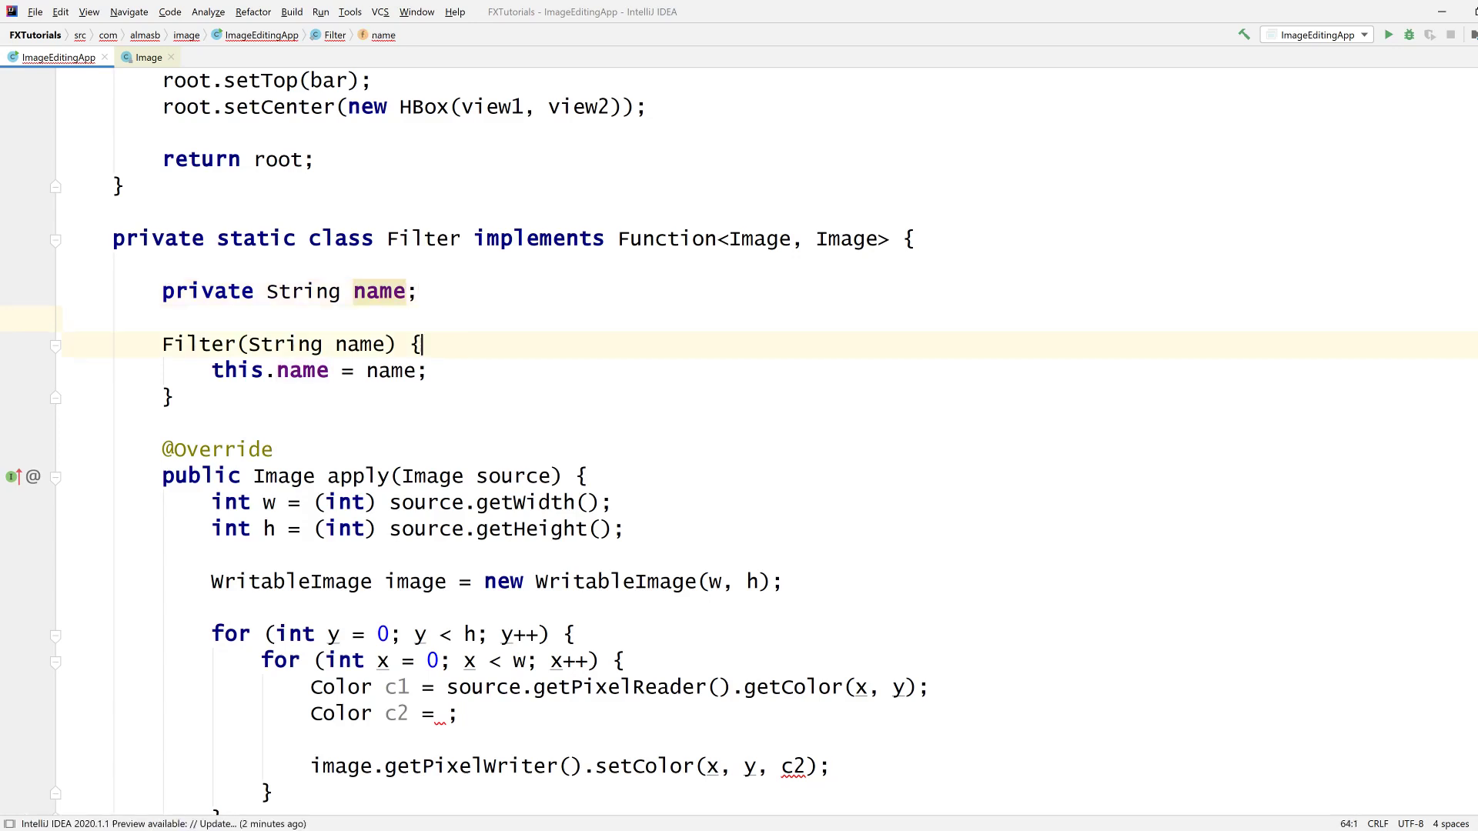
Step: Add a Function<Color, Color> colorMap constructor parameter stored in a field, and assign c2 from colorMap
{"action": "type", "text": ","}
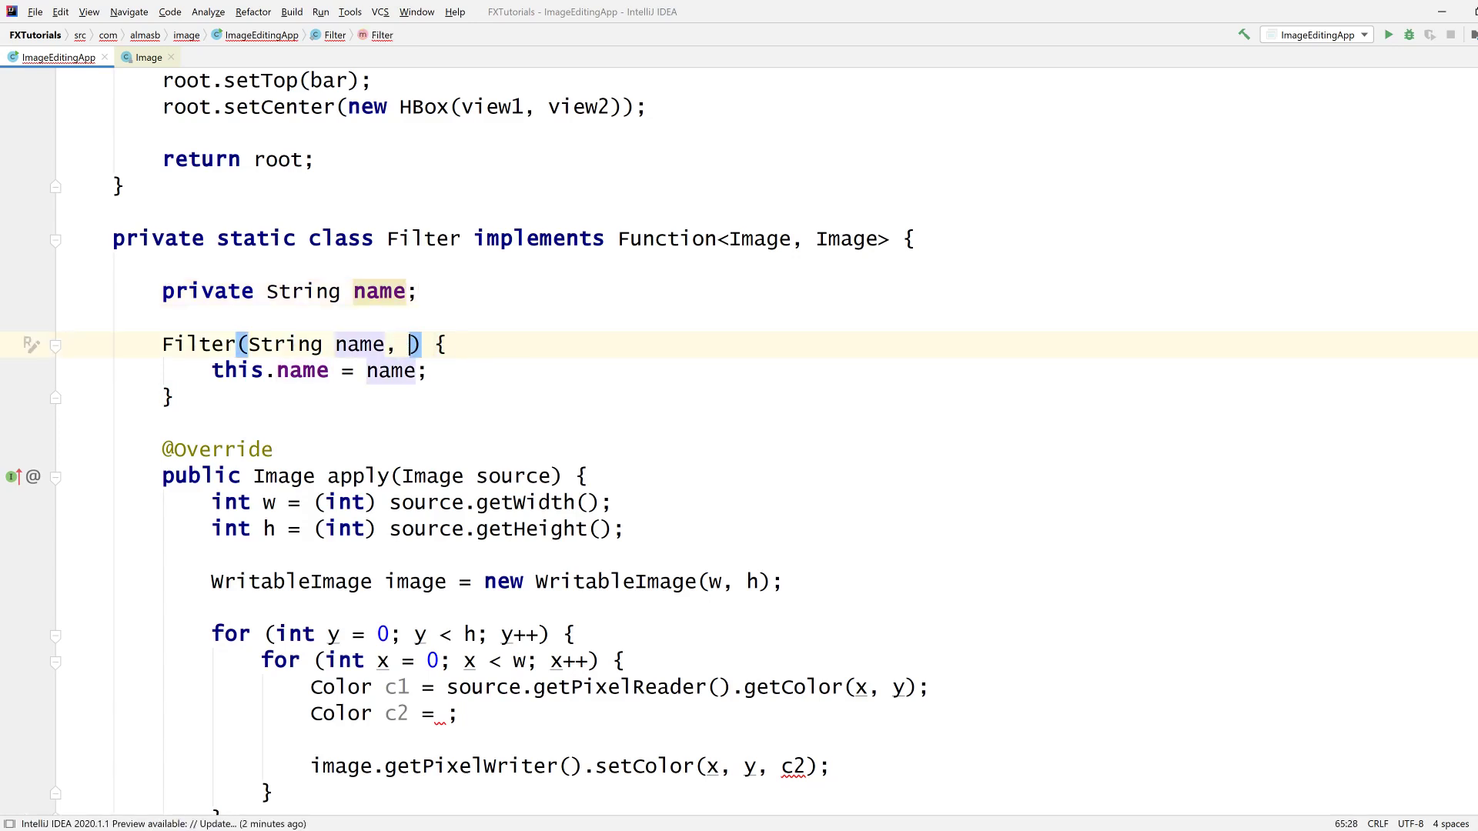
{"action": "type", "text": "Function<Color, Color>"}
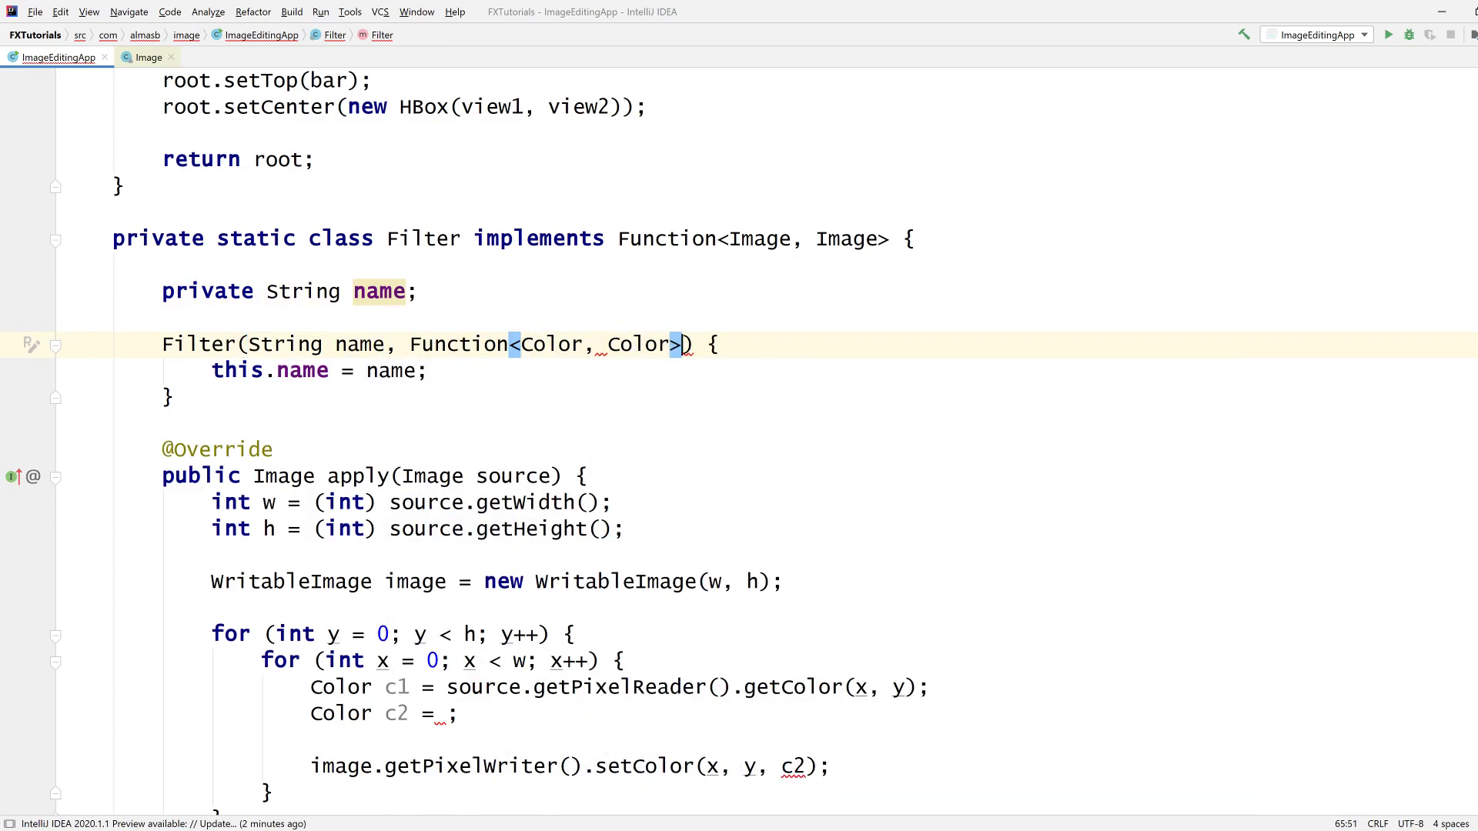
{"action": "type", "text": "f"}
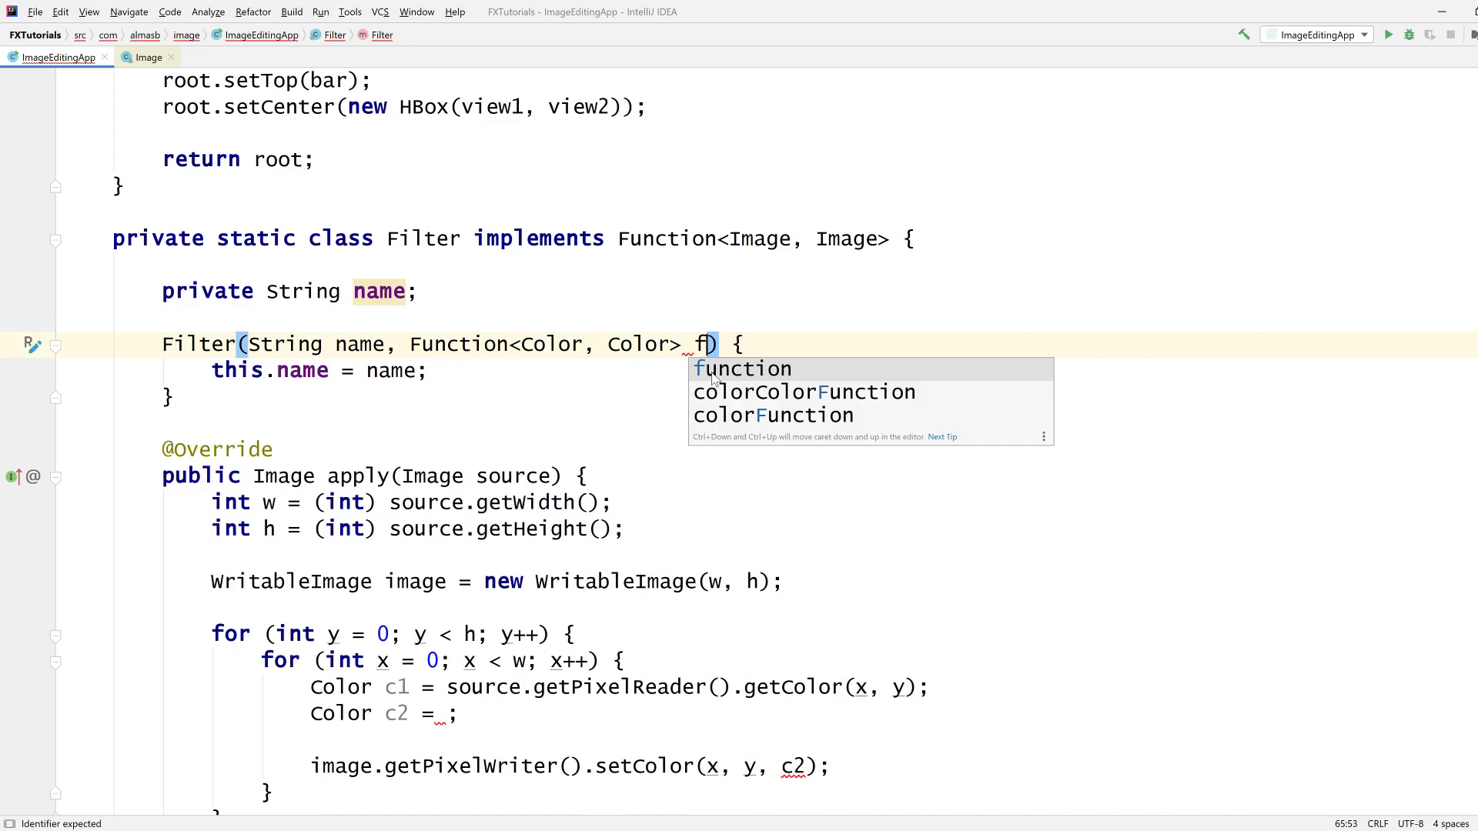
{"action": "type", "text": "colorMap"}
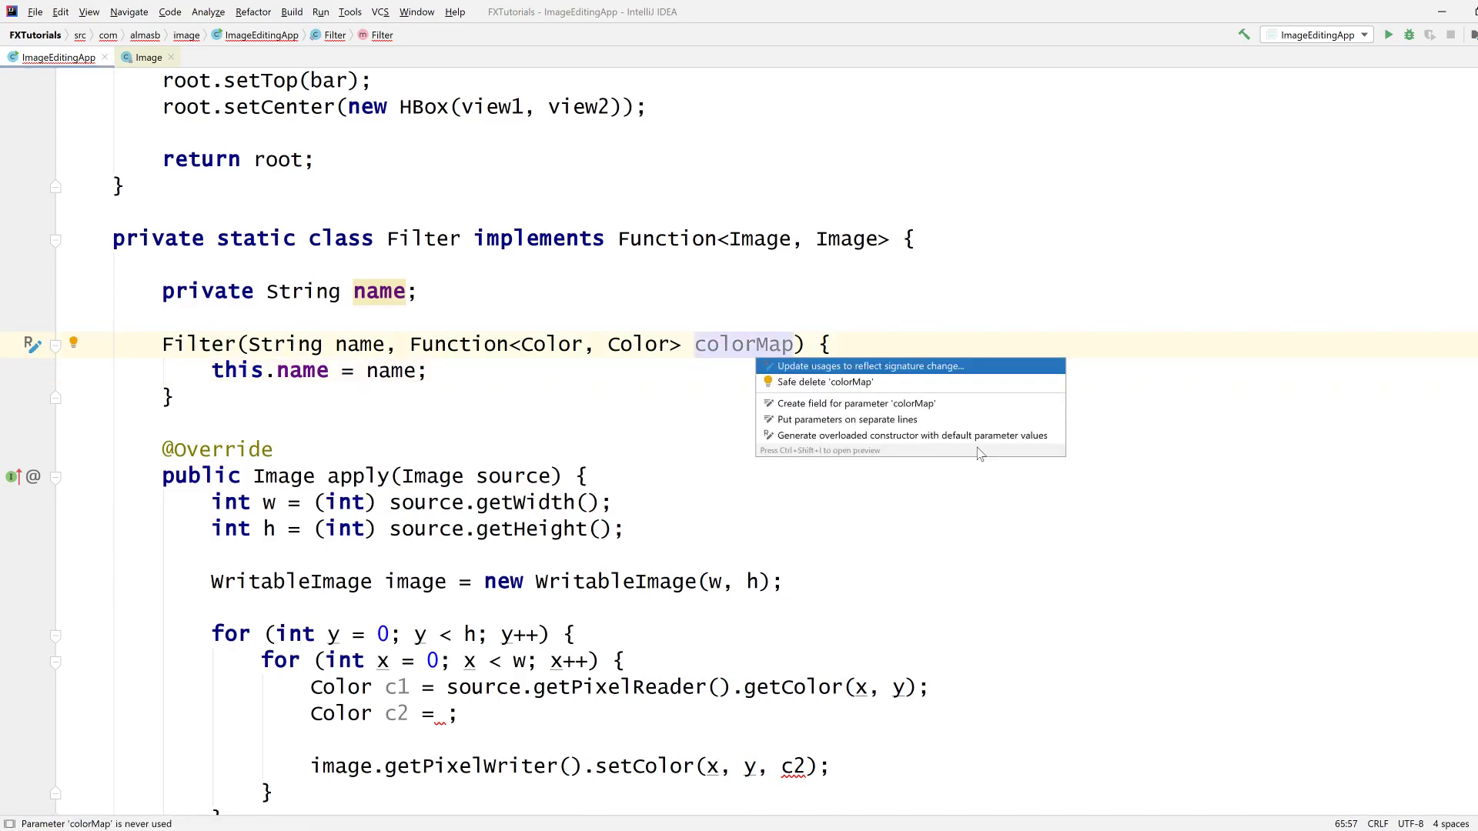
{"action": "mouse_move", "coordinate": [851, 404]}
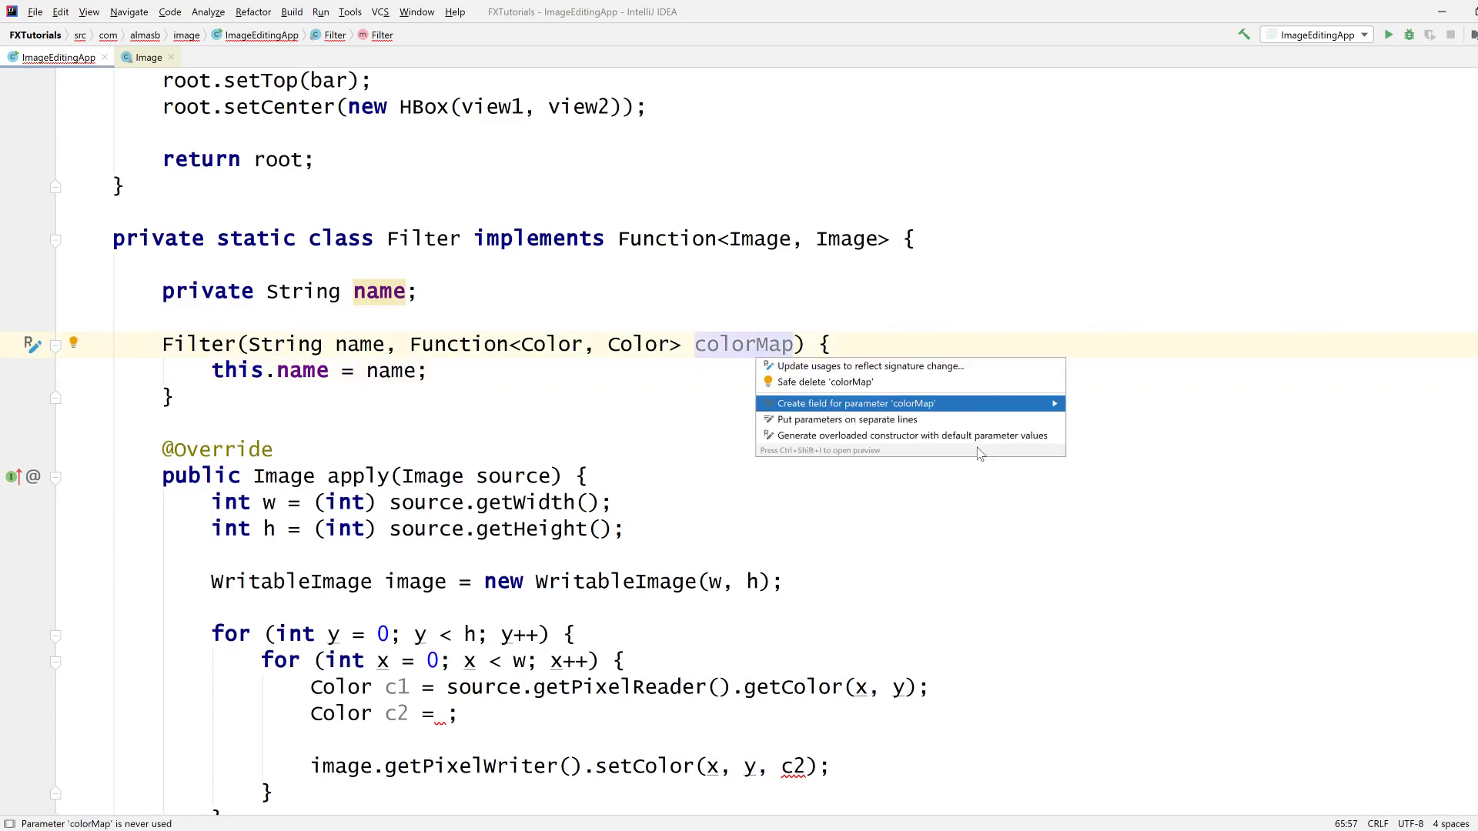
{"action": "left_click", "coordinate": [859, 403]}
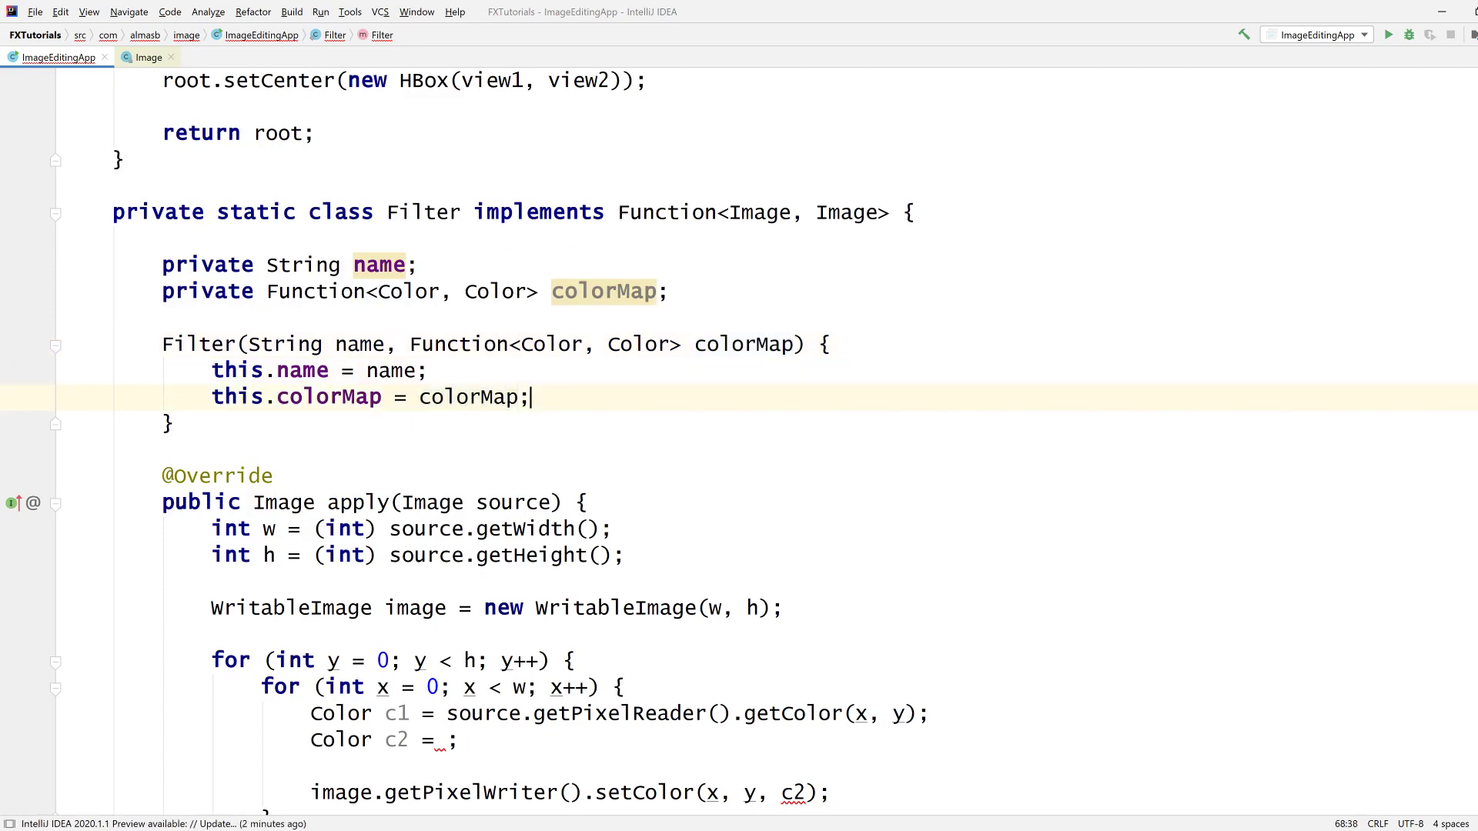
{"action": "left_click", "coordinate": [603, 291]}
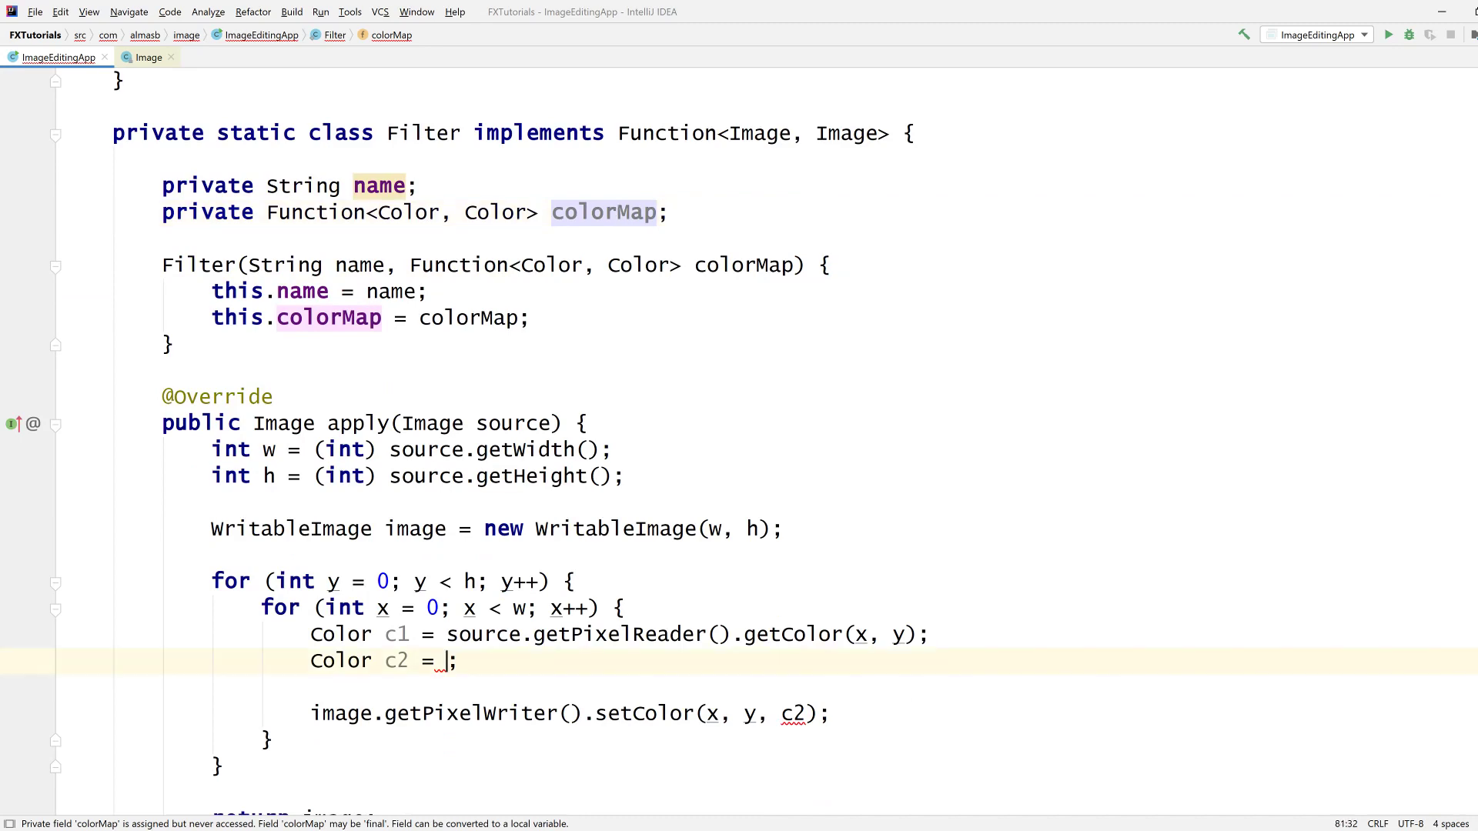
{"action": "type", "text": "colorMap."}
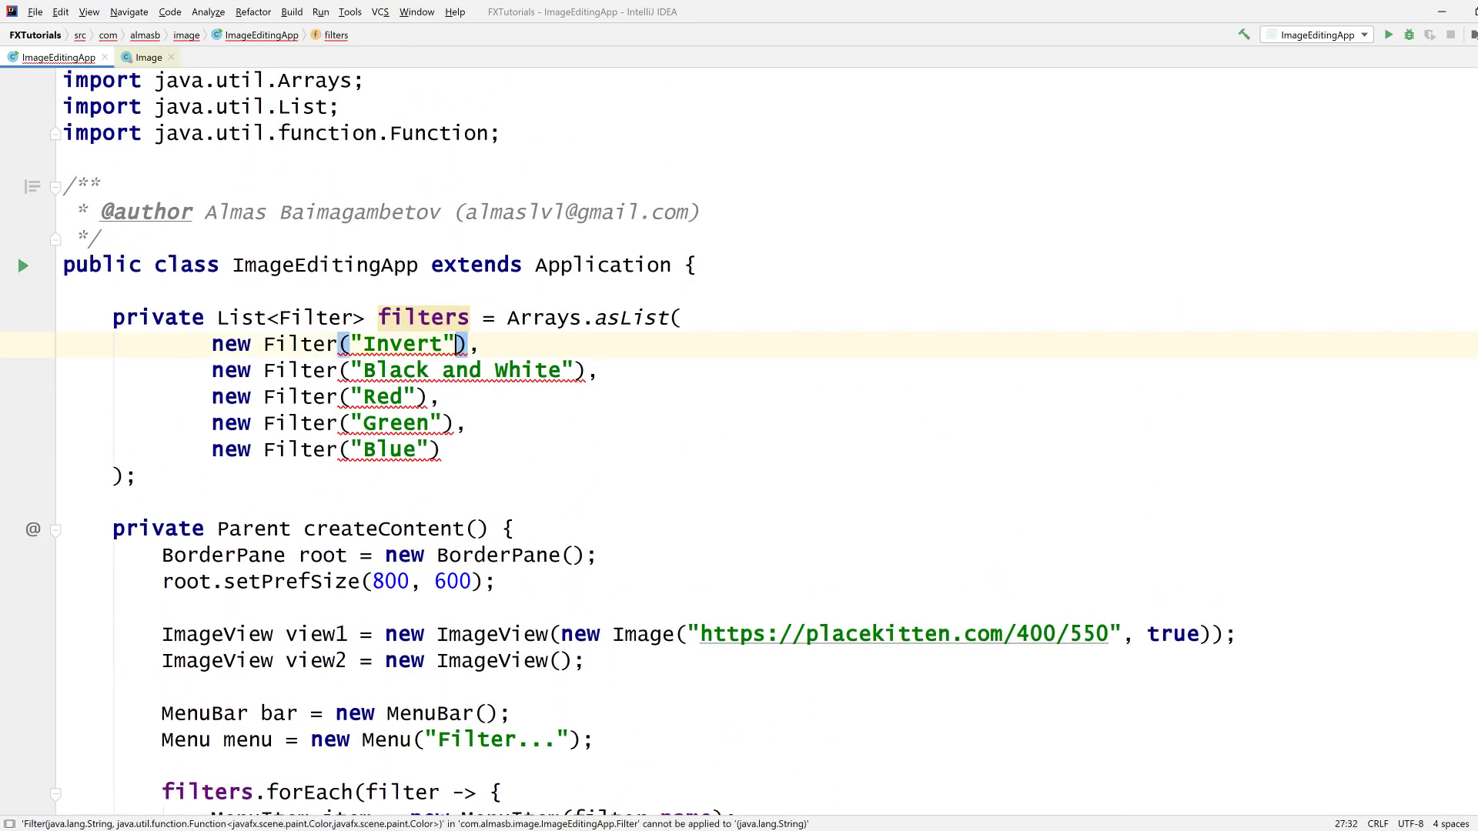
Step: Give the Invert filter the mapping c -> c.invert()
{"action": "type", "text": ", c ->"}
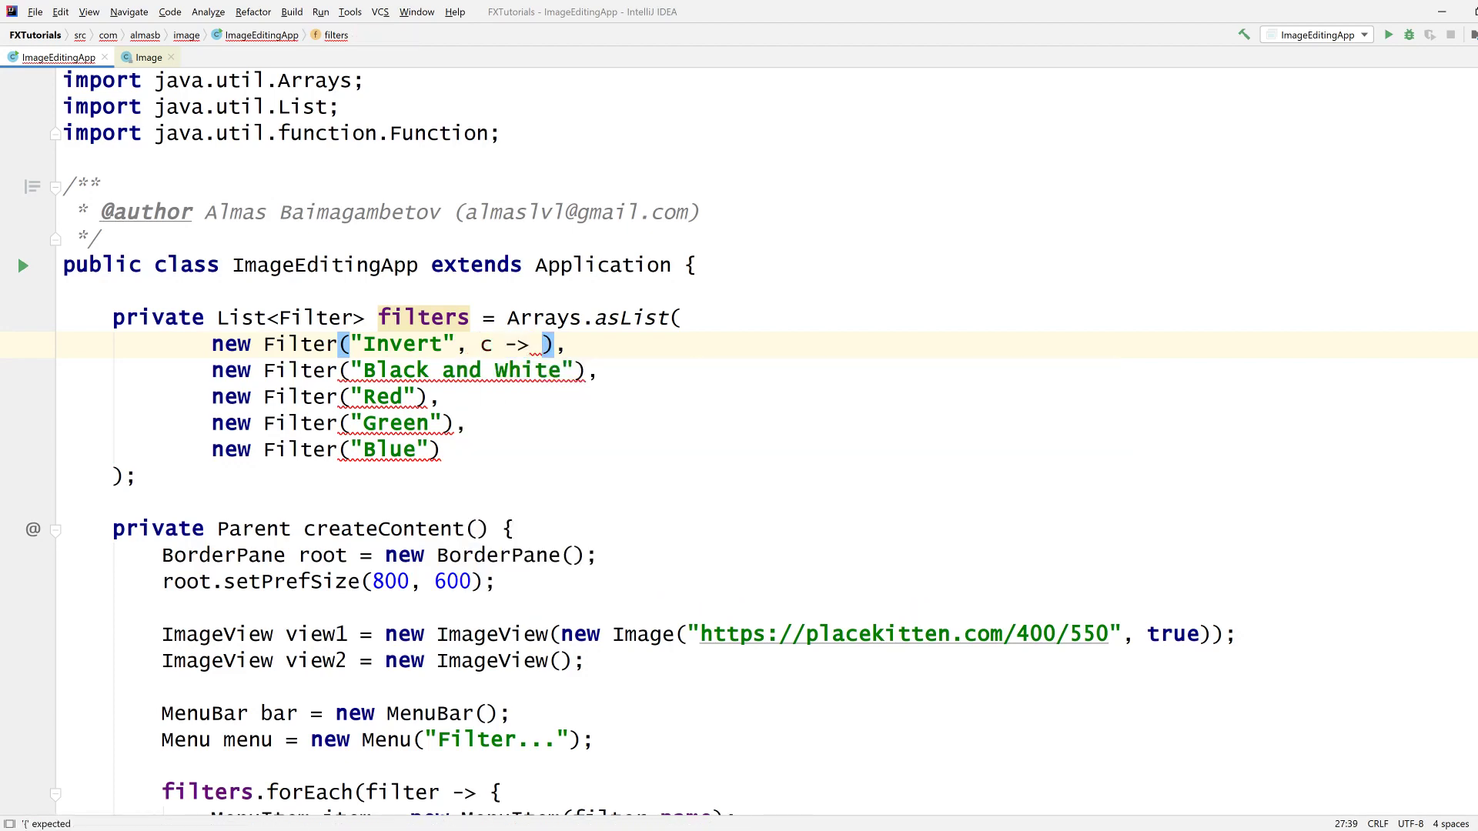
{"action": "type", "text": "c"}
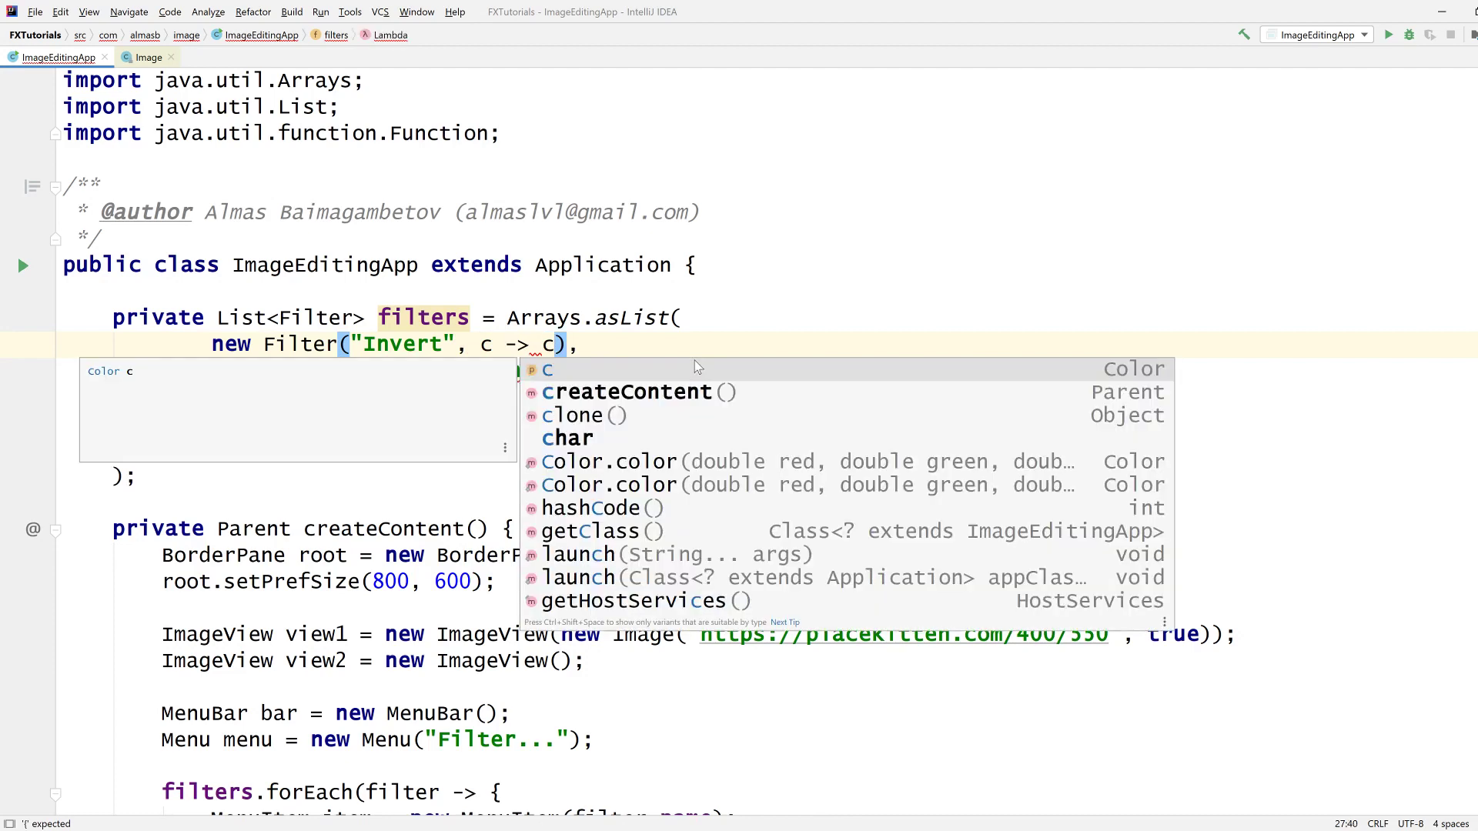
{"action": "type", "text": "."}
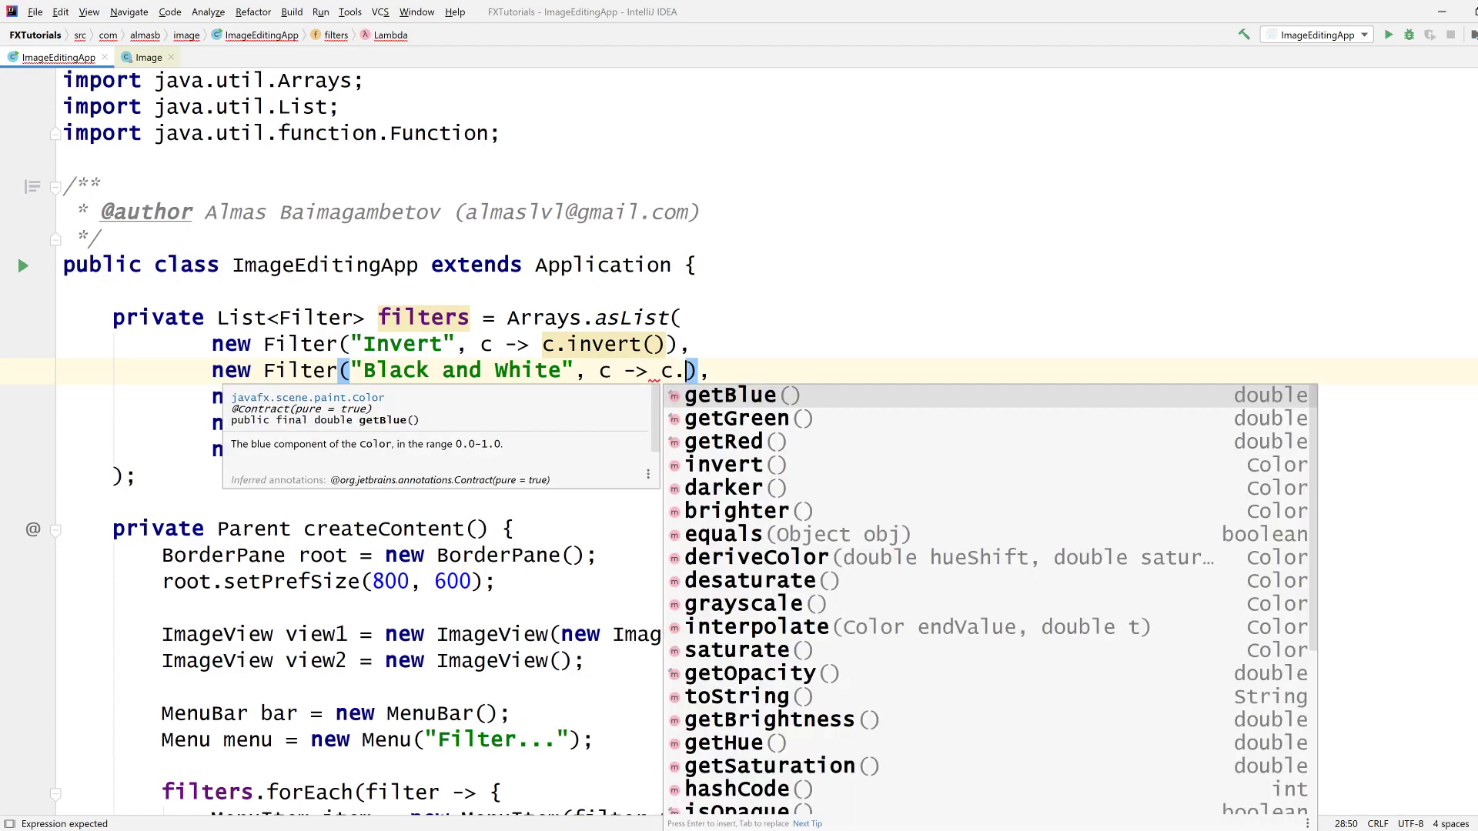
{"action": "scroll", "scroll_direction": "down", "scroll_amount": 3}
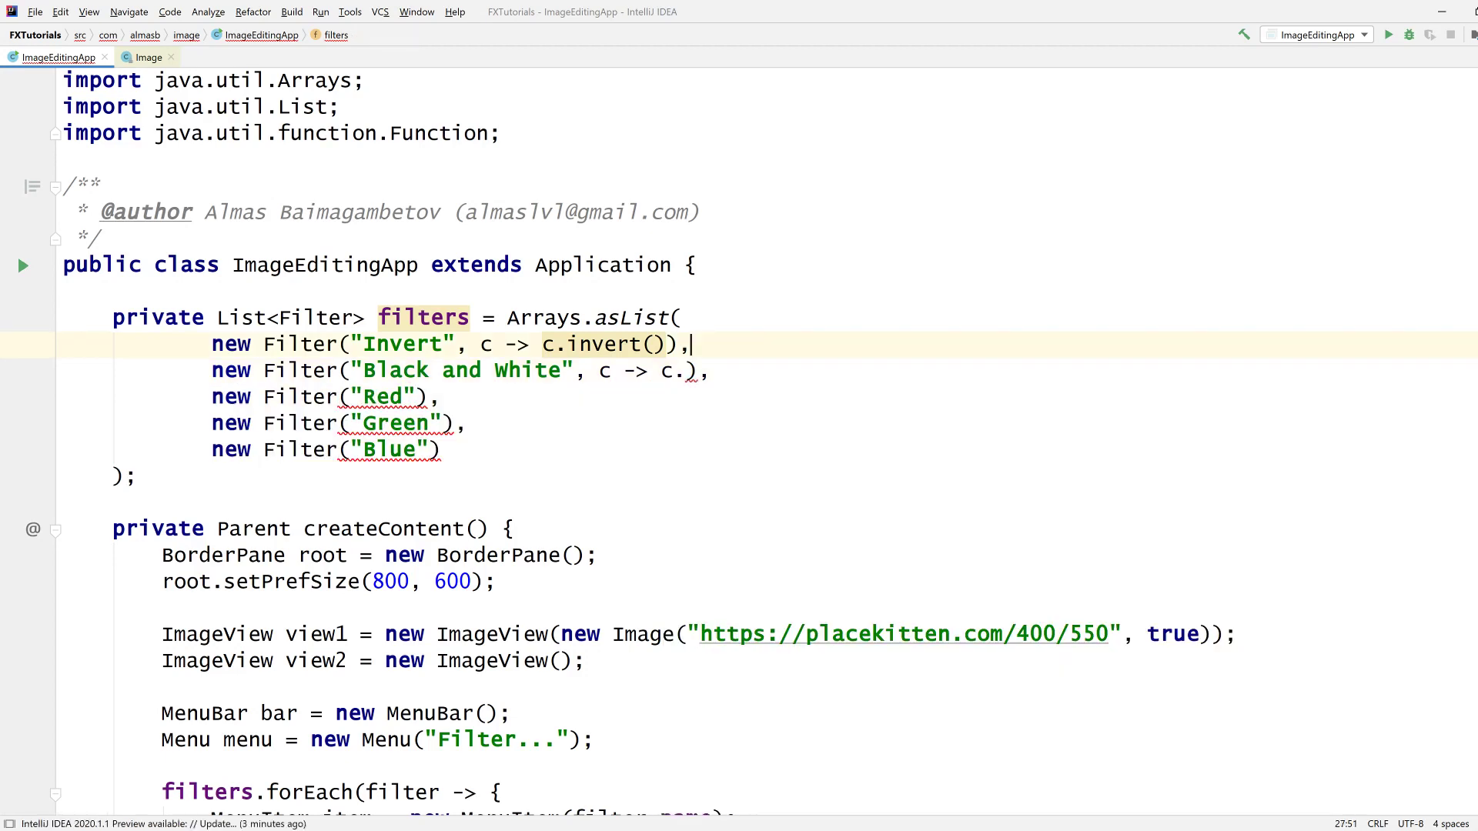
Step: Duplicate it as a Grayscale filter using c.grayscale(), then begin a private helper after the list
{"action": "left_click_drag", "start_coordinate": [693, 343], "coordinate": [213, 343]}
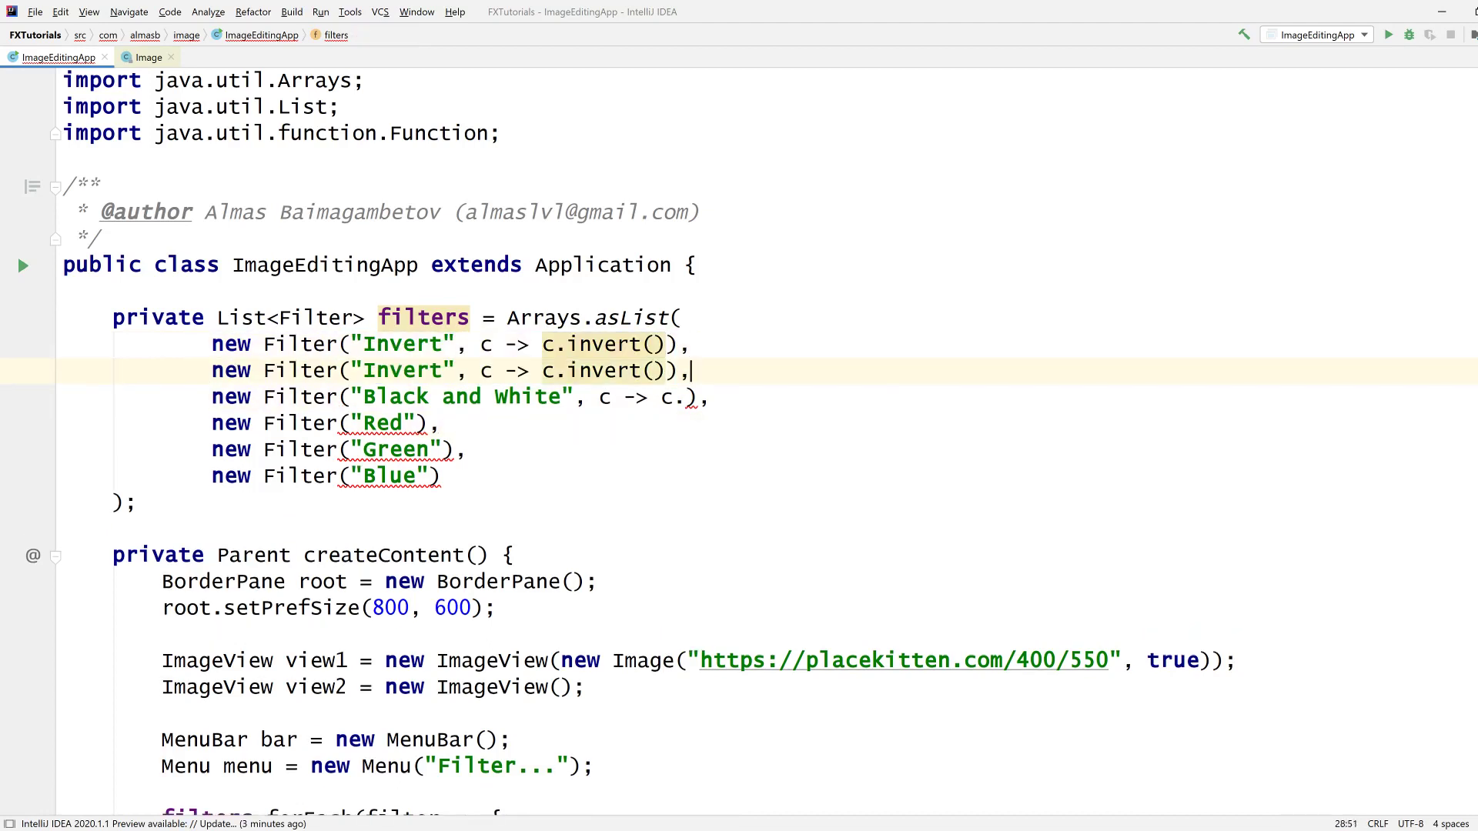
{"action": "type", "text": "Grayscale"}
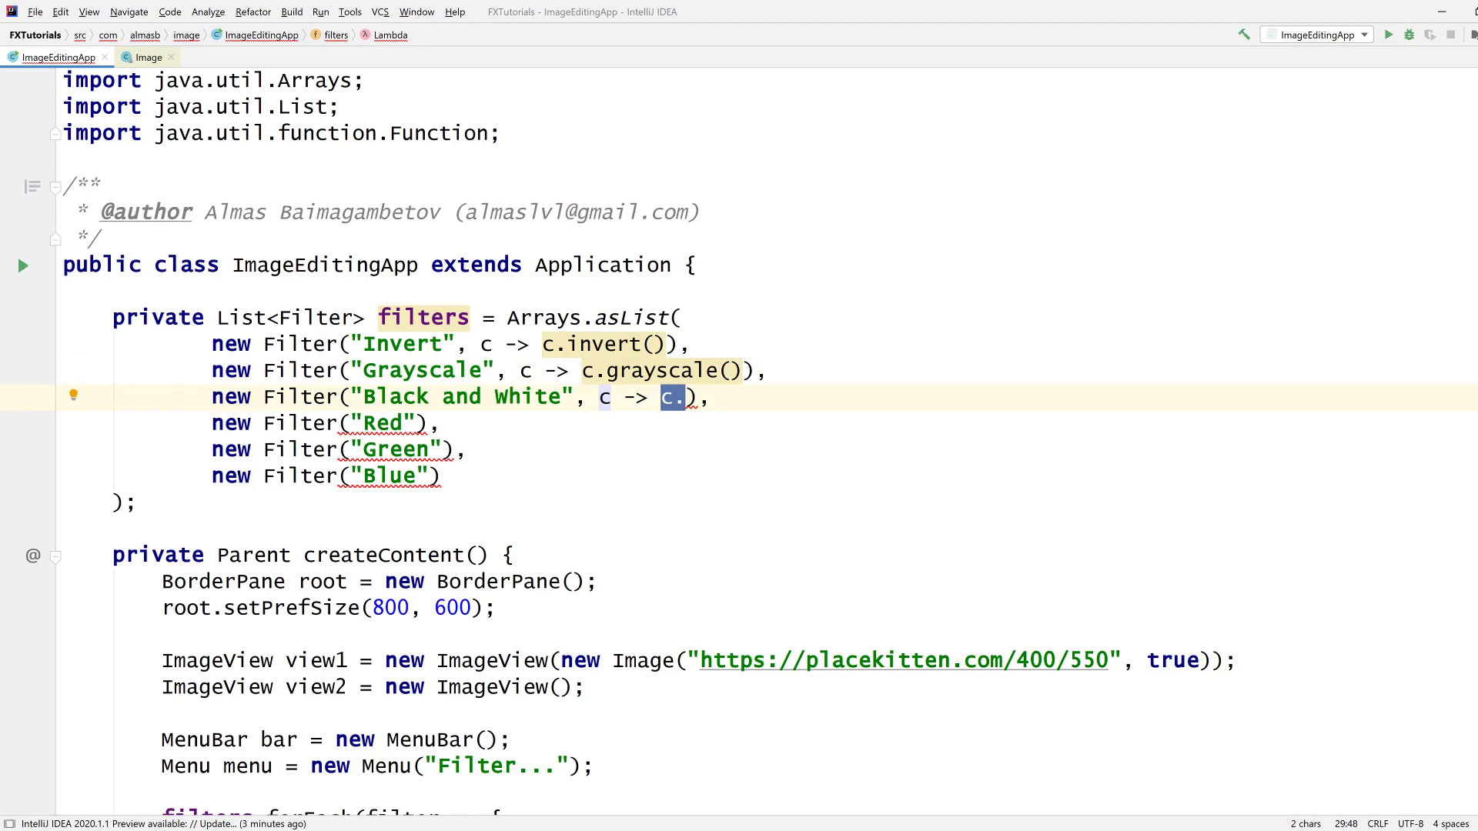
{"action": "left_click", "coordinate": [138, 504]}
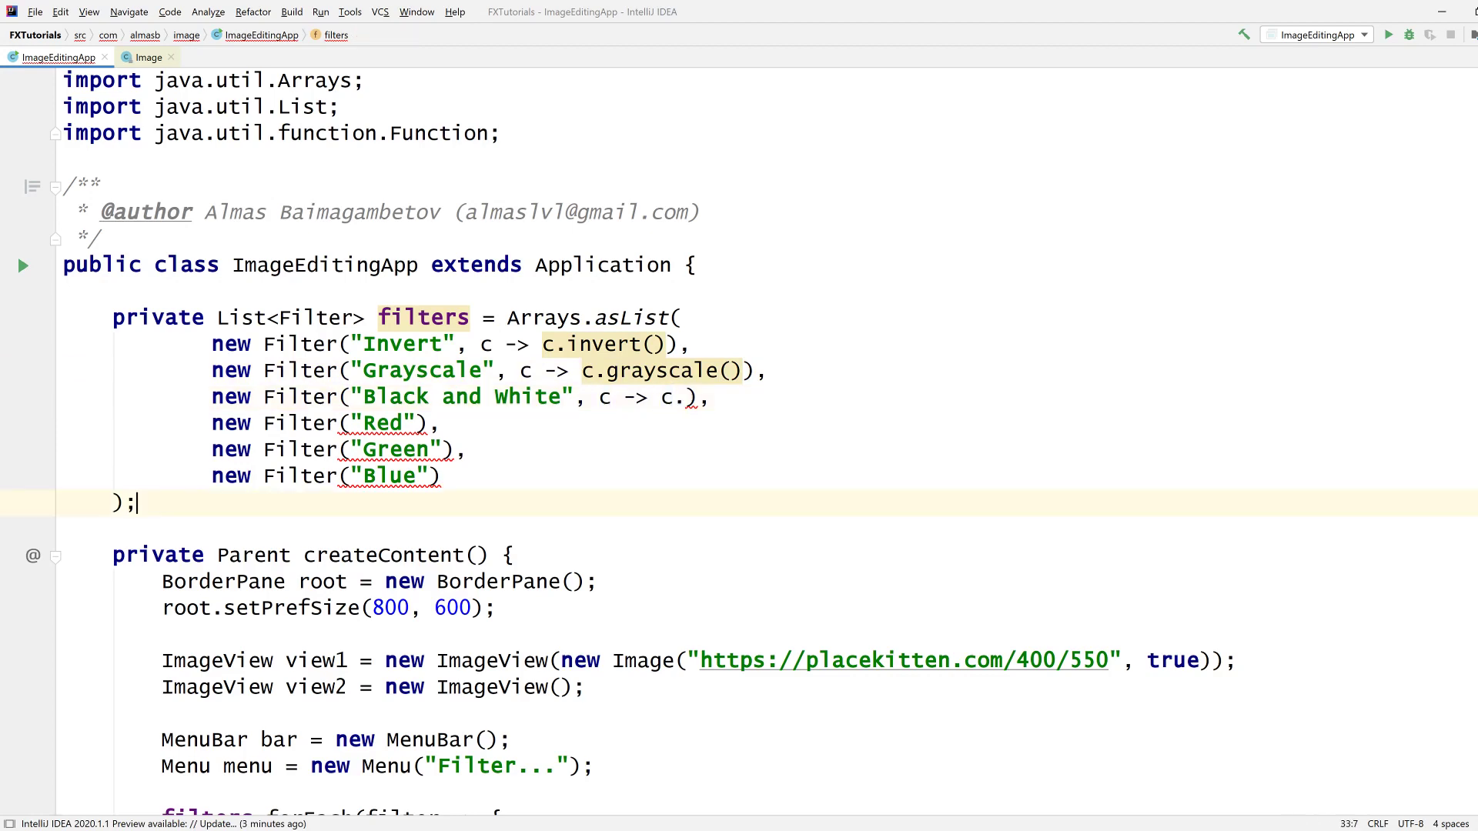
{"action": "type", "text": "private"}
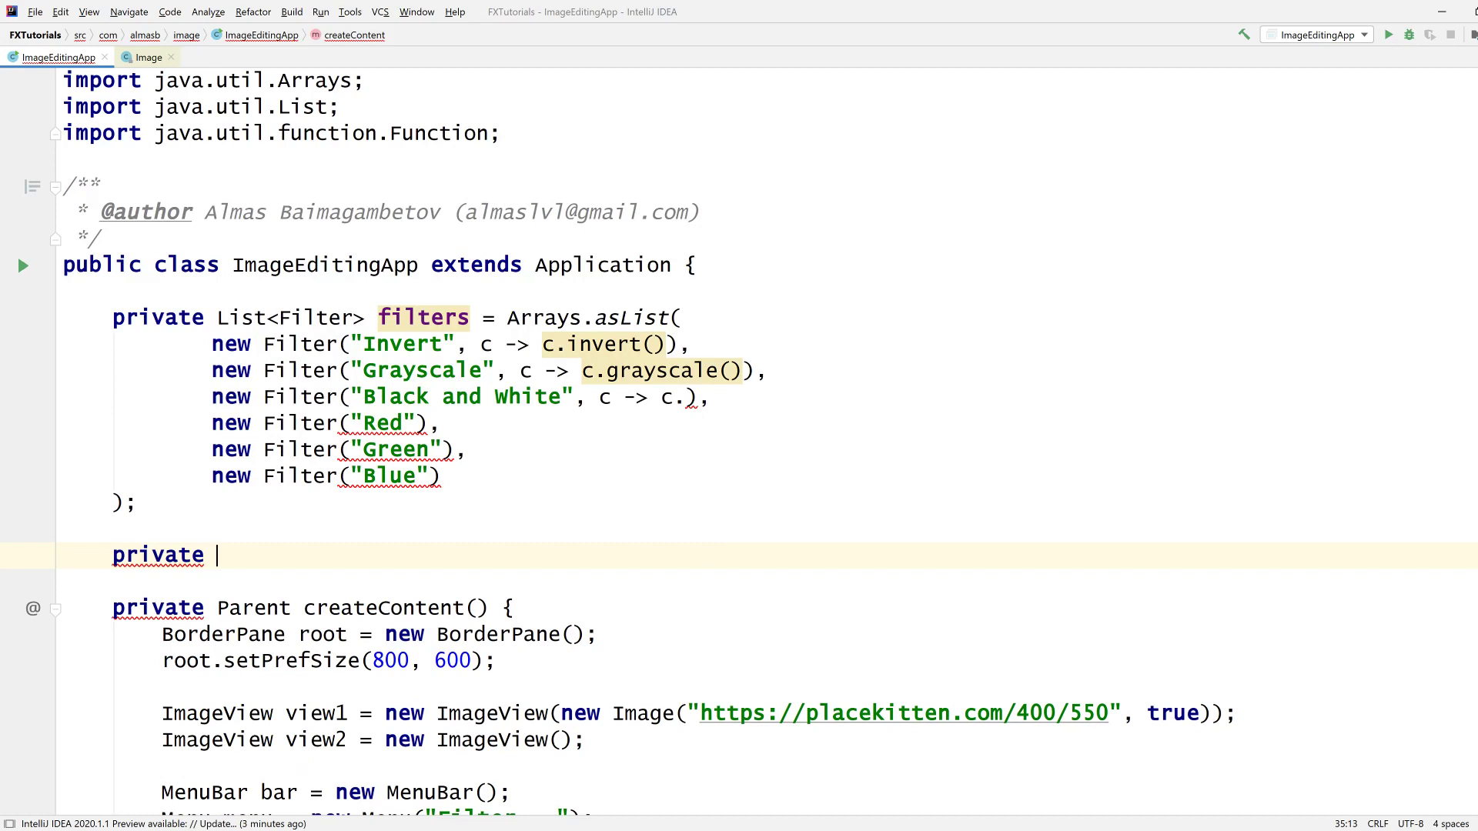
Step: Write private double valueOf(Color c) returning c.getRed() + c.getGreen() + c.getBlue()
{"action": "type", "text": "doubl"}
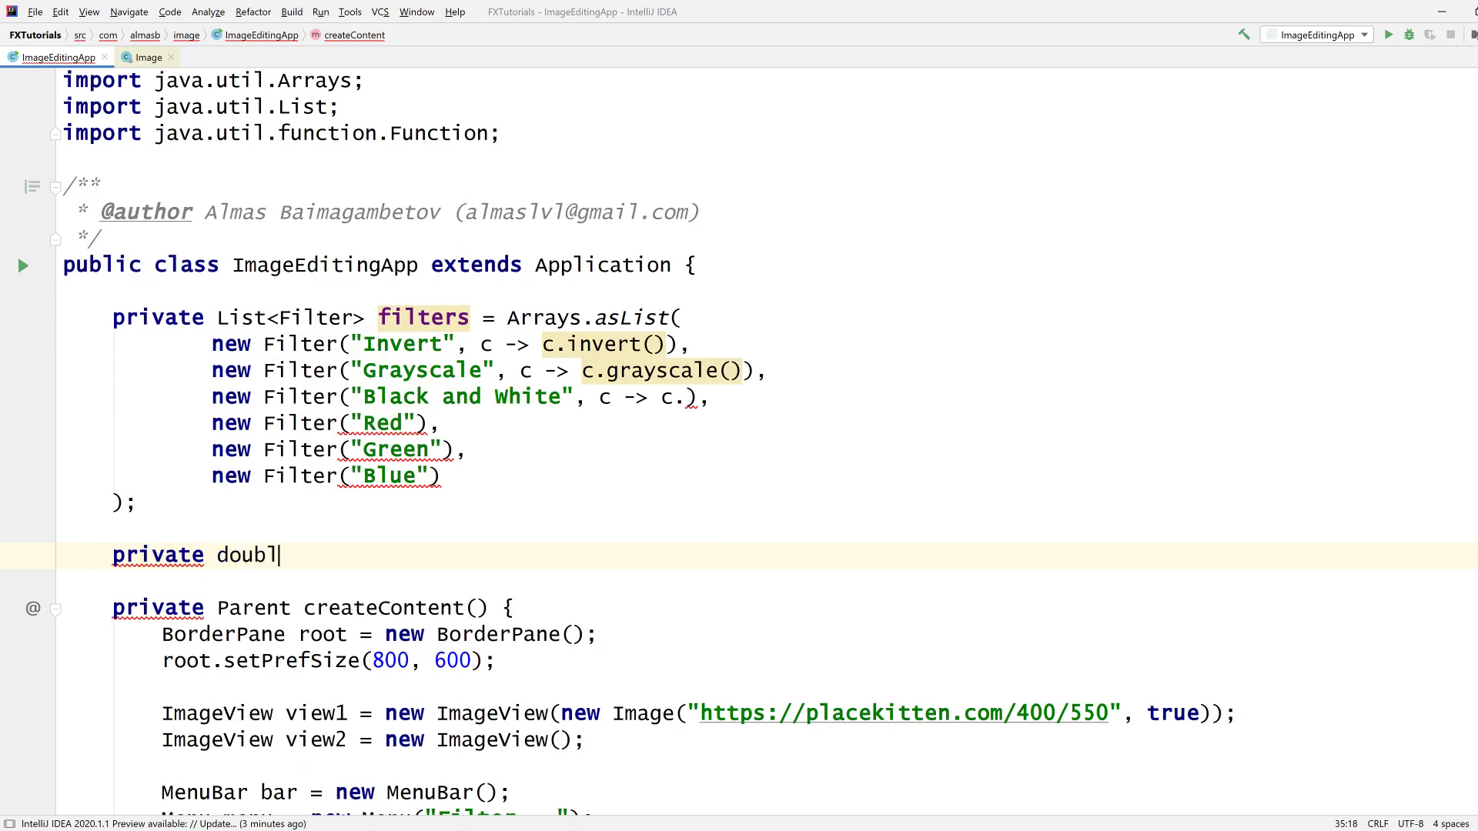
{"action": "type", "text": "valueOf(Color c"}
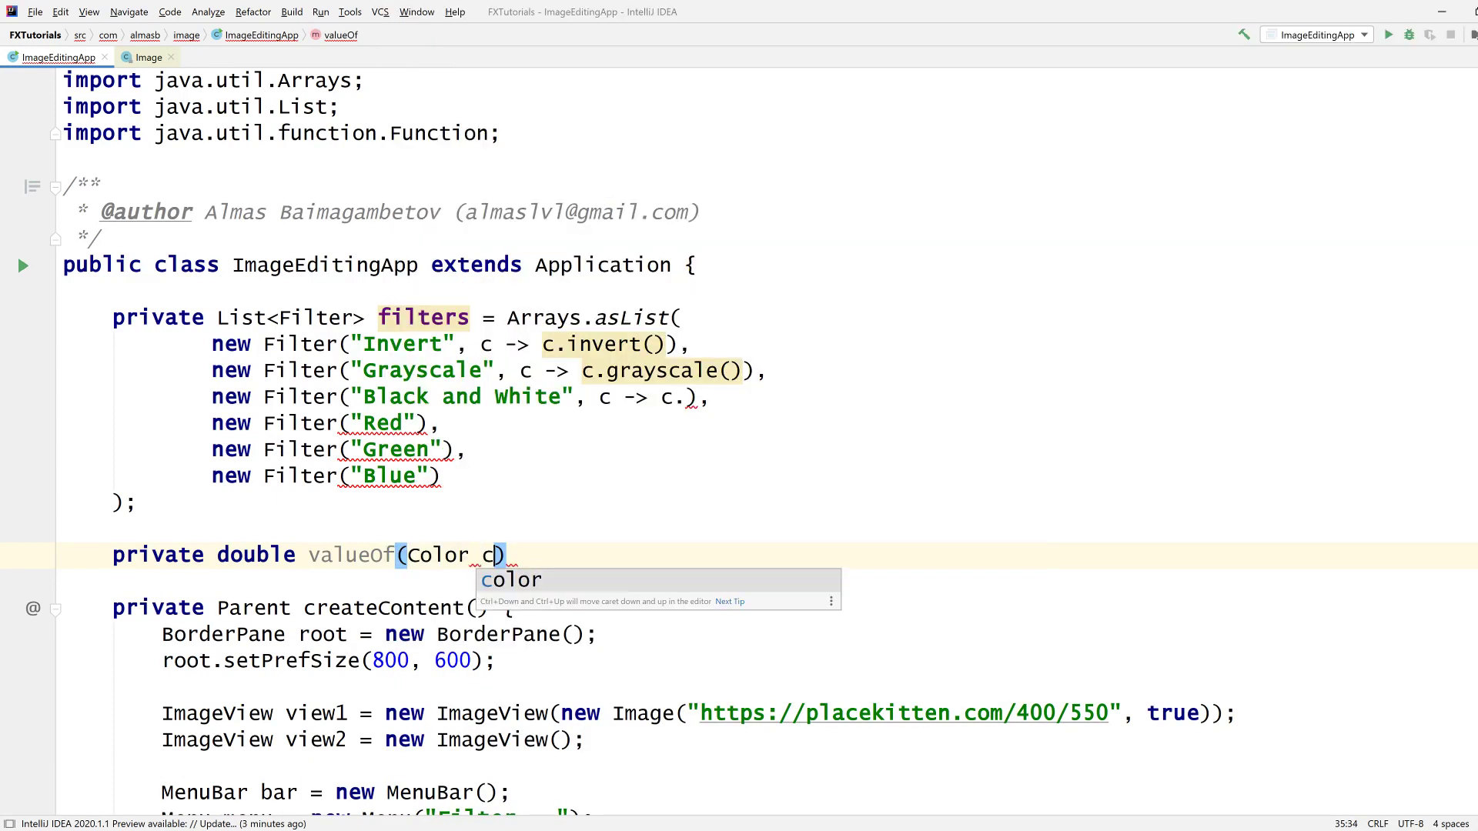
{"action": "type", "text": "{"}
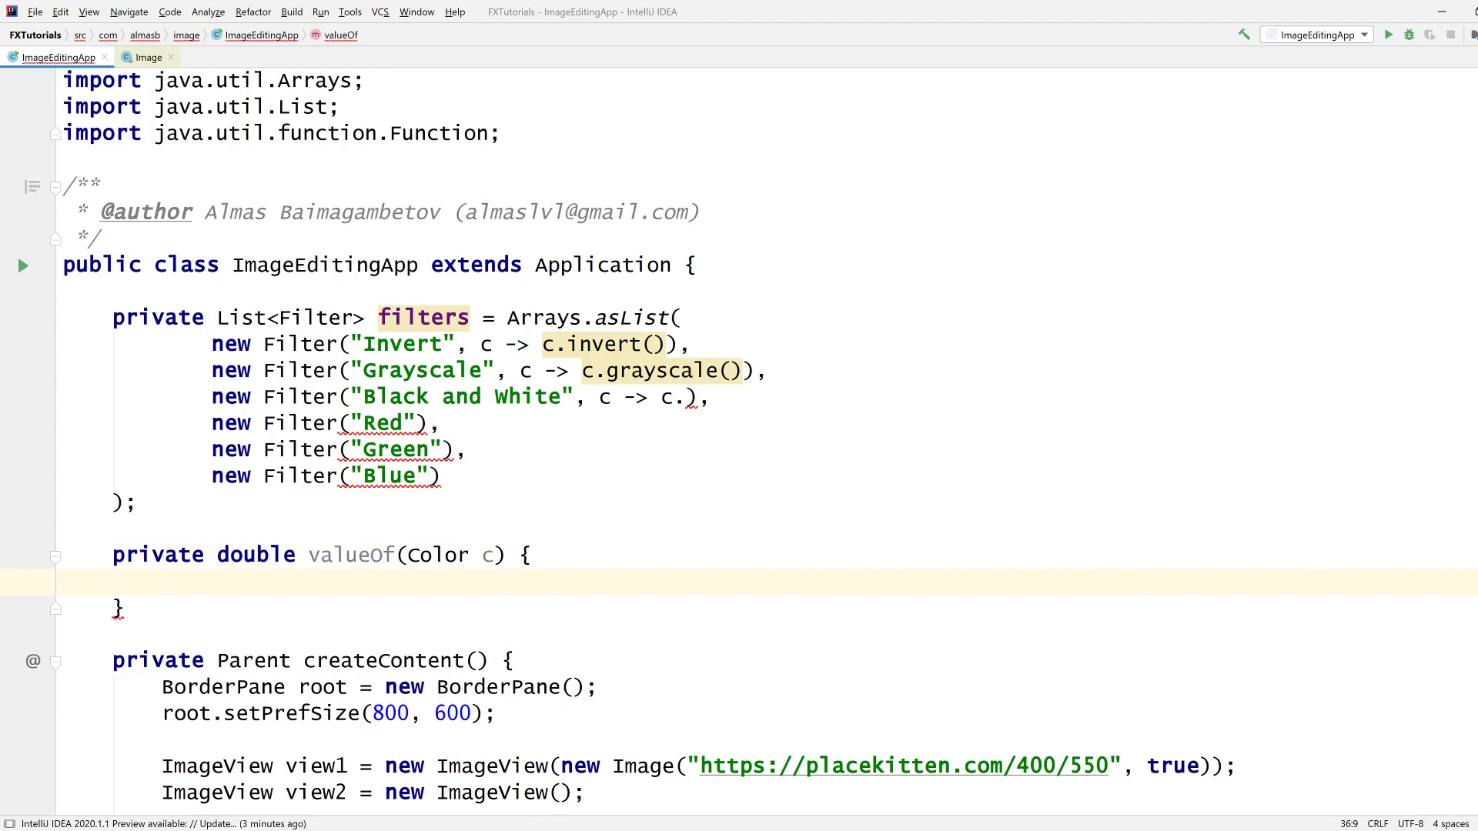
{"action": "type", "text": "return c"}
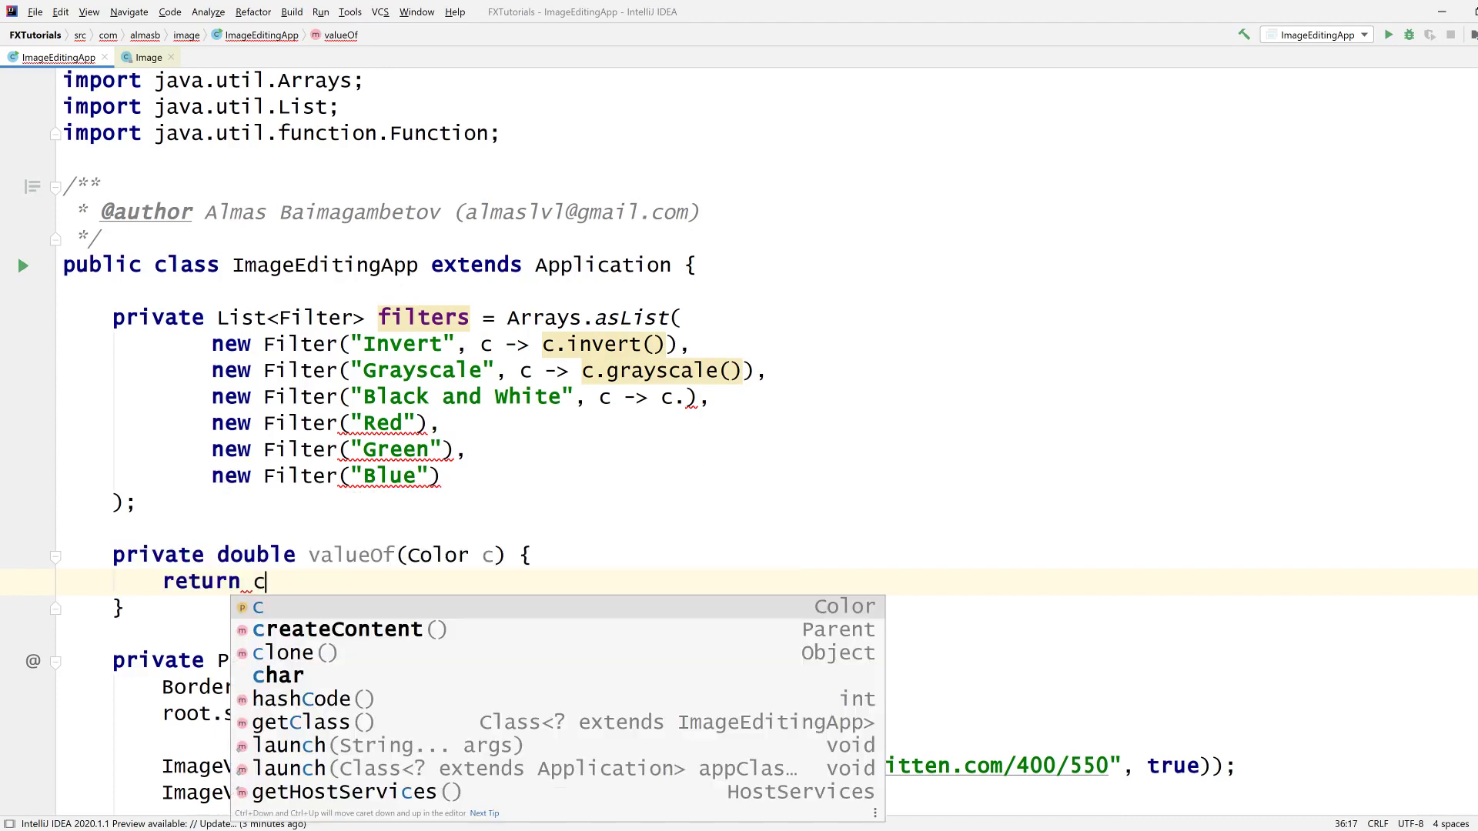
{"action": "type", "text": ".getRed() +"}
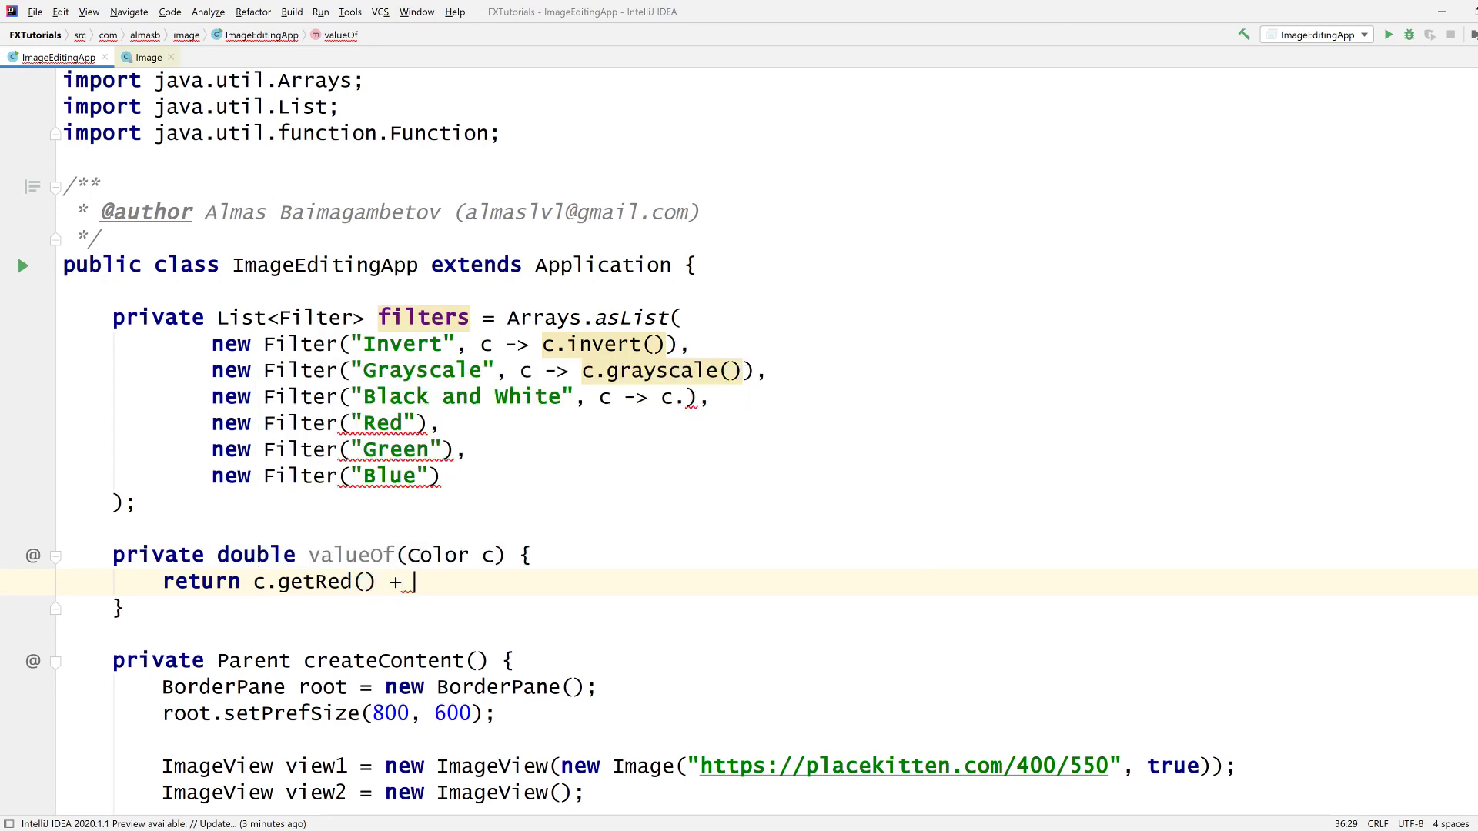
{"action": "type", "text": "c.getBlue() +"}
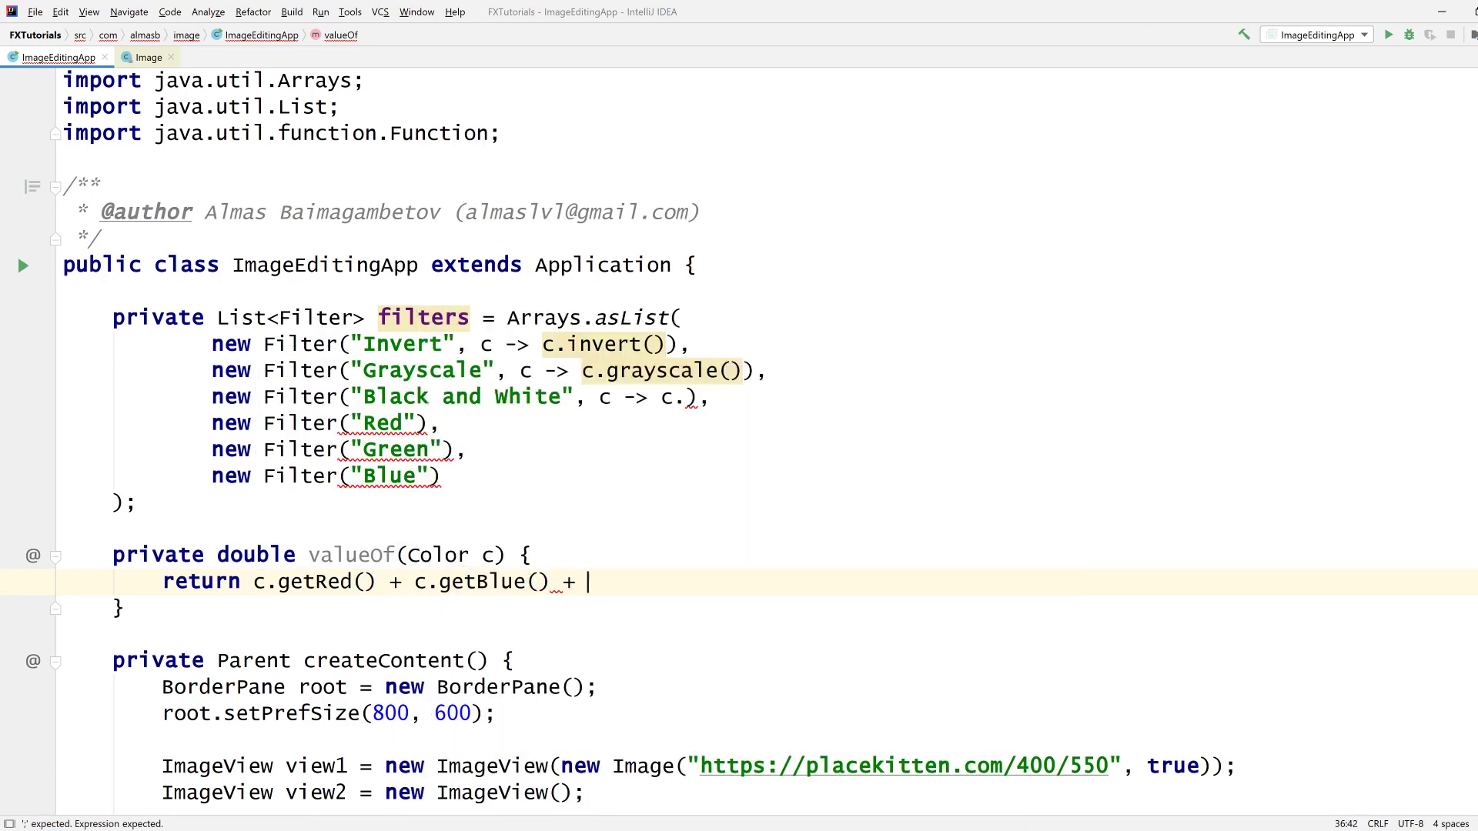
{"action": "type", "text": ".g"}
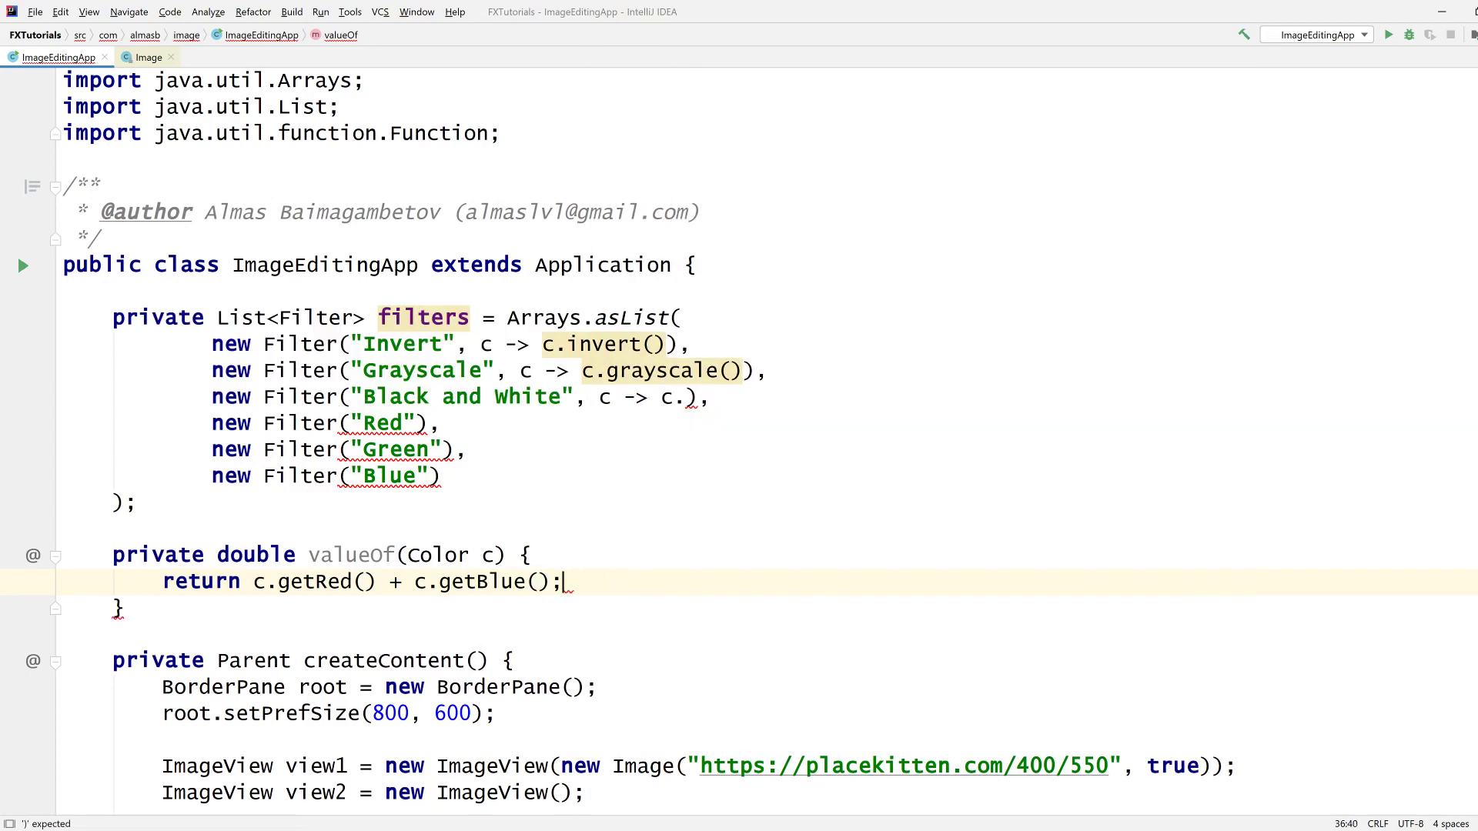
{"action": "type", "text": "c.get"}
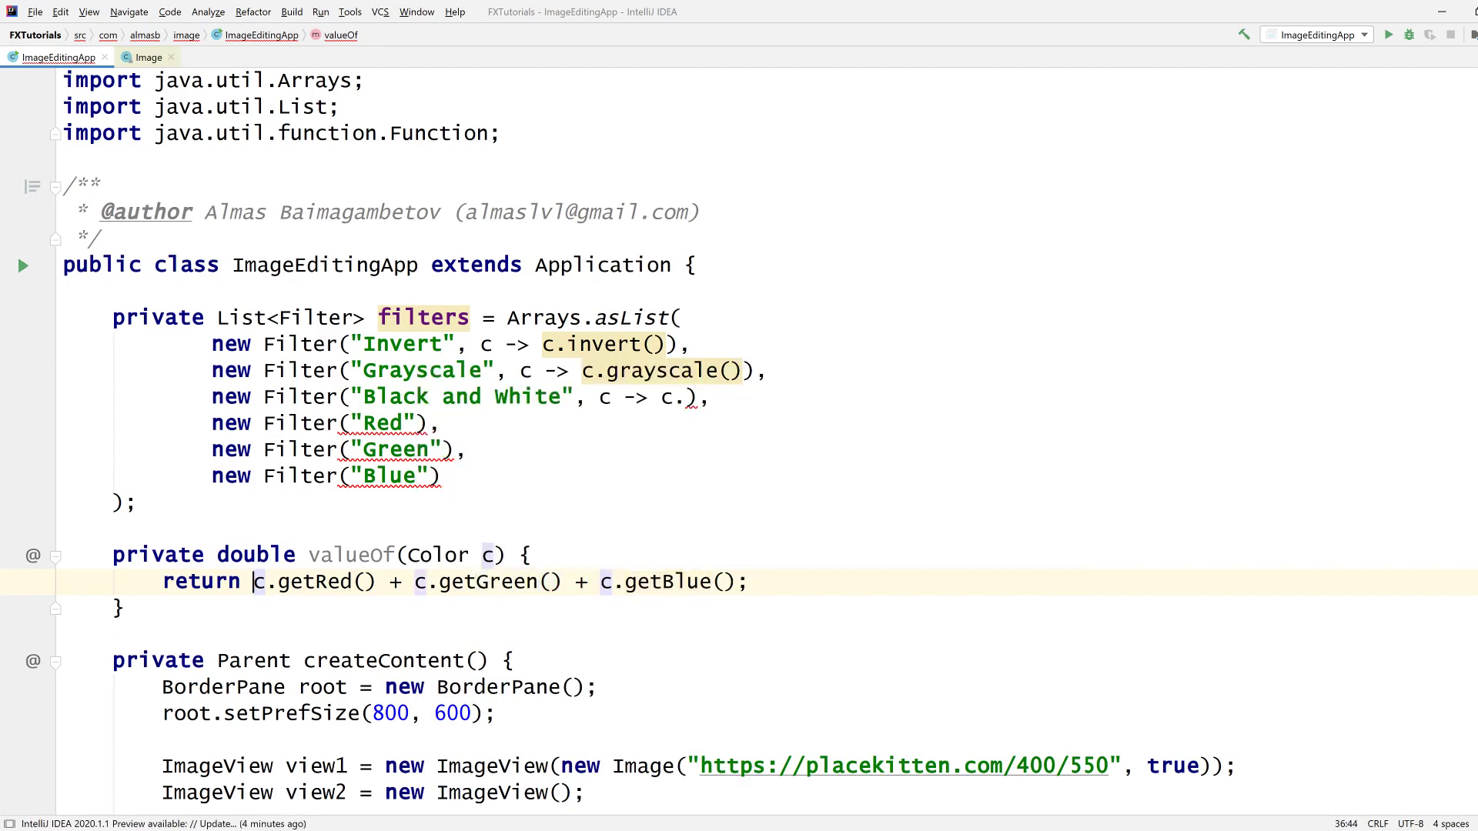
{"action": "left_click", "coordinate": [292, 582]}
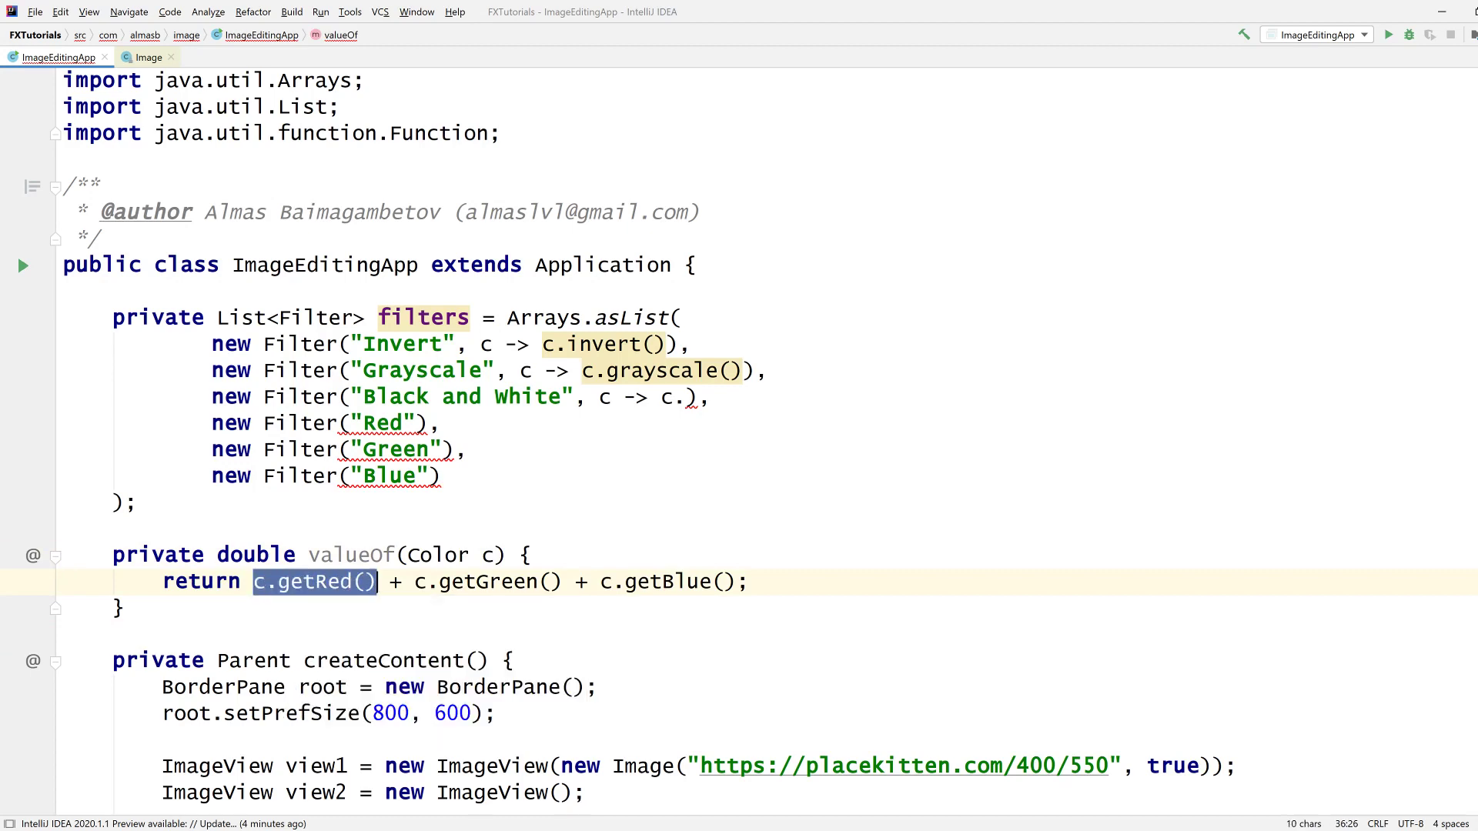
{"action": "left_click_drag", "start_coordinate": [255, 582], "coordinate": [744, 582]}
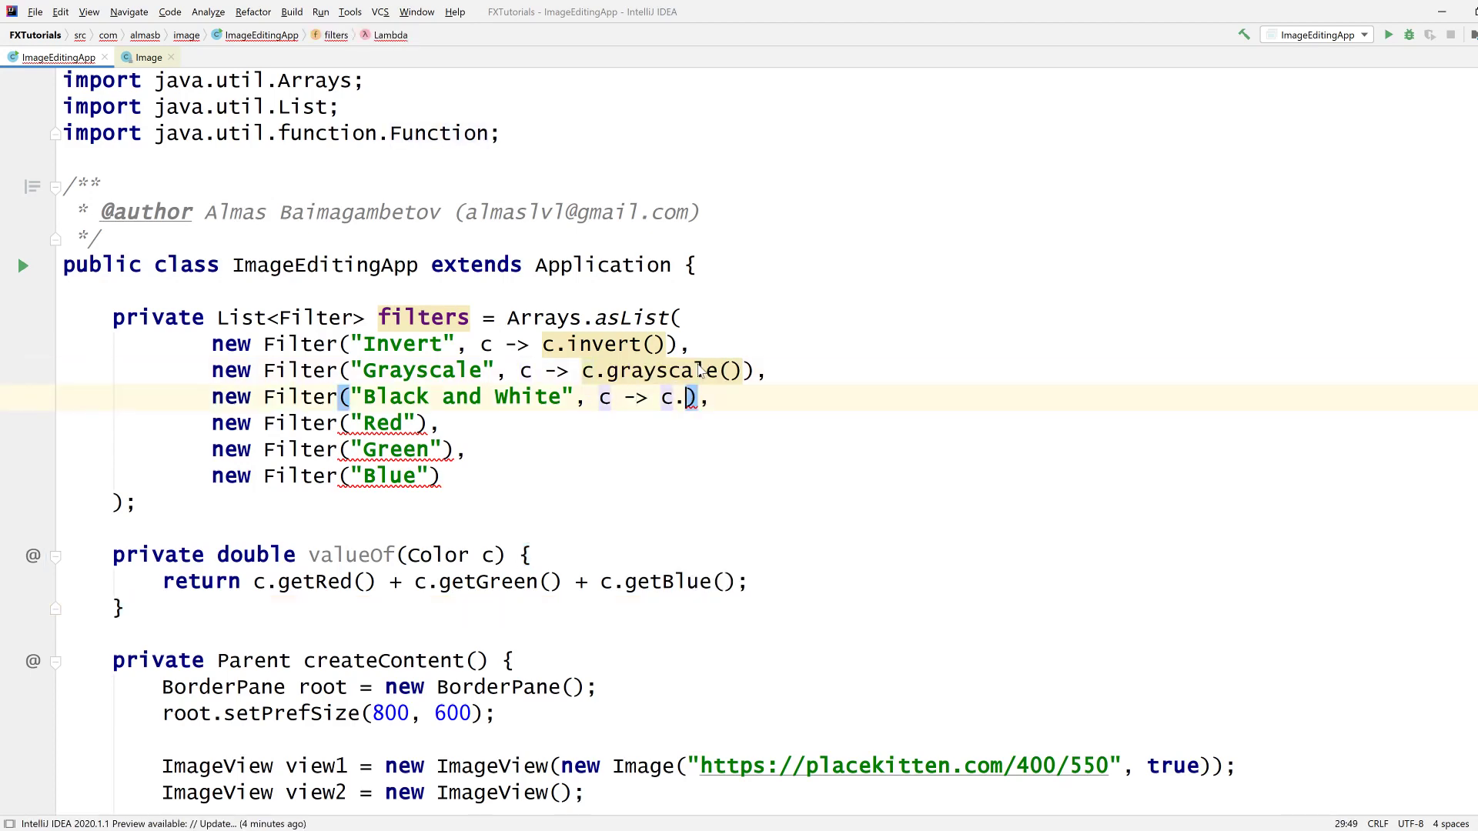
Step: Finish the Black and White filter as valueOf(c) < 1.5 ? Color.BLACK : Color.WHITE
{"action": "type", "text": "valueOf(c) < 1"}
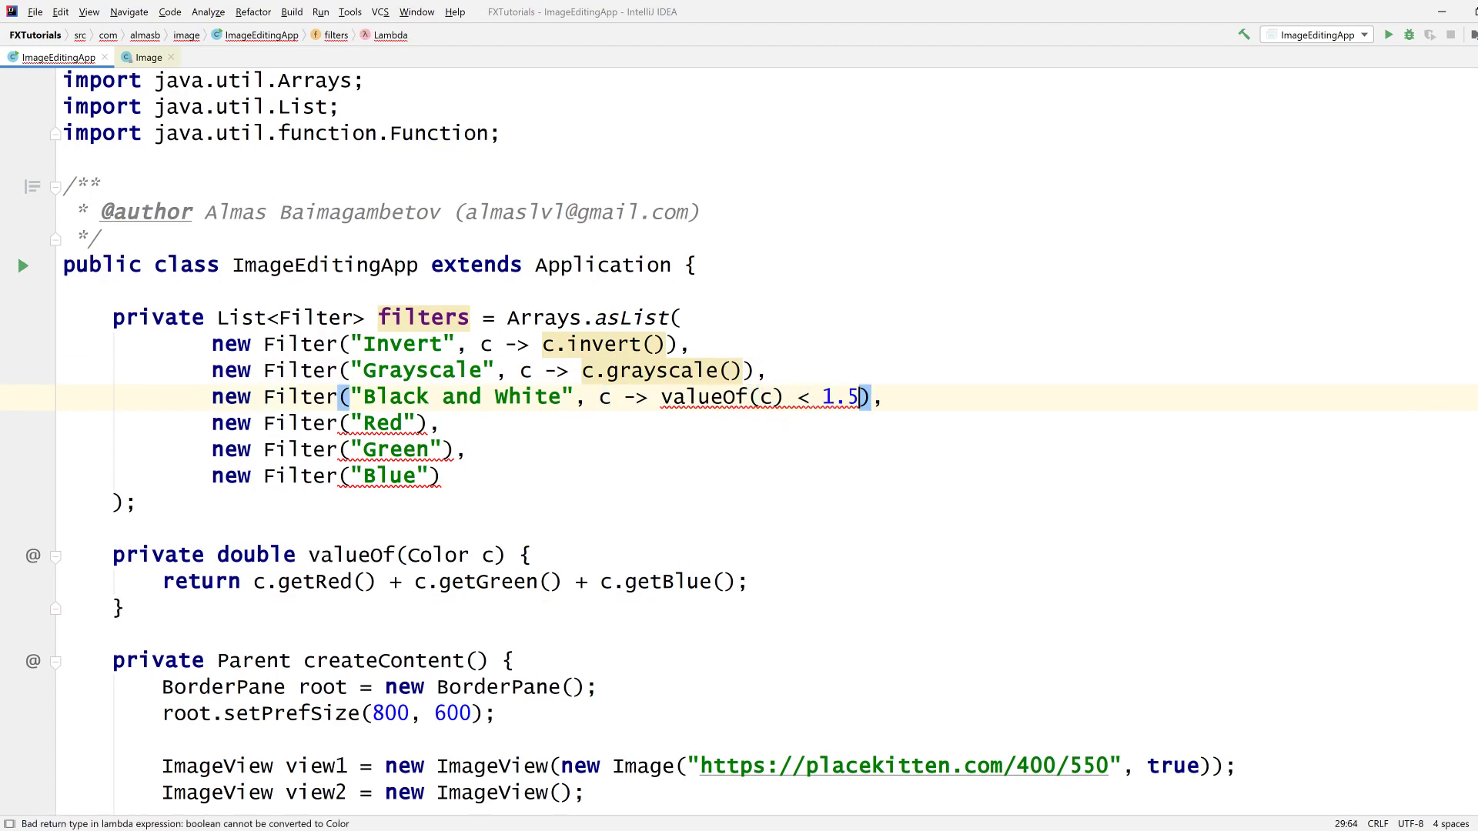
{"action": "type", "text": ": Co"}
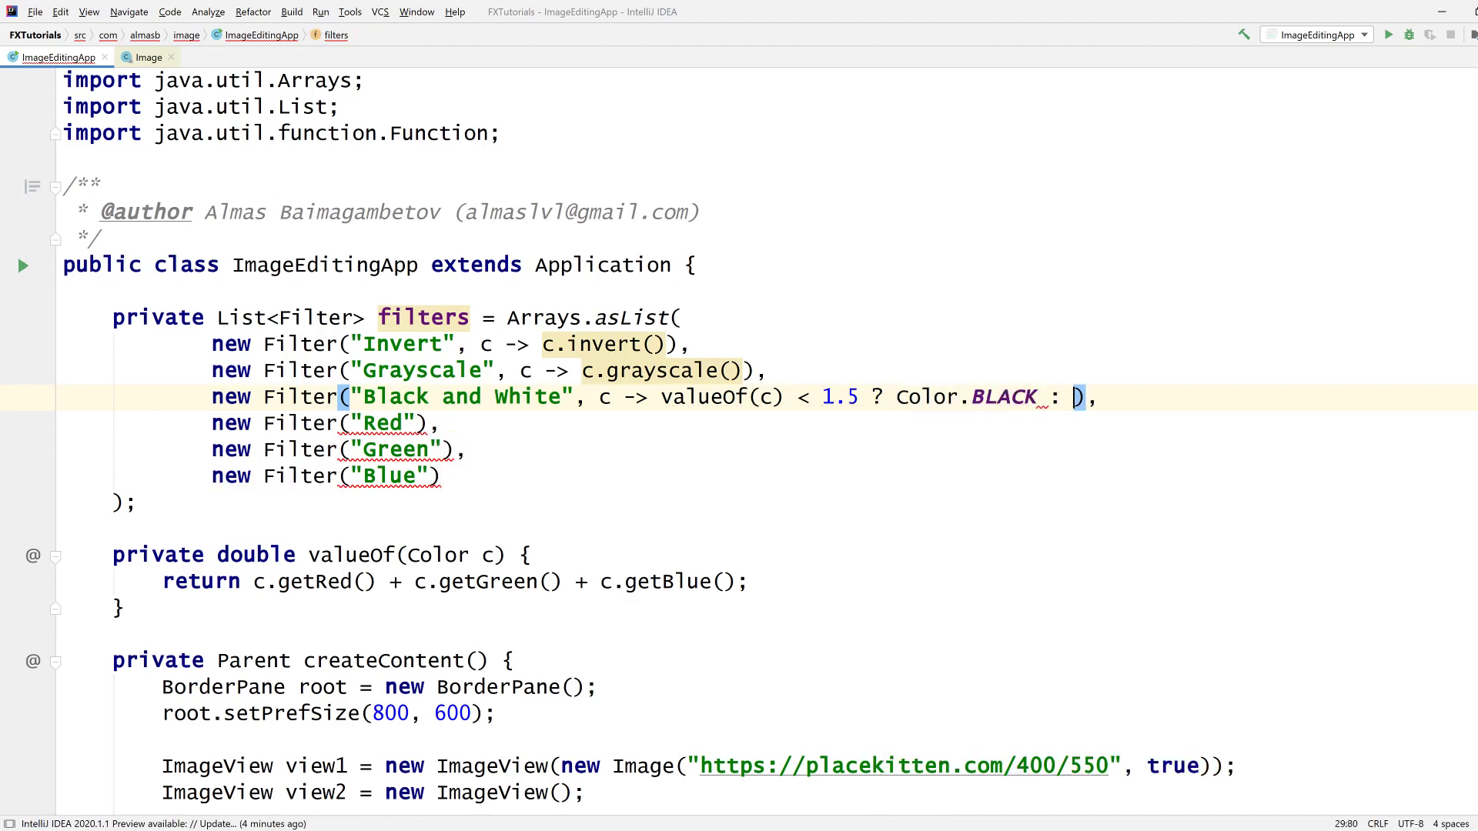
{"action": "type", "text": "Color.WHITE"}
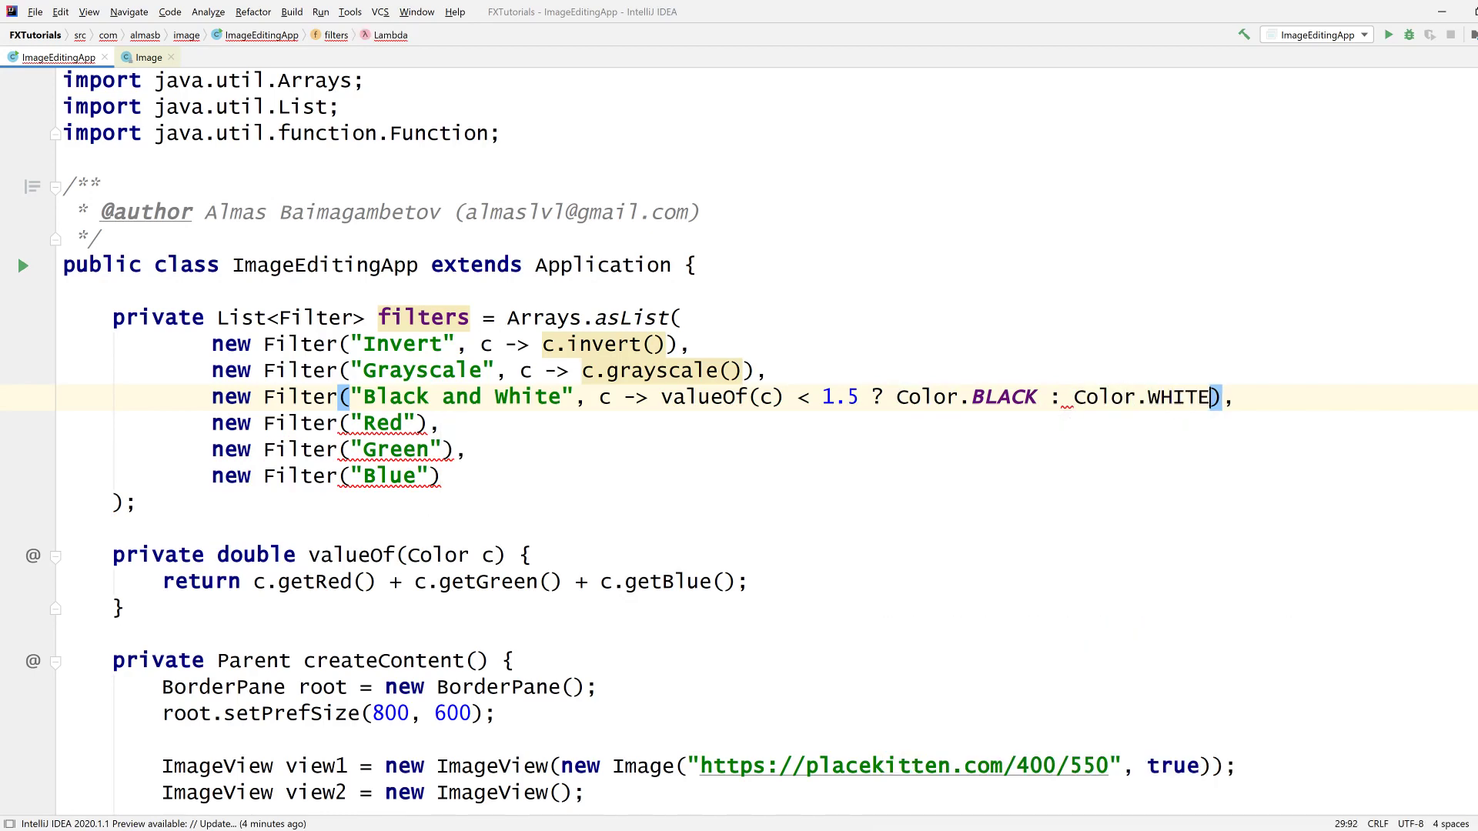
Step: Define Red, Green and Blue filters as Color.color(...) lambdas with 1.0 in each filter's own channel
{"action": "left_click", "coordinate": [401, 423]}
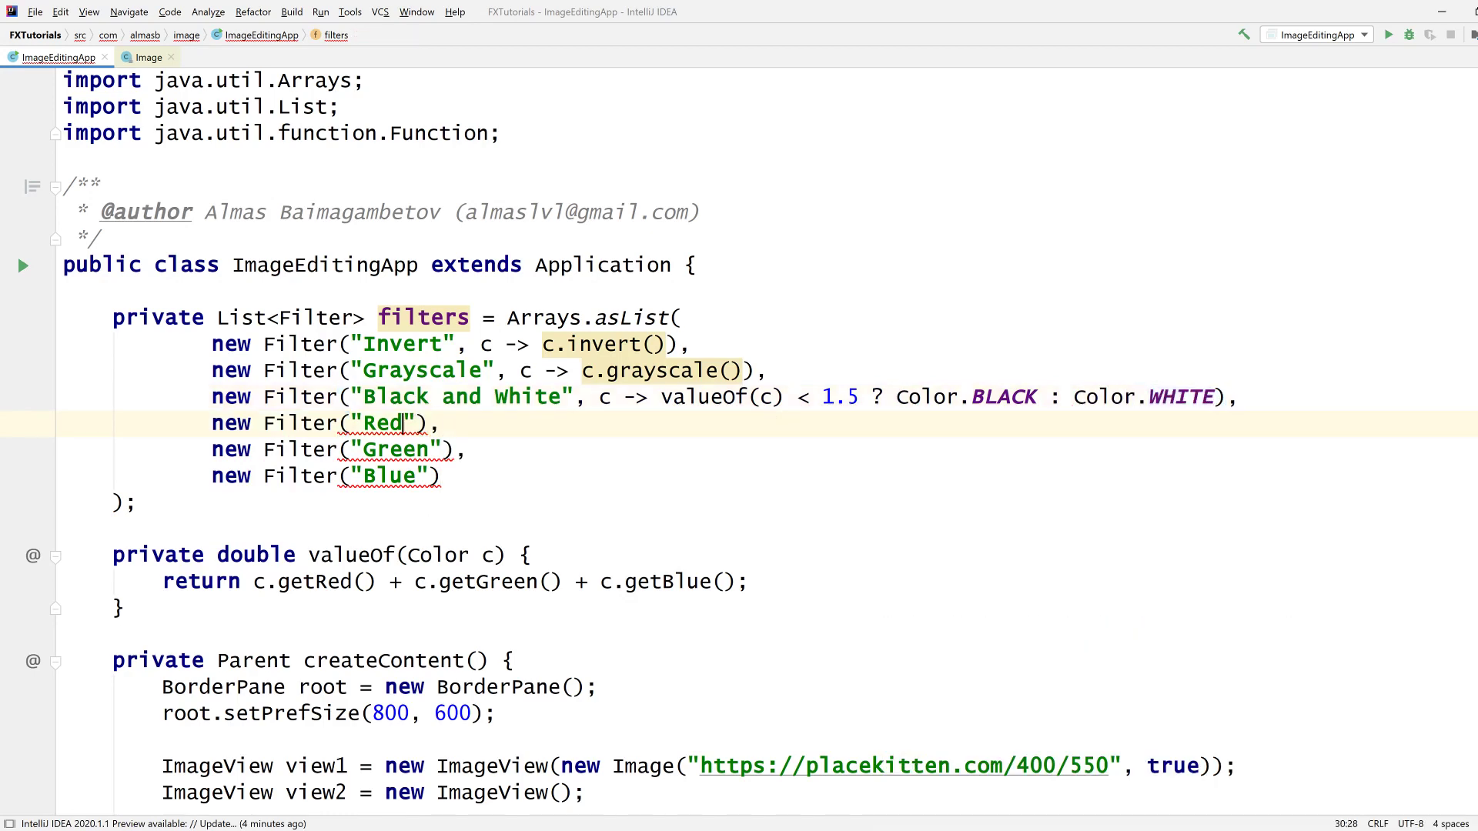
{"action": "type", "text": ", c -> c."}
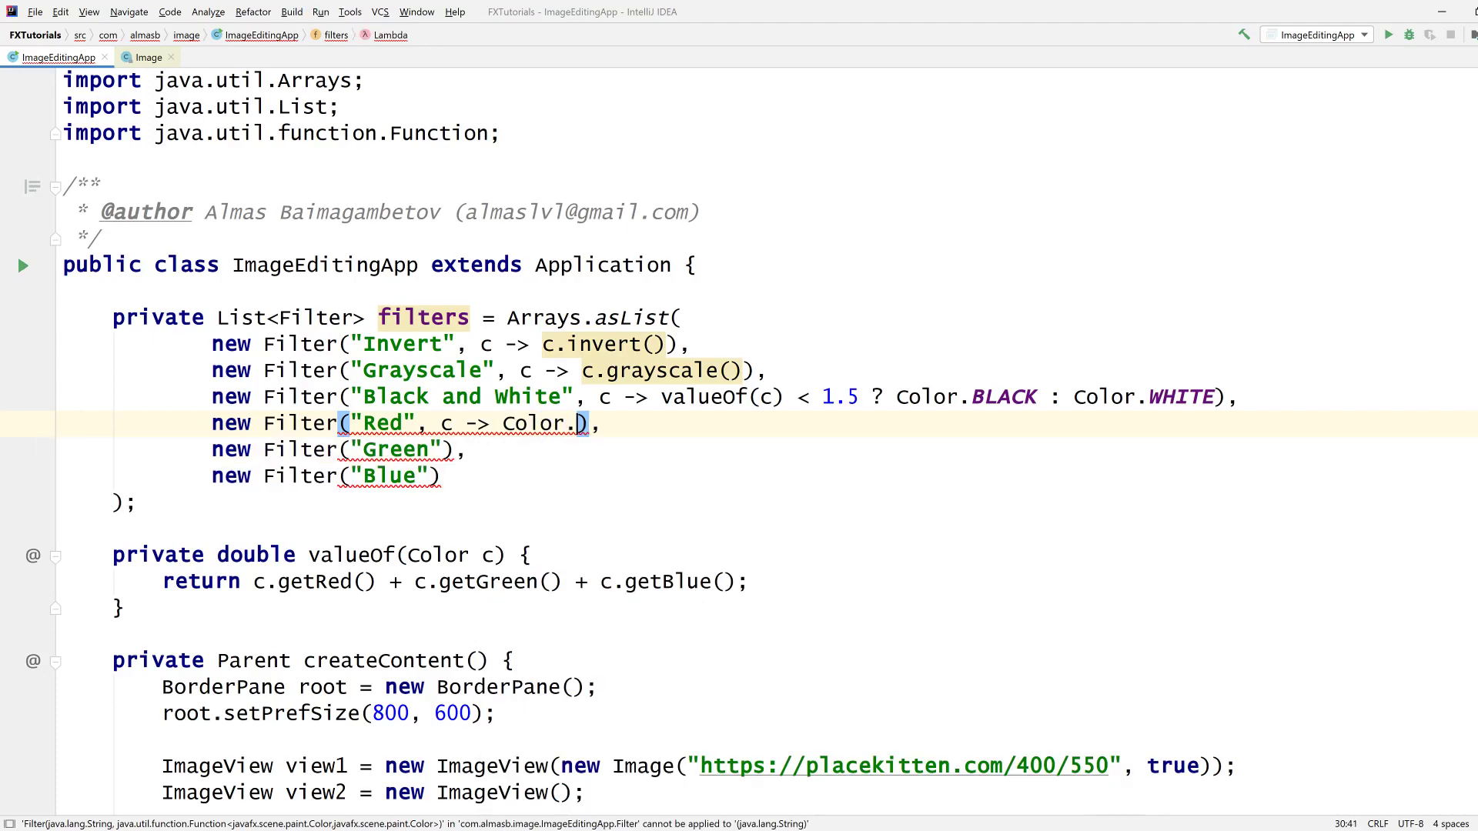
{"action": "type", "text": "color(1.0"}
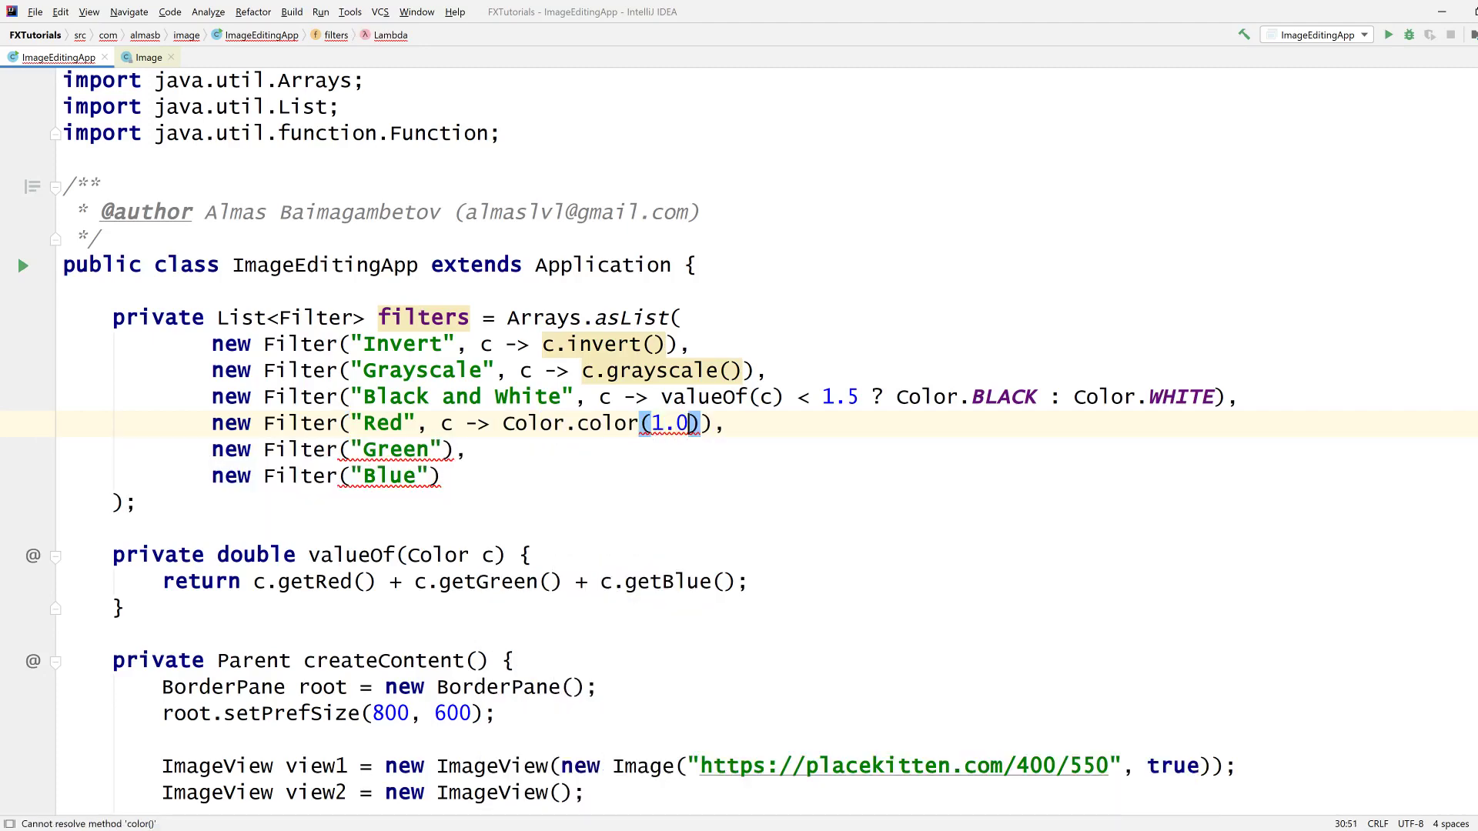
{"action": "type", "text": ", c.getGreen(), c.getBlue("}
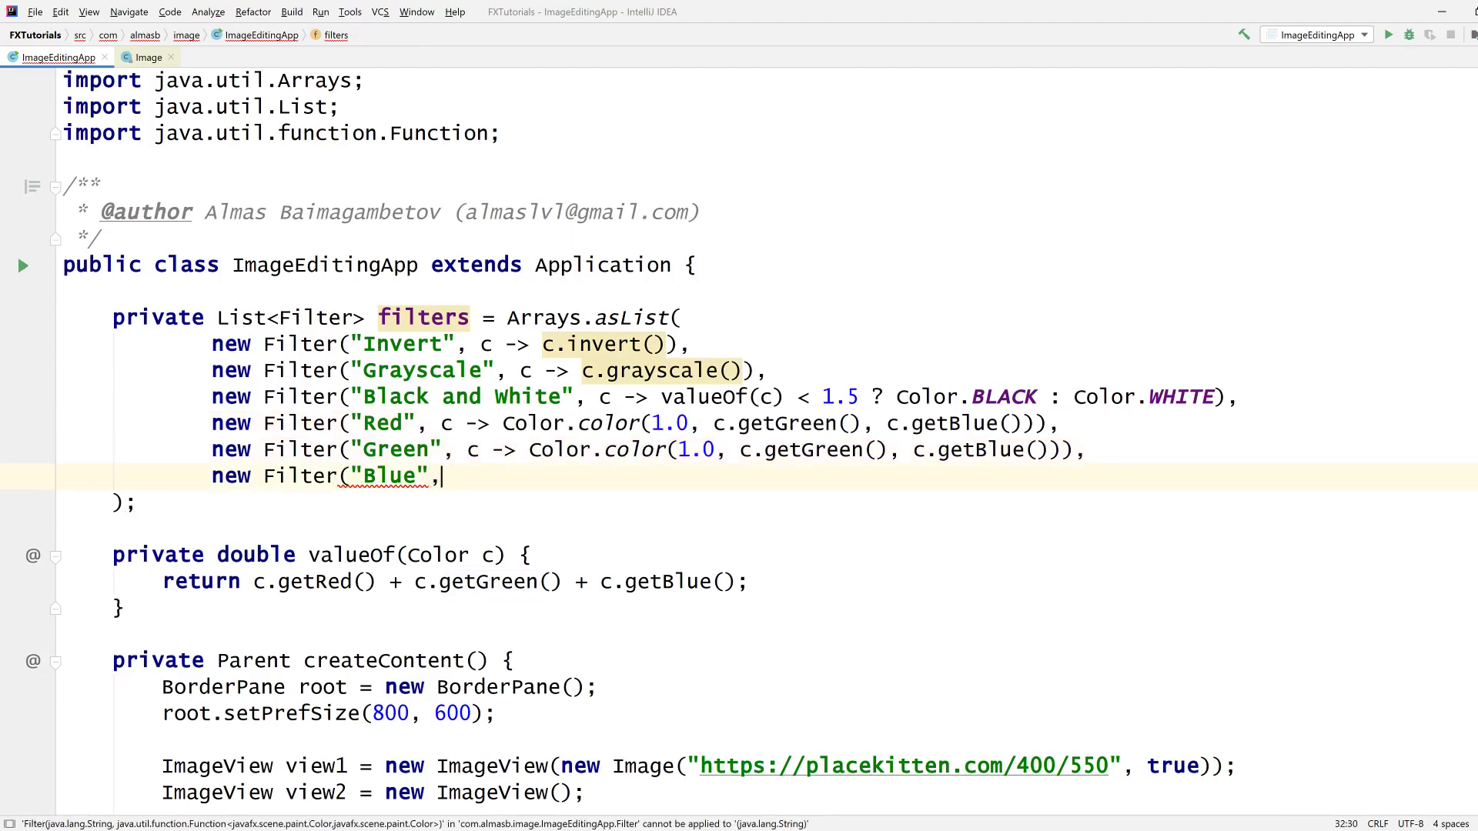
{"action": "type", "text": "c -> Color.color(1.0, c.getGreen(), c.getBlue())),"}
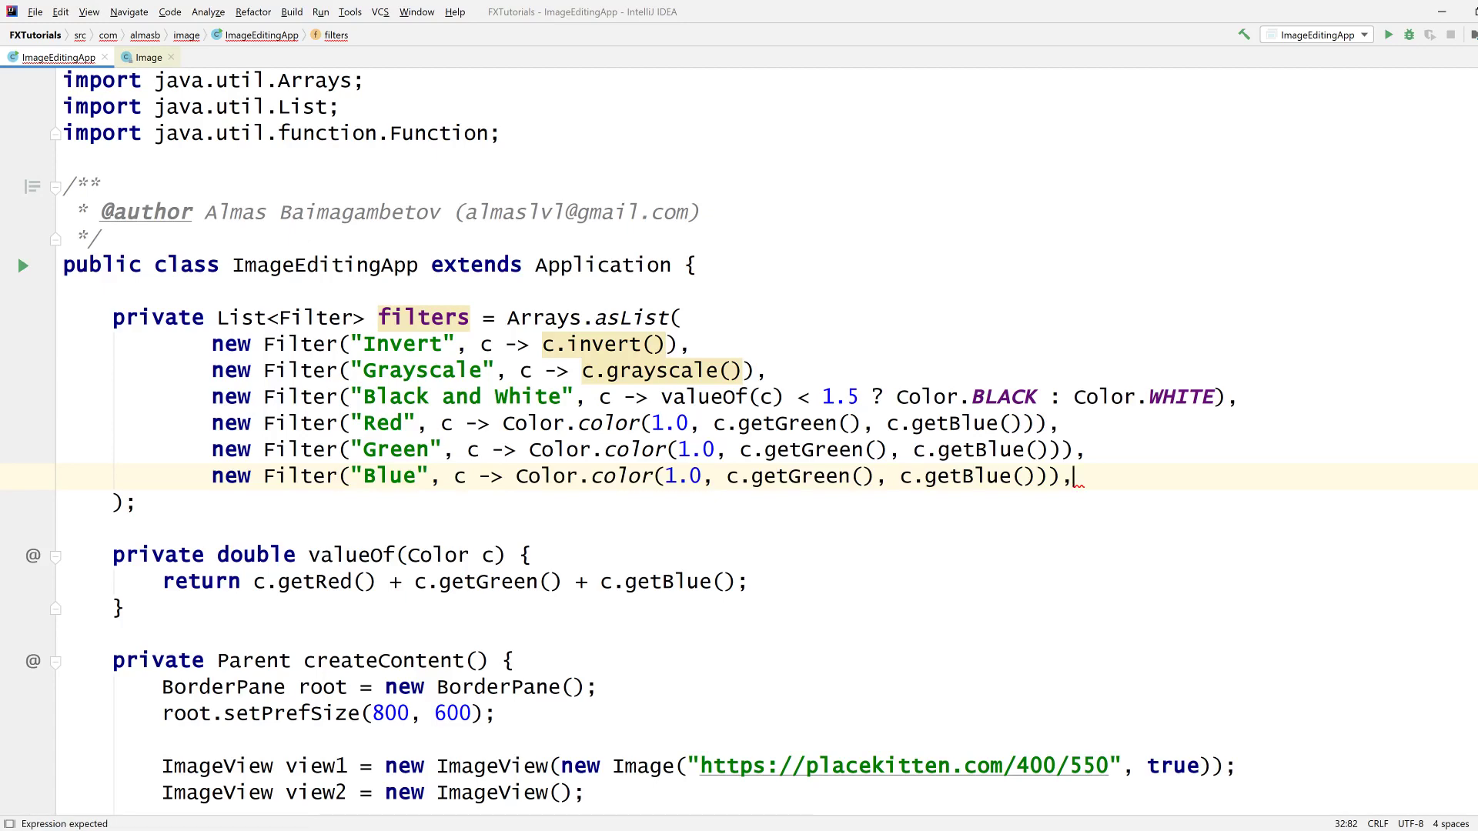
{"action": "type", "text": "."}
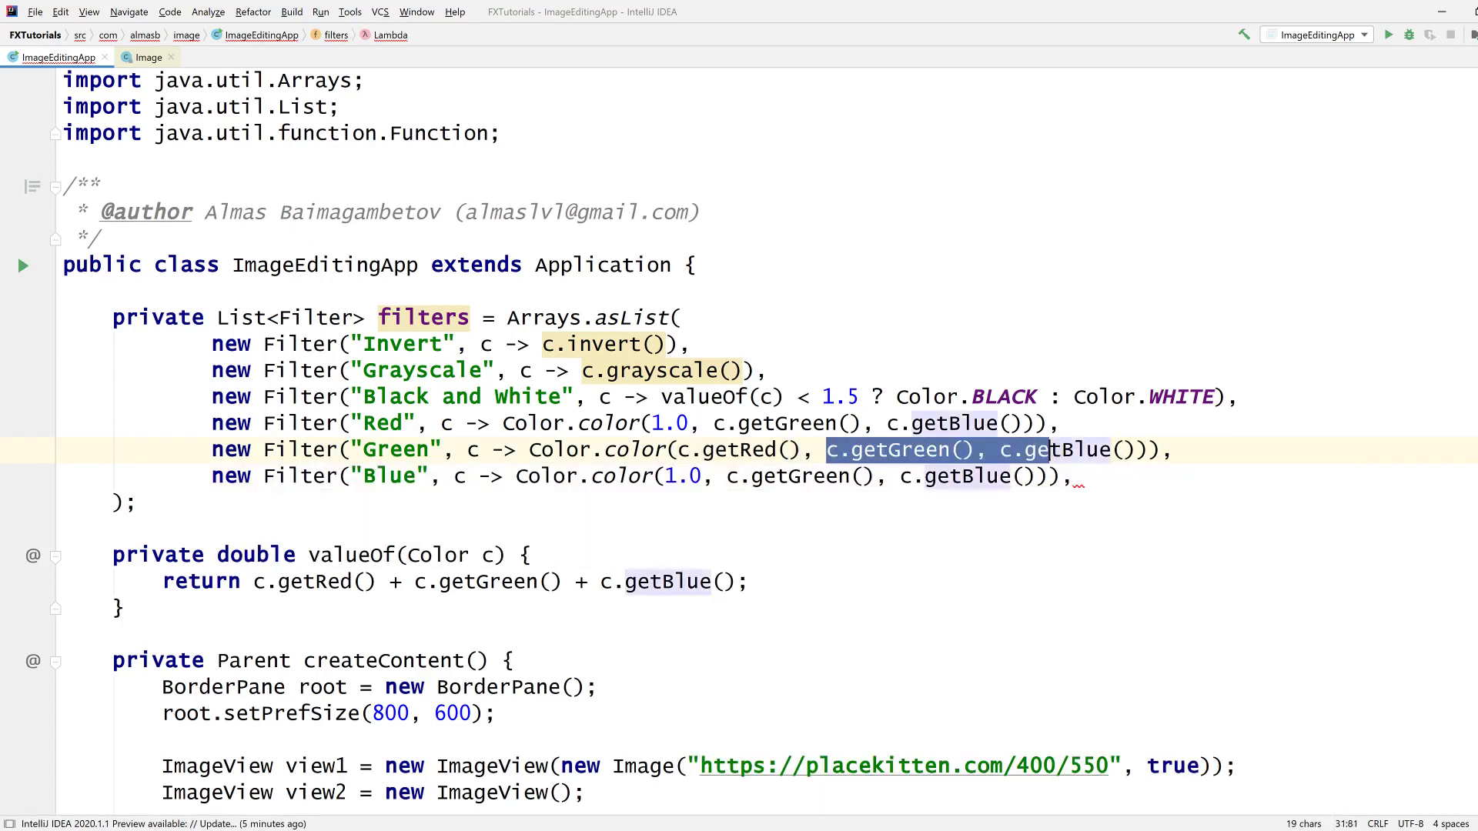
{"action": "type", "text": "1.0"}
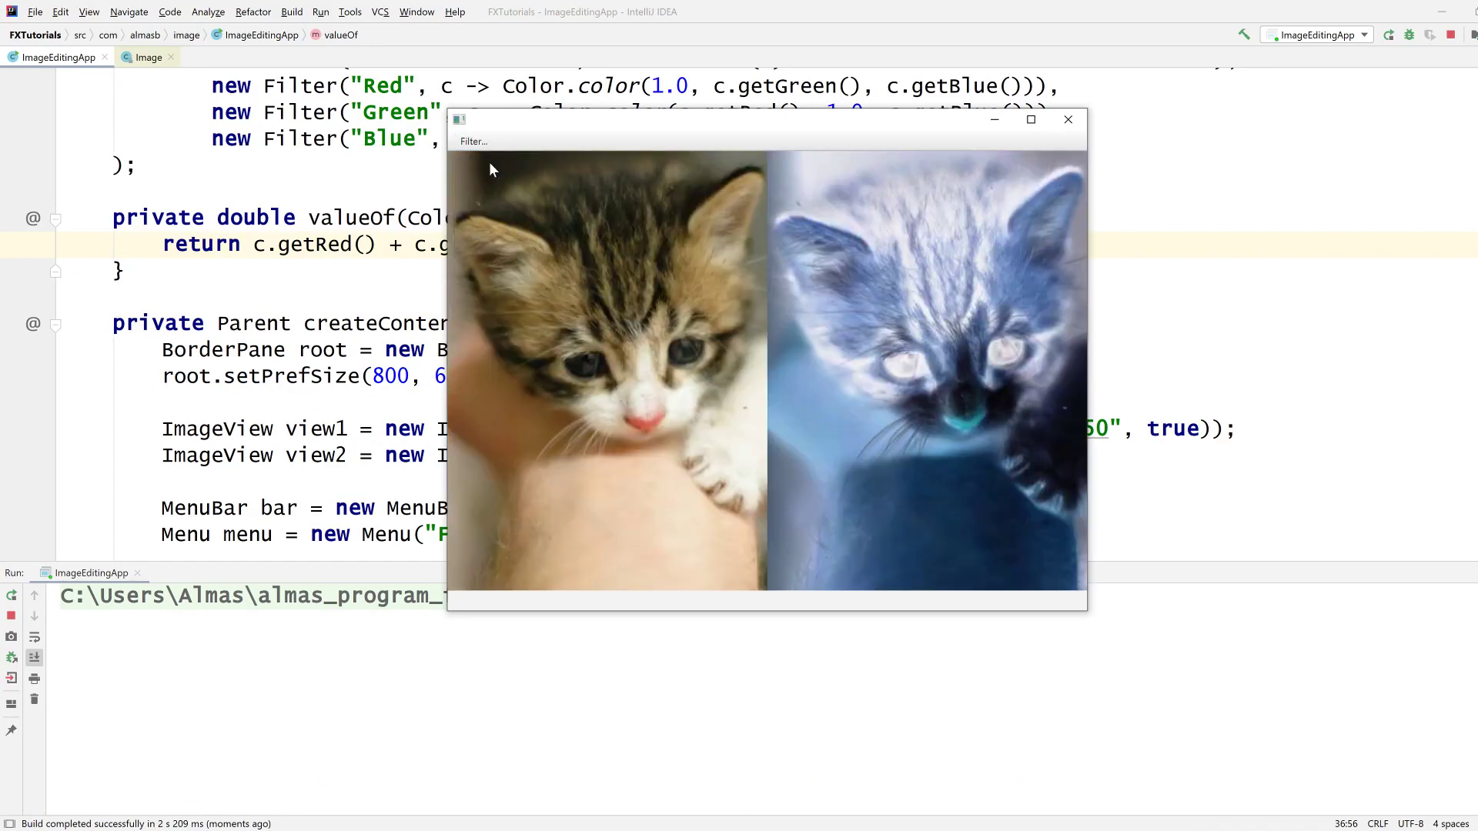
{"action": "mouse_move", "coordinate": [853, 462]}
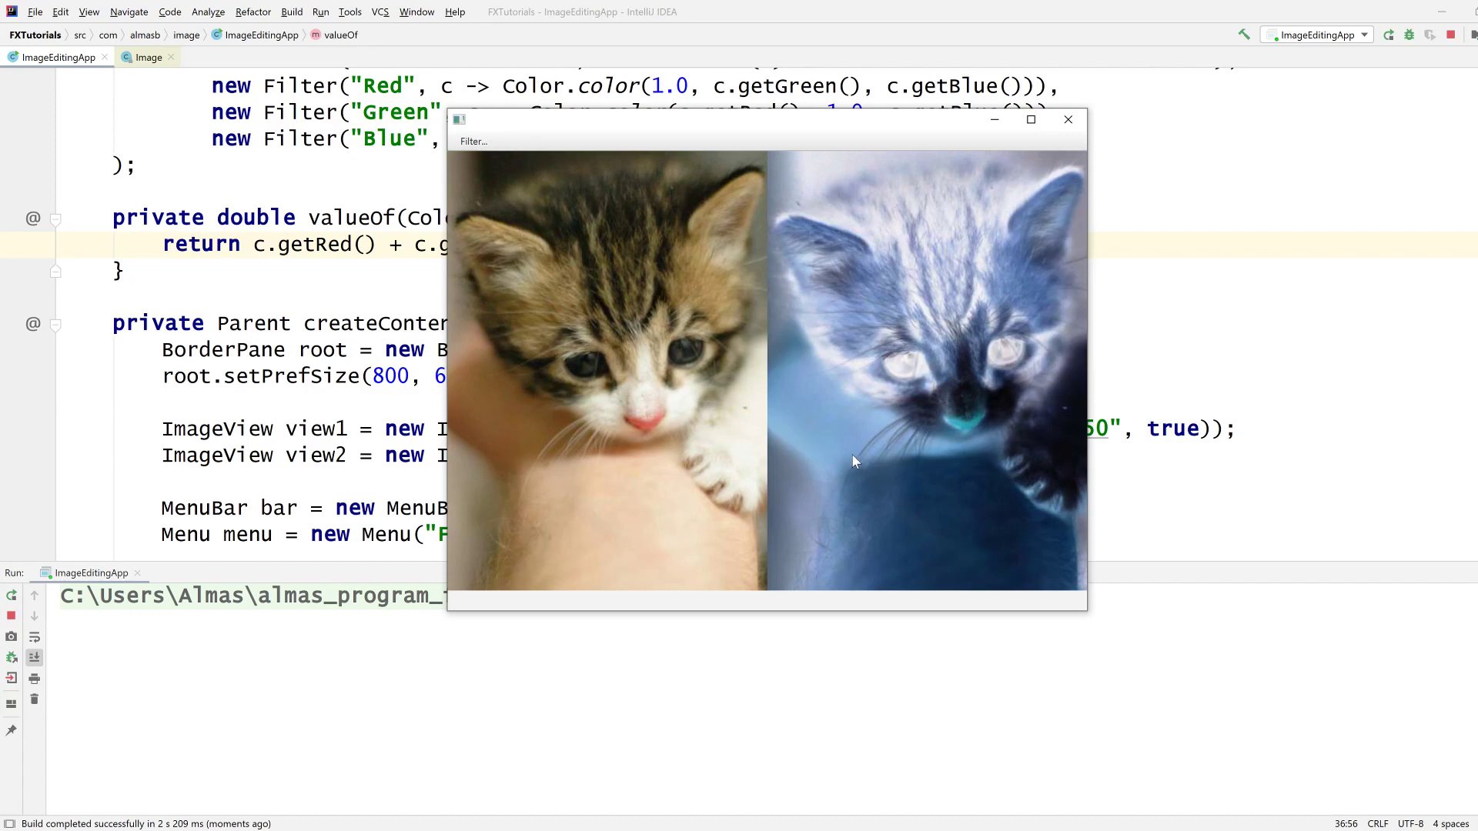
{"action": "mouse_move", "coordinate": [920, 529]}
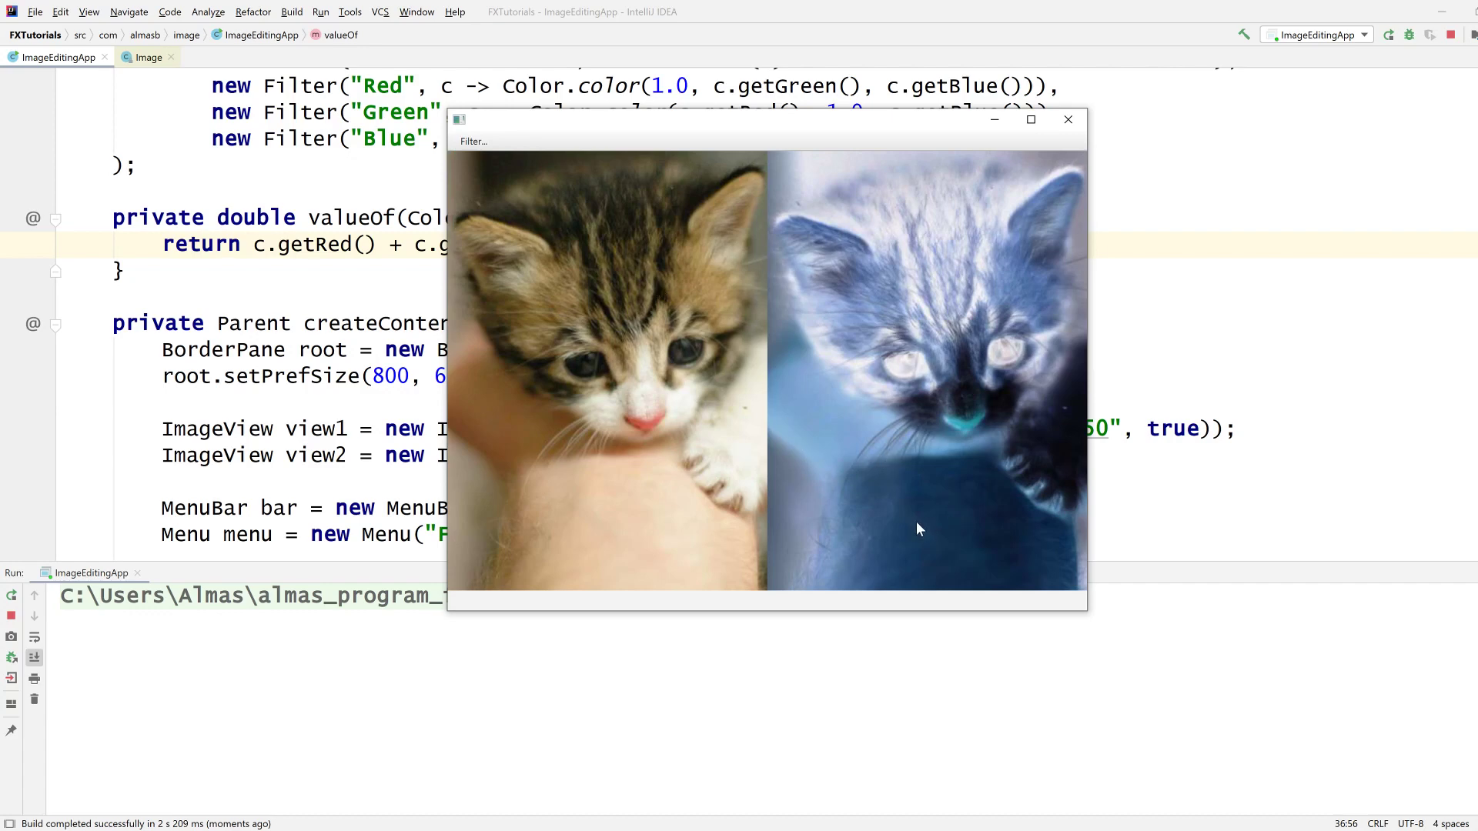
{"action": "mouse_move", "coordinate": [530, 226]}
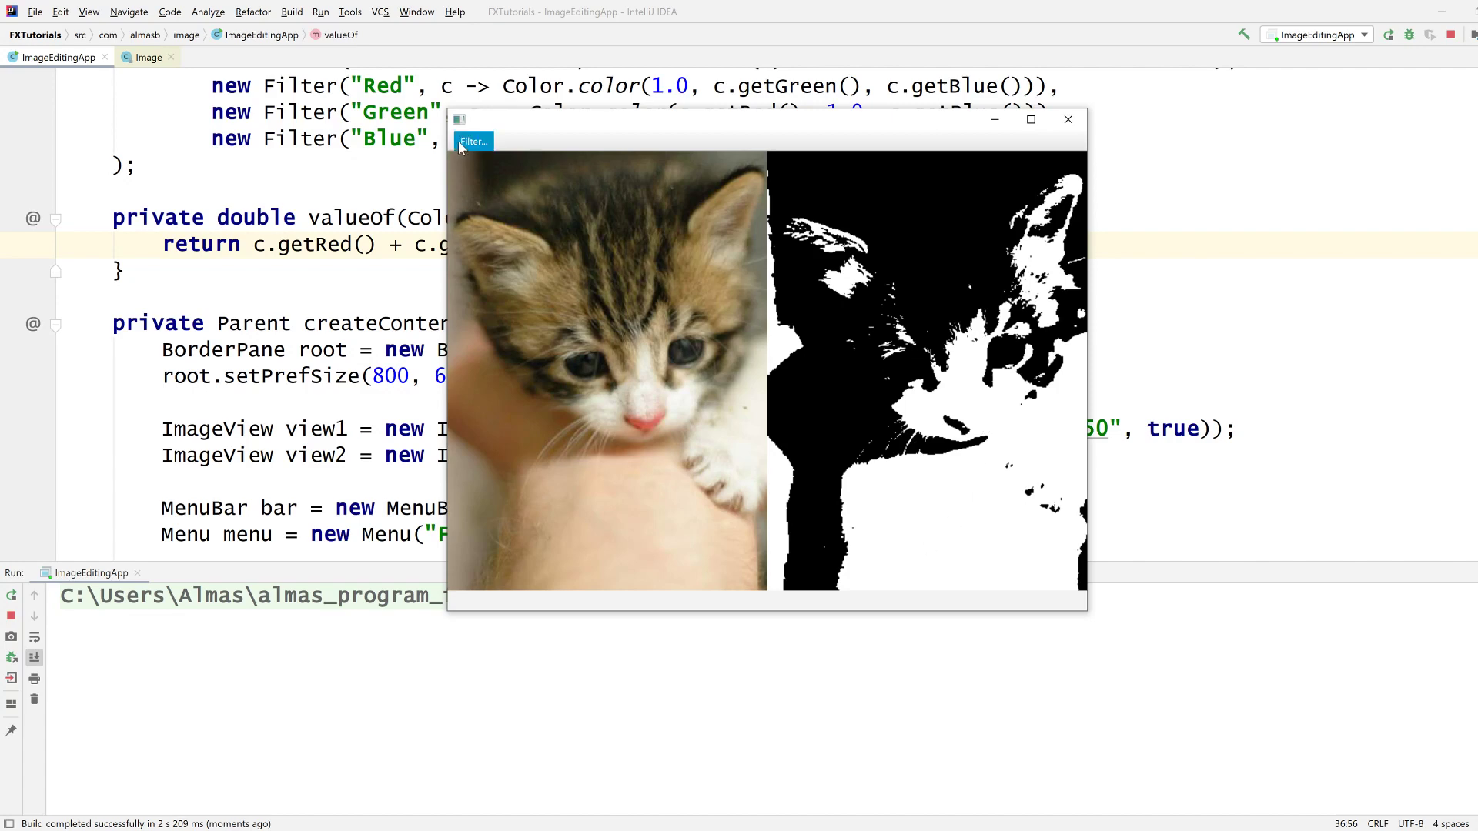
Step: Apply Invert and Black and White to the kitten from the Filter menu of the running app
{"action": "left_click", "coordinate": [472, 142]}
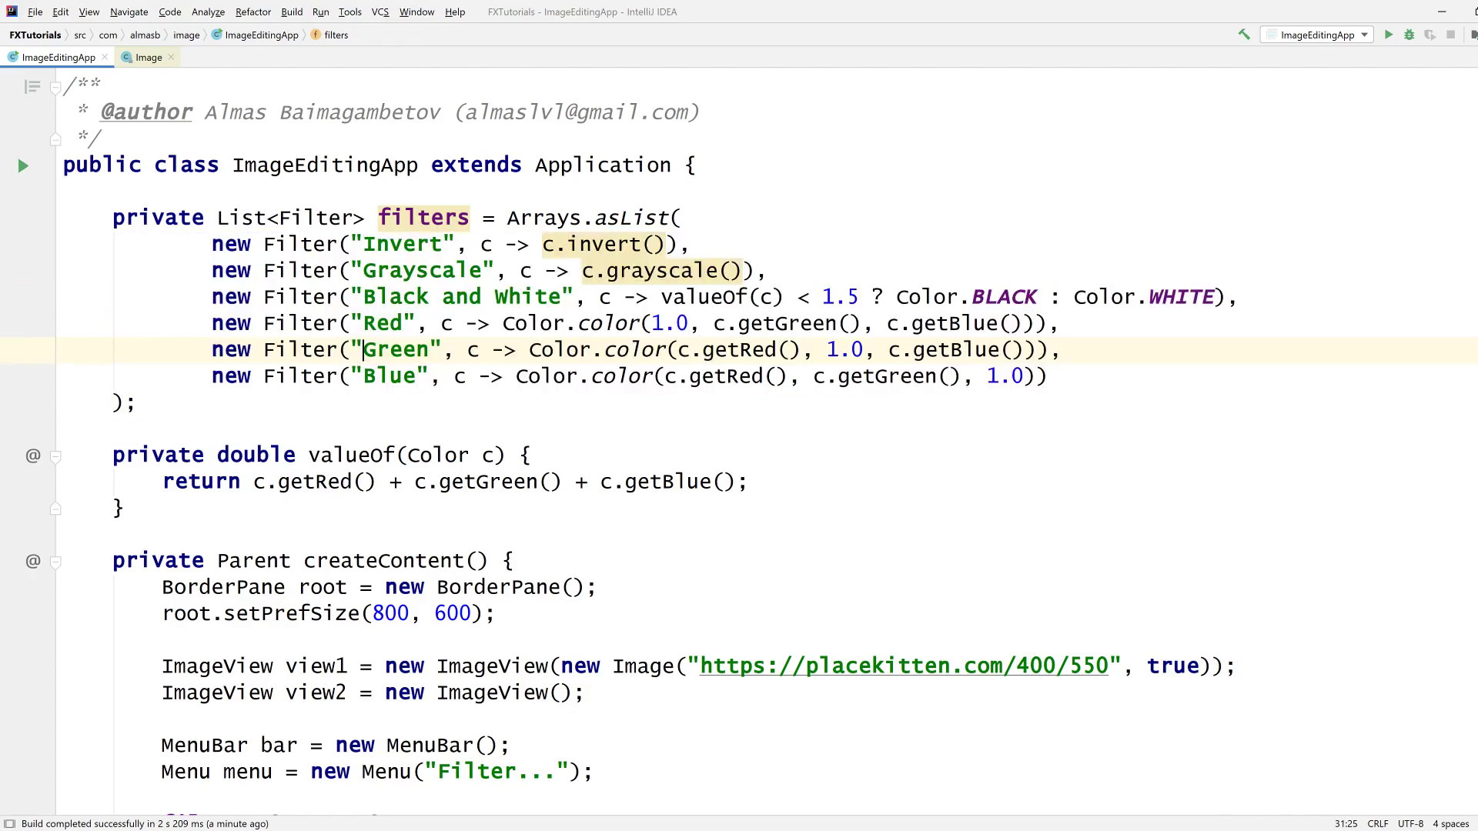
Step: Scroll through ImageEditingApp's finished six-filter list before moving to PaintController
{"action": "scroll", "scroll_direction": "down", "scroll_amount": 3}
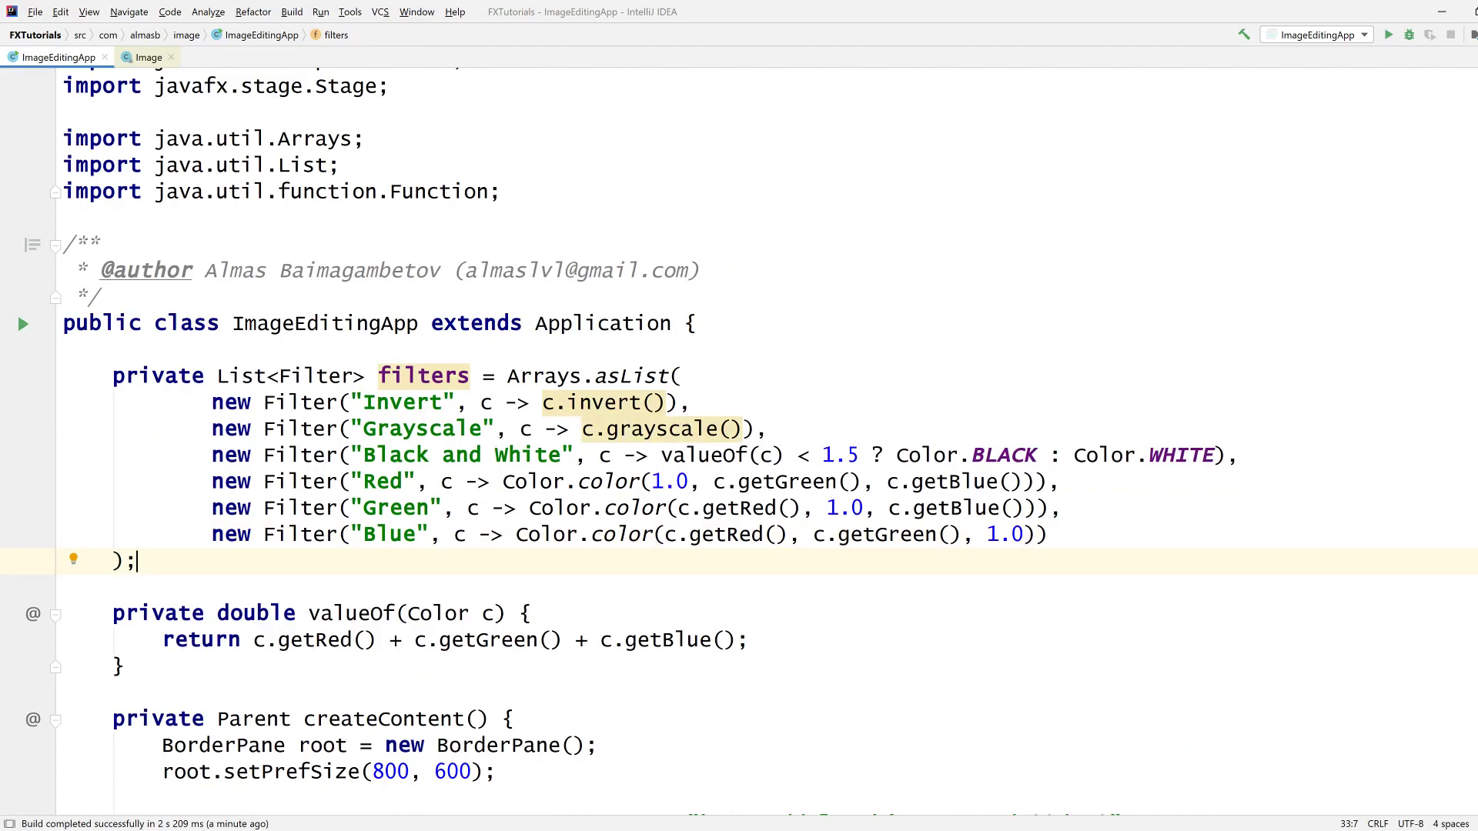
{"action": "scroll", "scroll_direction": "down", "scroll_amount": 3}
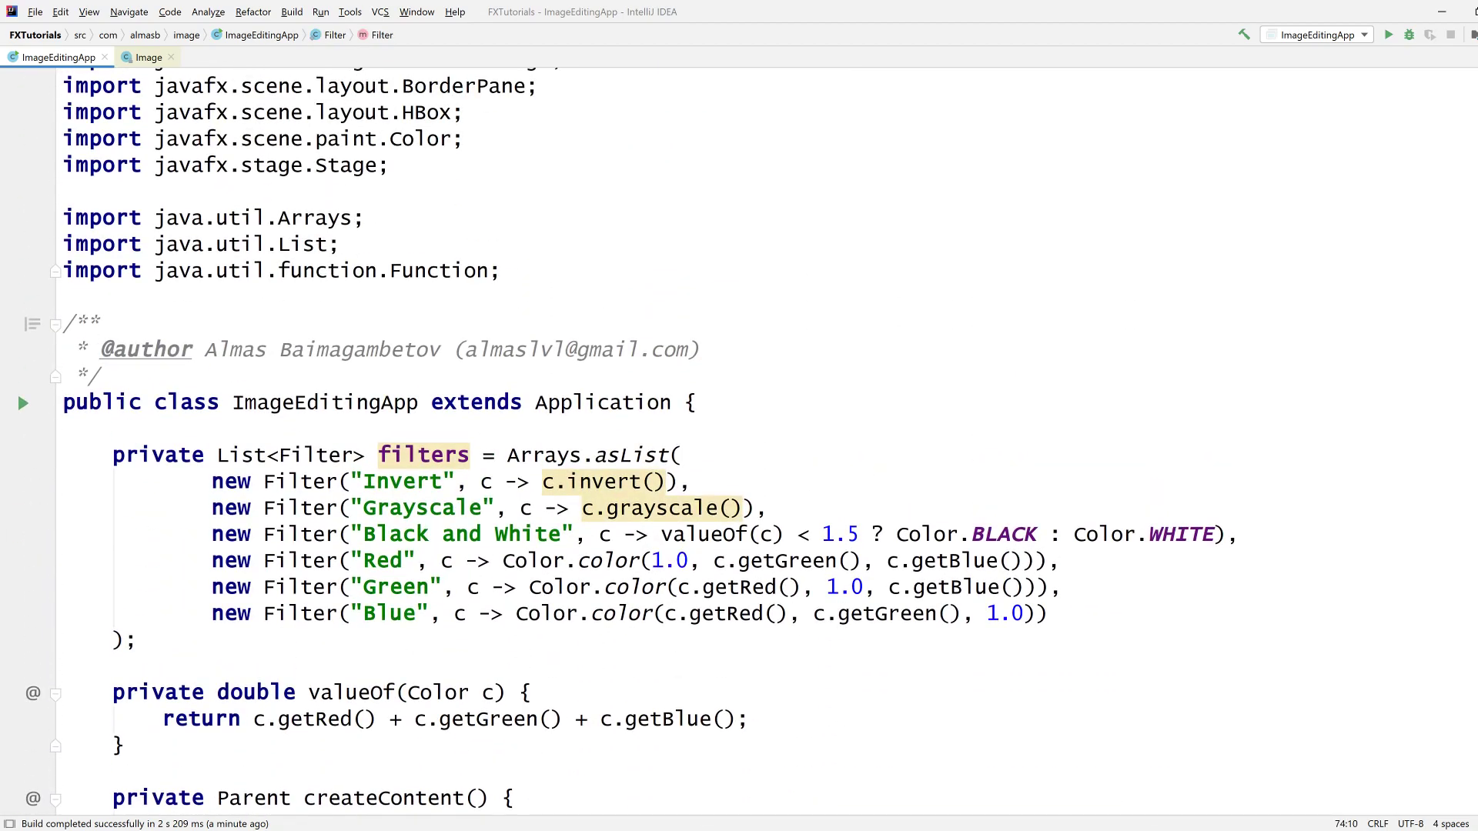
{"action": "scroll", "scroll_direction": "down", "scroll_amount": 3}
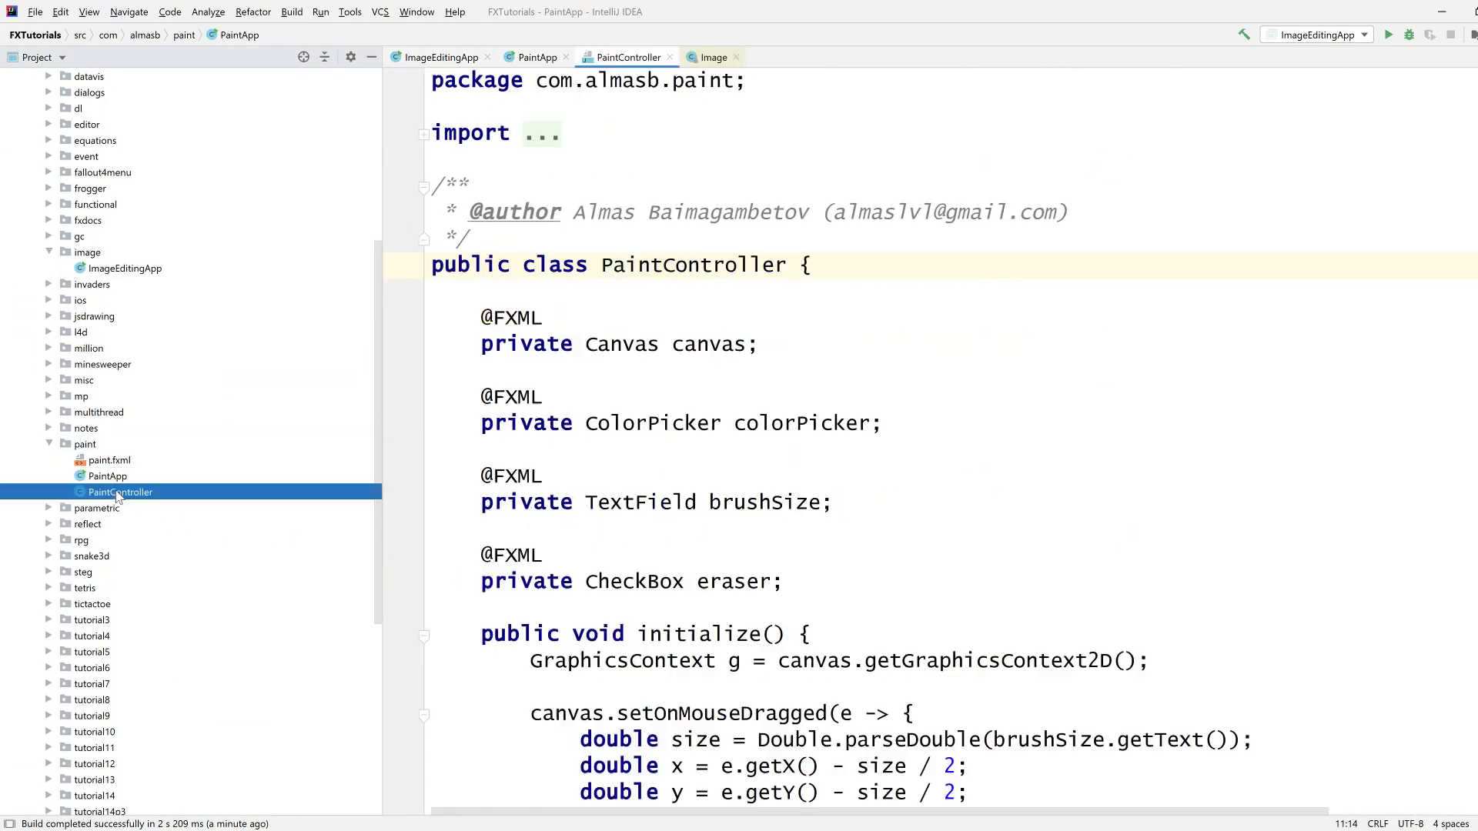
Step: Review PaintController's onSave method that writes a canvas snapshot to paint.png
{"action": "scroll", "scroll_direction": "down", "scroll_amount": 3}
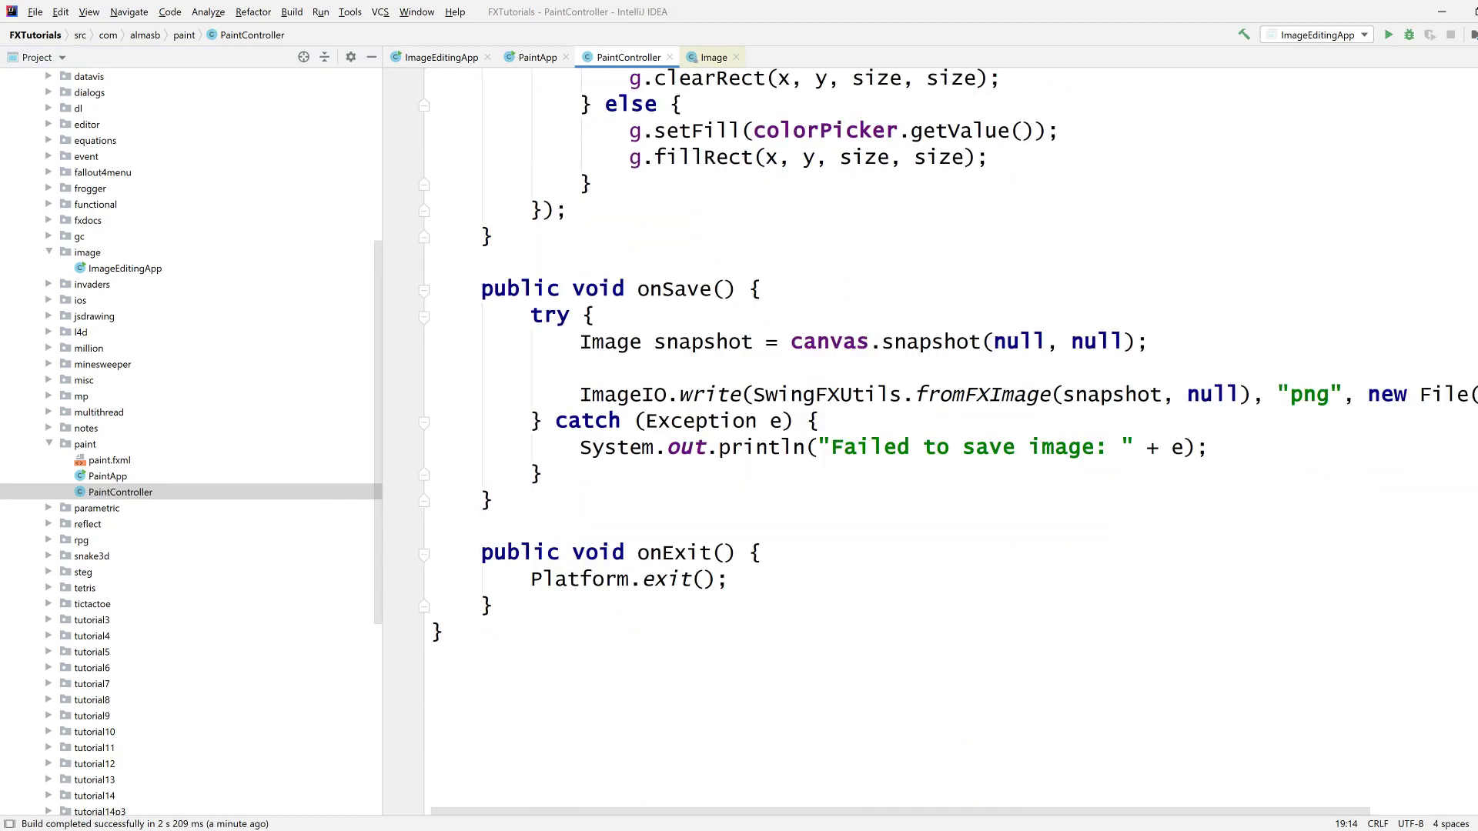
{"action": "left_click", "coordinate": [667, 288]}
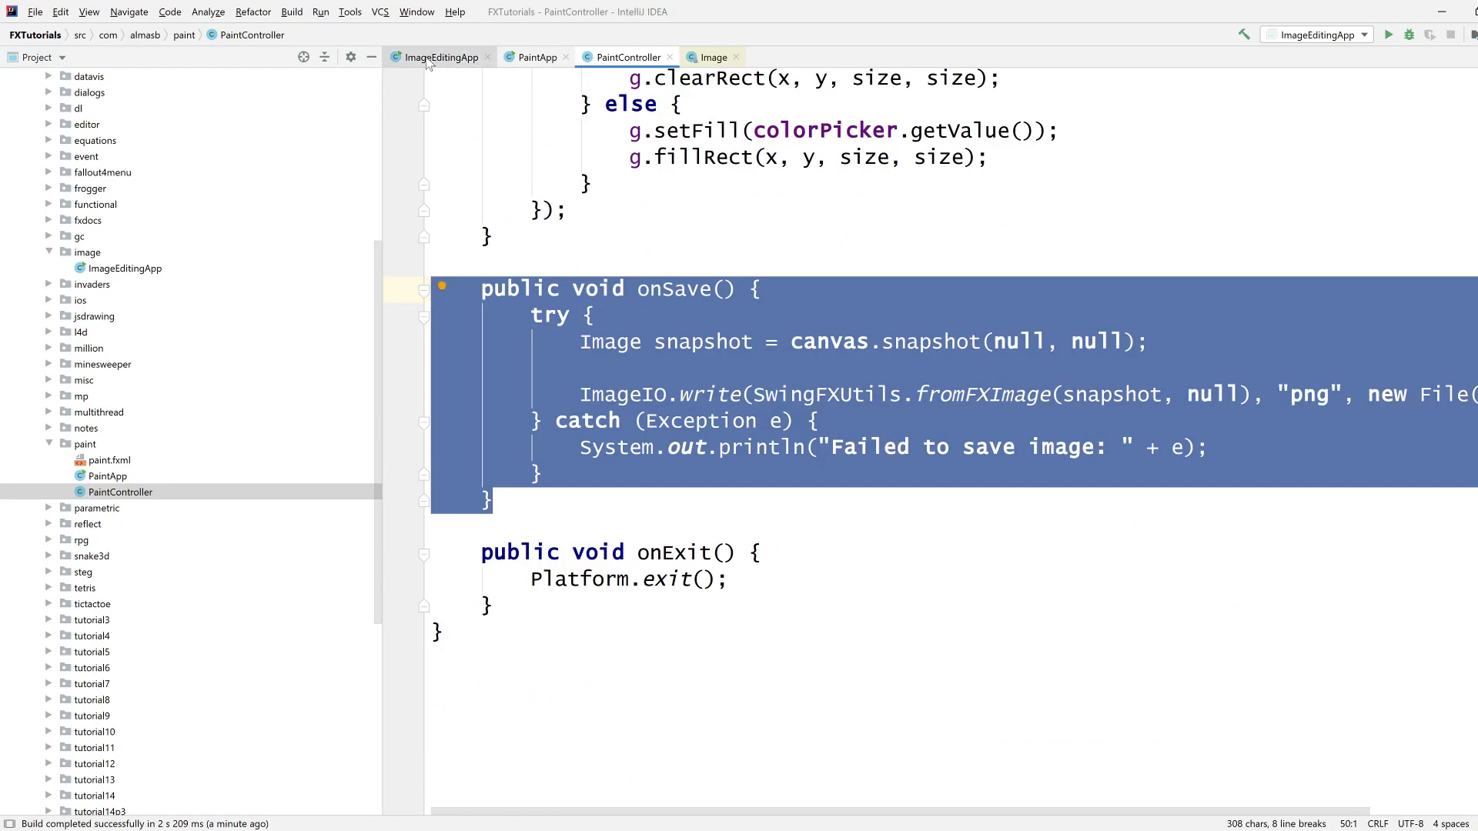
{"action": "left_click", "coordinate": [436, 56]}
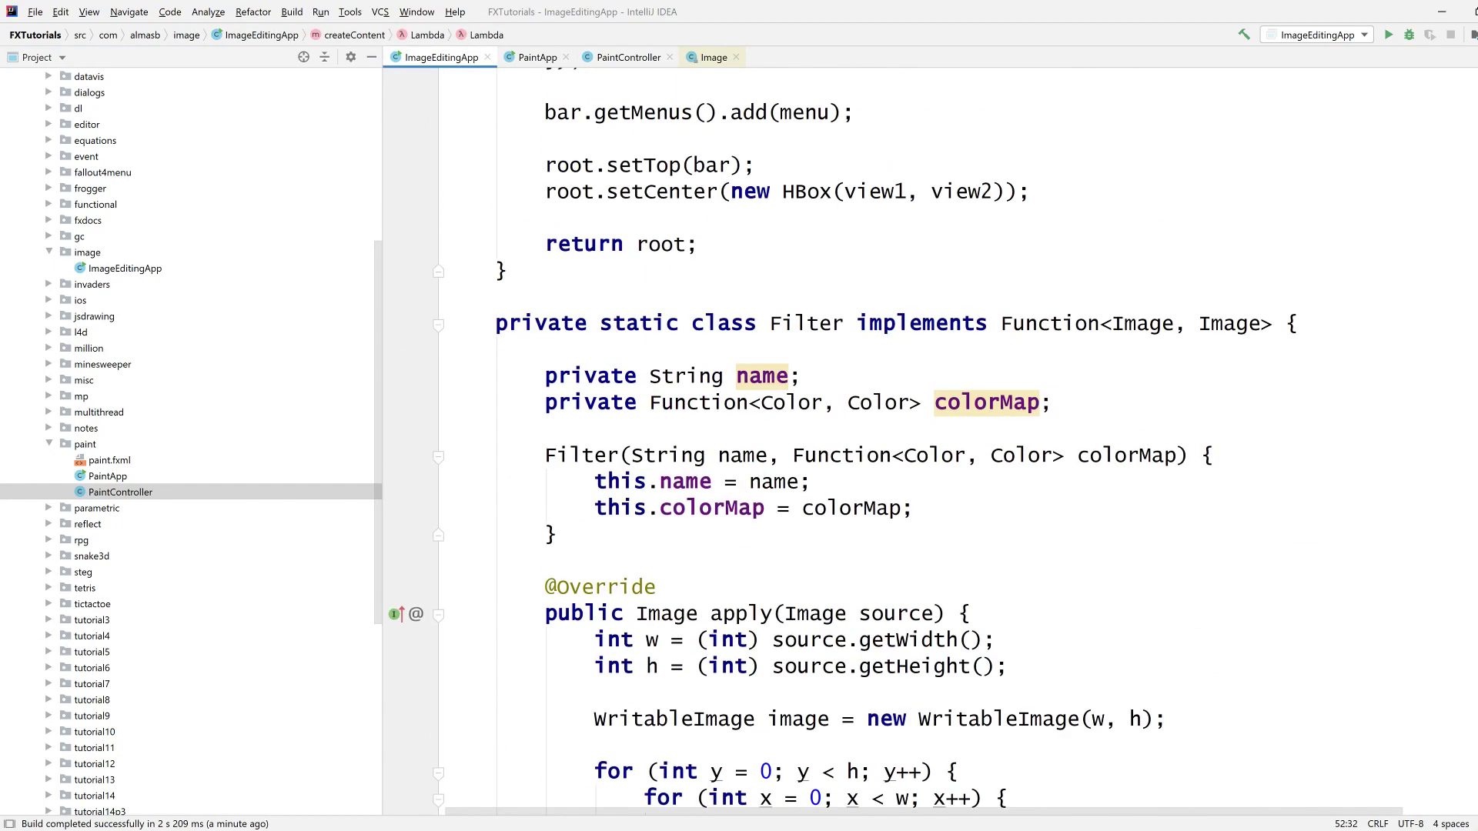
{"action": "left_click", "coordinate": [627, 56]}
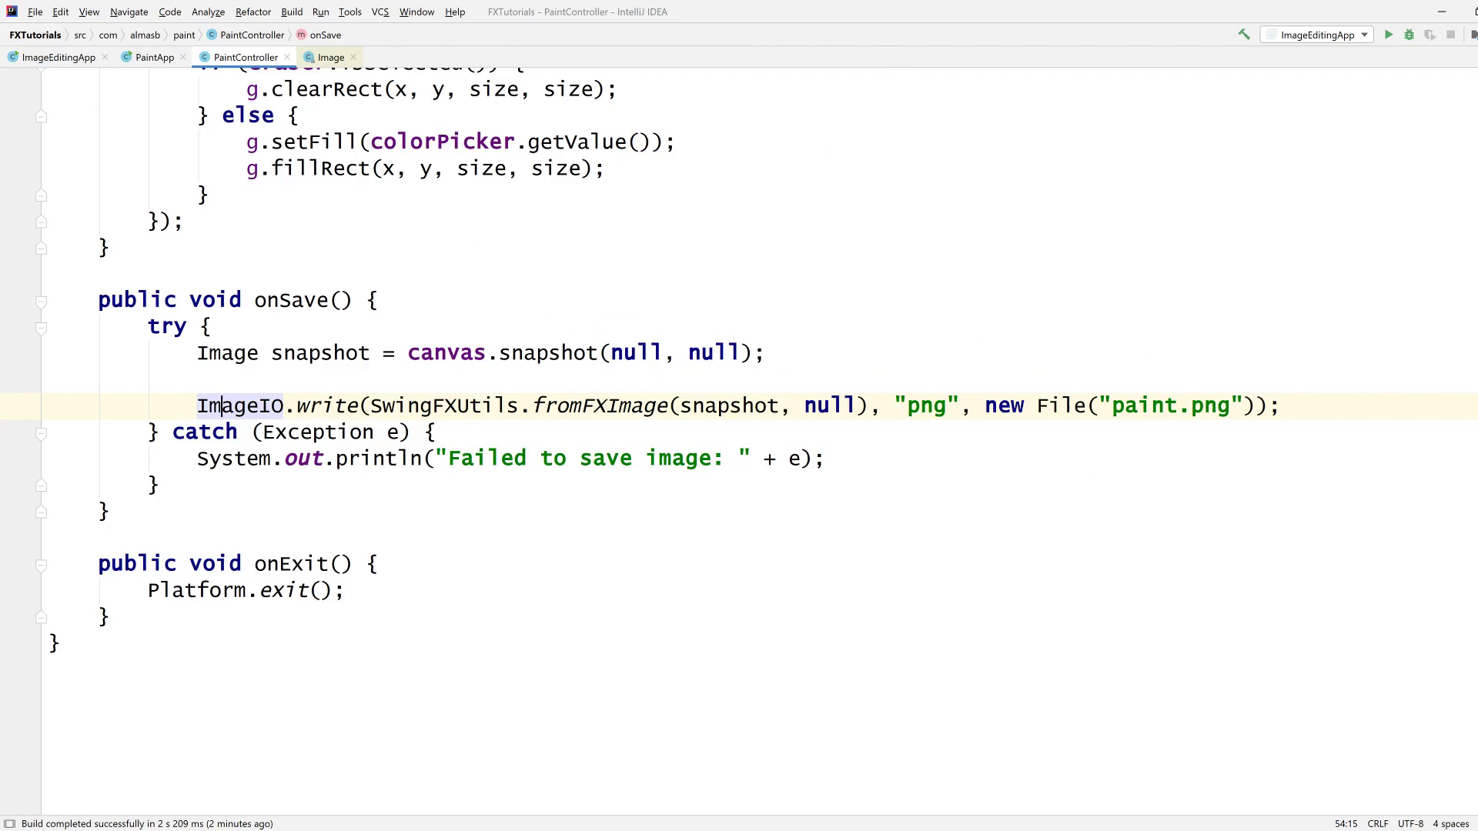
Step: Return to ImageEditingApp and scroll to its createContent filter-menu code
{"action": "left_click", "coordinate": [58, 57]}
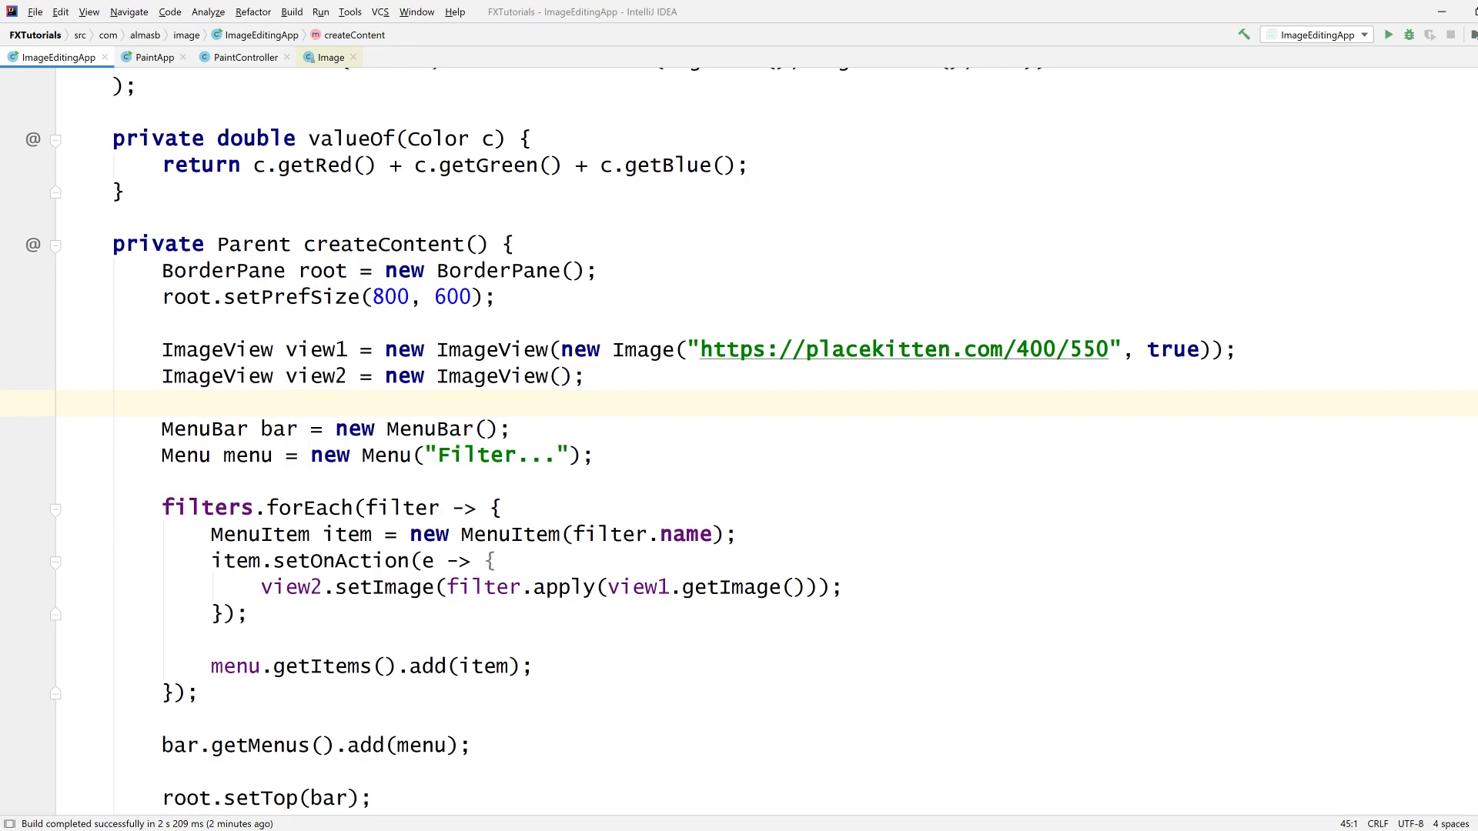
{"action": "scroll", "scroll_direction": "down", "scroll_amount": 3}
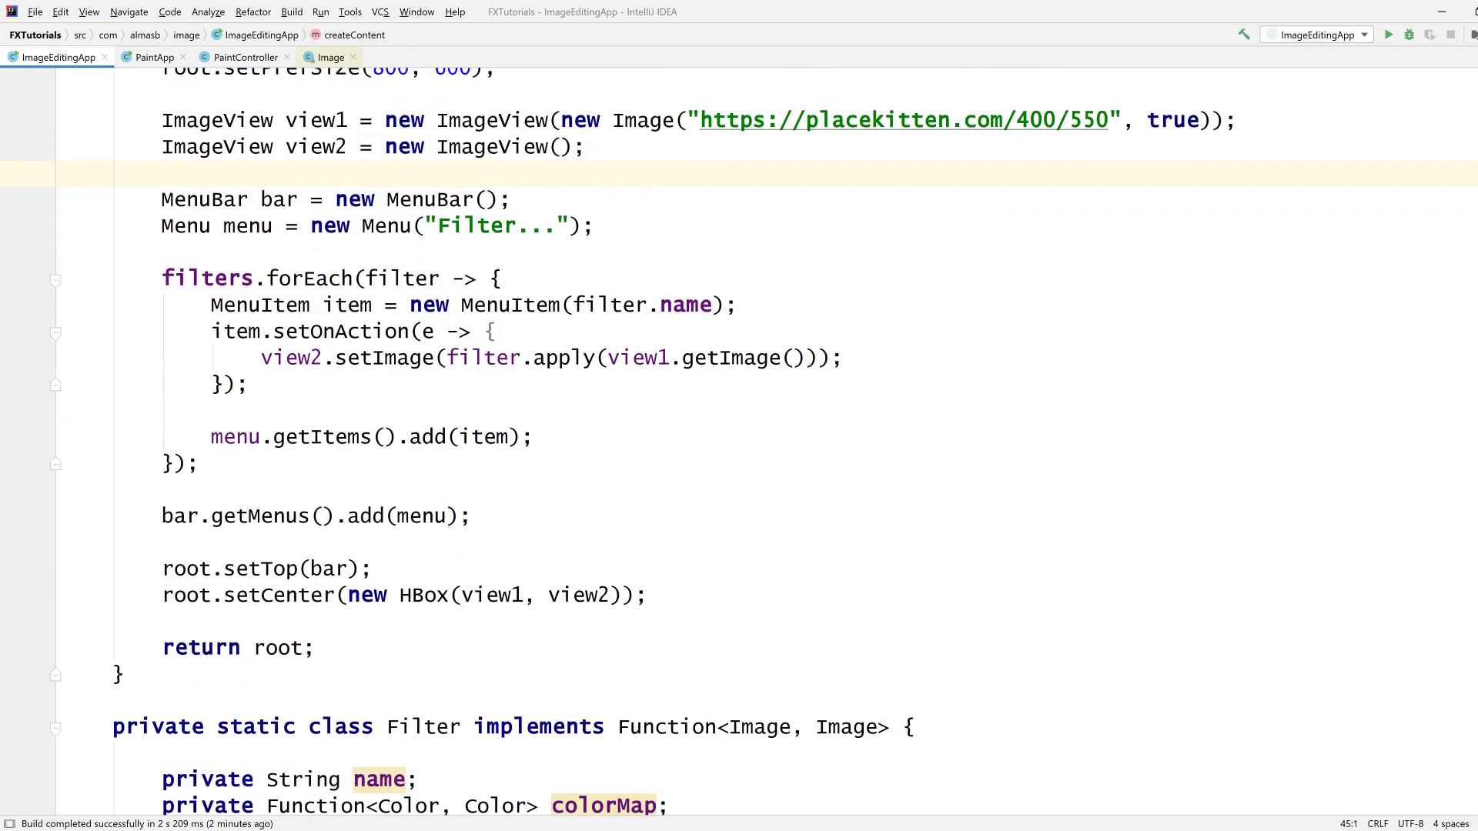
{"action": "scroll", "scroll_direction": "down", "scroll_amount": 3}
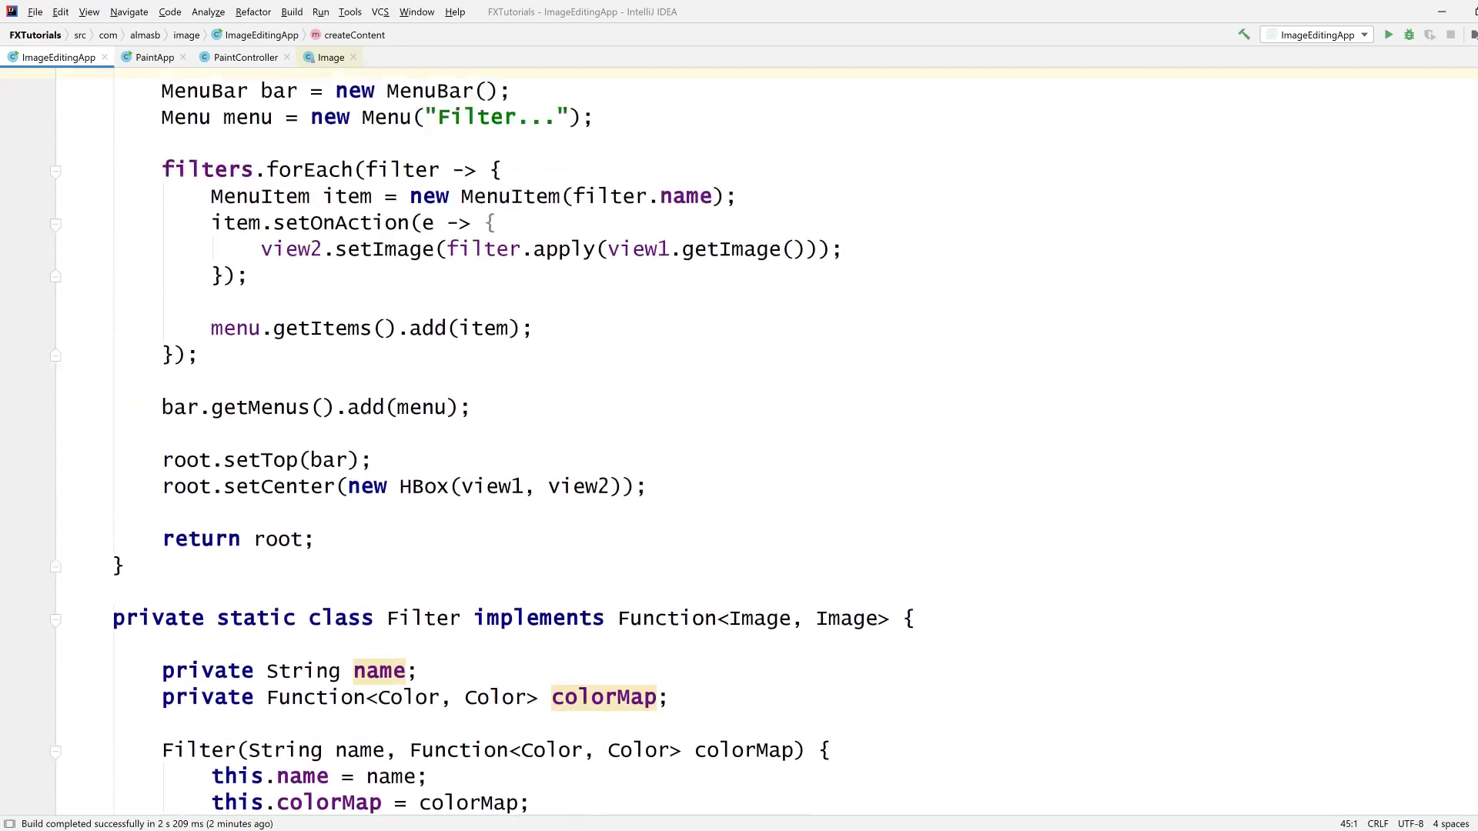